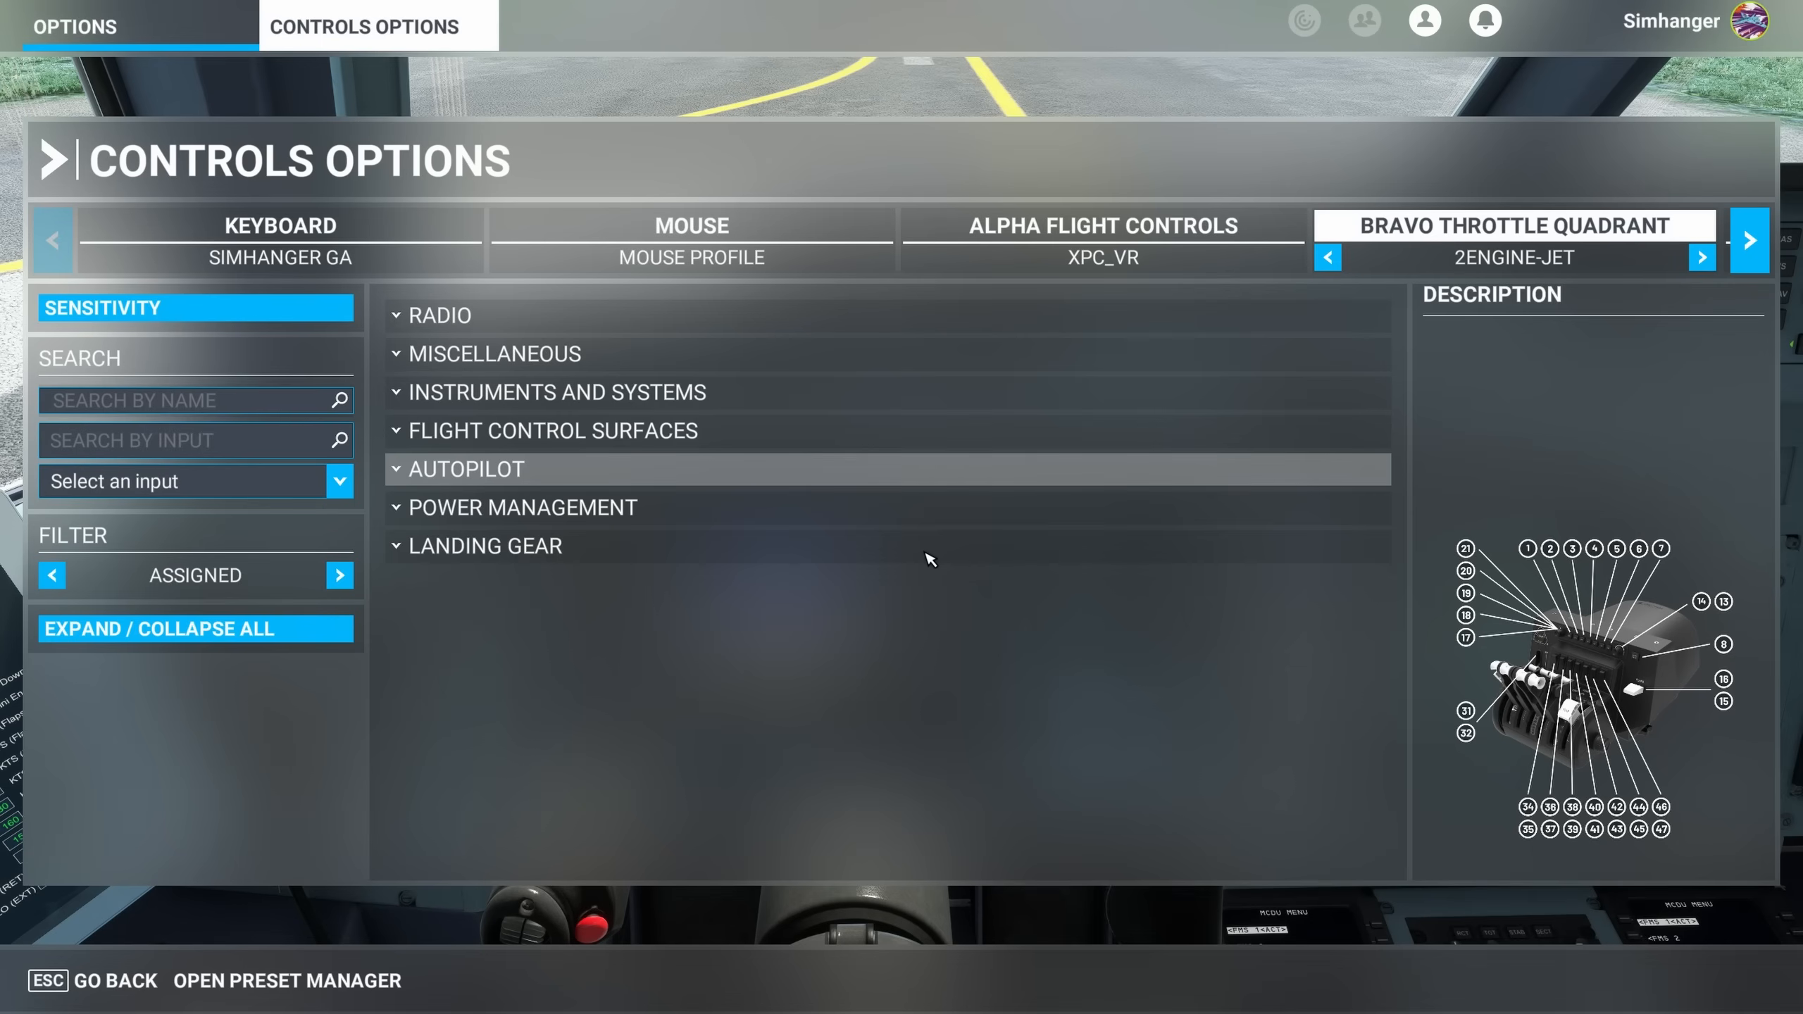
# Start a new profile from the current Bravo Throttle Quadrant one and name it ATR
pyautogui.click(285, 980)
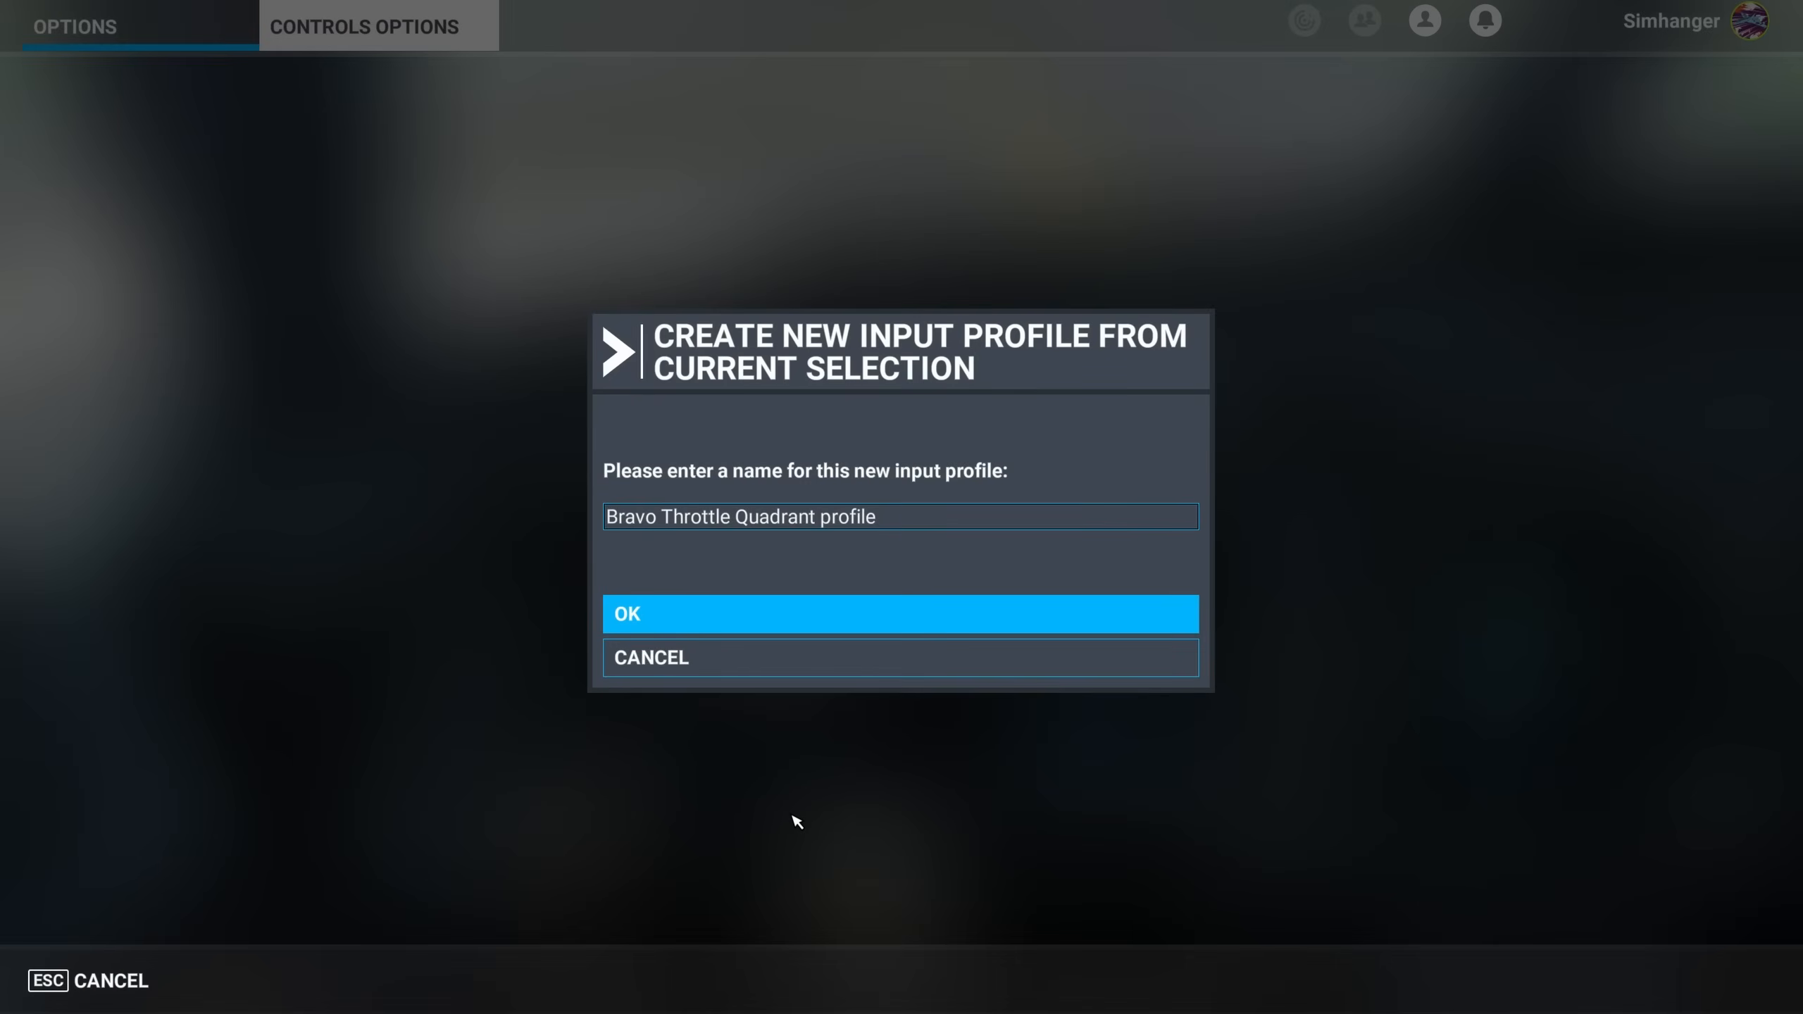
pyautogui.click(900, 516)
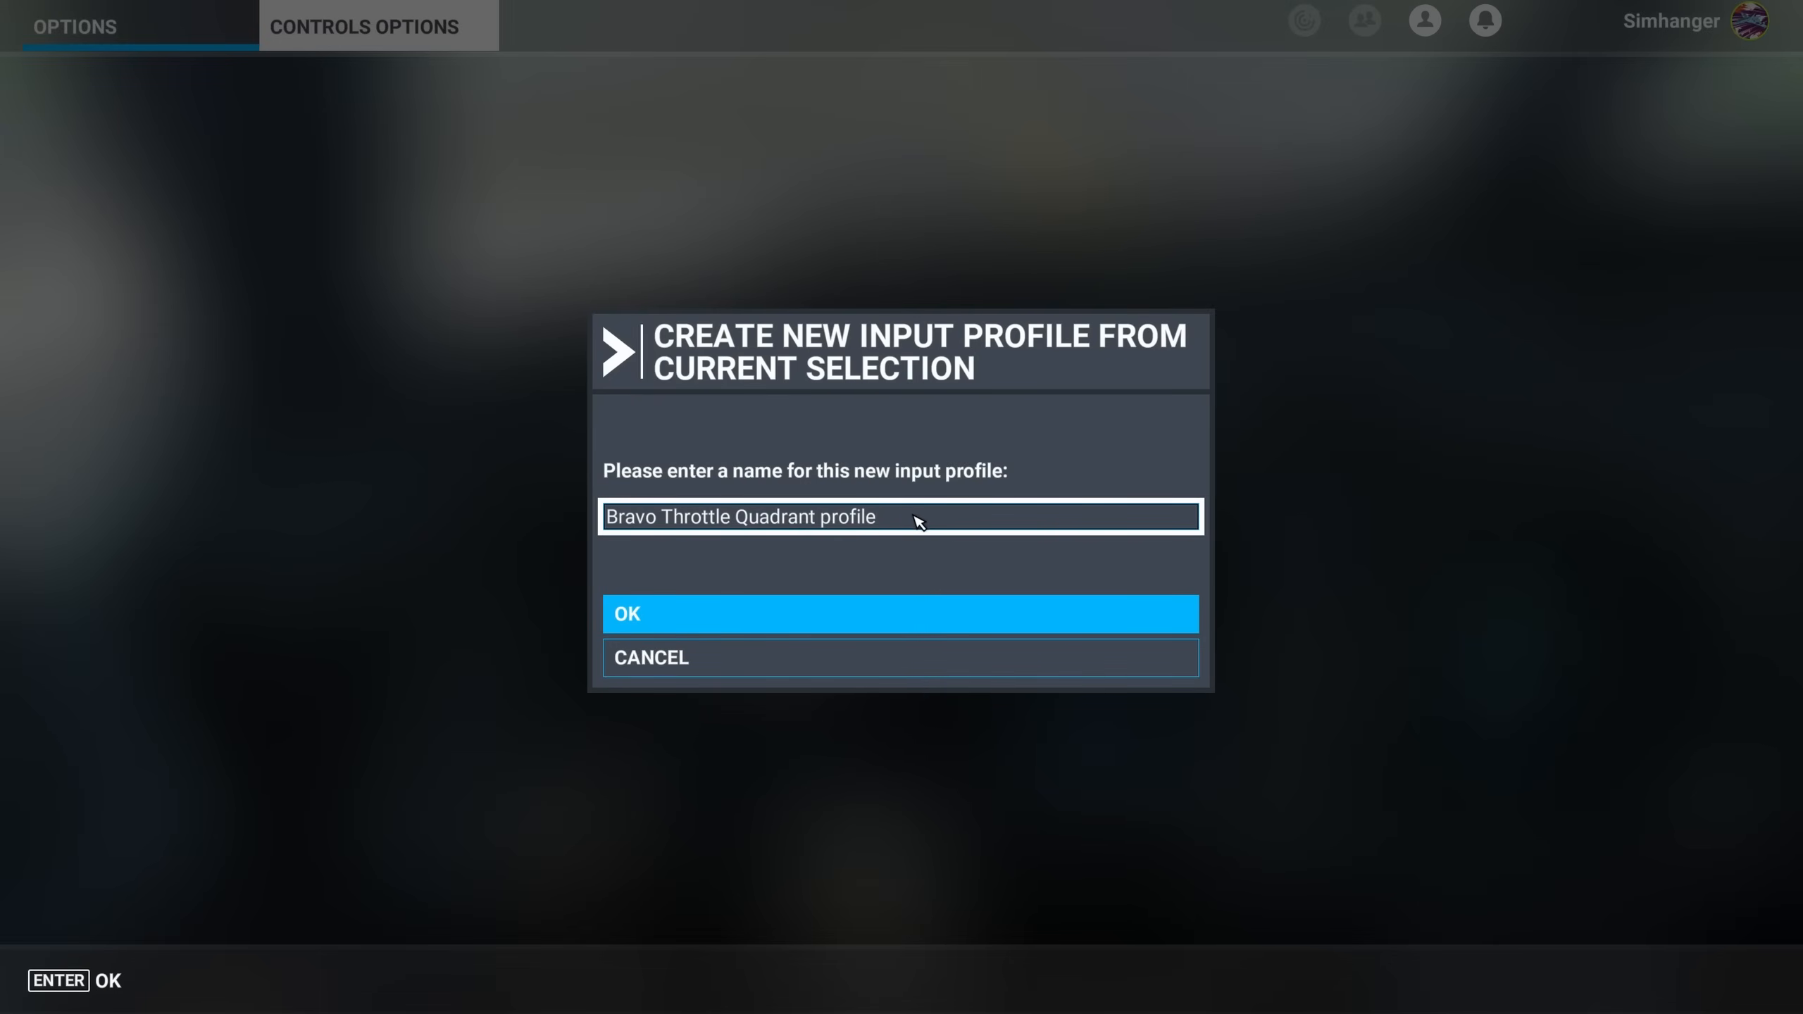
pyautogui.write('ATR')
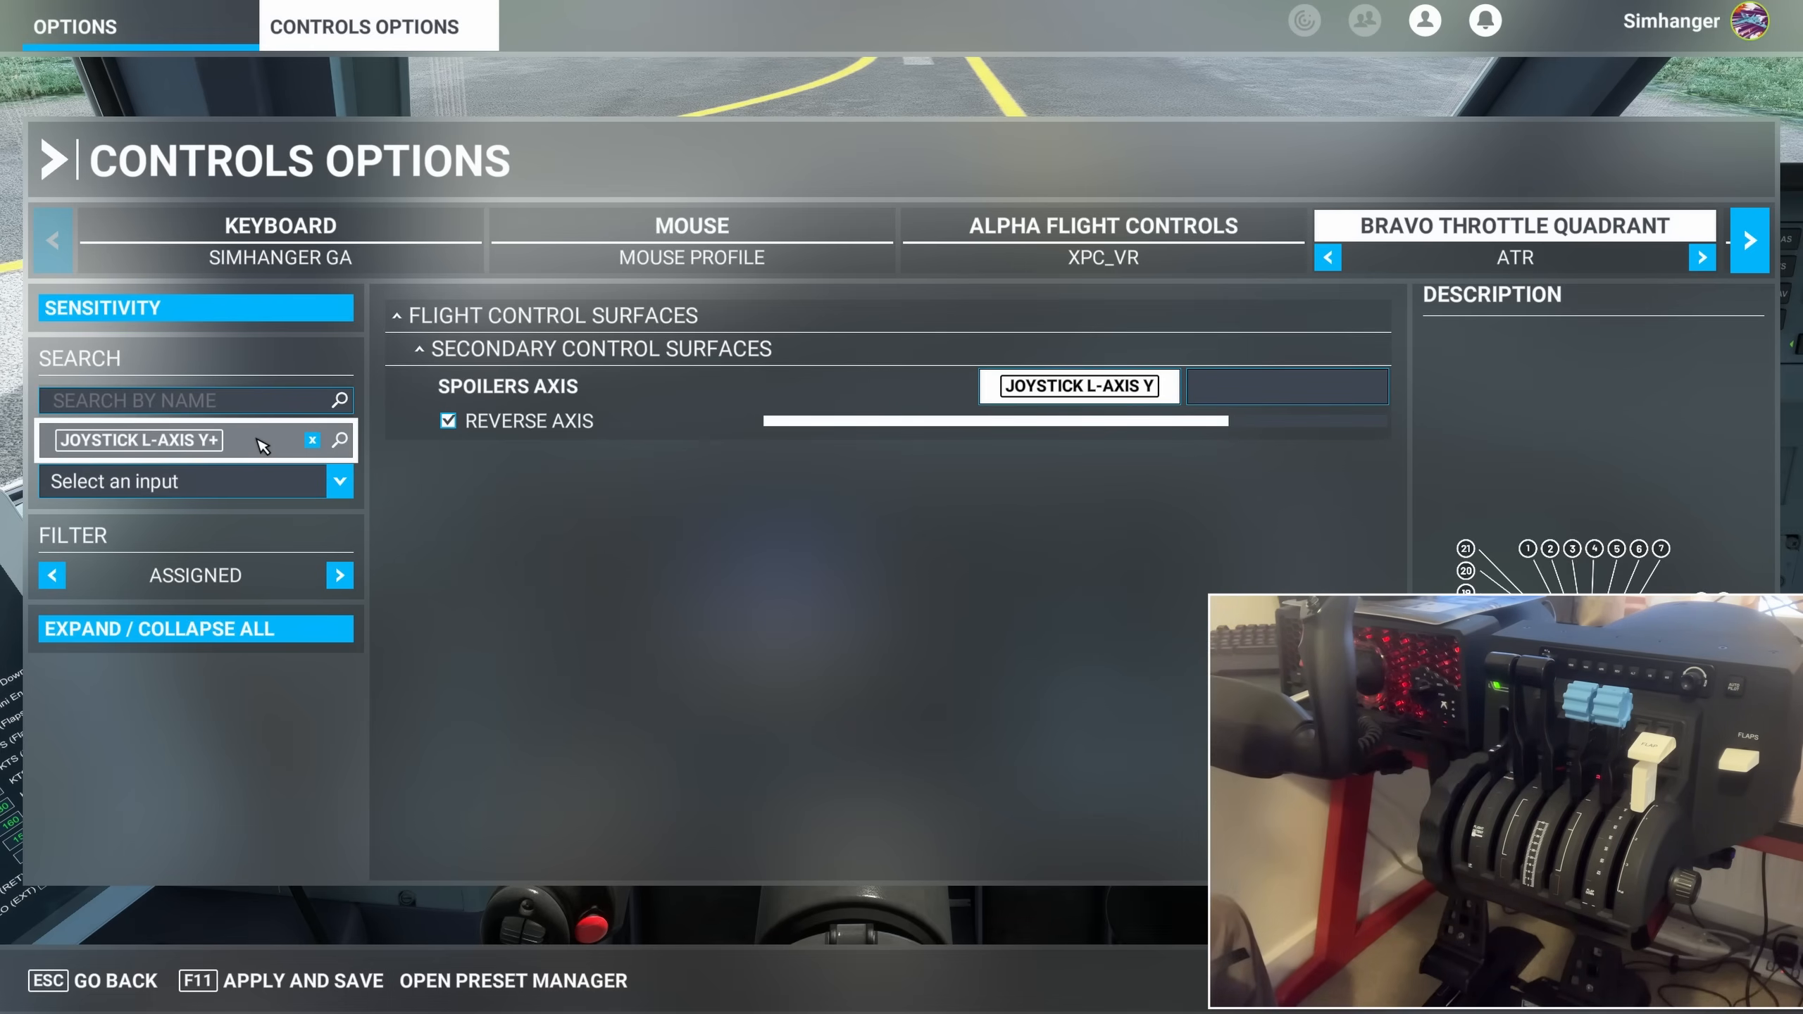
pyautogui.moveTo(379, 431)
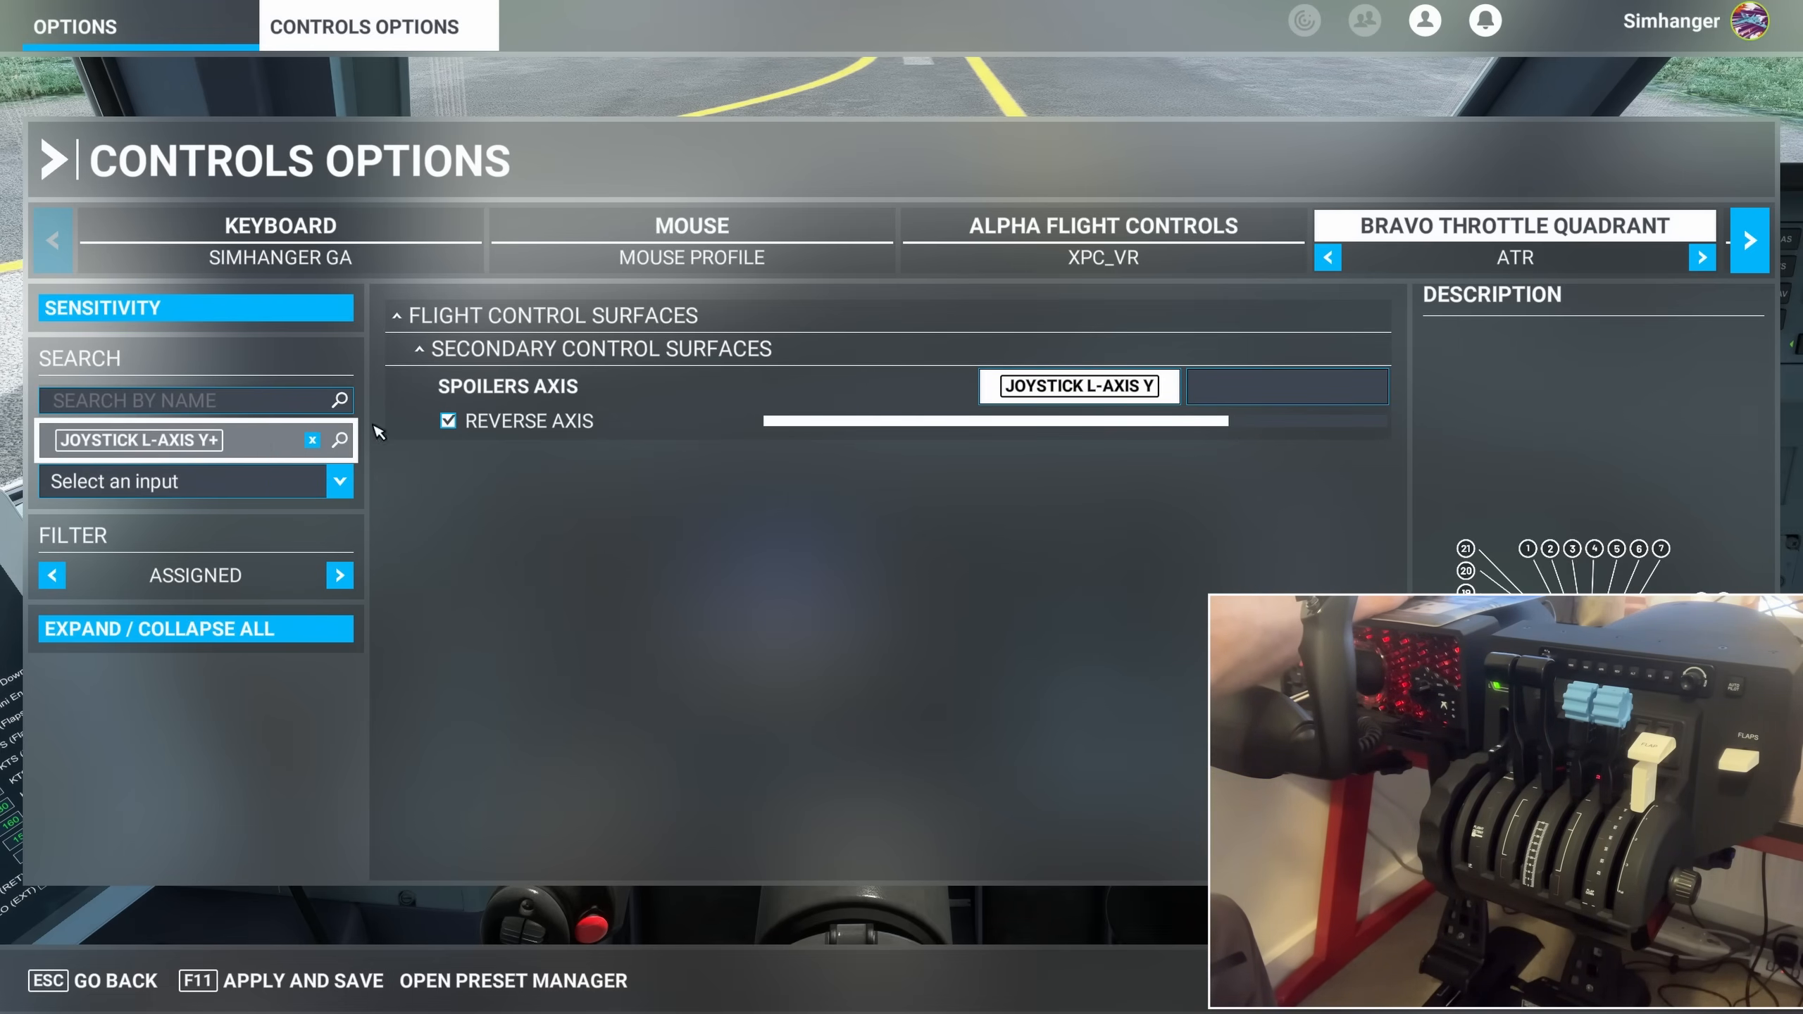
# Clear the Spoilers Axis binding from JOYSTICK L-AXIS Y, validate, and reset the search filter
pyautogui.click(1076, 385)
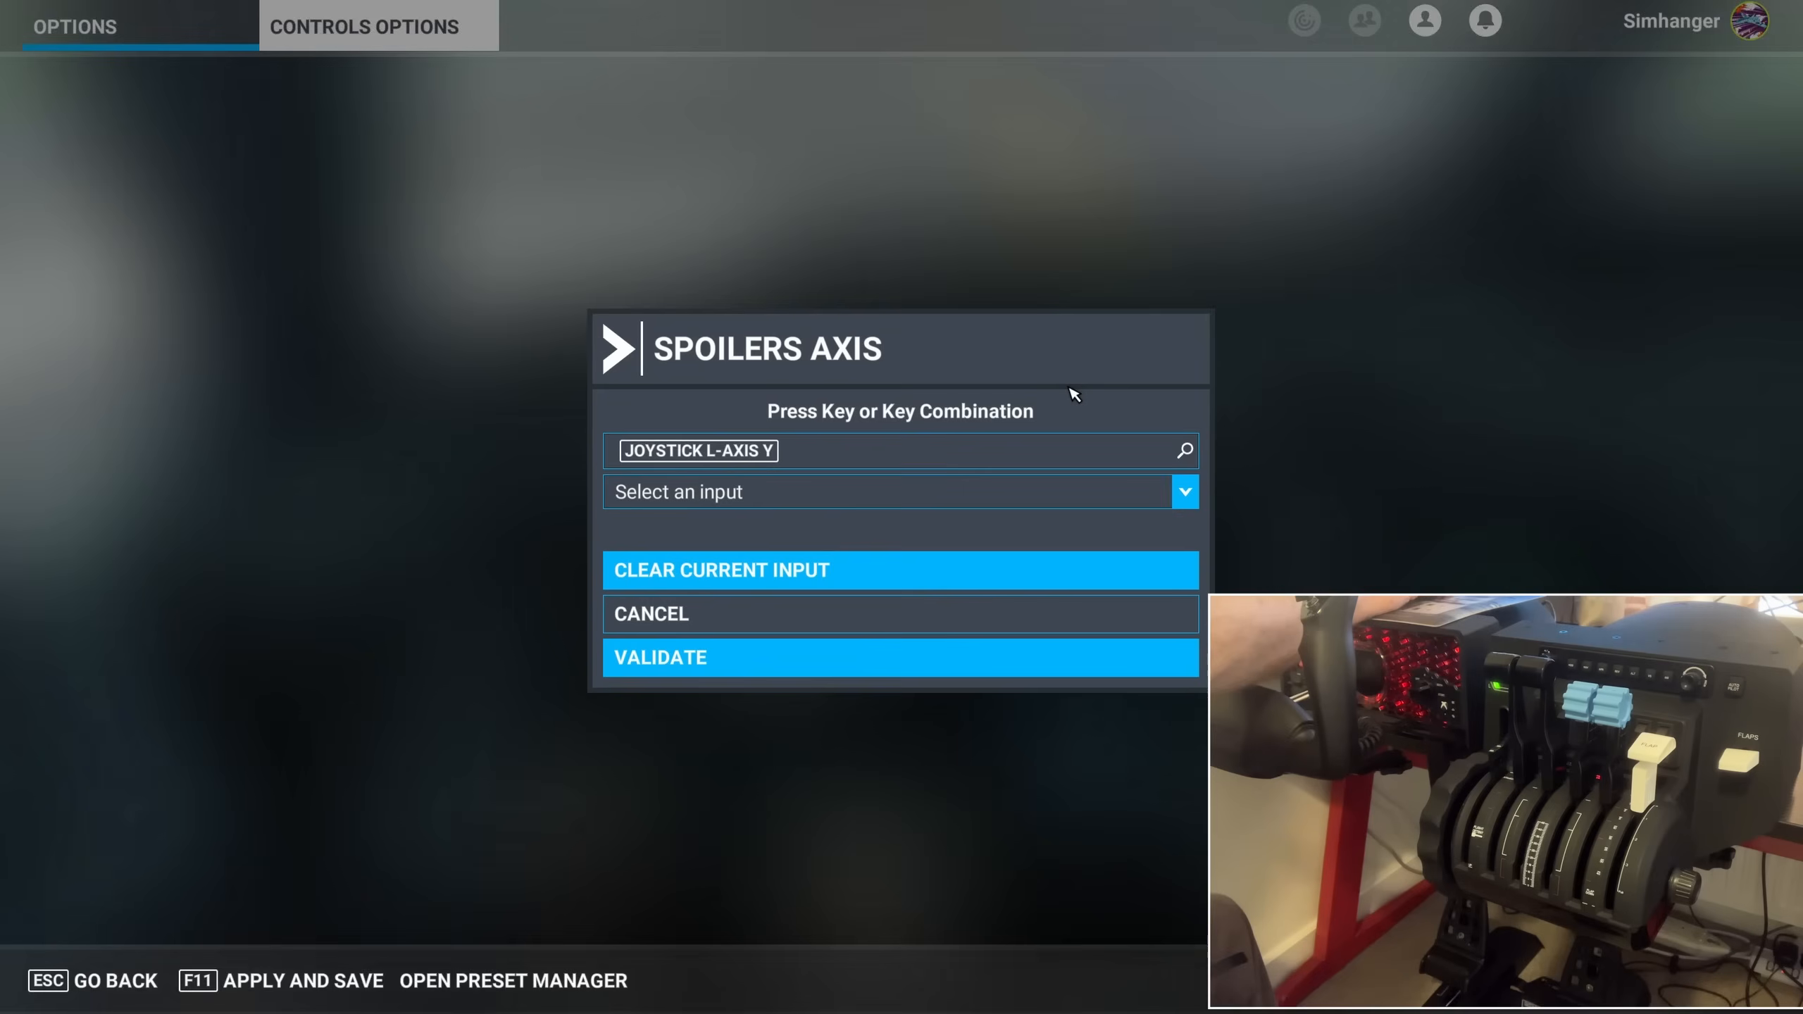
pyautogui.click(723, 570)
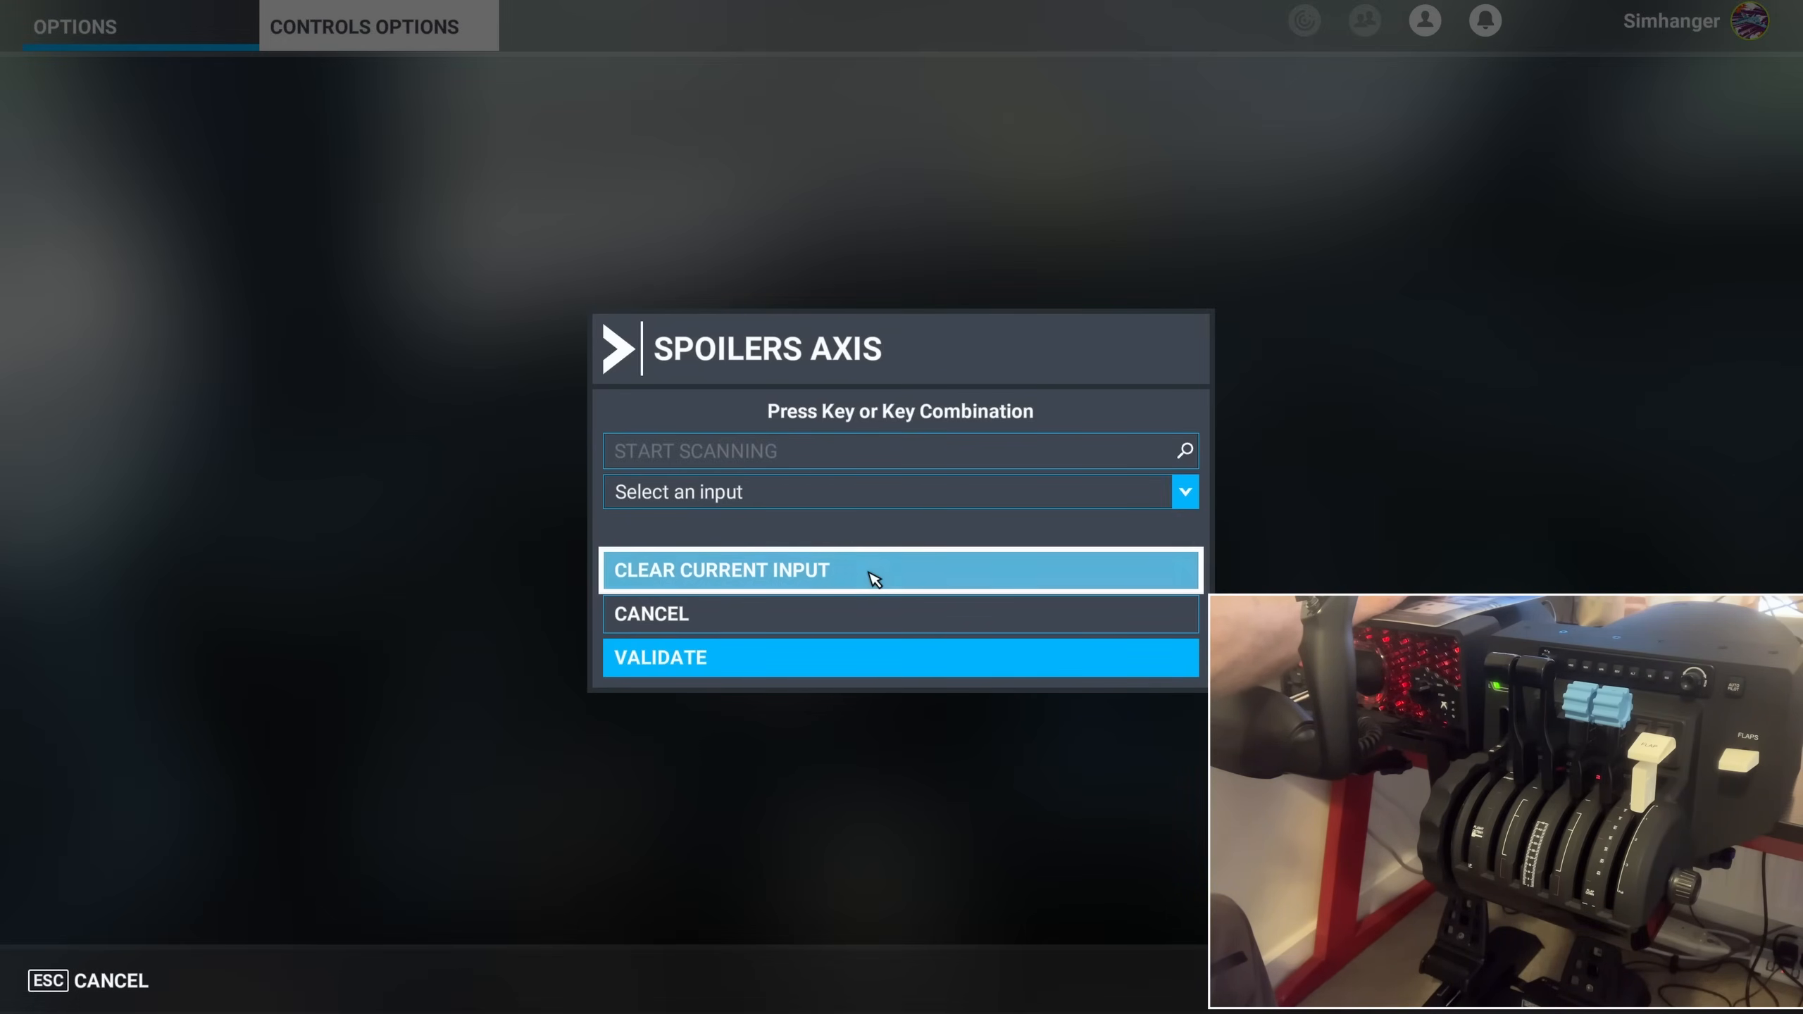
pyautogui.click(659, 656)
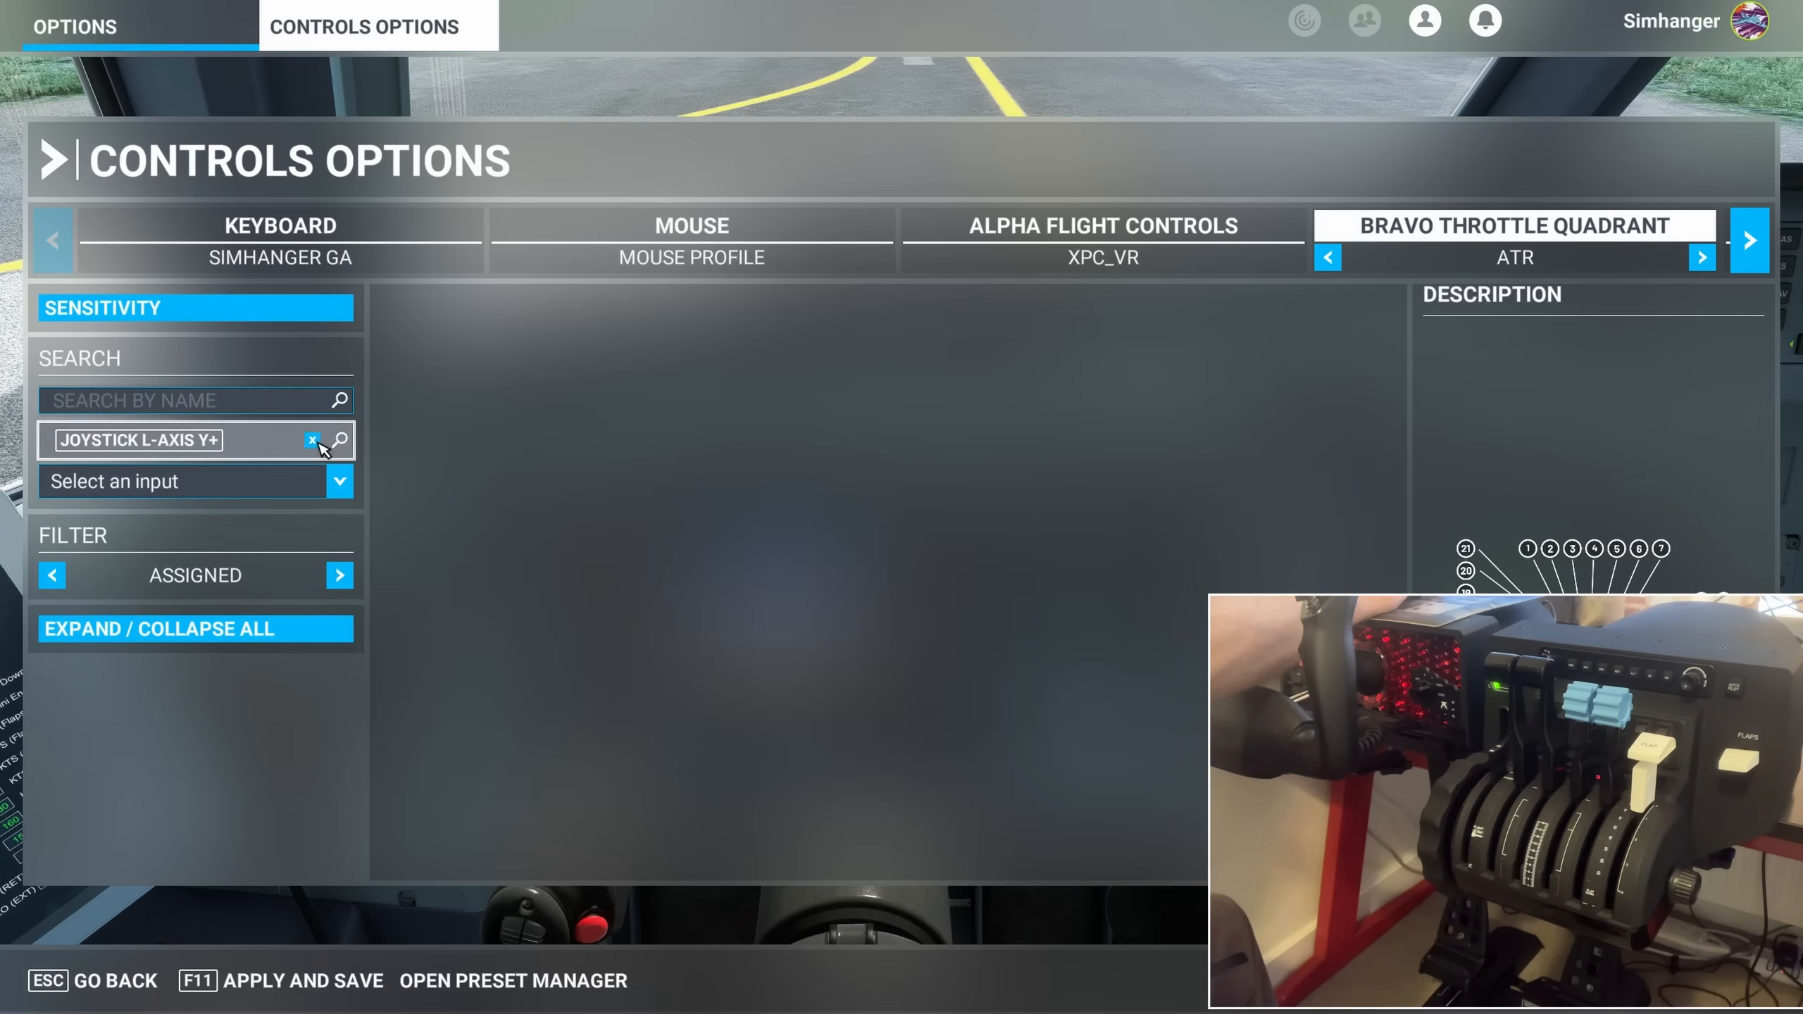
pyautogui.click(312, 441)
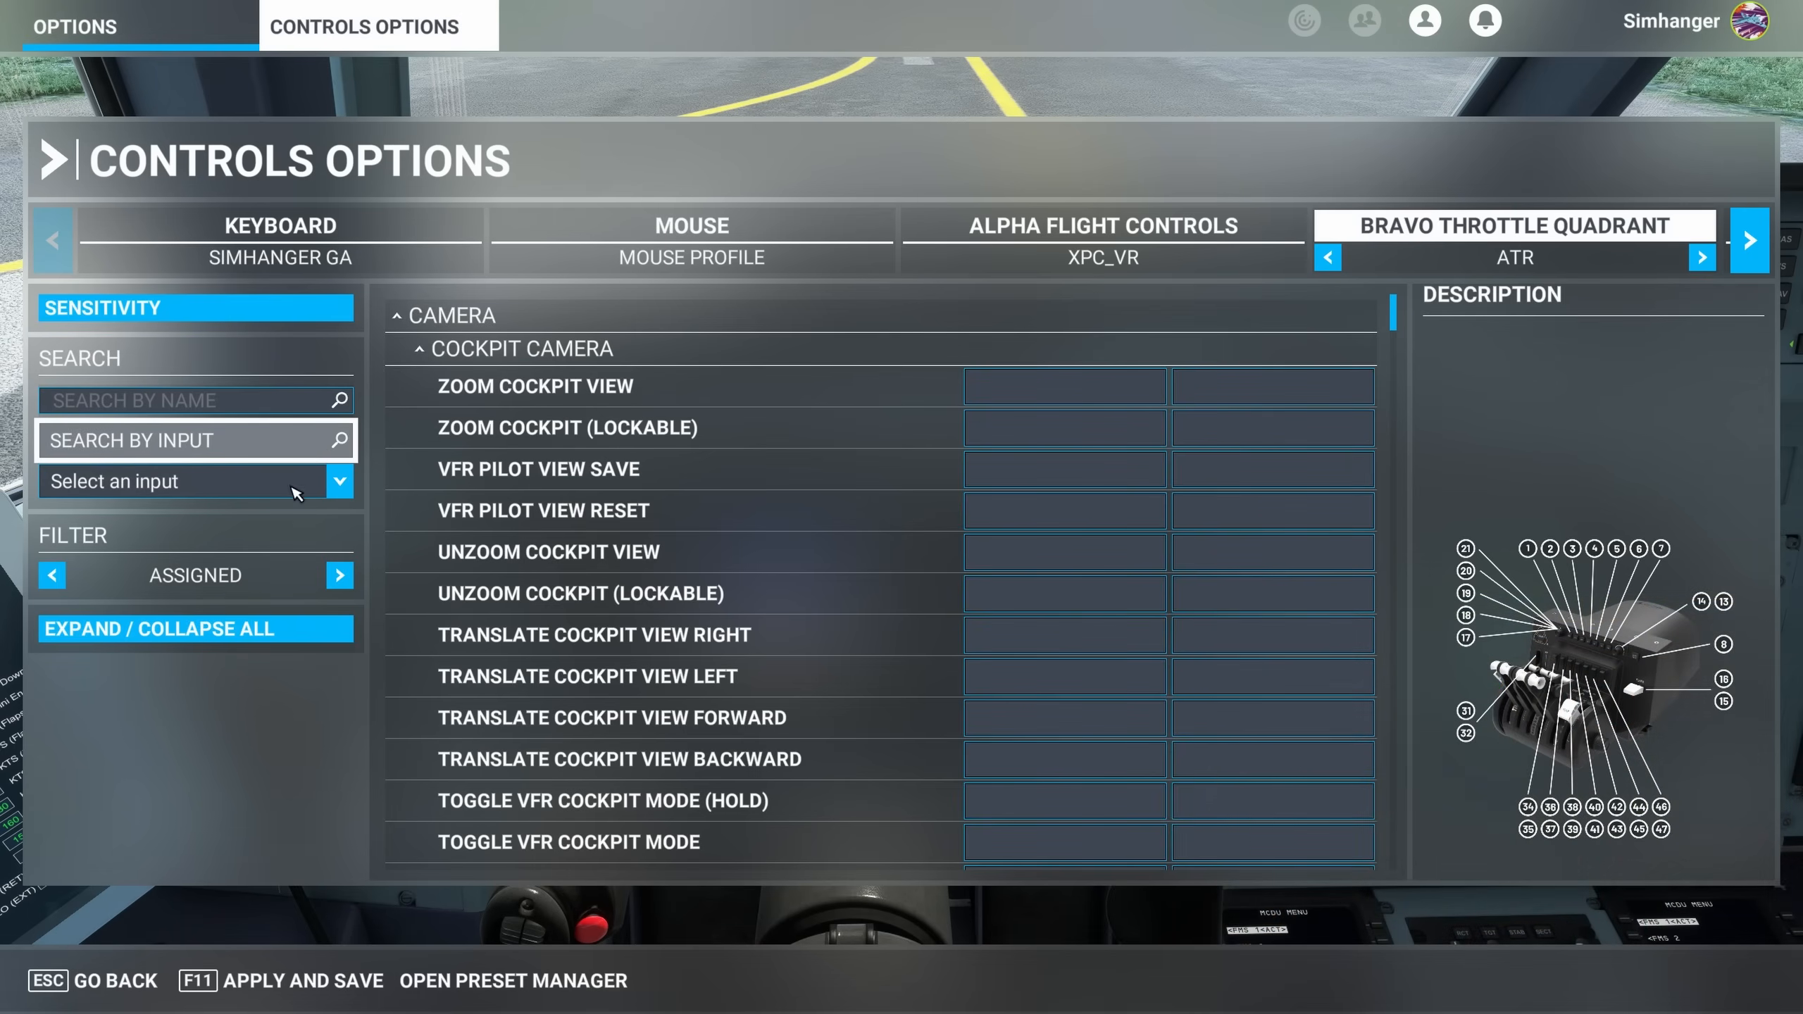
# Filter the list to Assigned controls and expand Power Management > Throttle
pyautogui.click(196, 630)
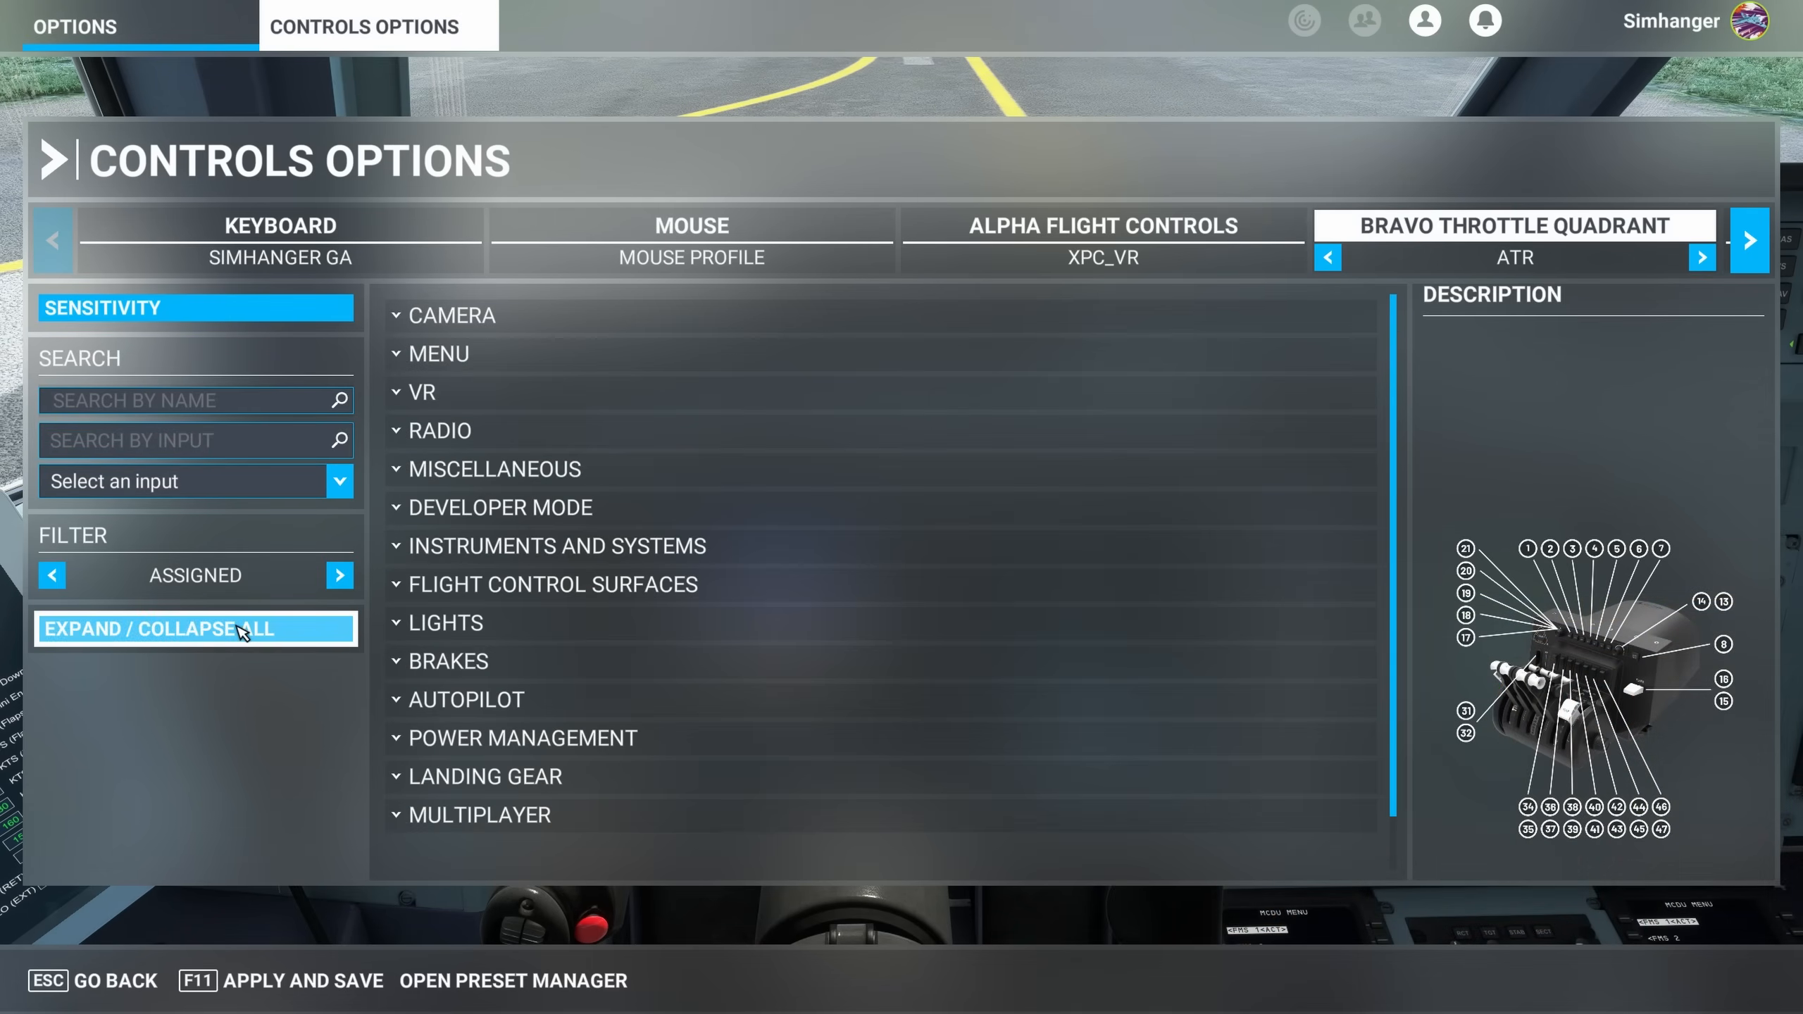
pyautogui.click(338, 575)
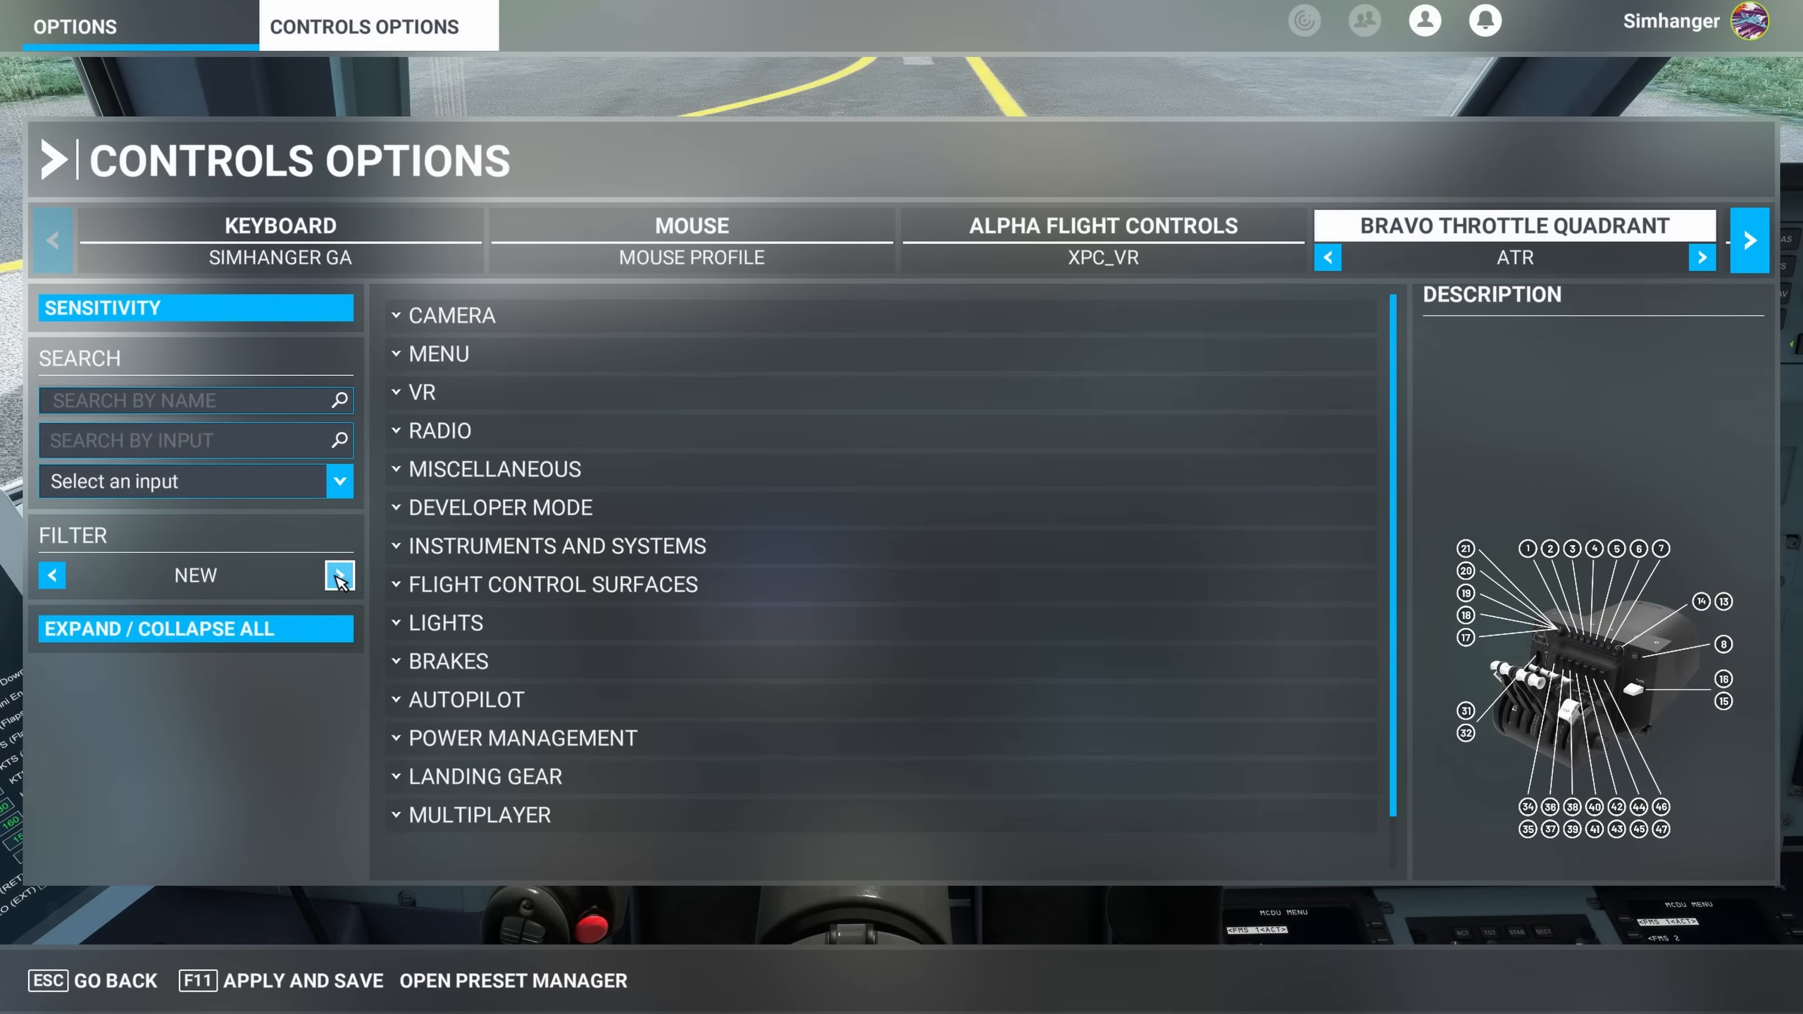
pyautogui.click(338, 574)
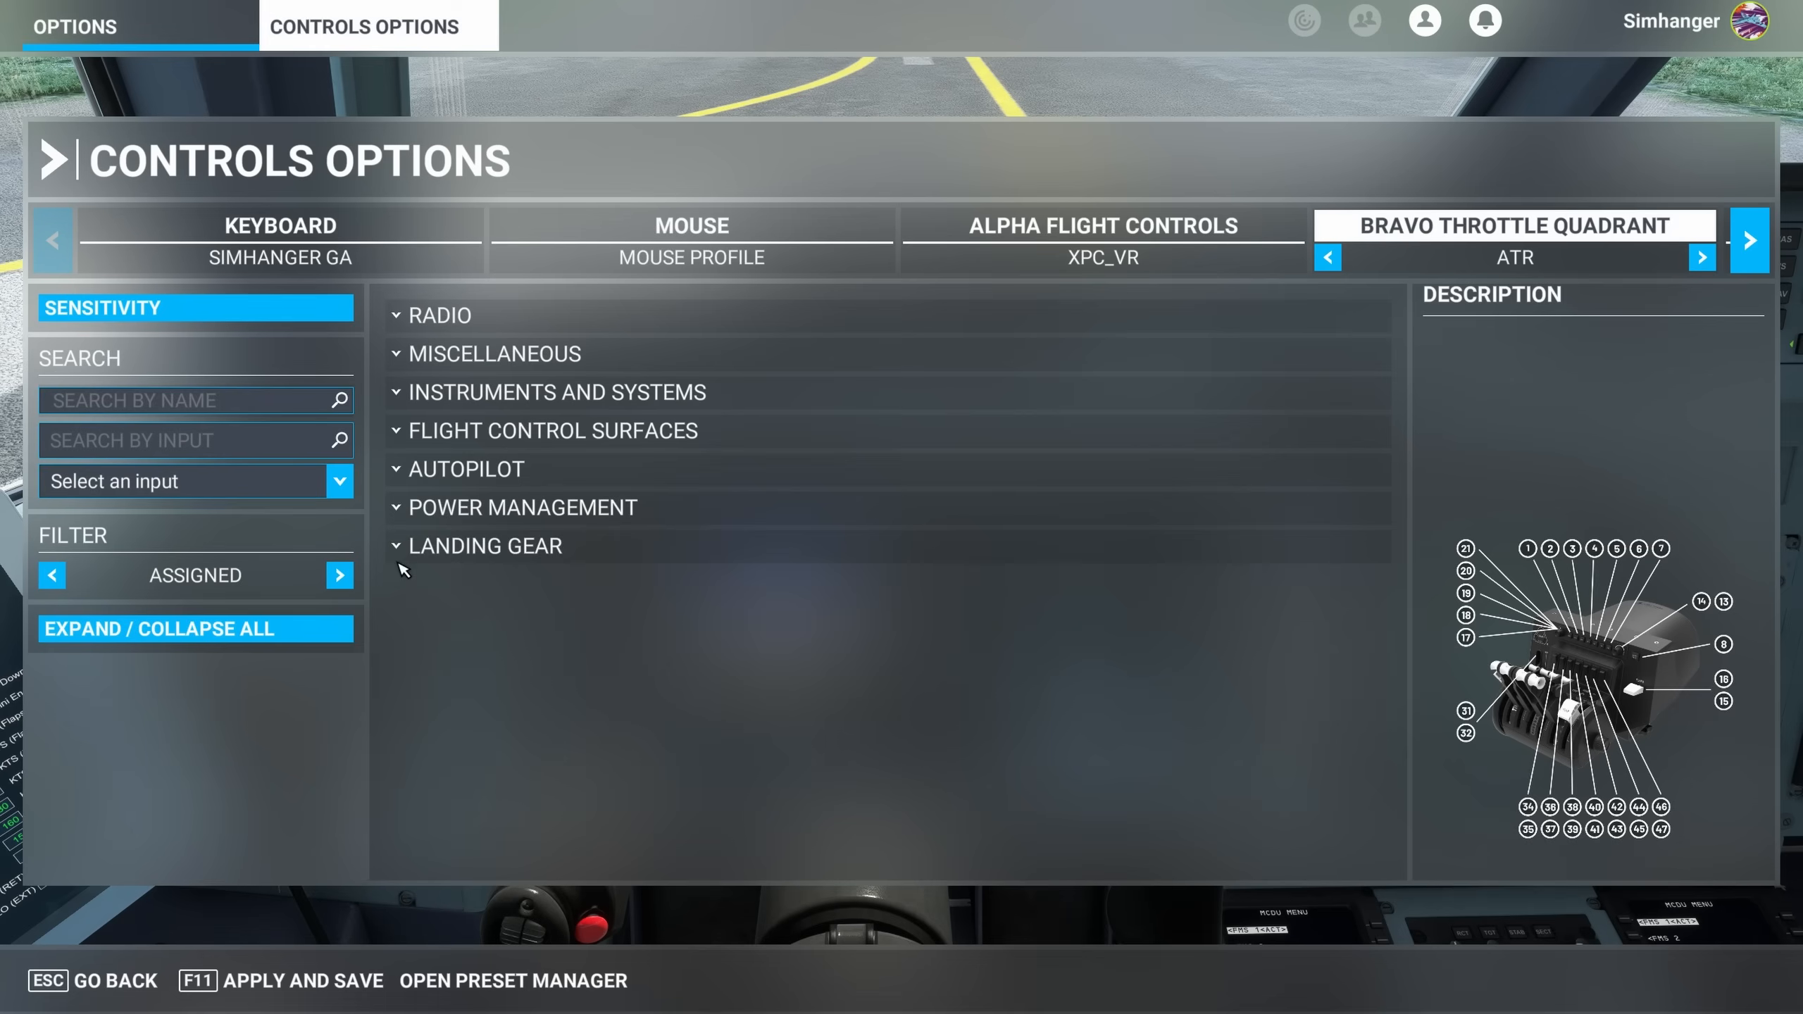
pyautogui.click(523, 507)
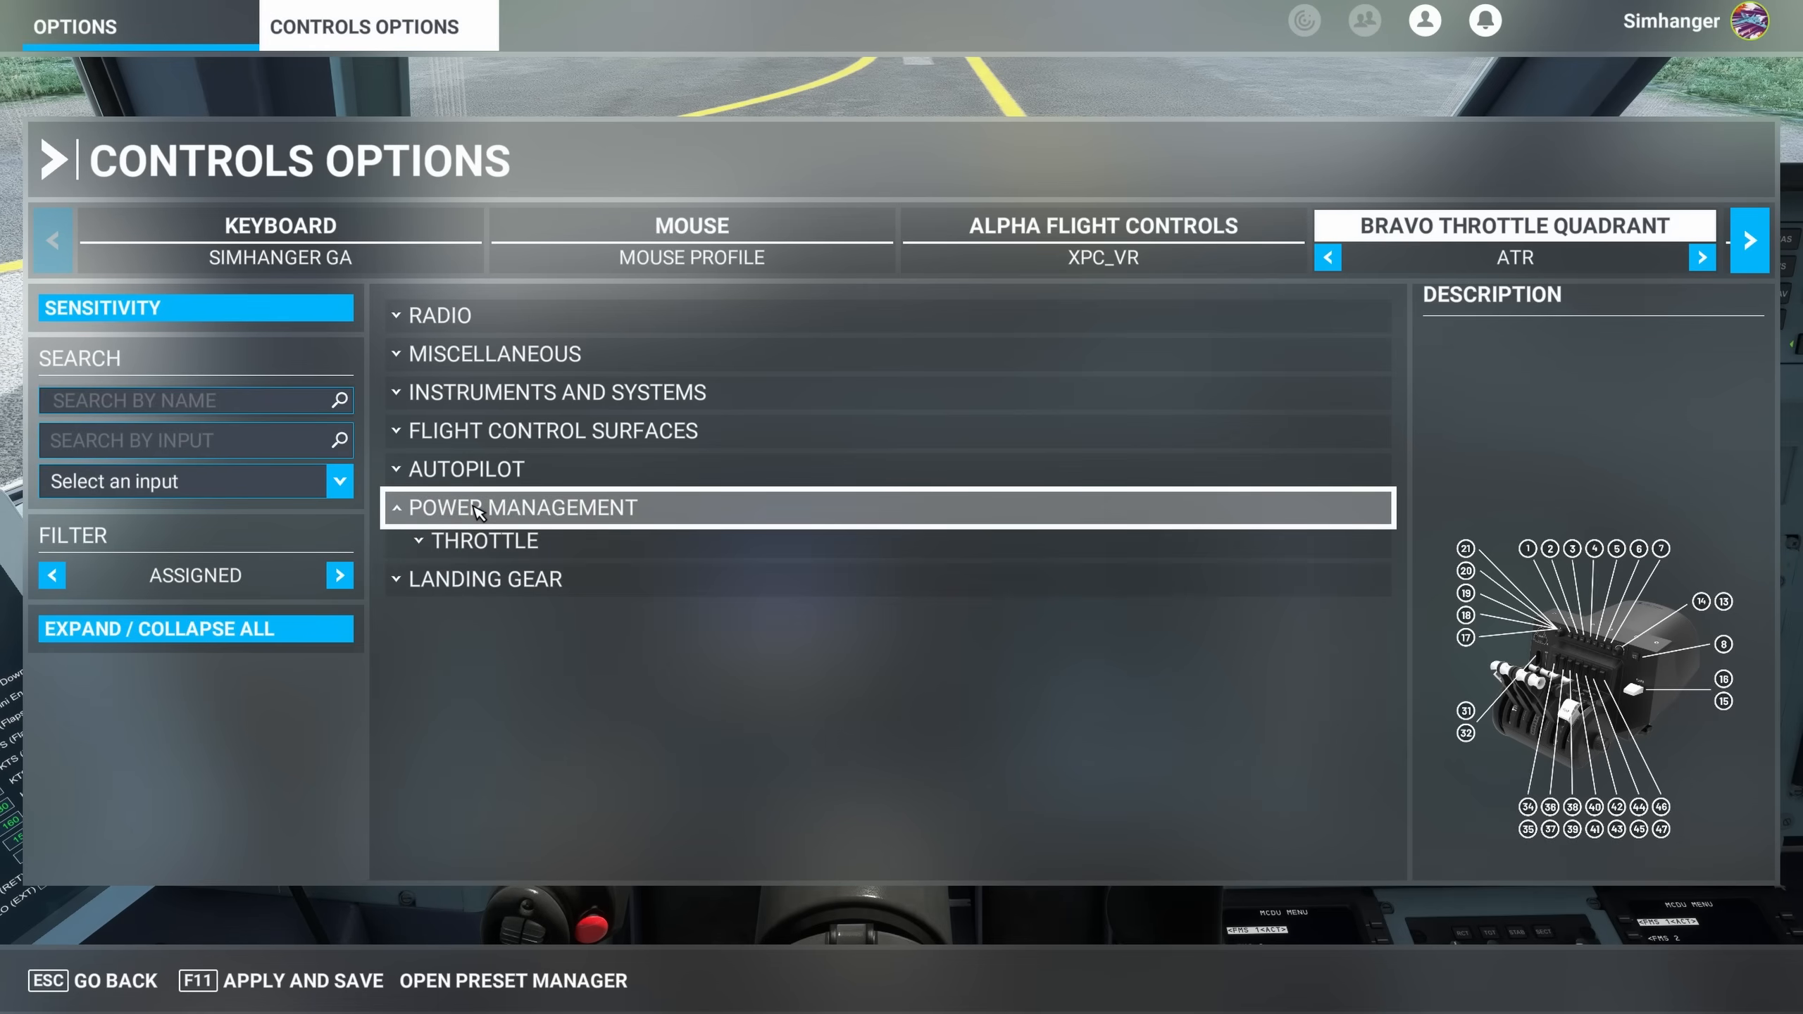
pyautogui.click(483, 541)
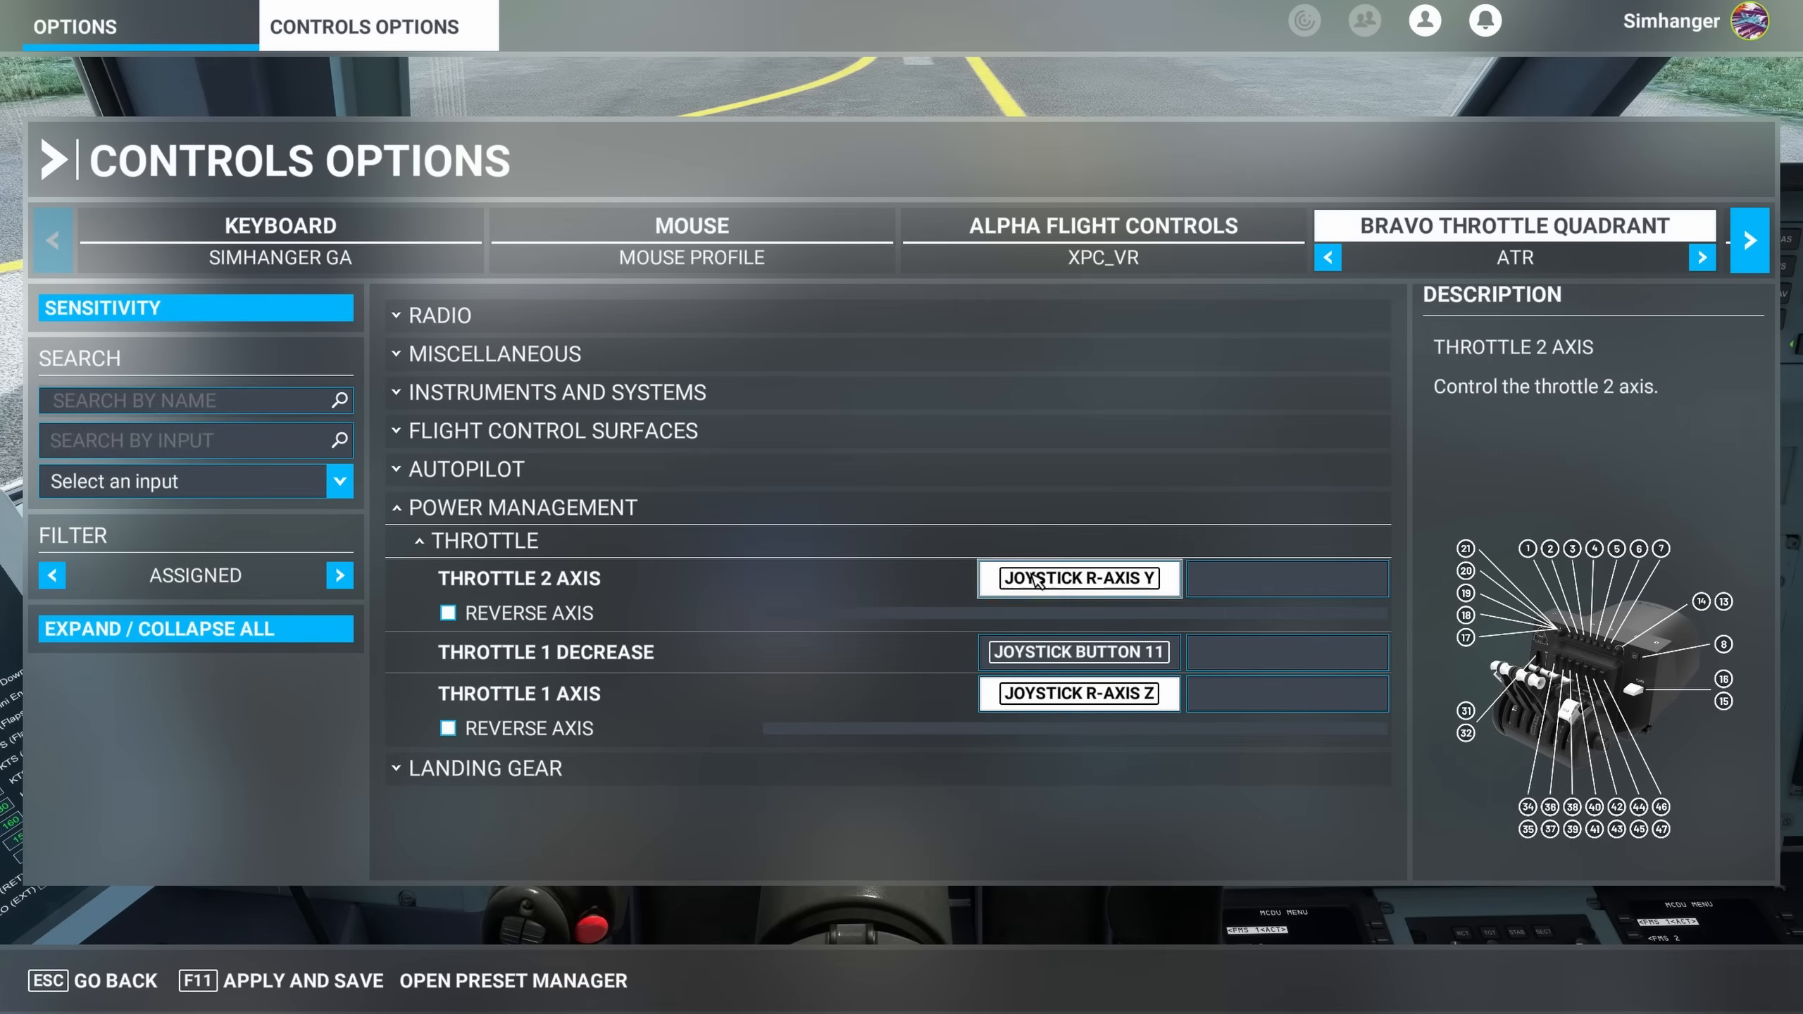
# Remove the Throttle 2 Axis and remaining Throttle 1 assignments
pyautogui.click(1075, 578)
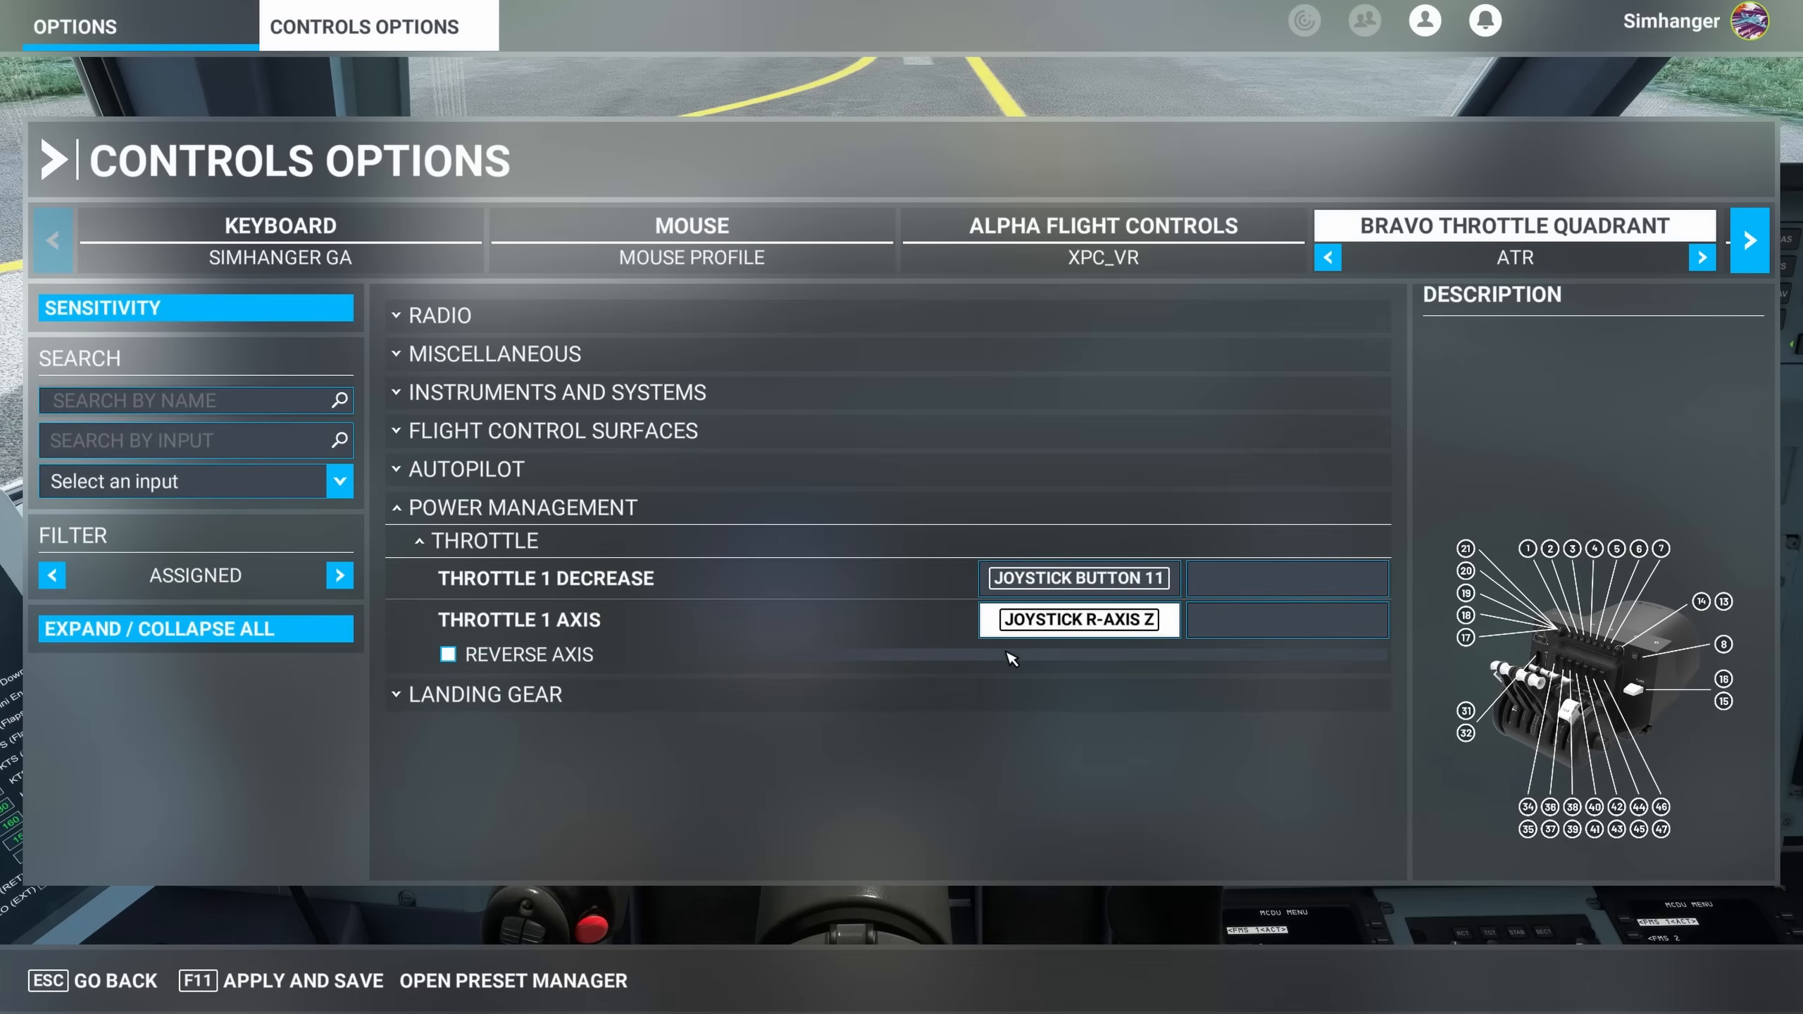
pyautogui.click(1077, 577)
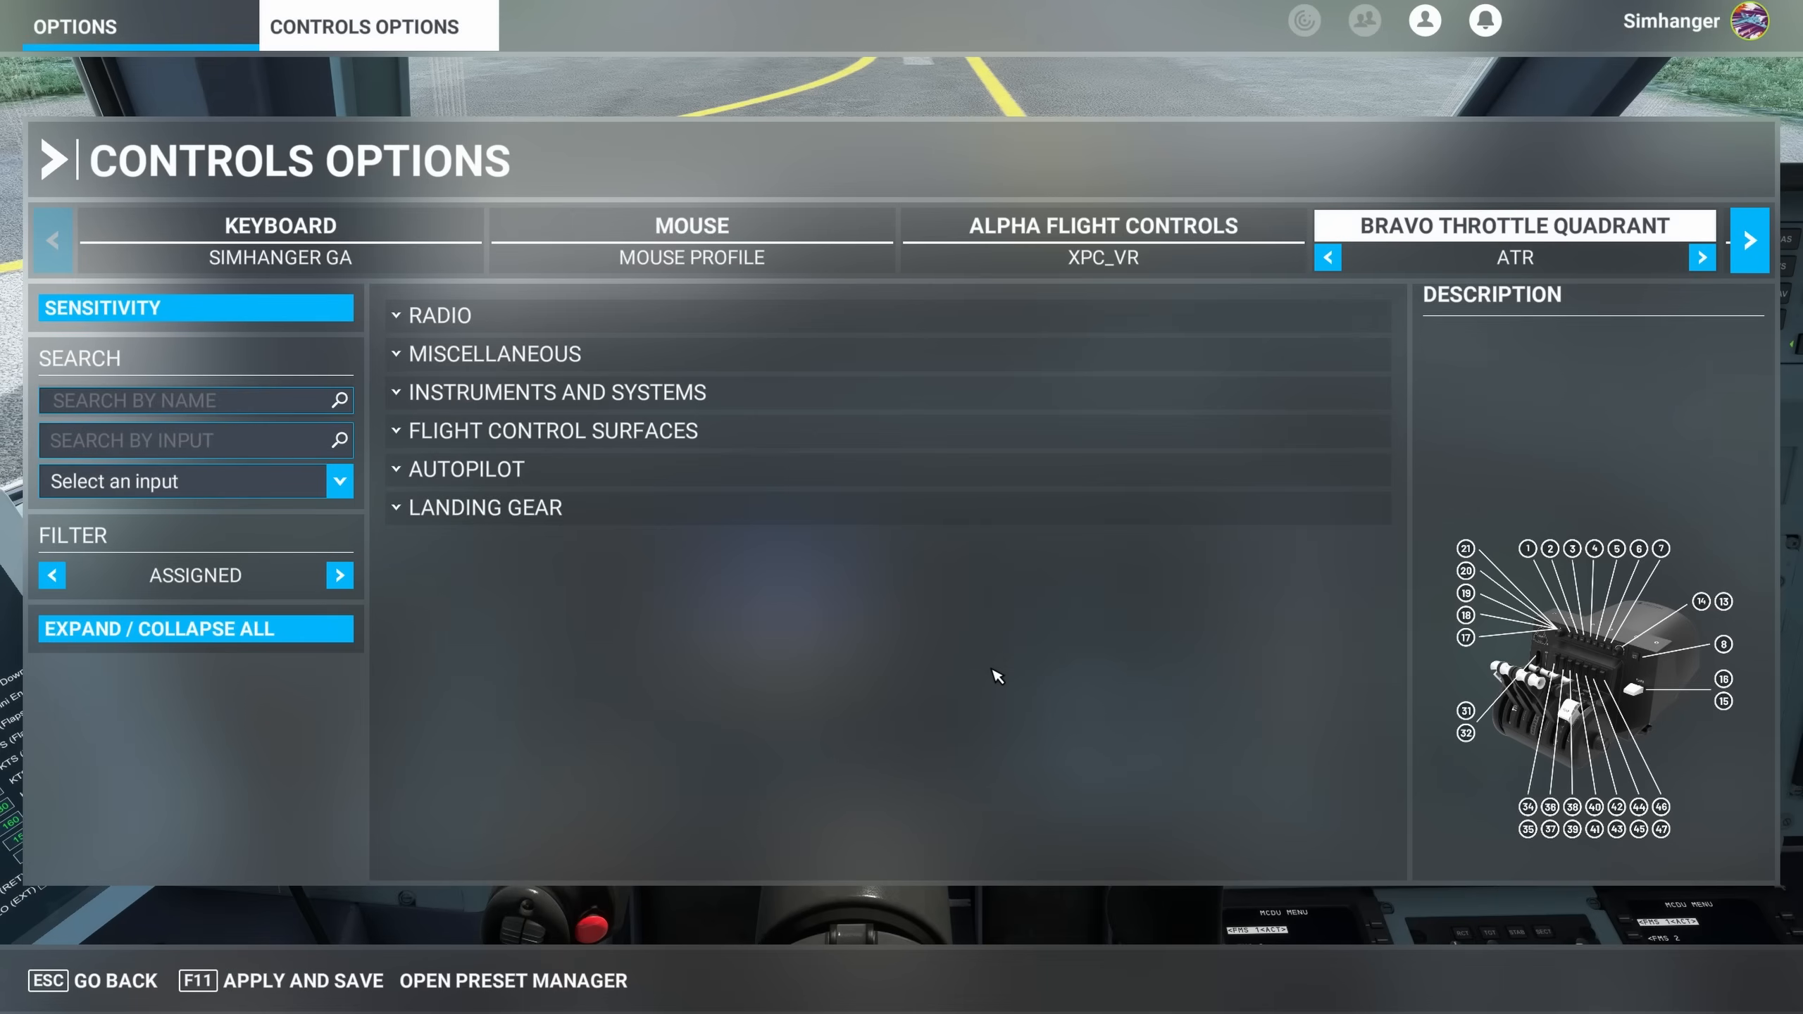
pyautogui.moveTo(883, 792)
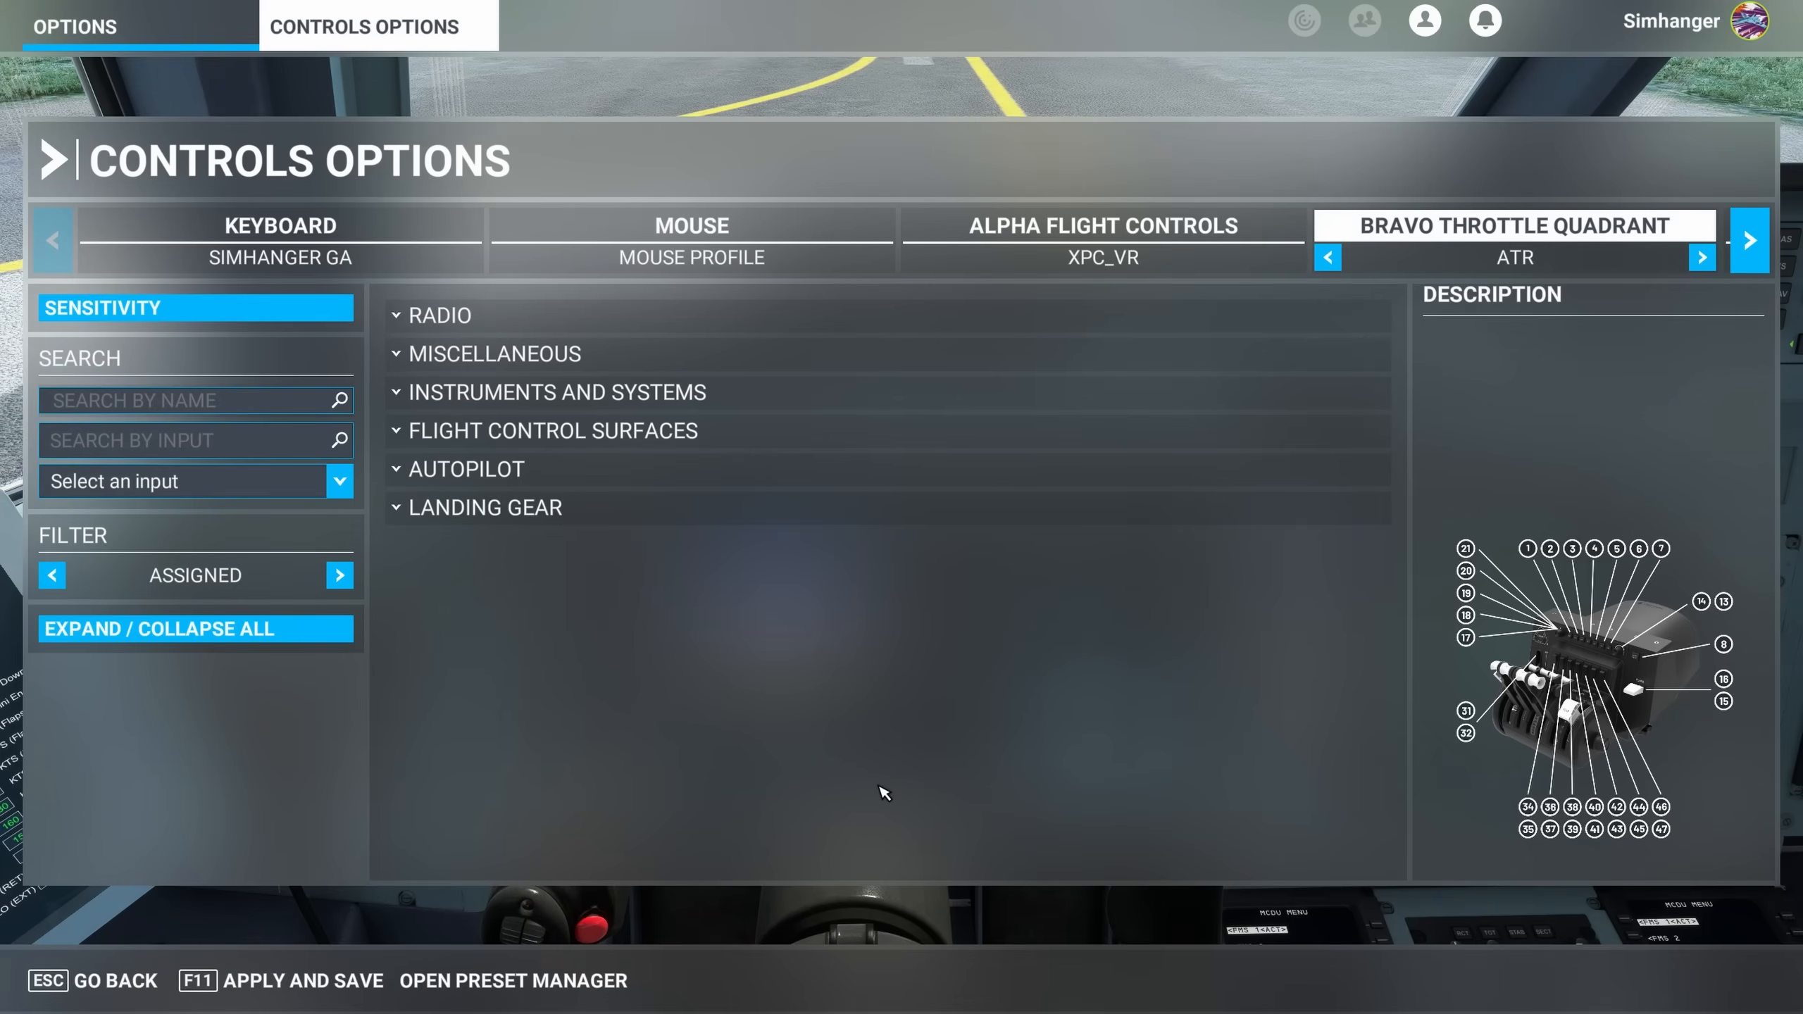
# Show all controls again and expand the throttle controls
pyautogui.click(338, 574)
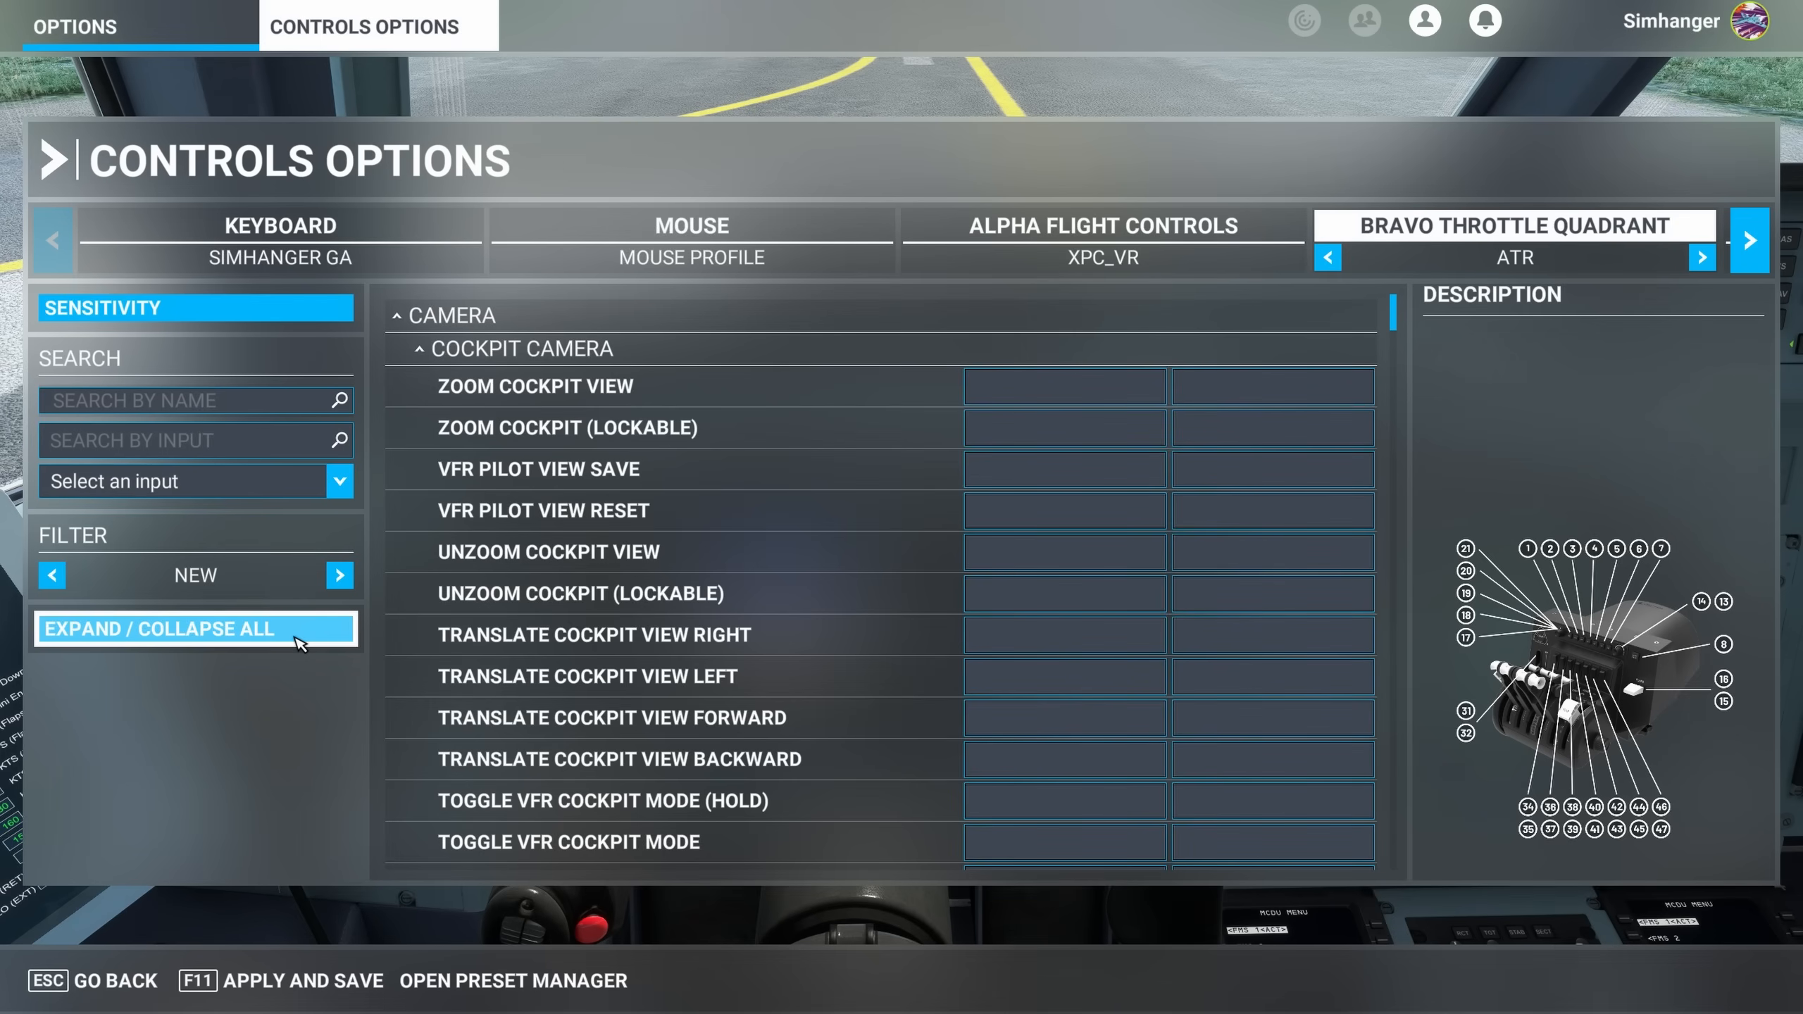
pyautogui.click(195, 630)
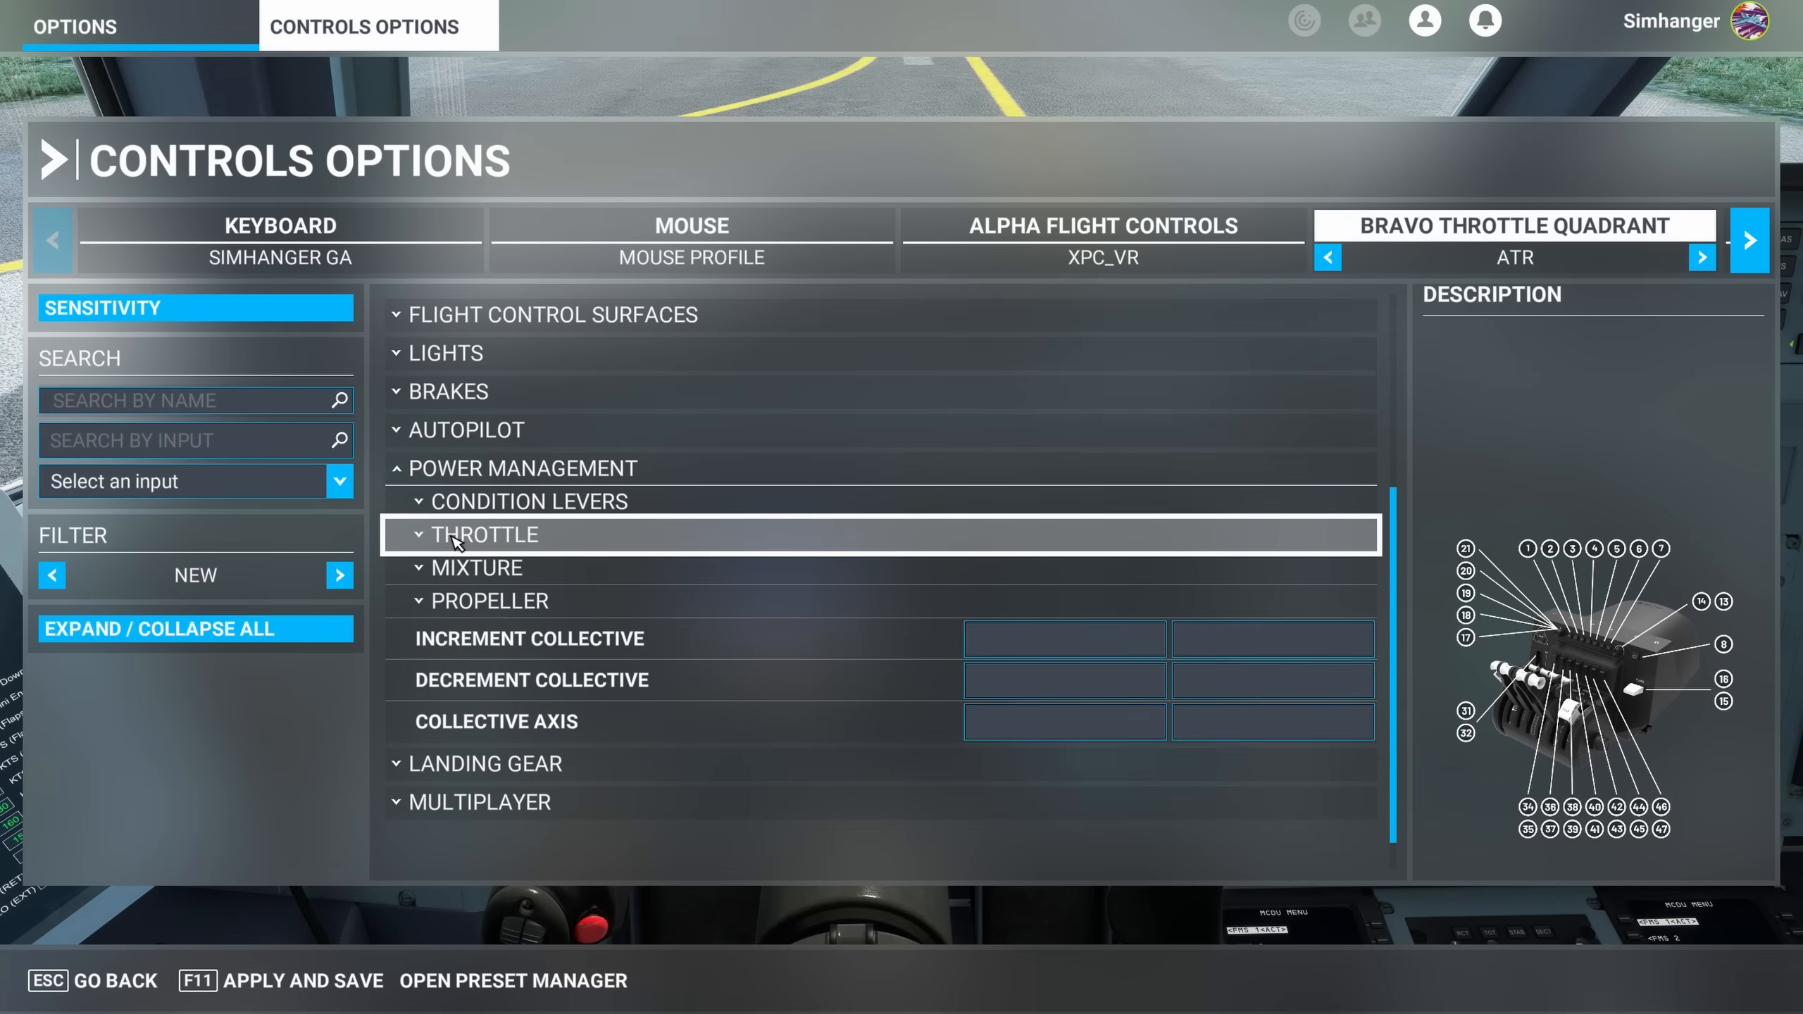
pyautogui.click(483, 534)
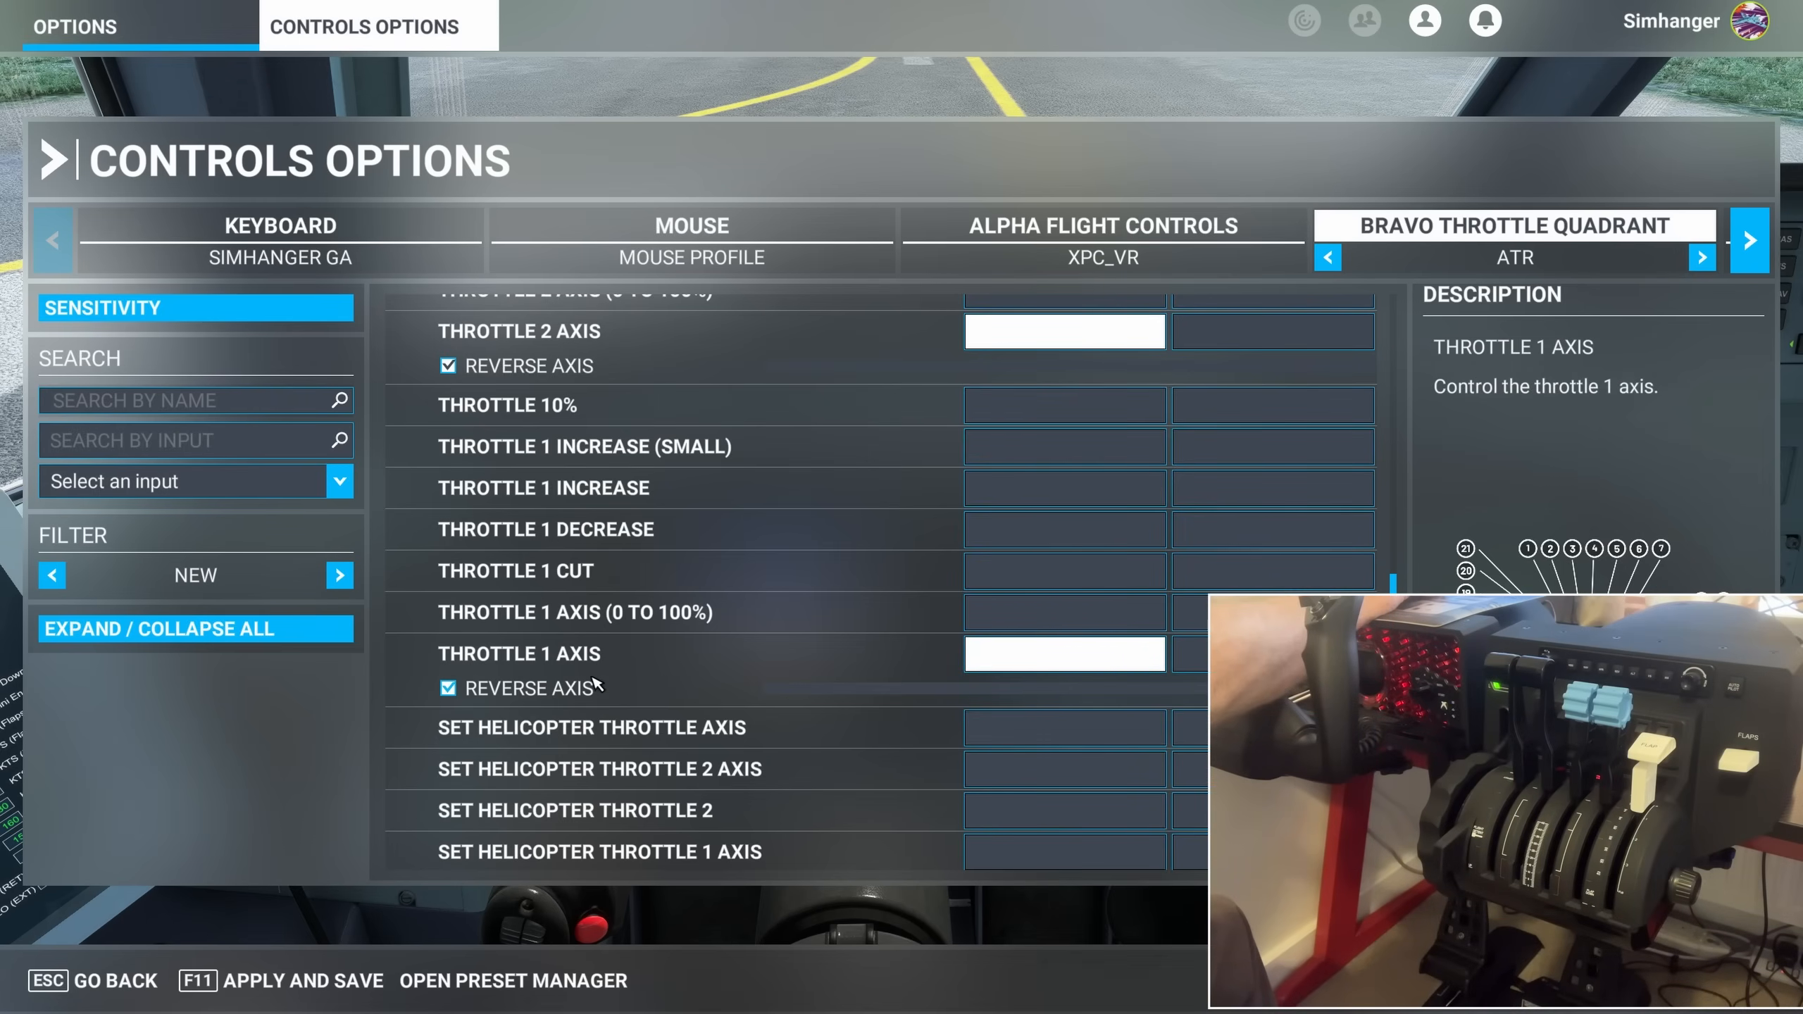
pyautogui.moveTo(759, 679)
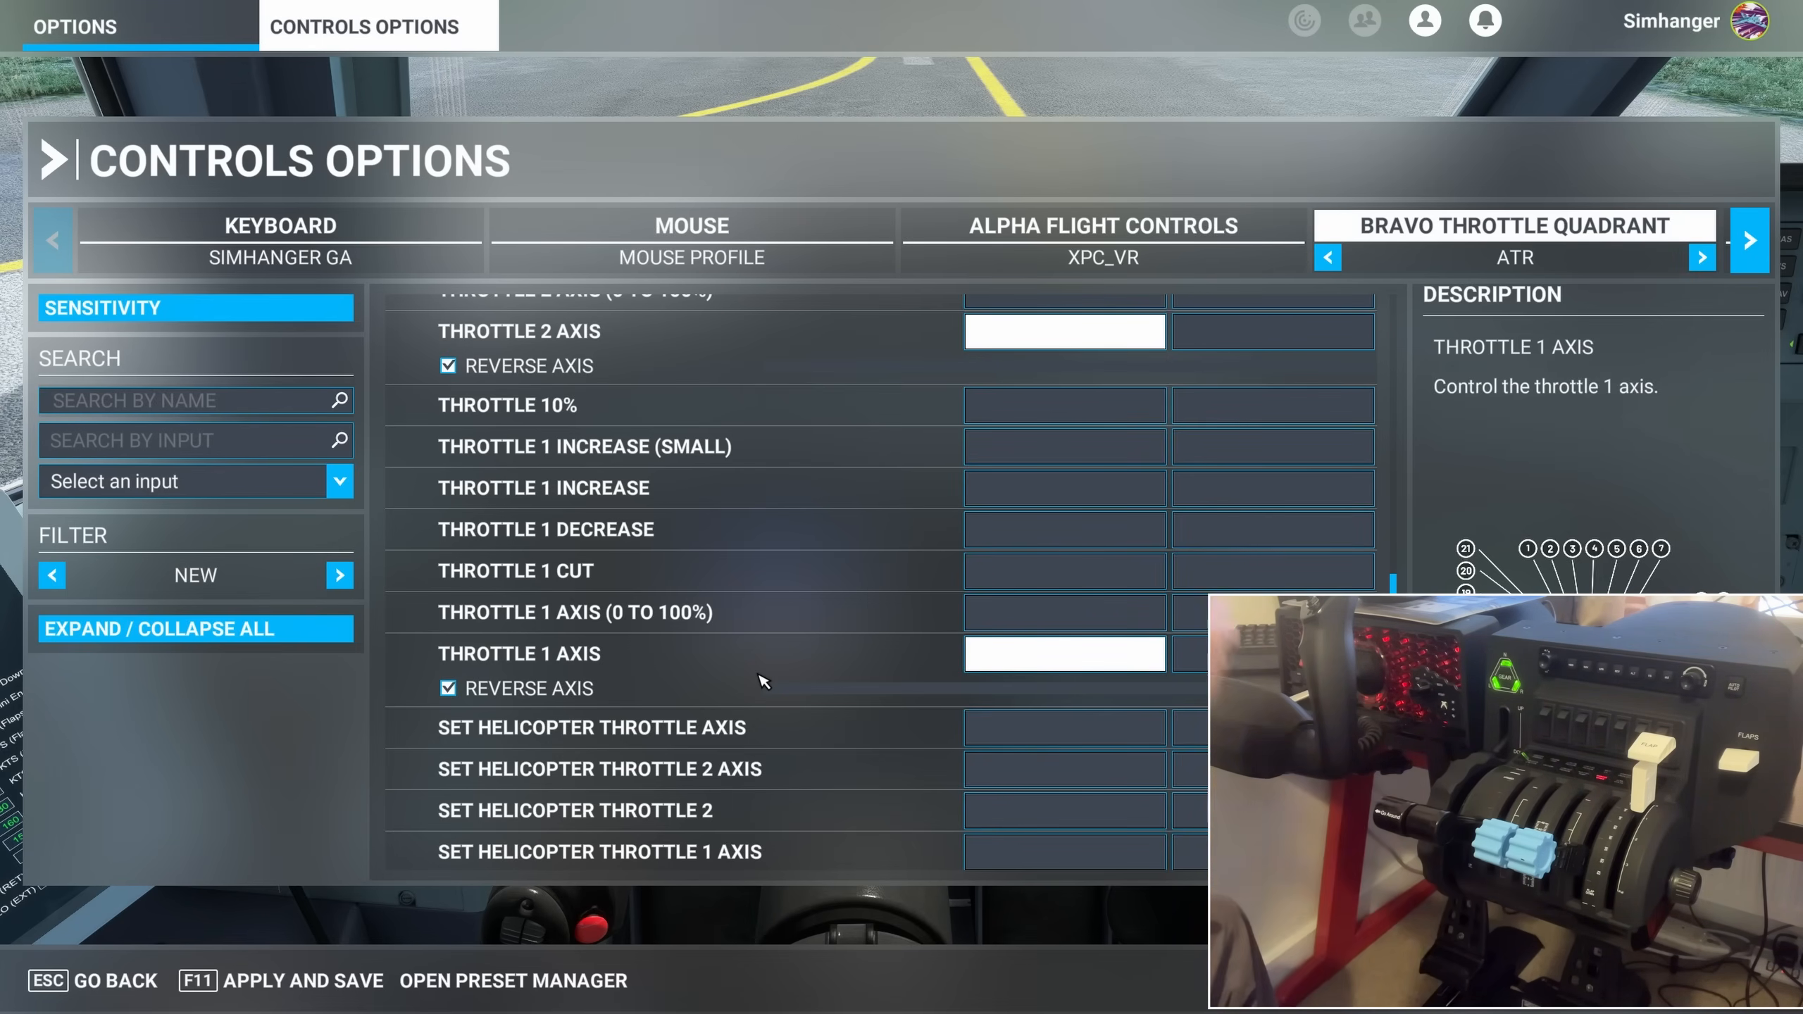
# Bind Throttle 1 Axis to the detected JOYSTICK L-AXIS X lever and validate
pyautogui.click(1063, 653)
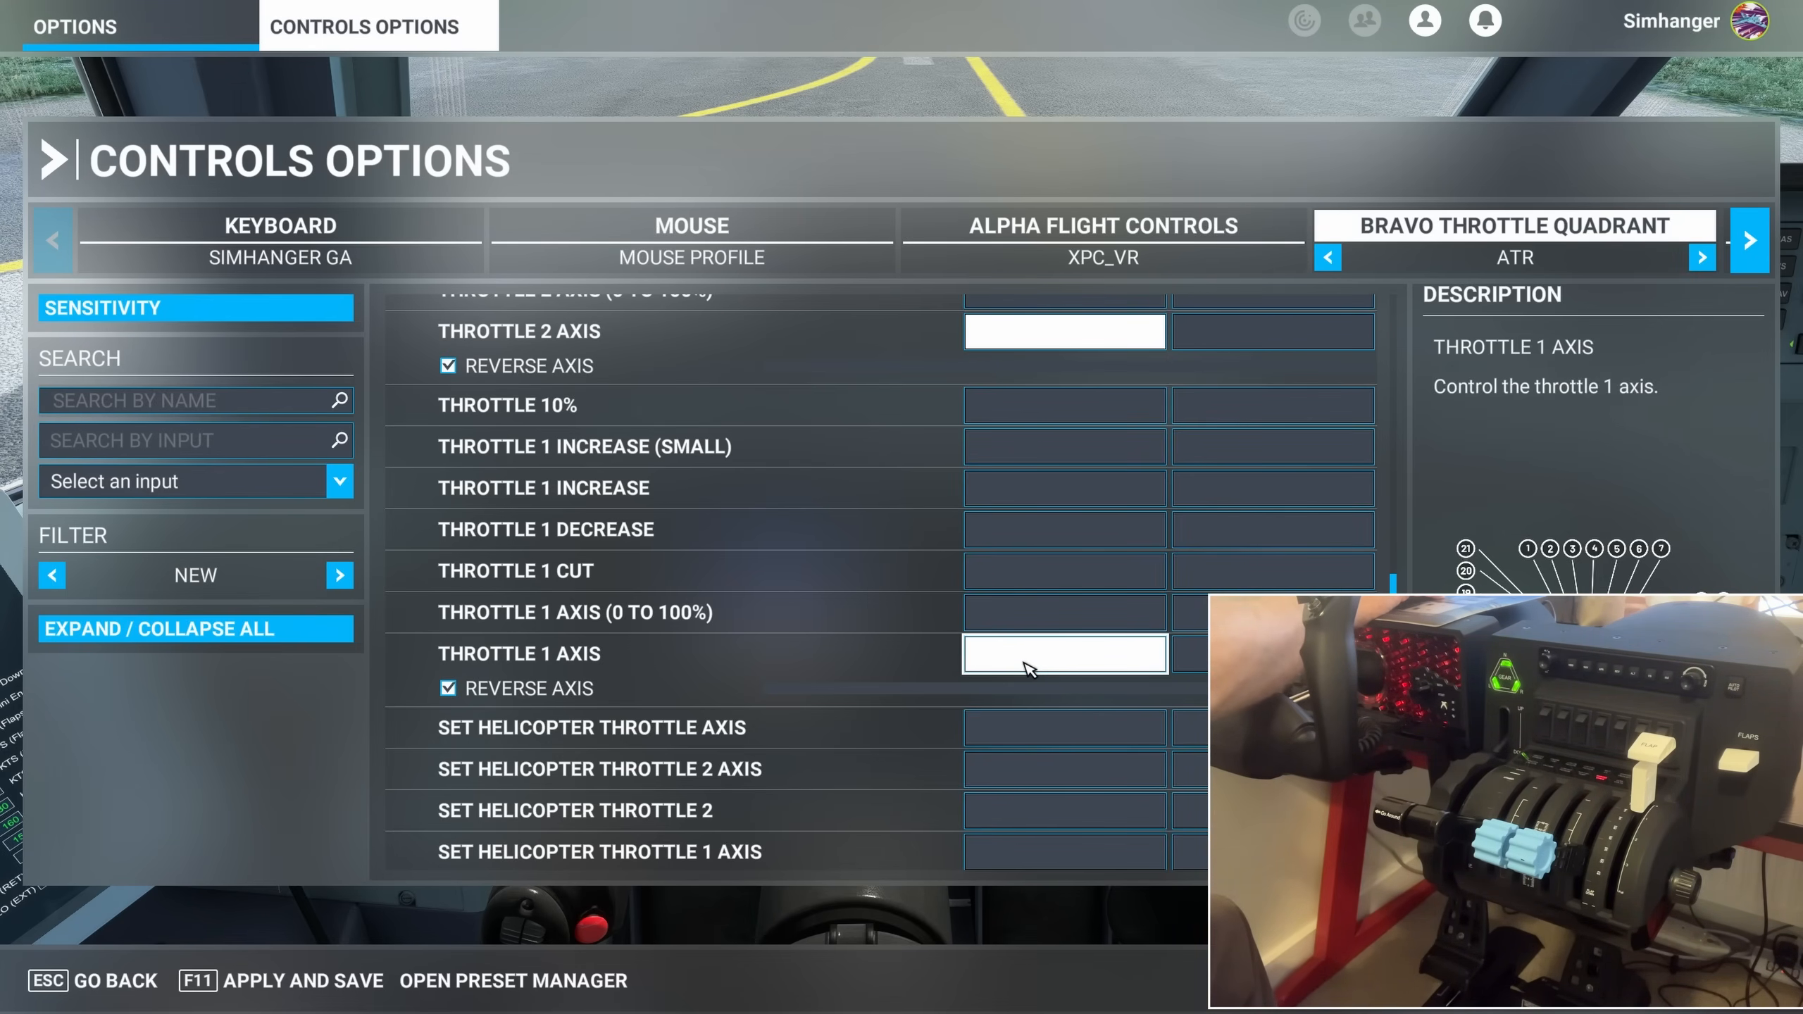
pyautogui.click(1064, 654)
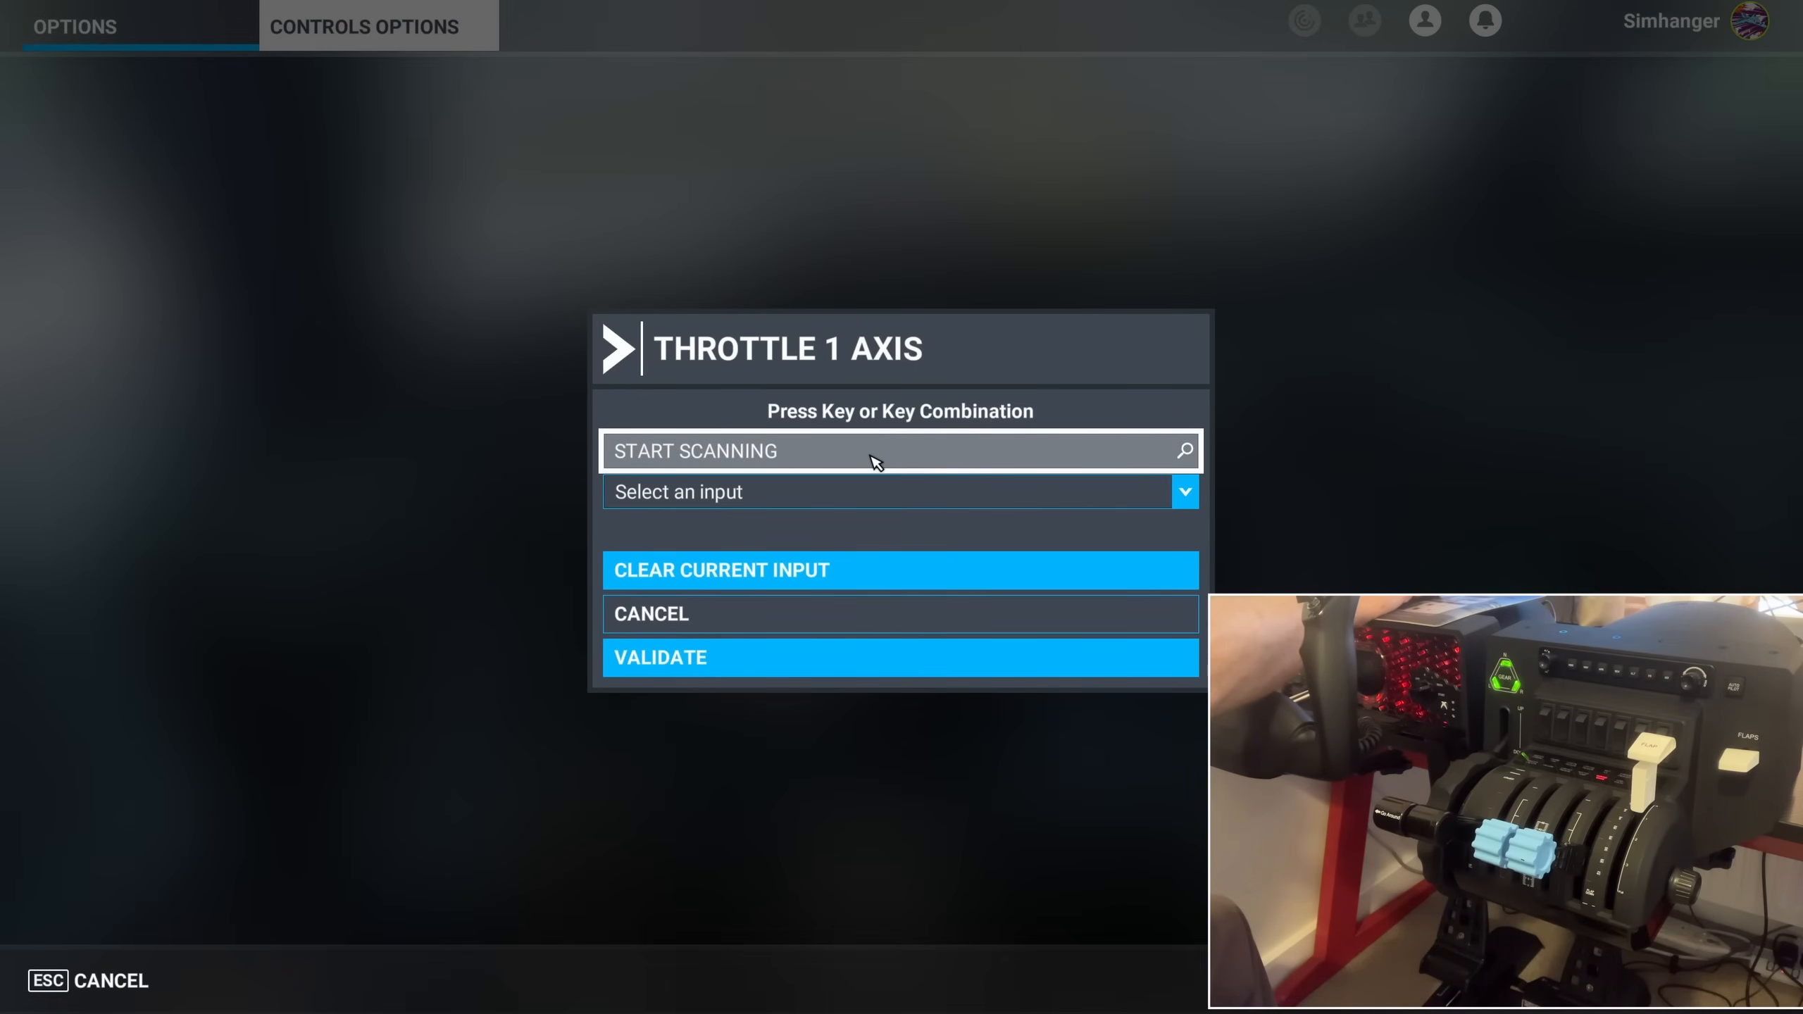
pyautogui.click(899, 450)
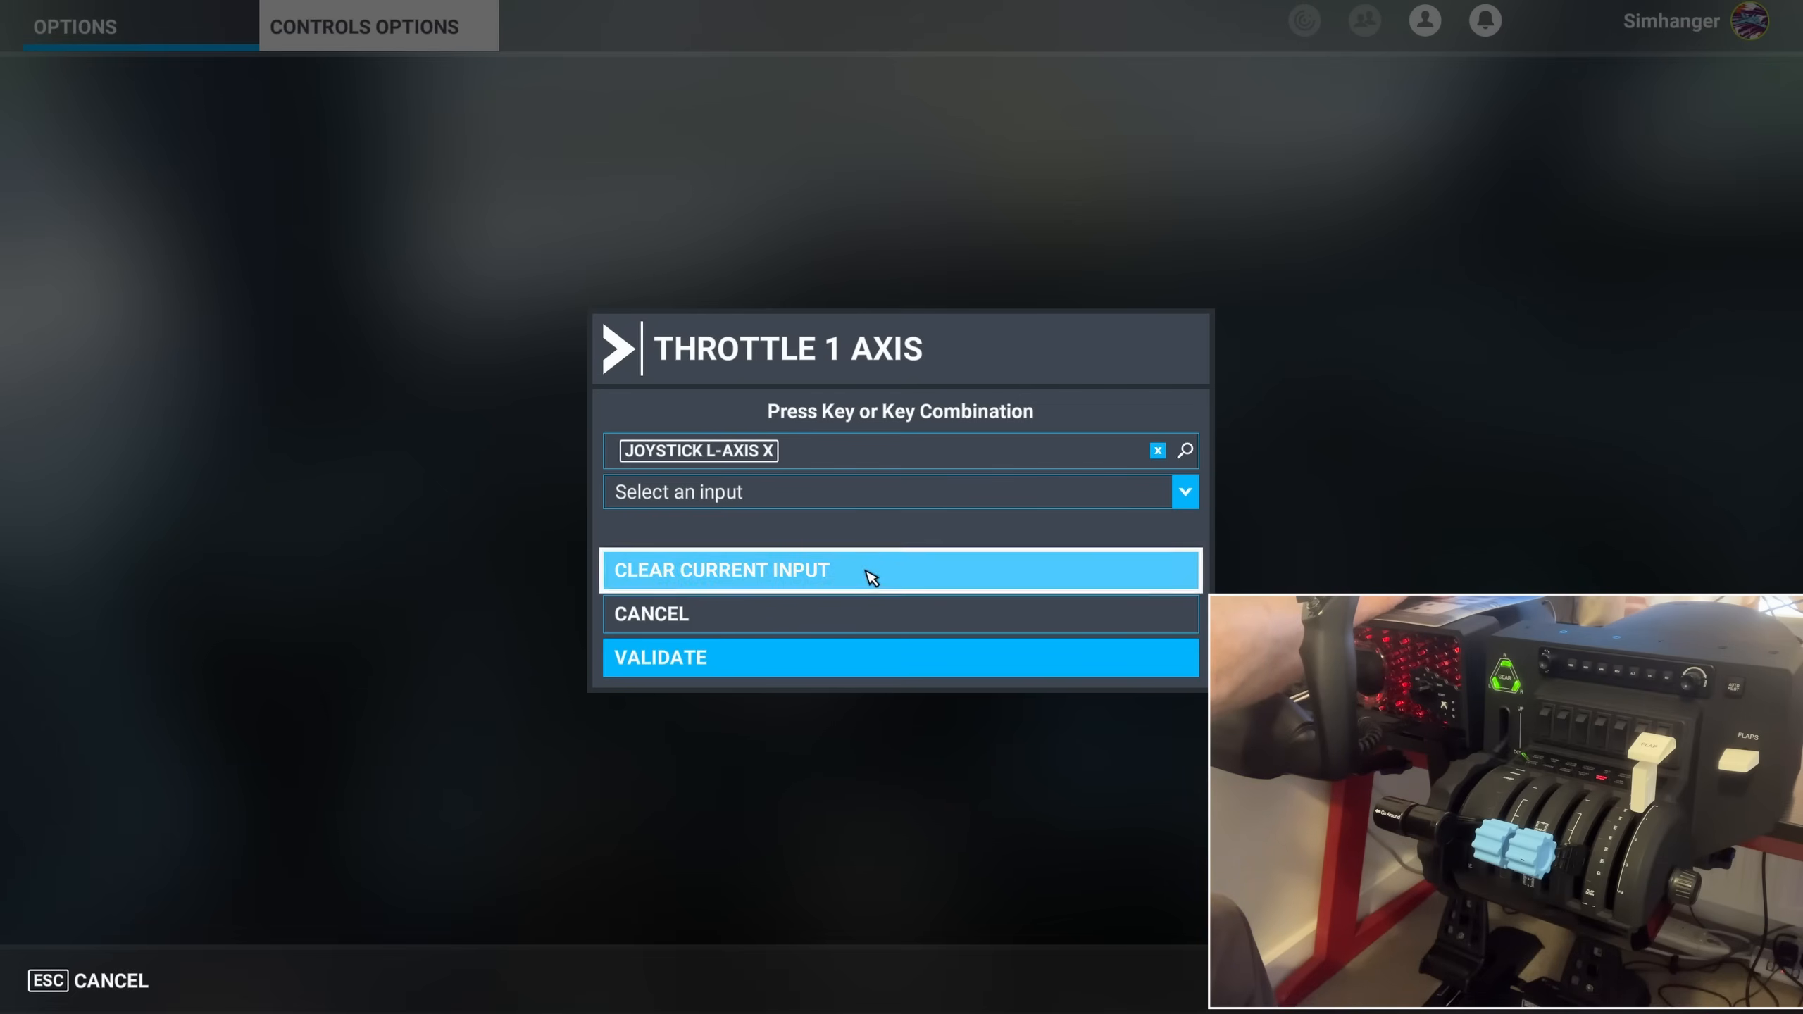
pyautogui.click(901, 656)
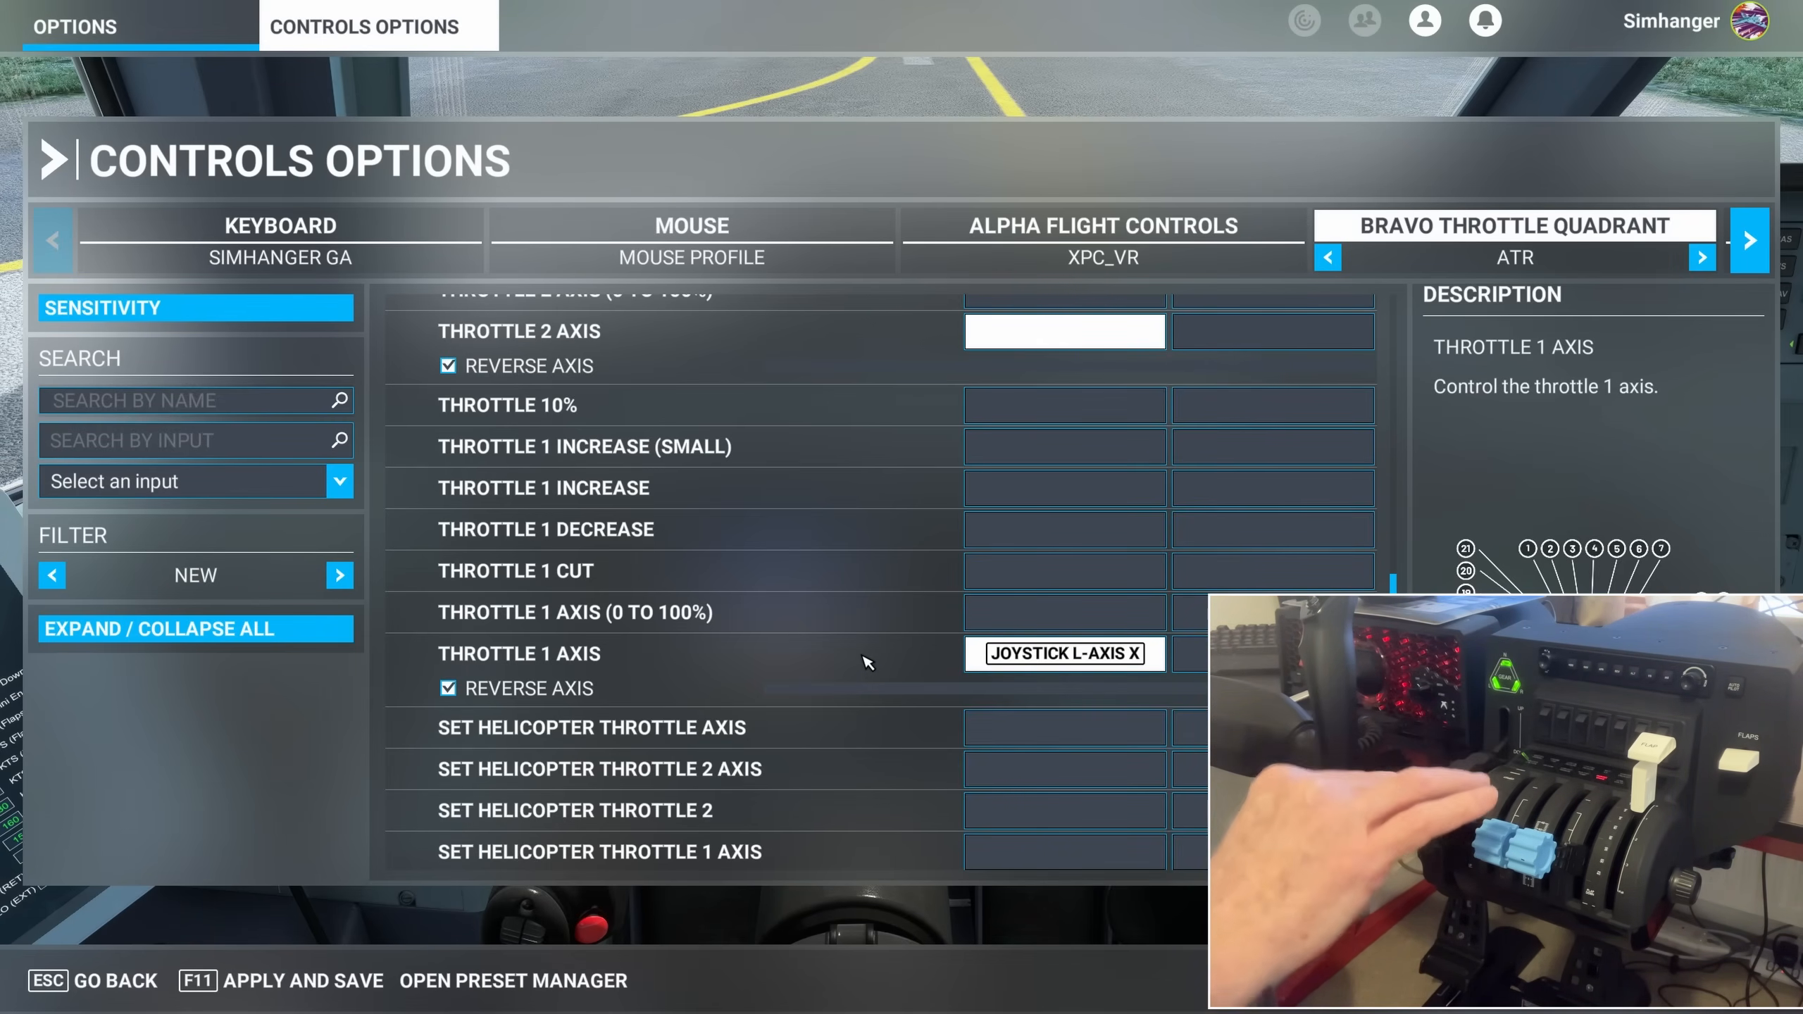
pyautogui.moveTo(791, 688)
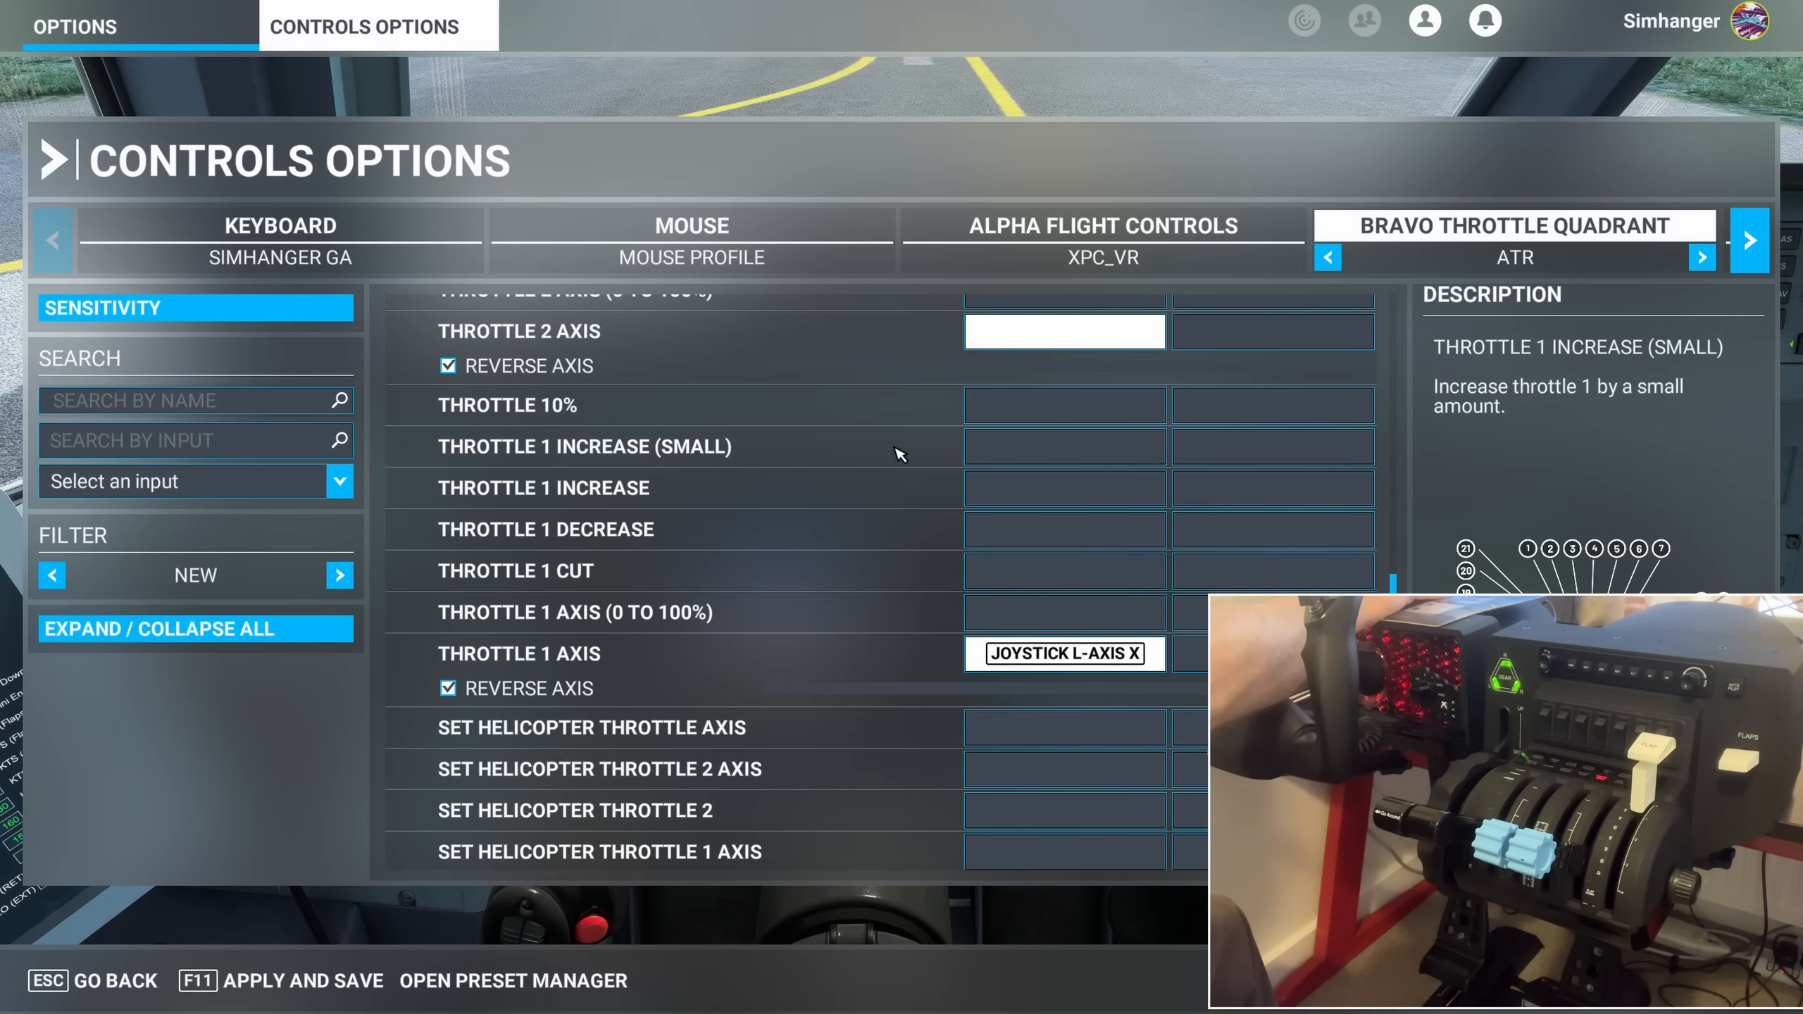
# Bind Throttle 2 Axis to the detected JOYSTICK R-AXIS Z and validate
pyautogui.scroll(-3)
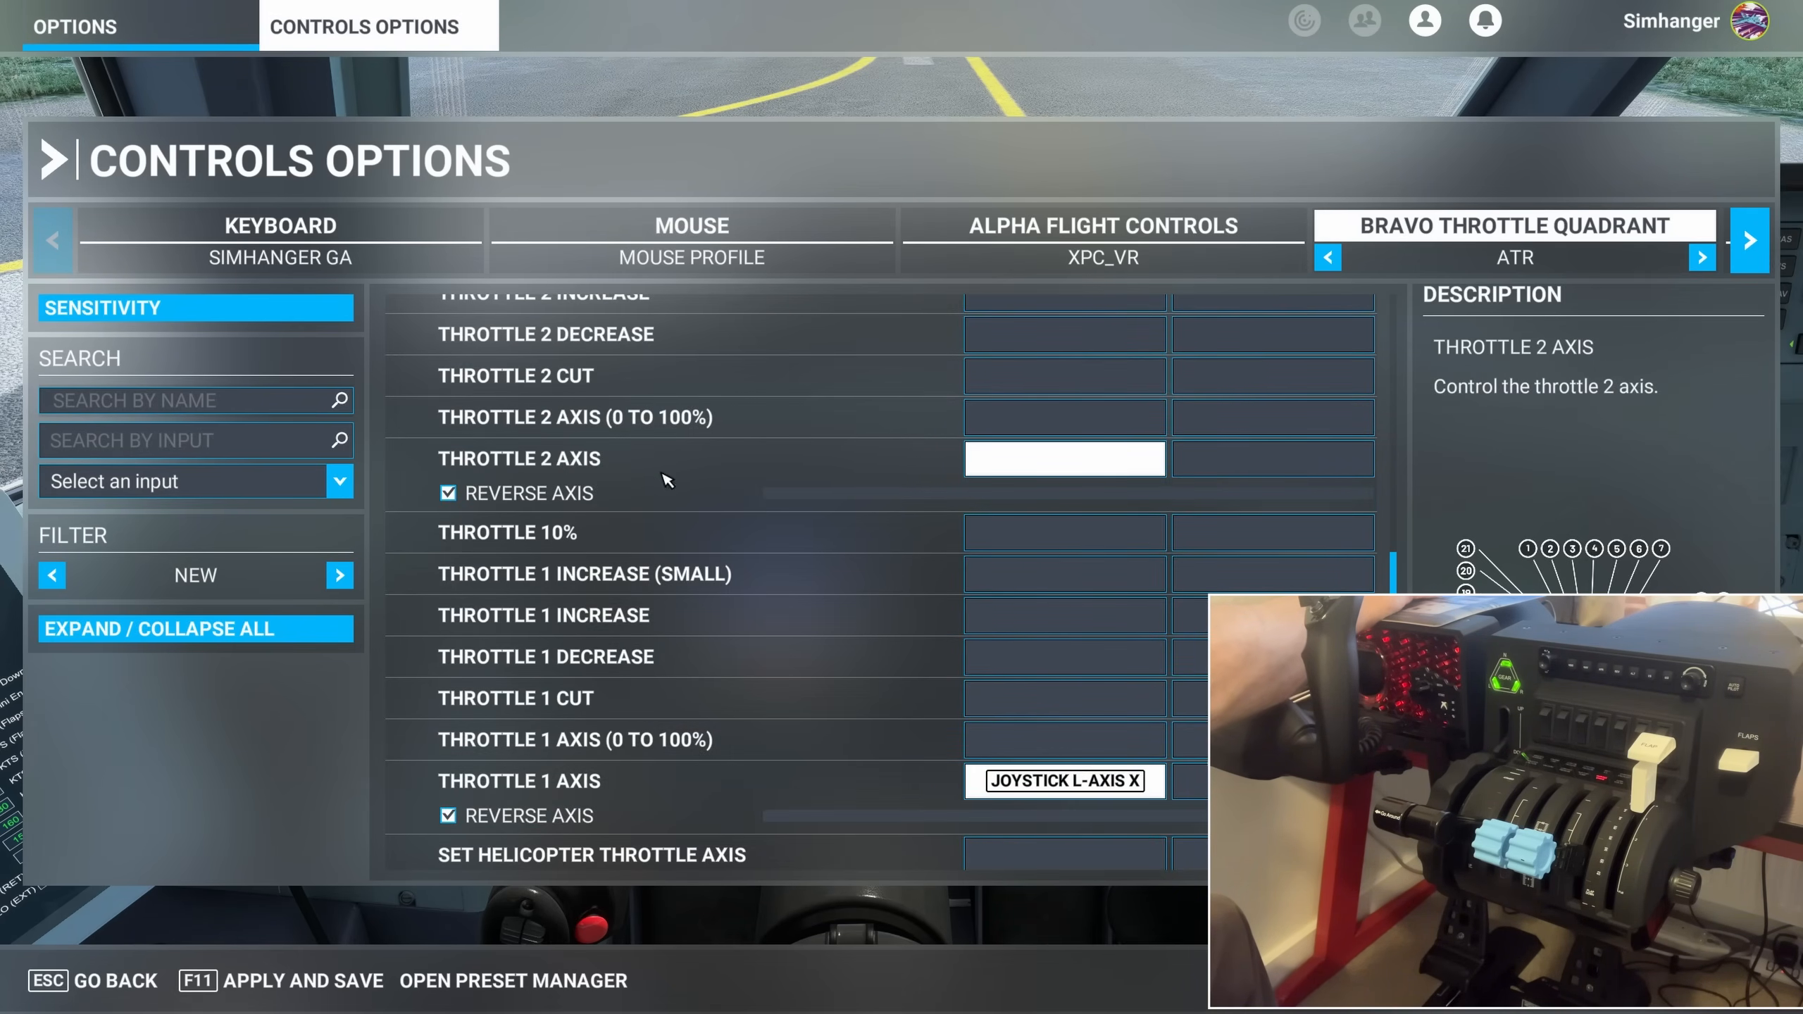
pyautogui.click(1063, 458)
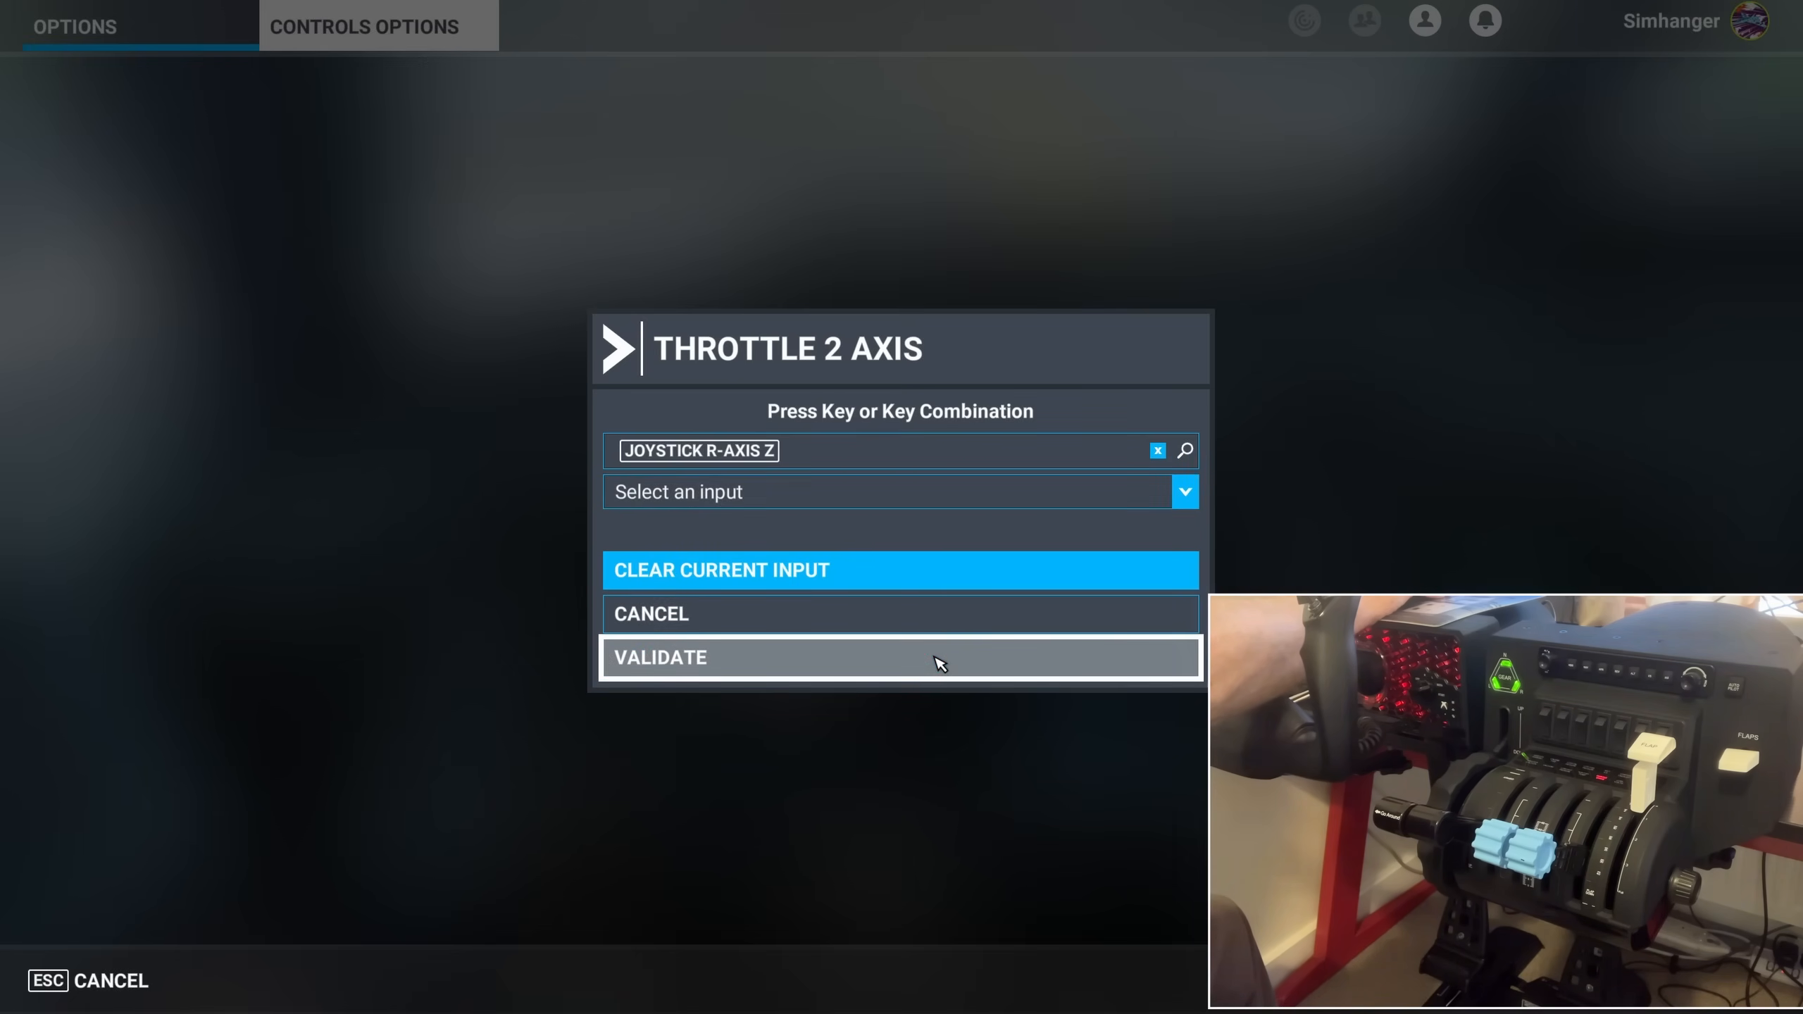
pyautogui.click(899, 656)
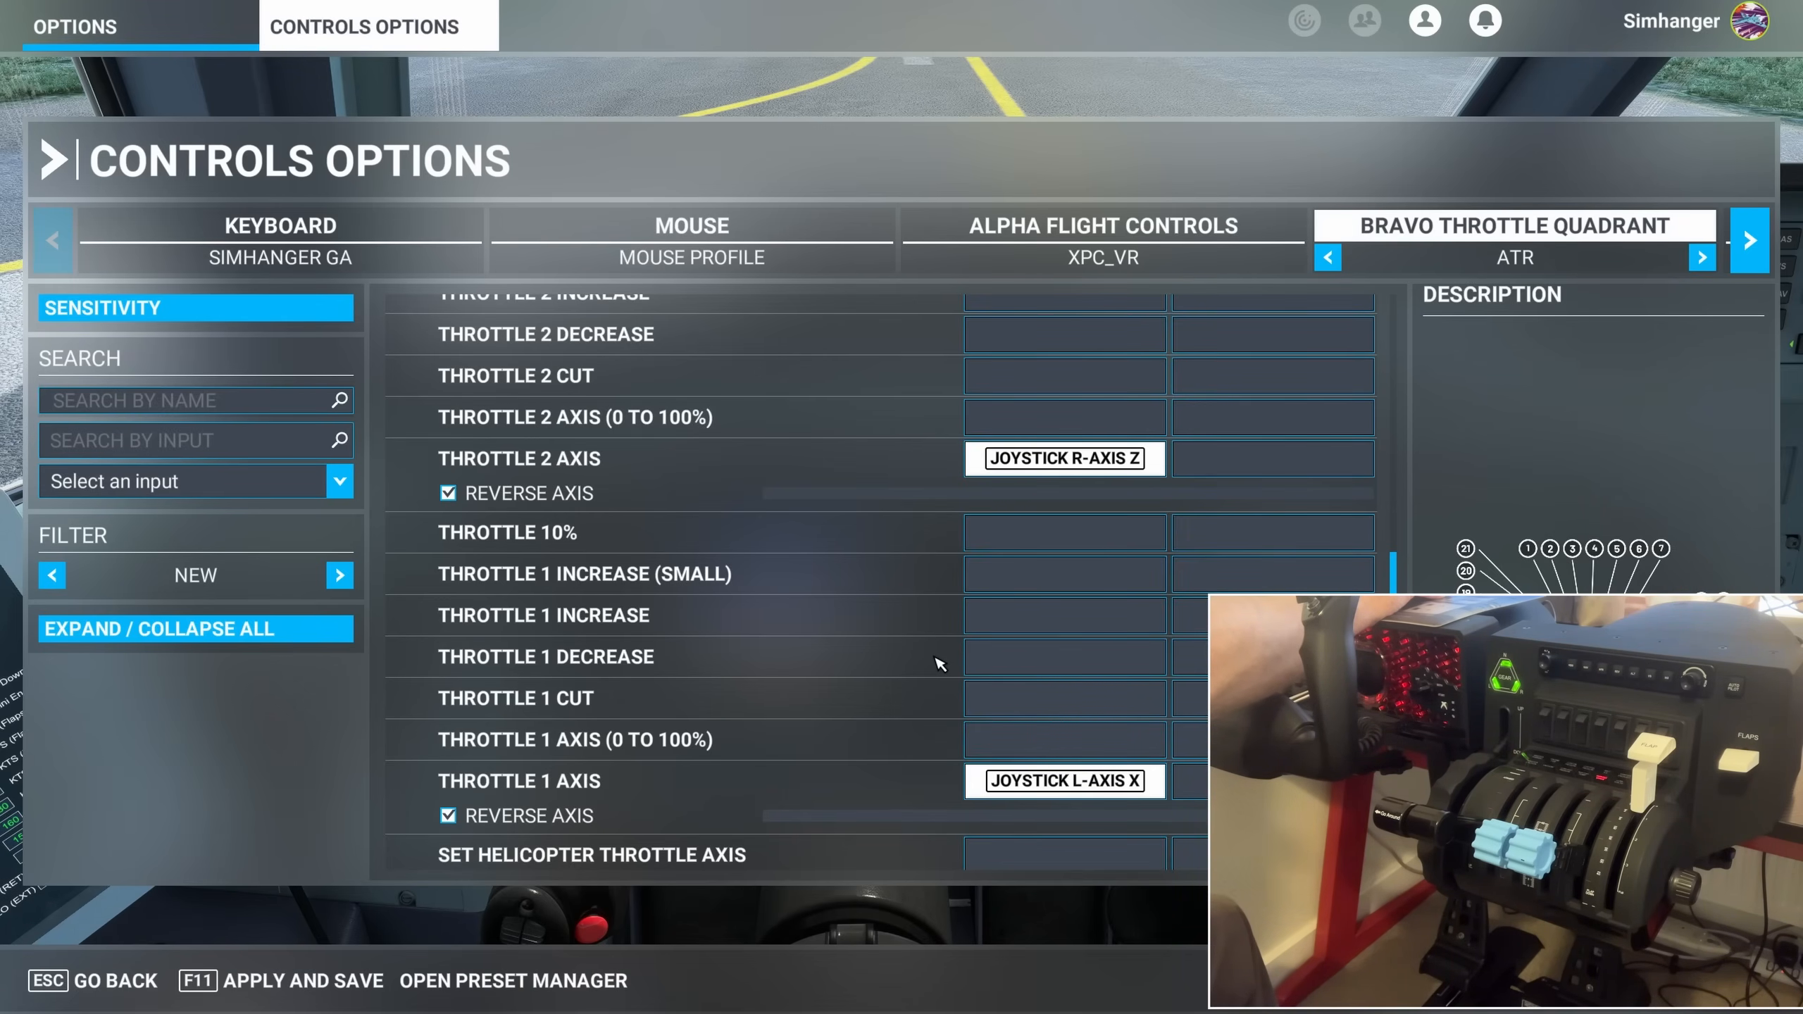
pyautogui.moveTo(544, 656)
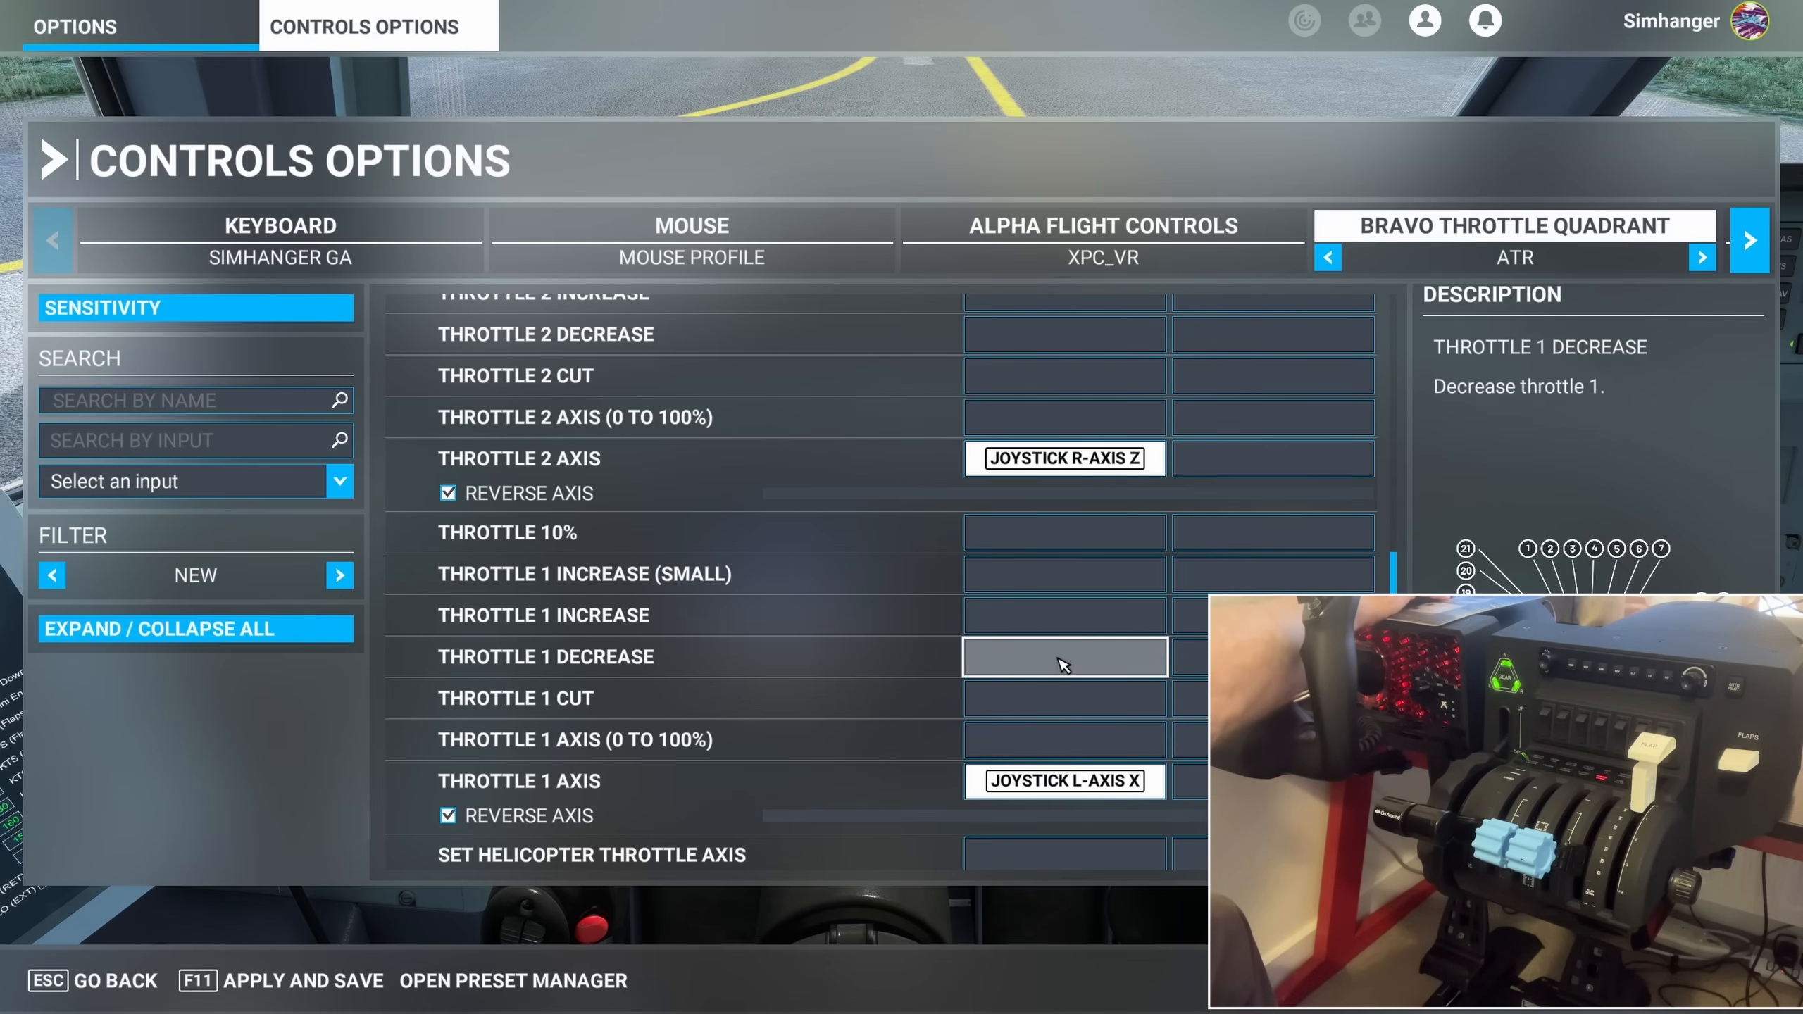
# Assign JOYSTICK BUTTON 25 to Throttle 1 Decrease
pyautogui.click(1061, 657)
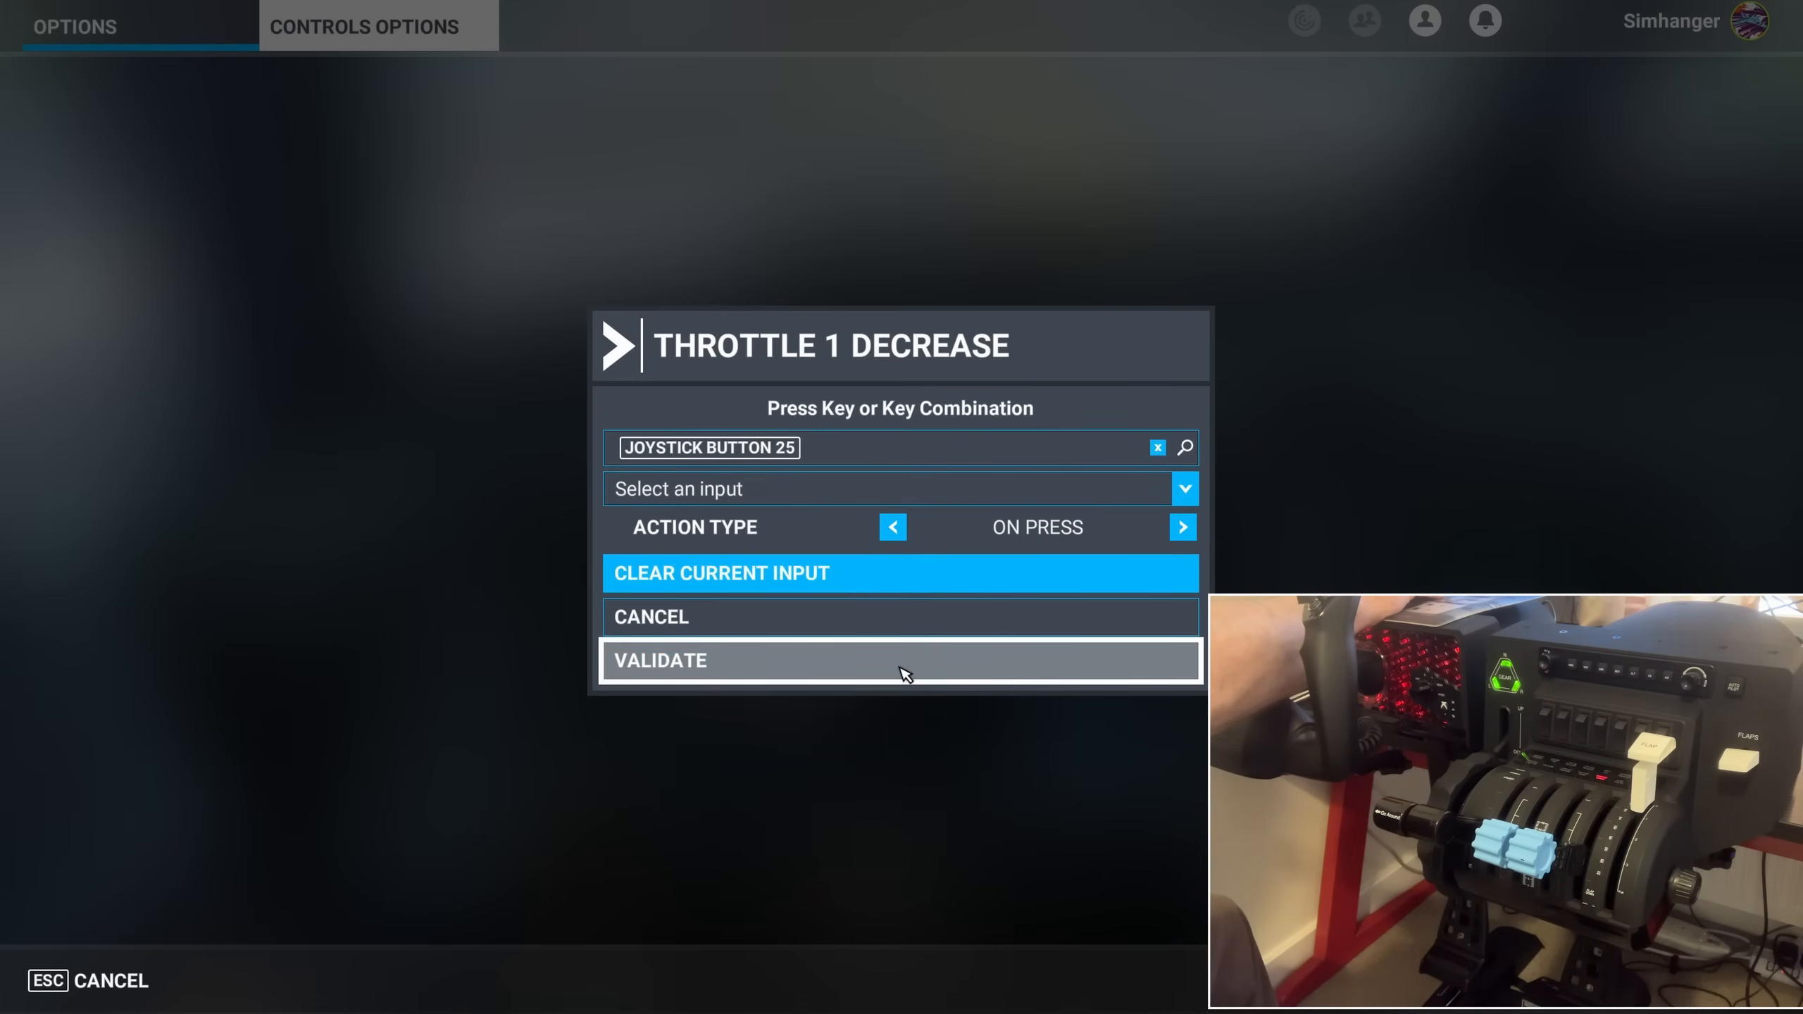
pyautogui.click(900, 660)
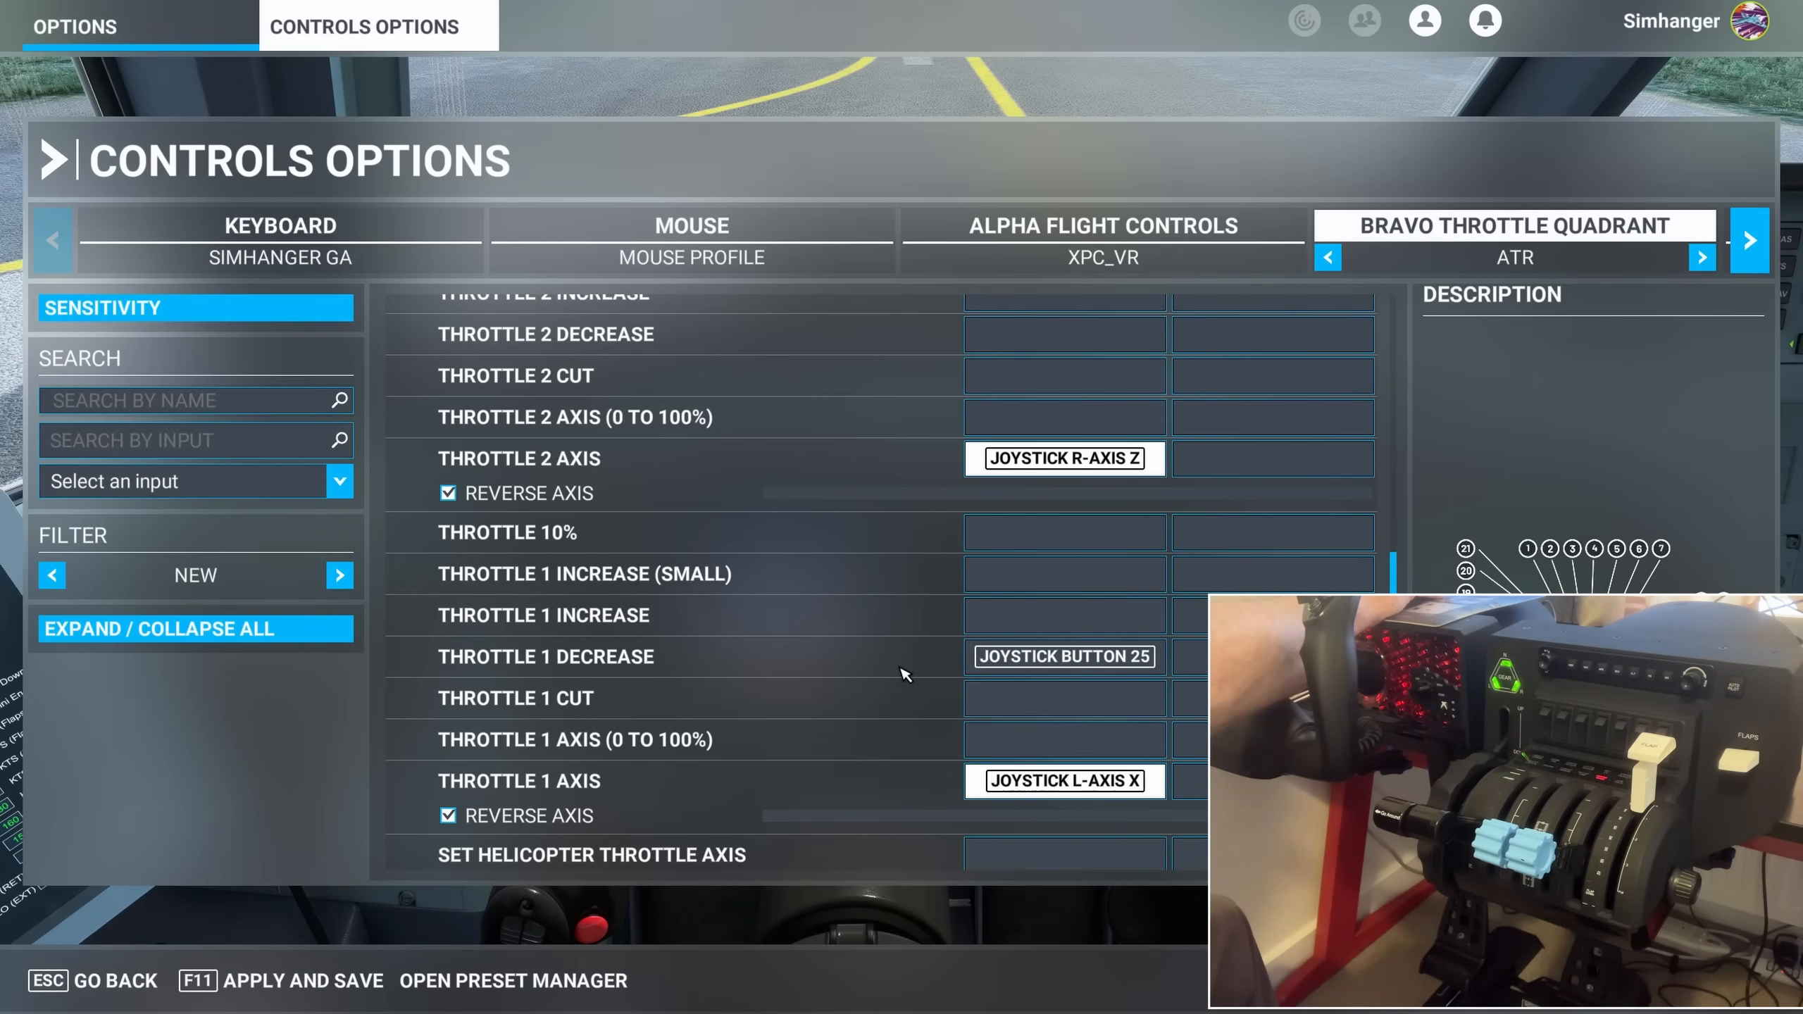
pyautogui.moveTo(862, 343)
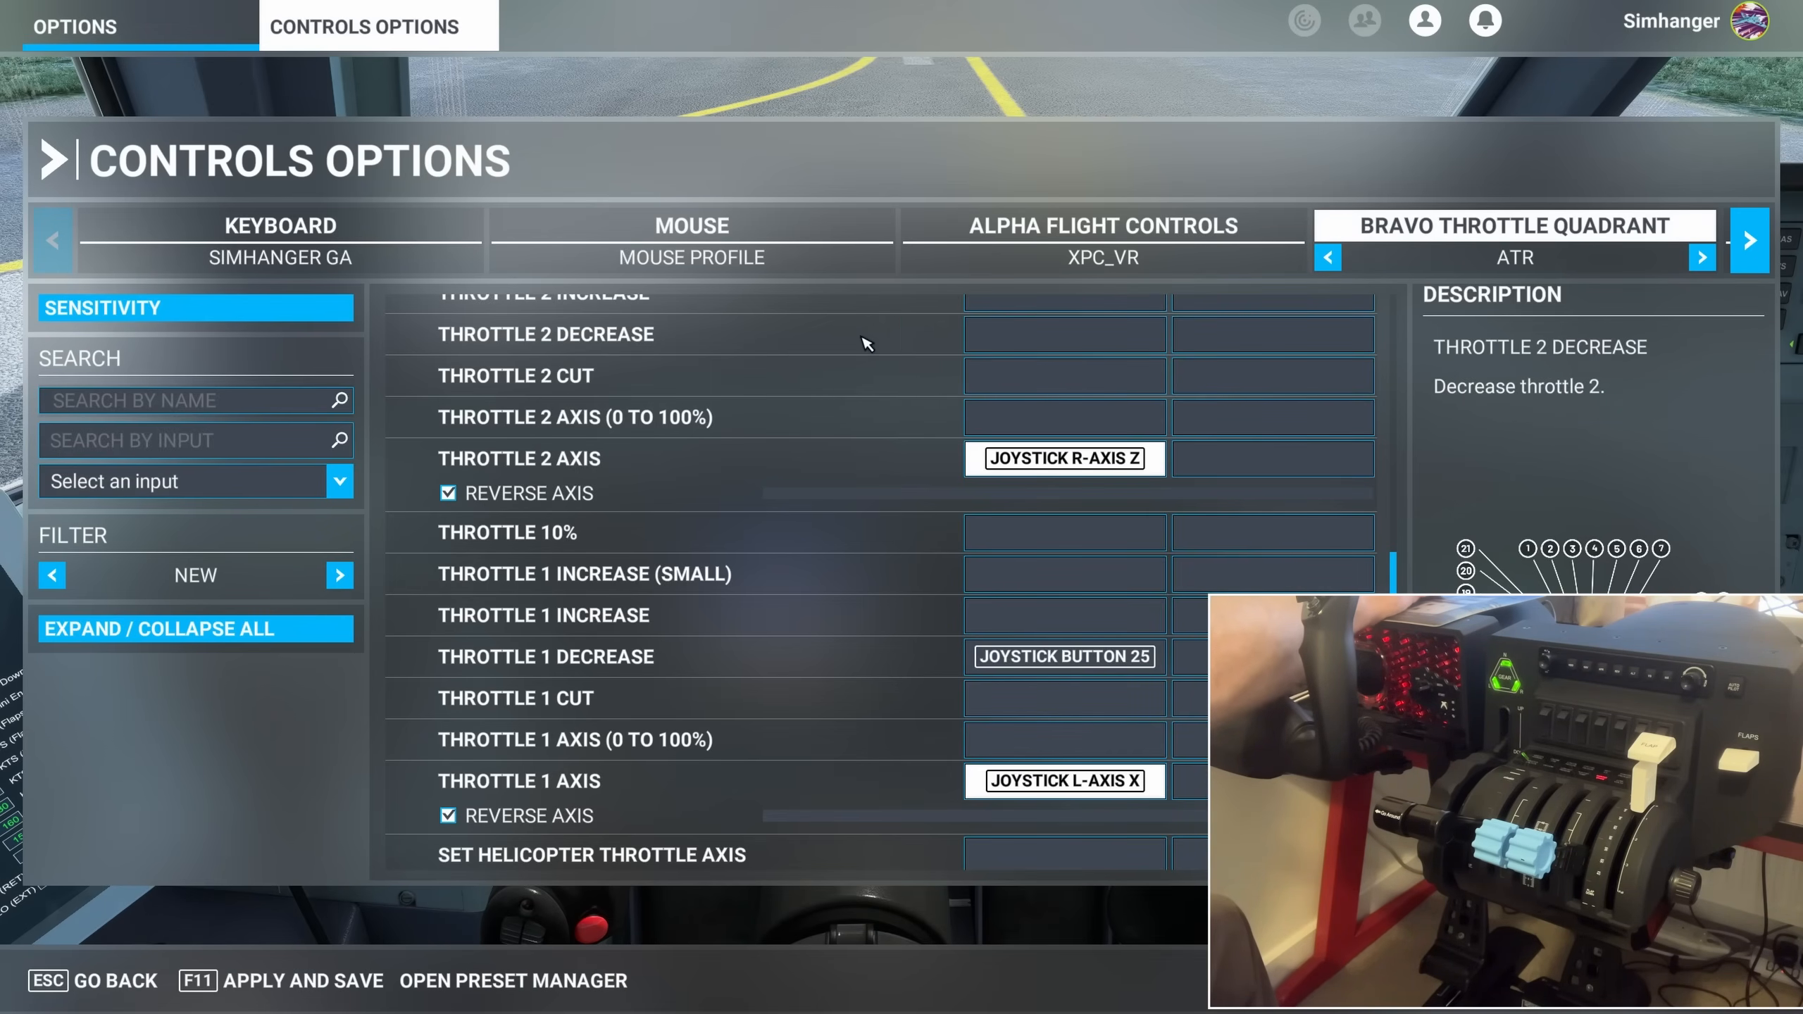
# Assign JOYSTICK BUTTON 26 to Throttle 2 Decrease
pyautogui.click(1063, 334)
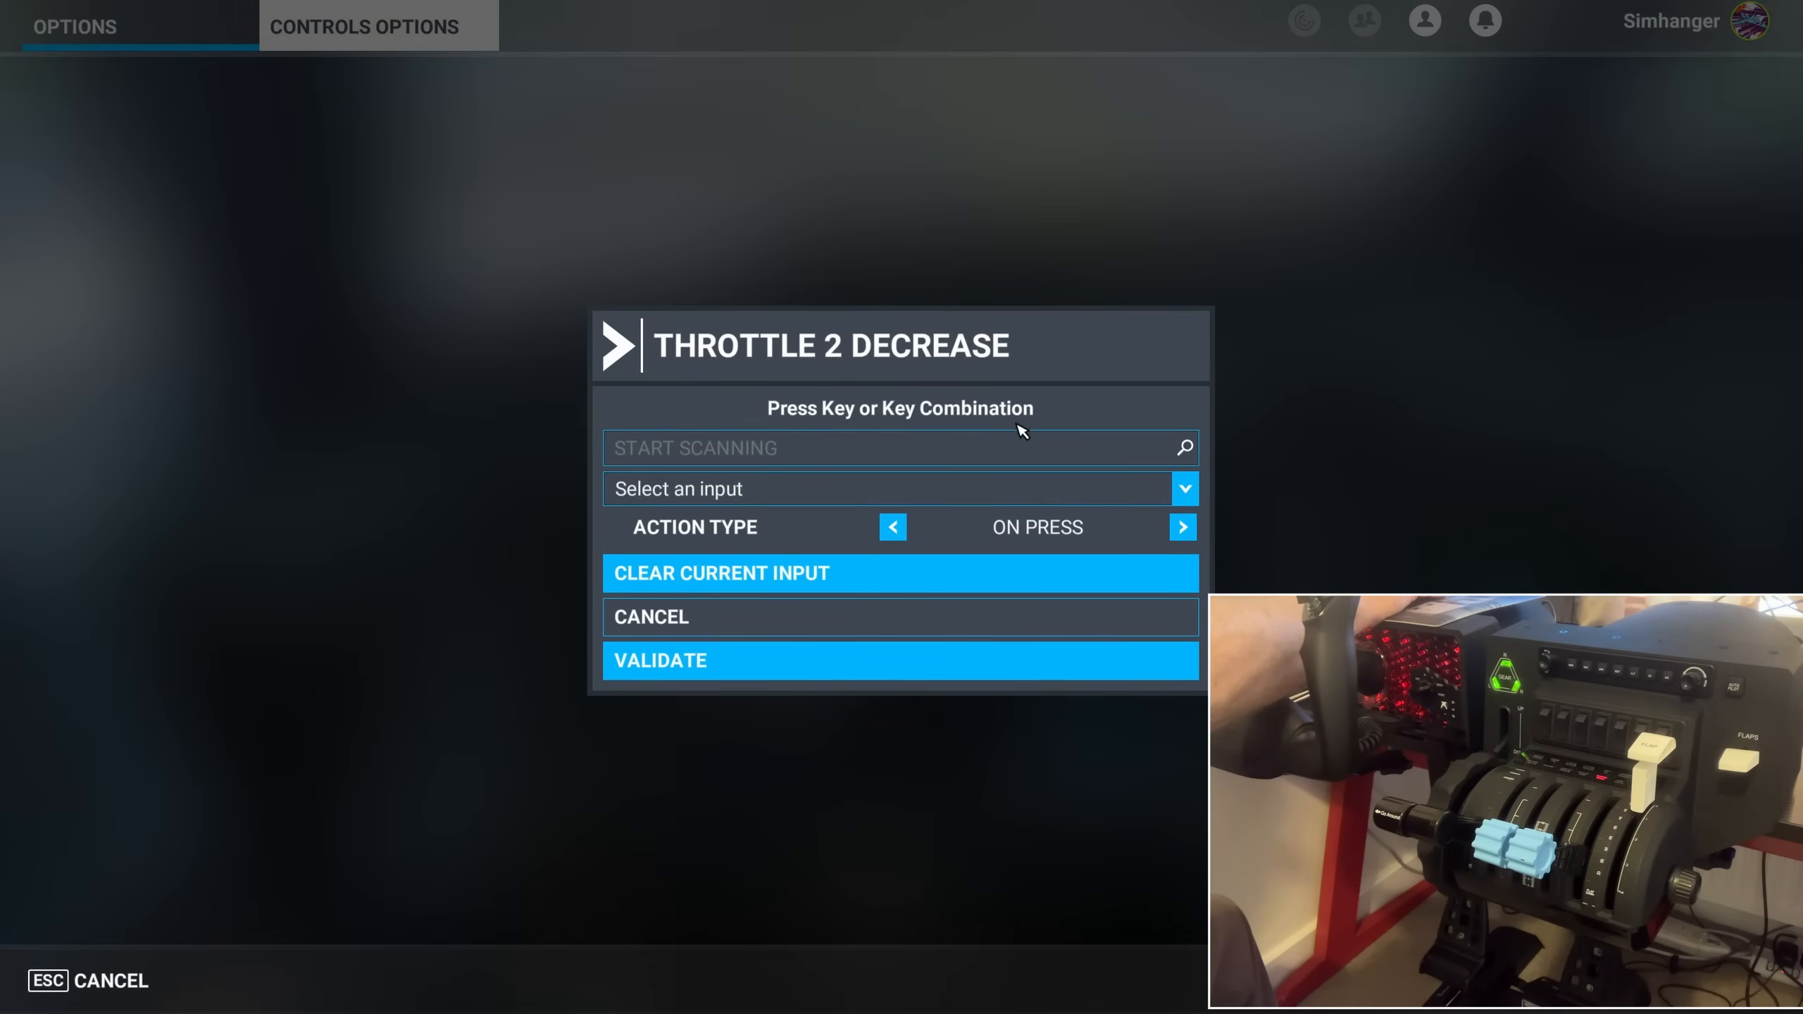
pyautogui.click(899, 448)
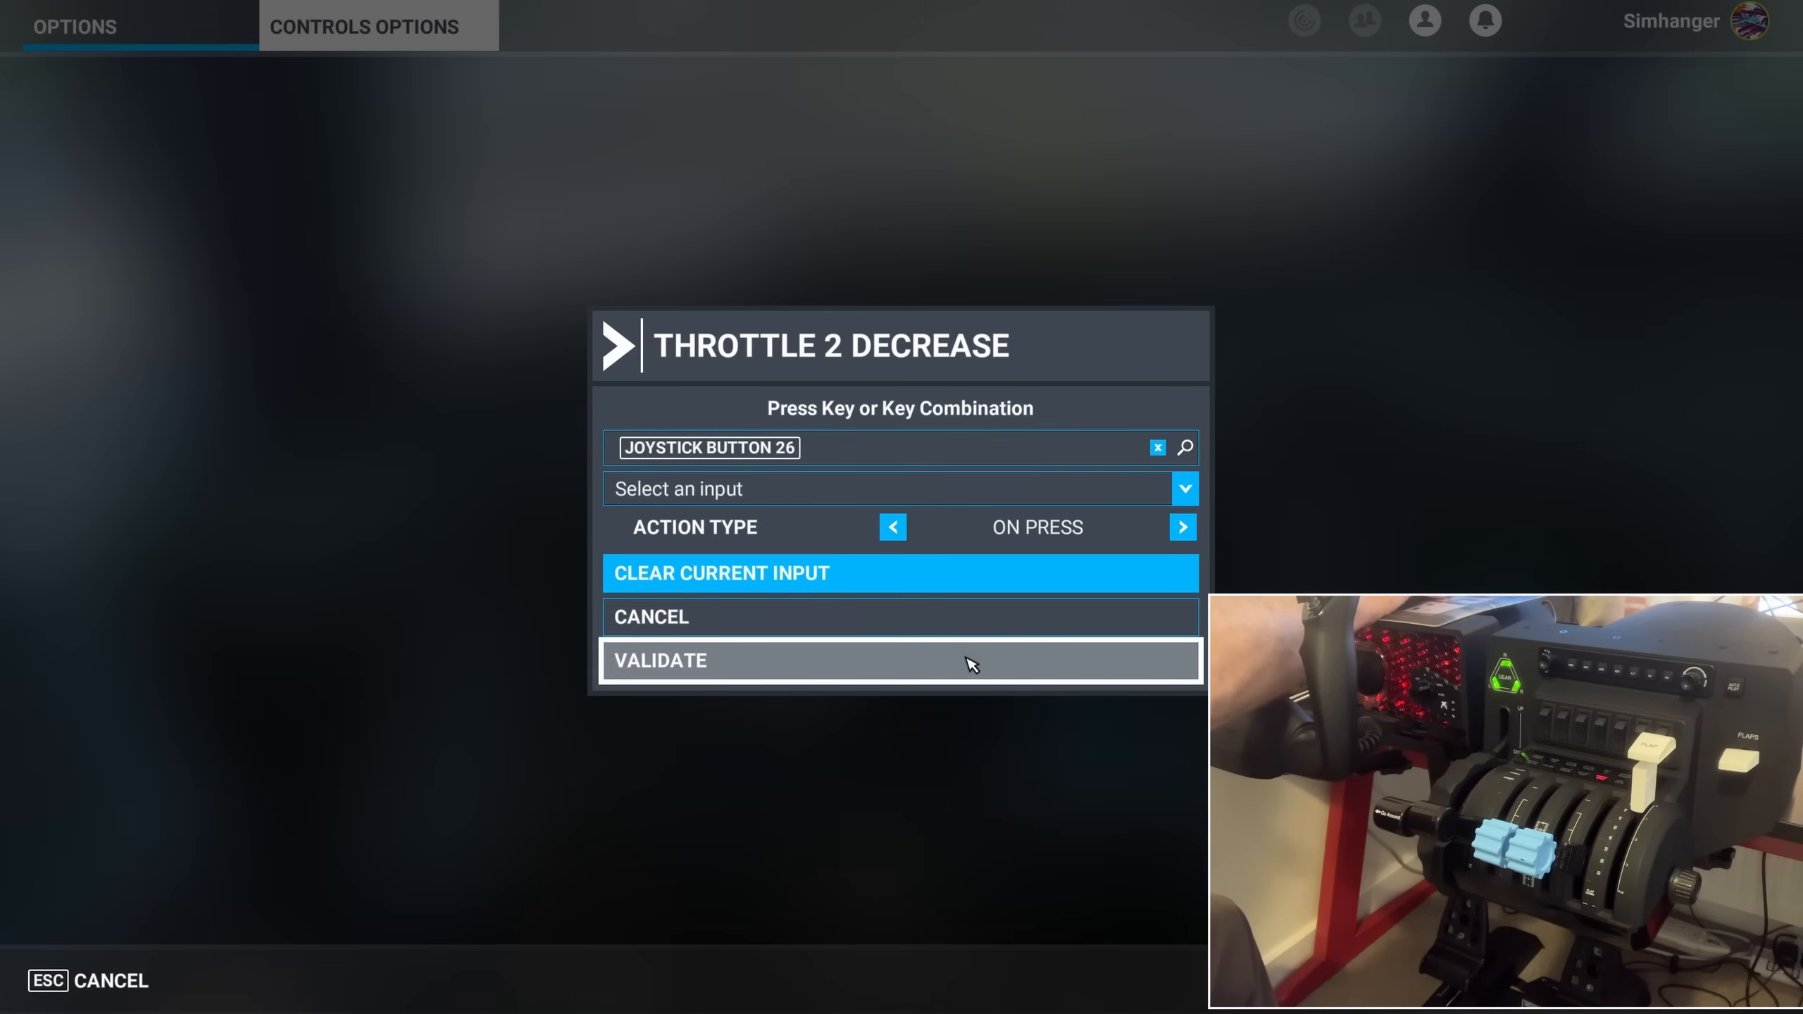
pyautogui.click(901, 660)
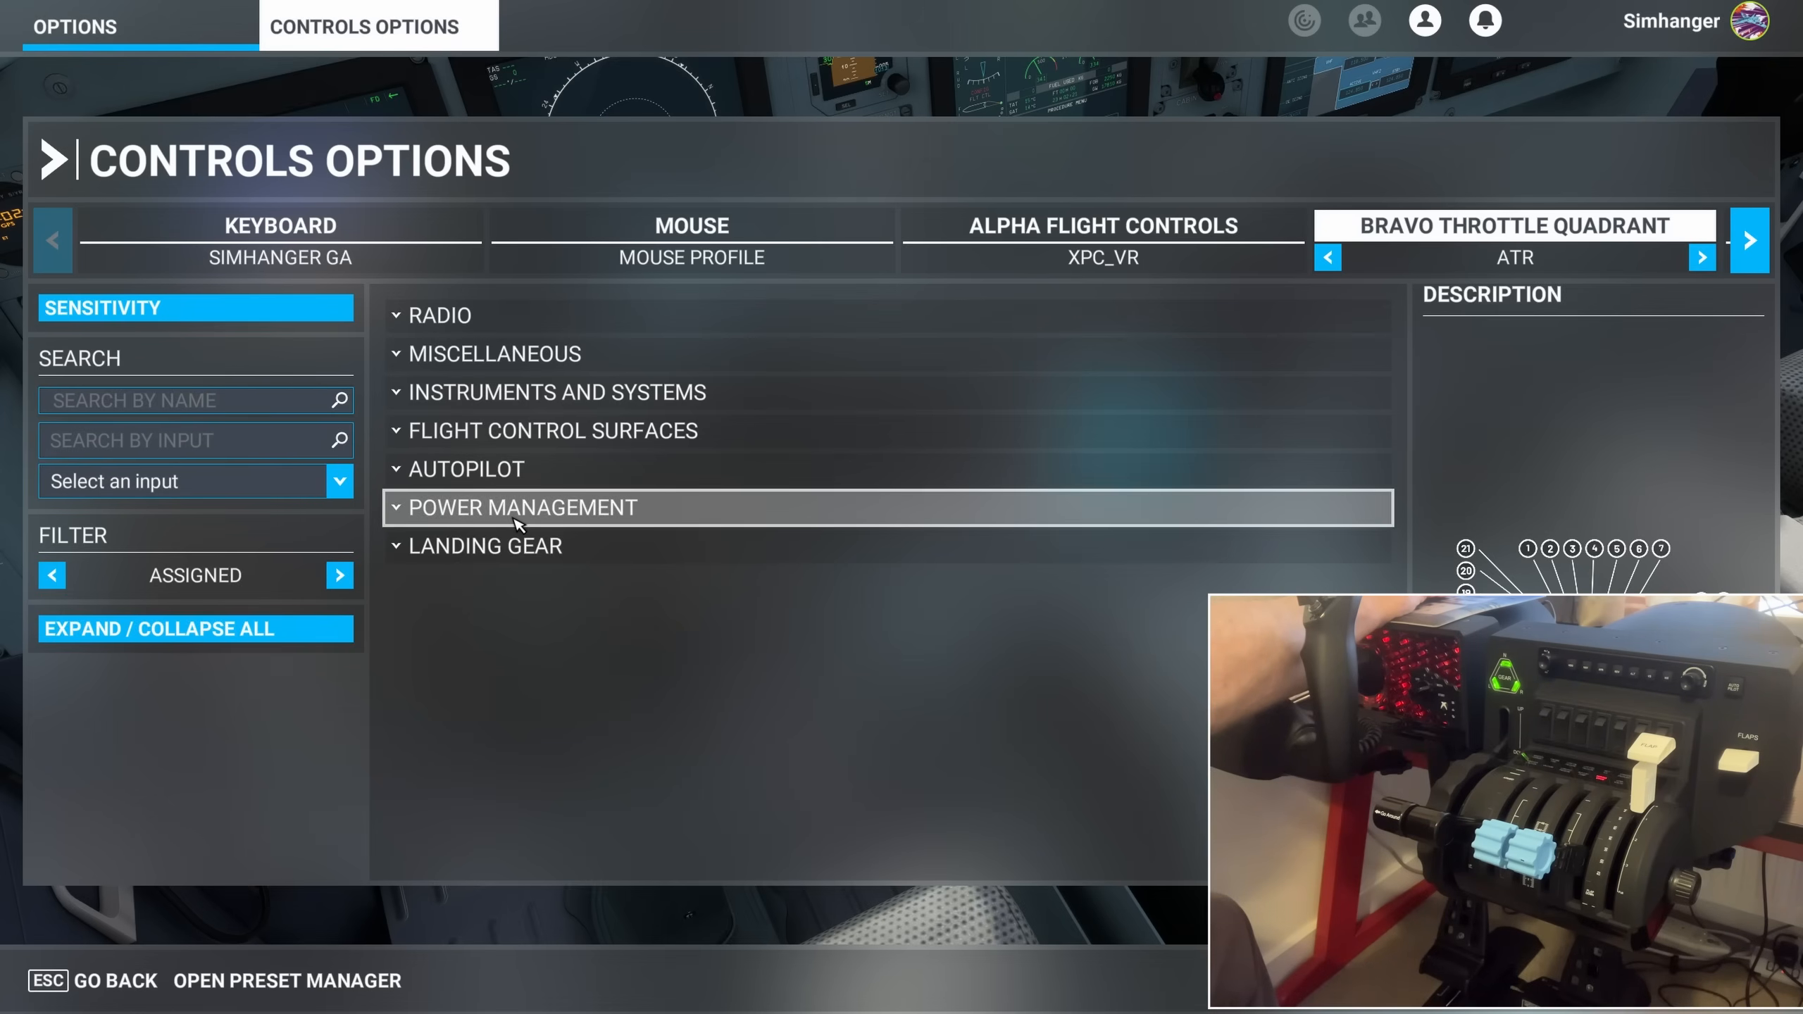
pyautogui.click(523, 507)
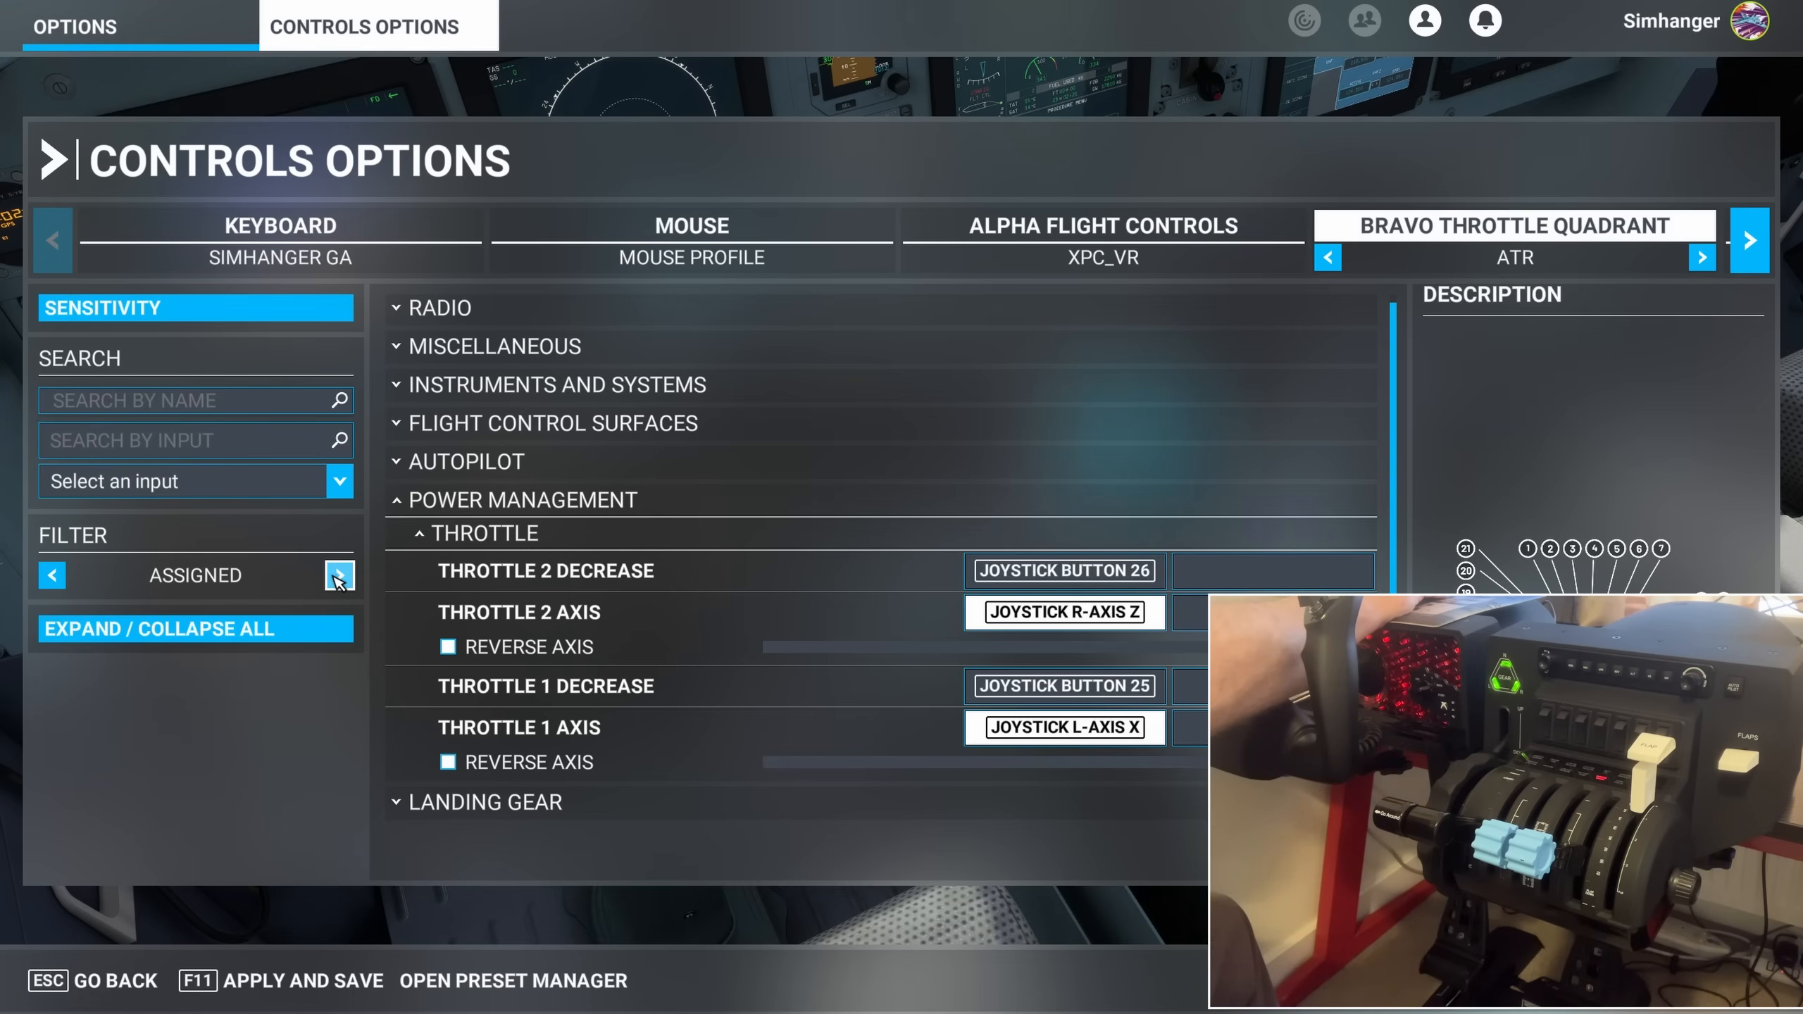
pyautogui.click(339, 575)
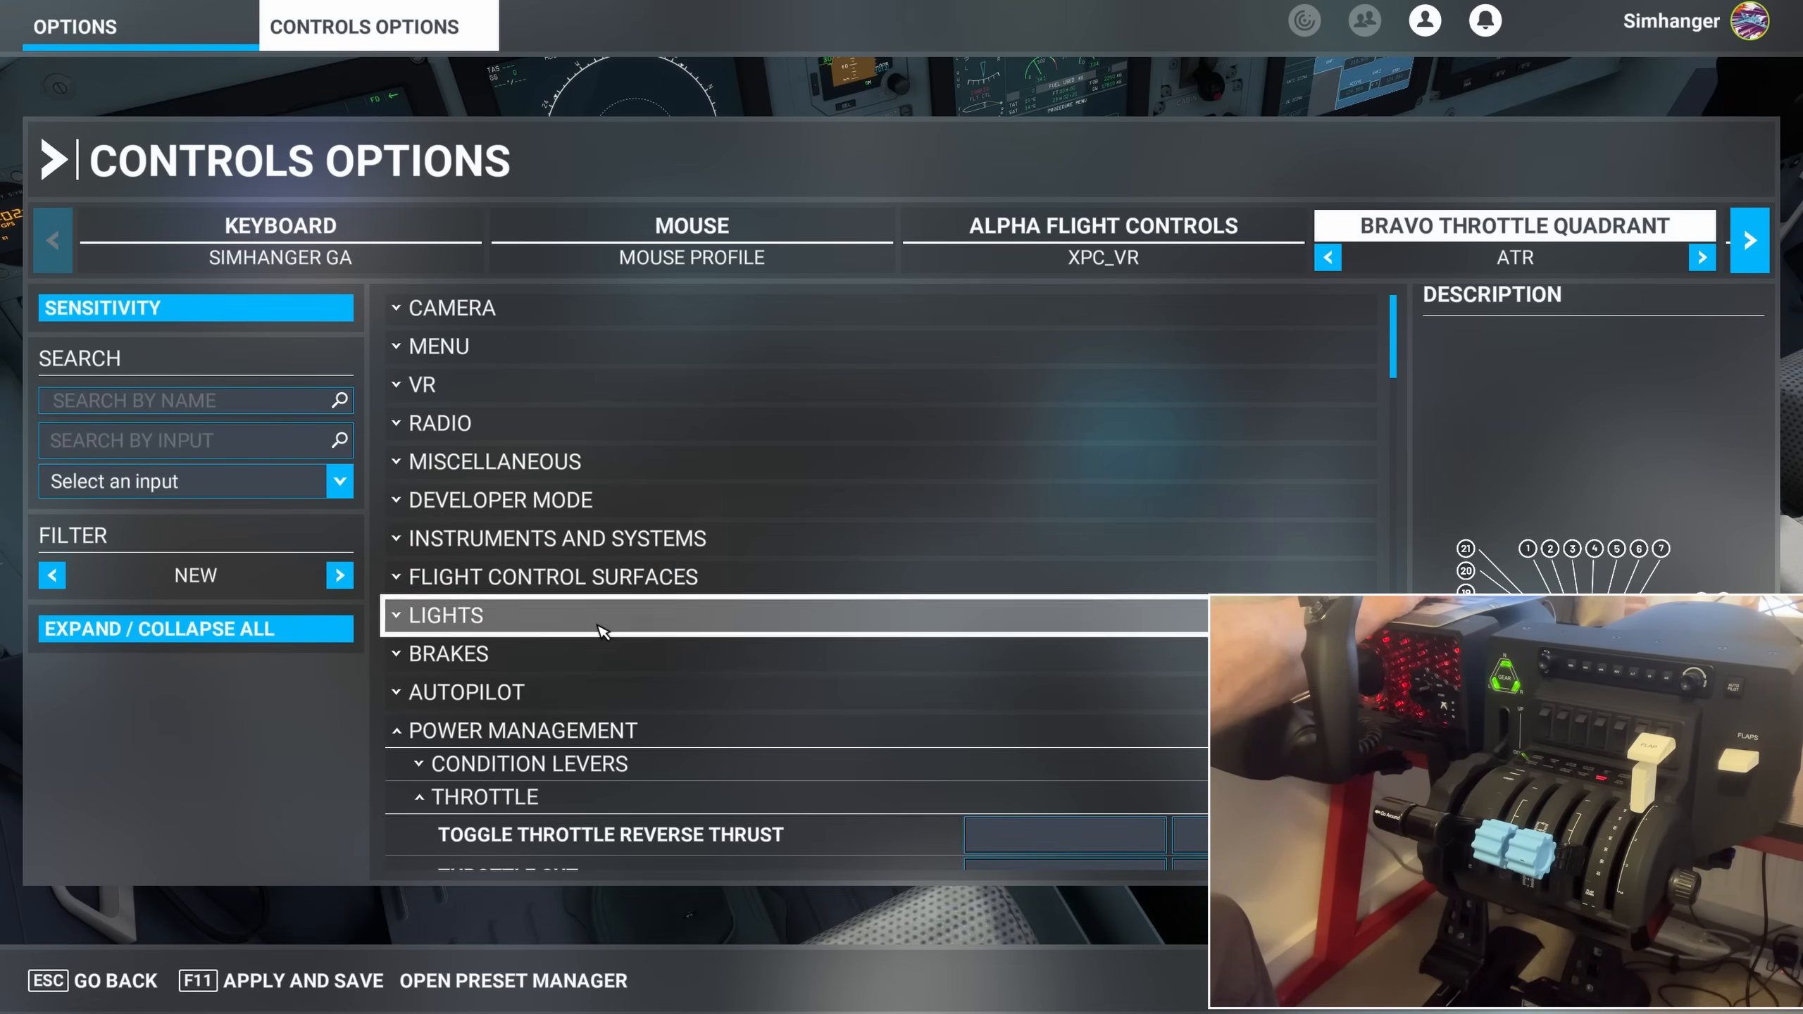
# Bind JOYSTICK BUTTON 25 to Throttle 1 Cut, accepting the conflict
pyautogui.scroll(-3)
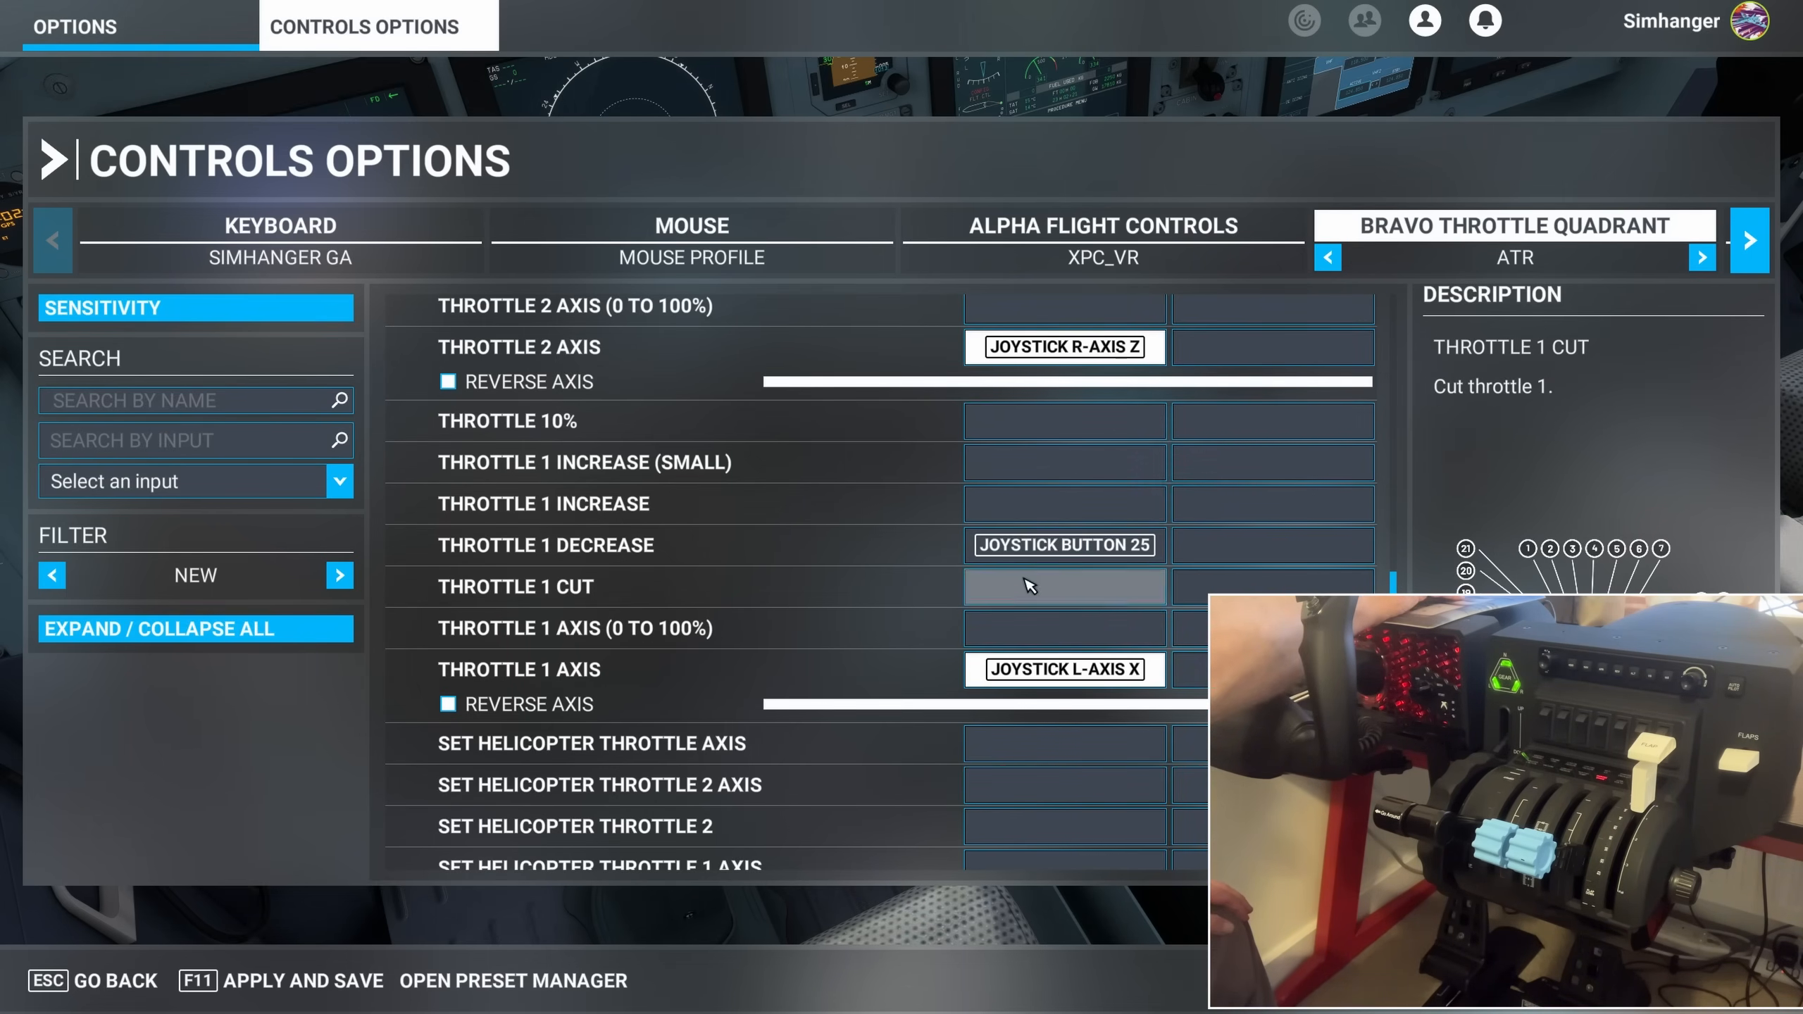
pyautogui.click(1062, 586)
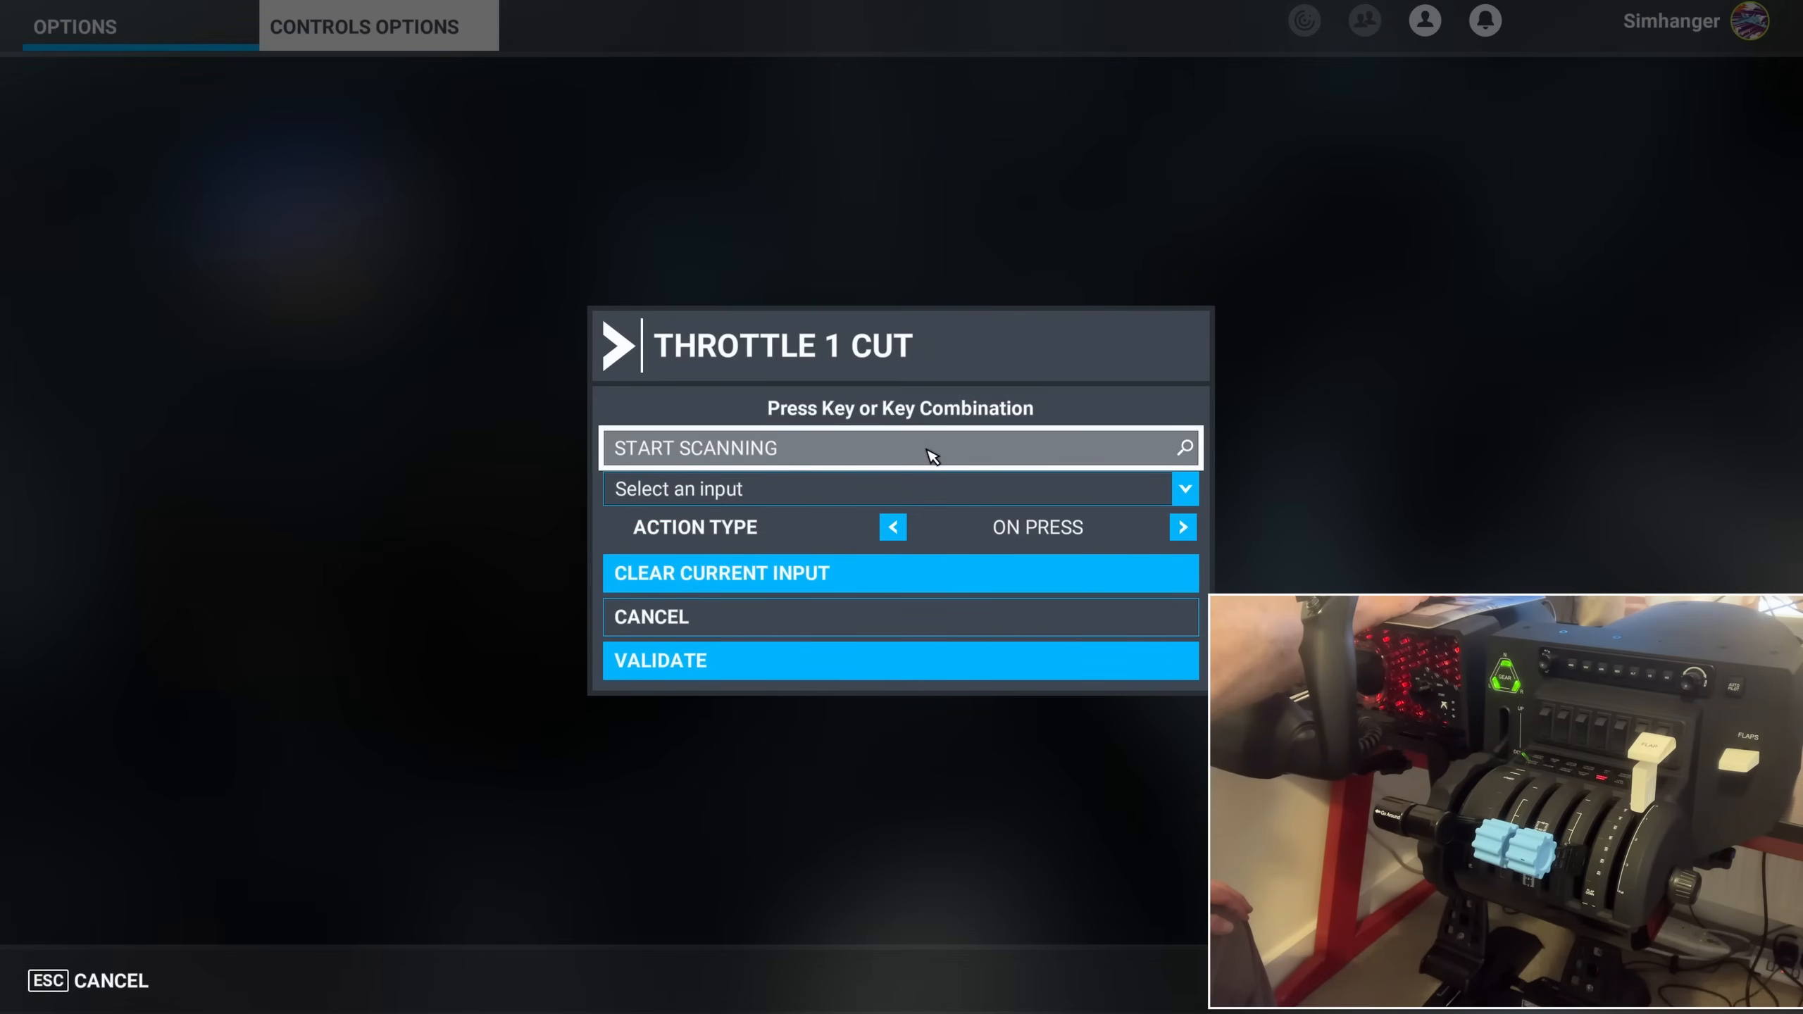
pyautogui.click(900, 448)
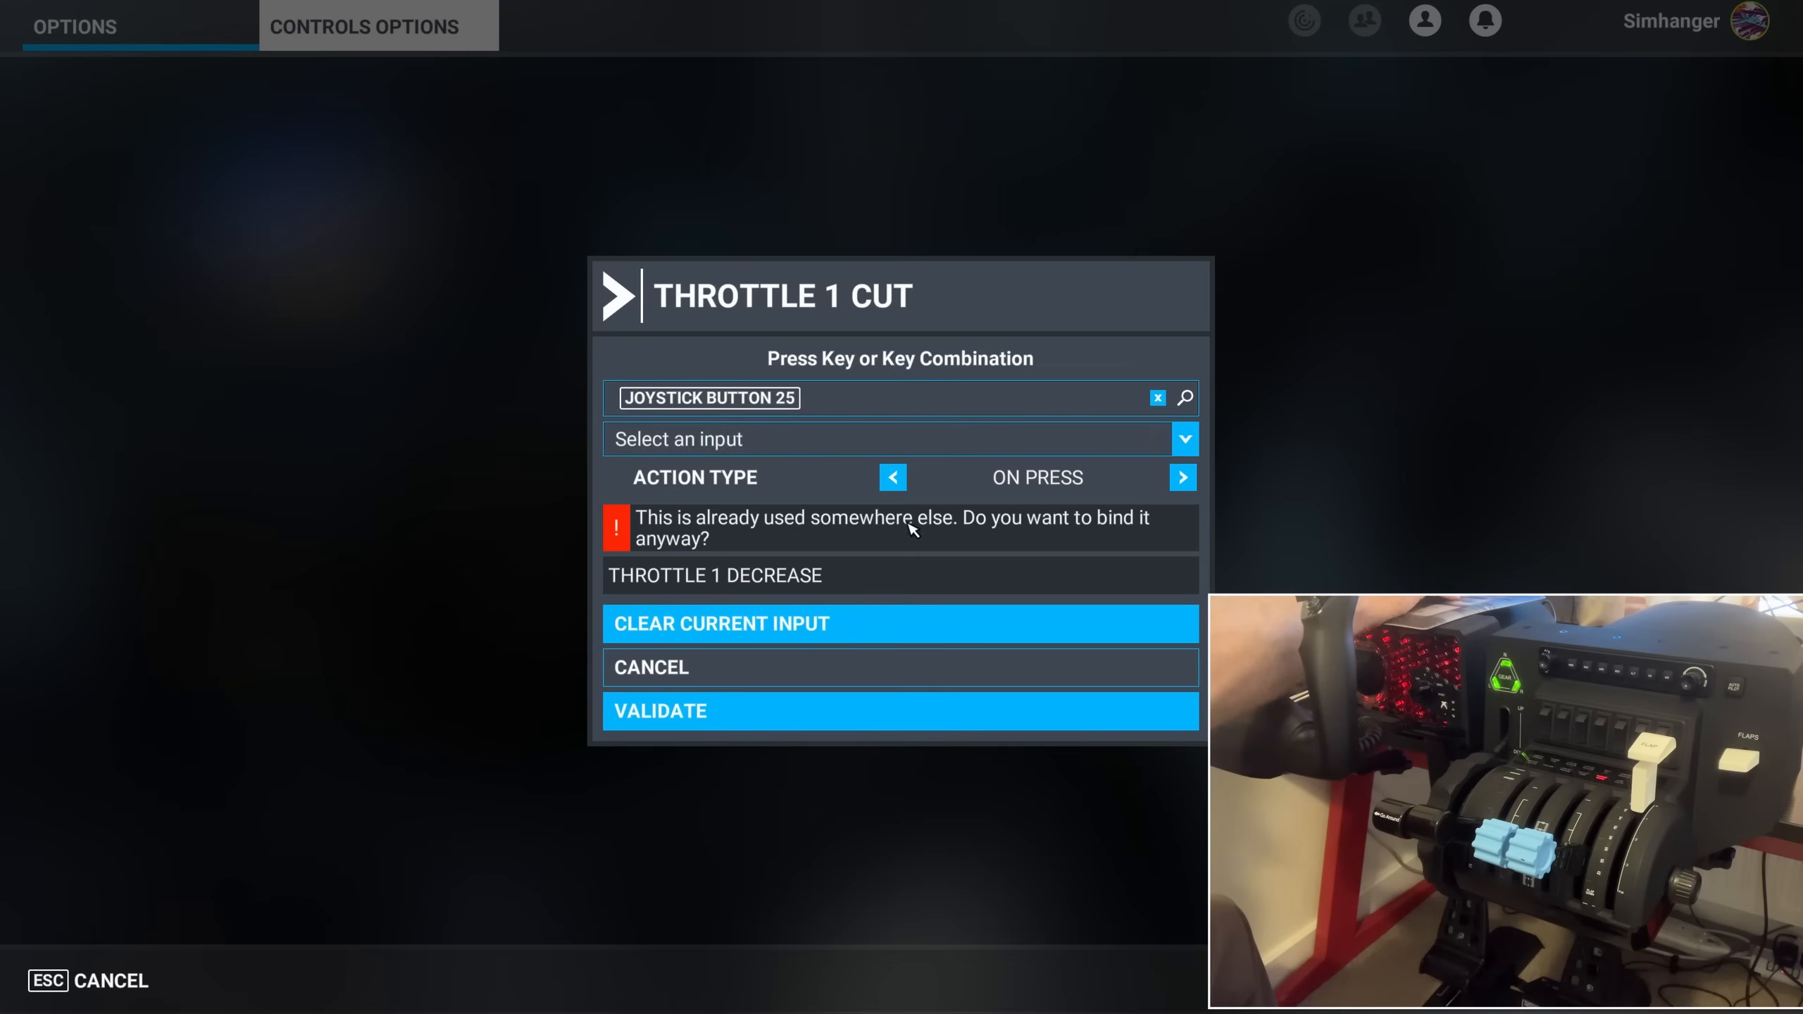
pyautogui.moveTo(900, 710)
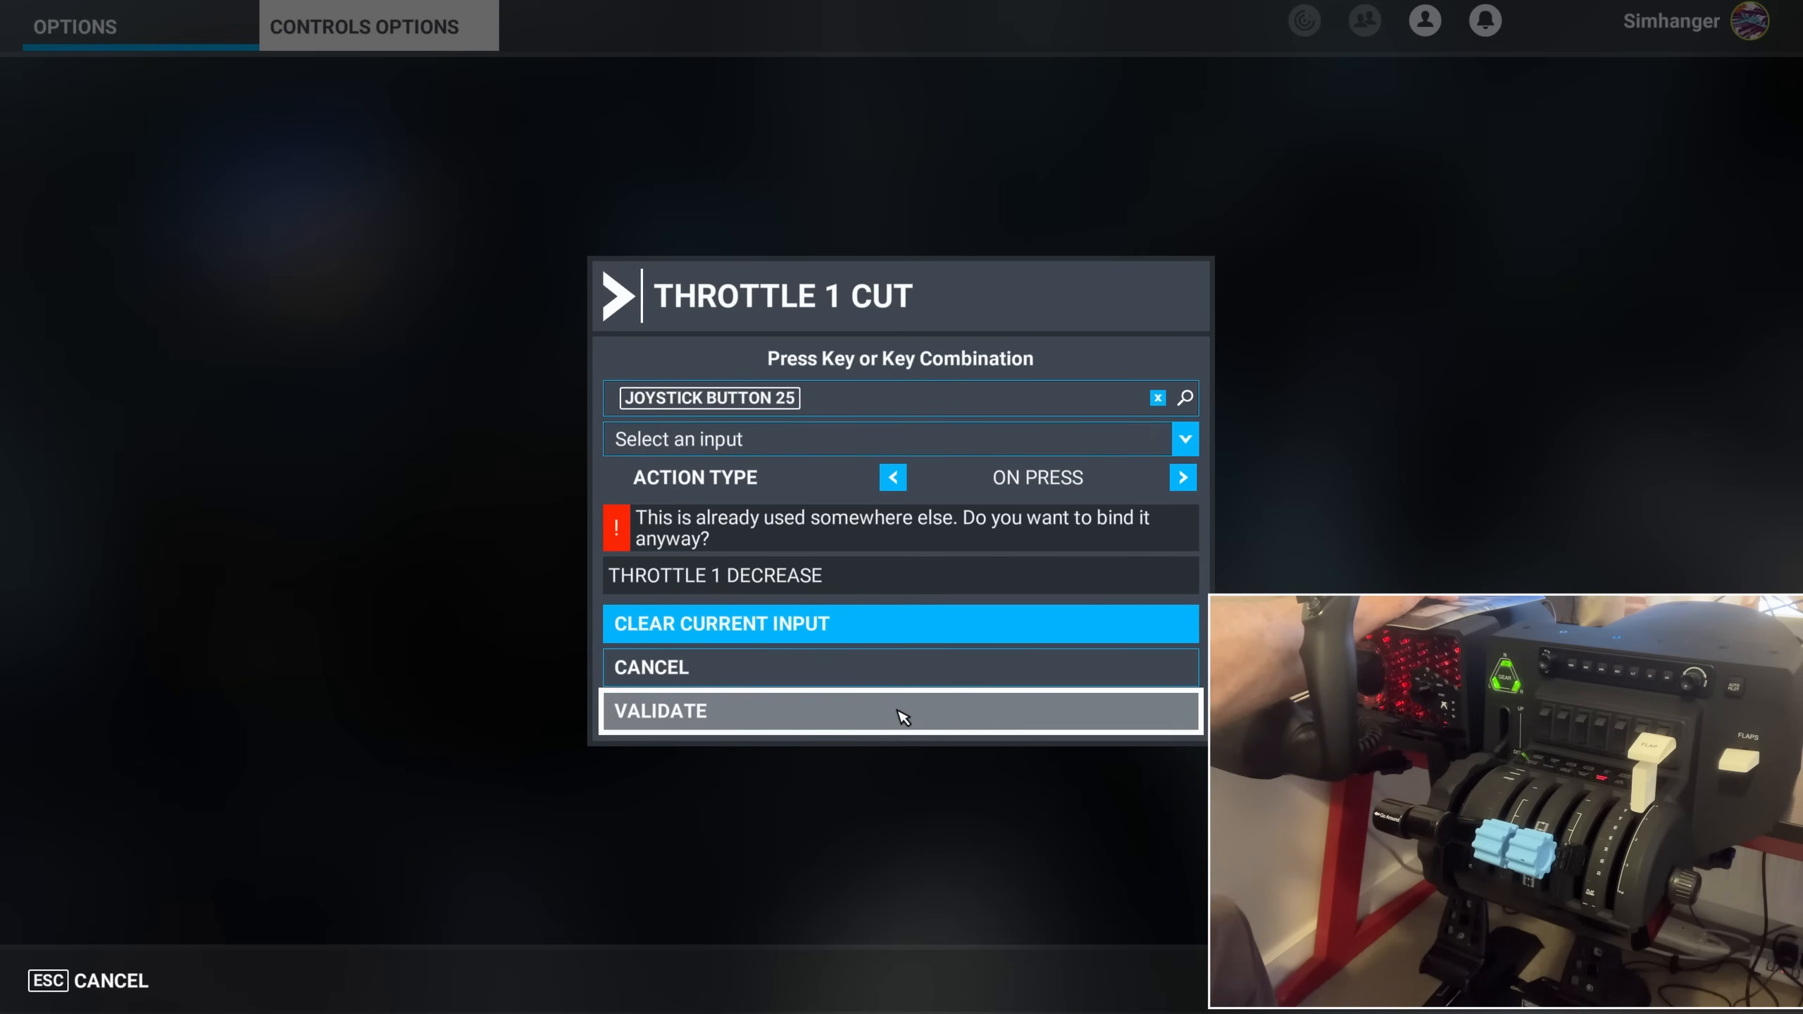
pyautogui.click(900, 710)
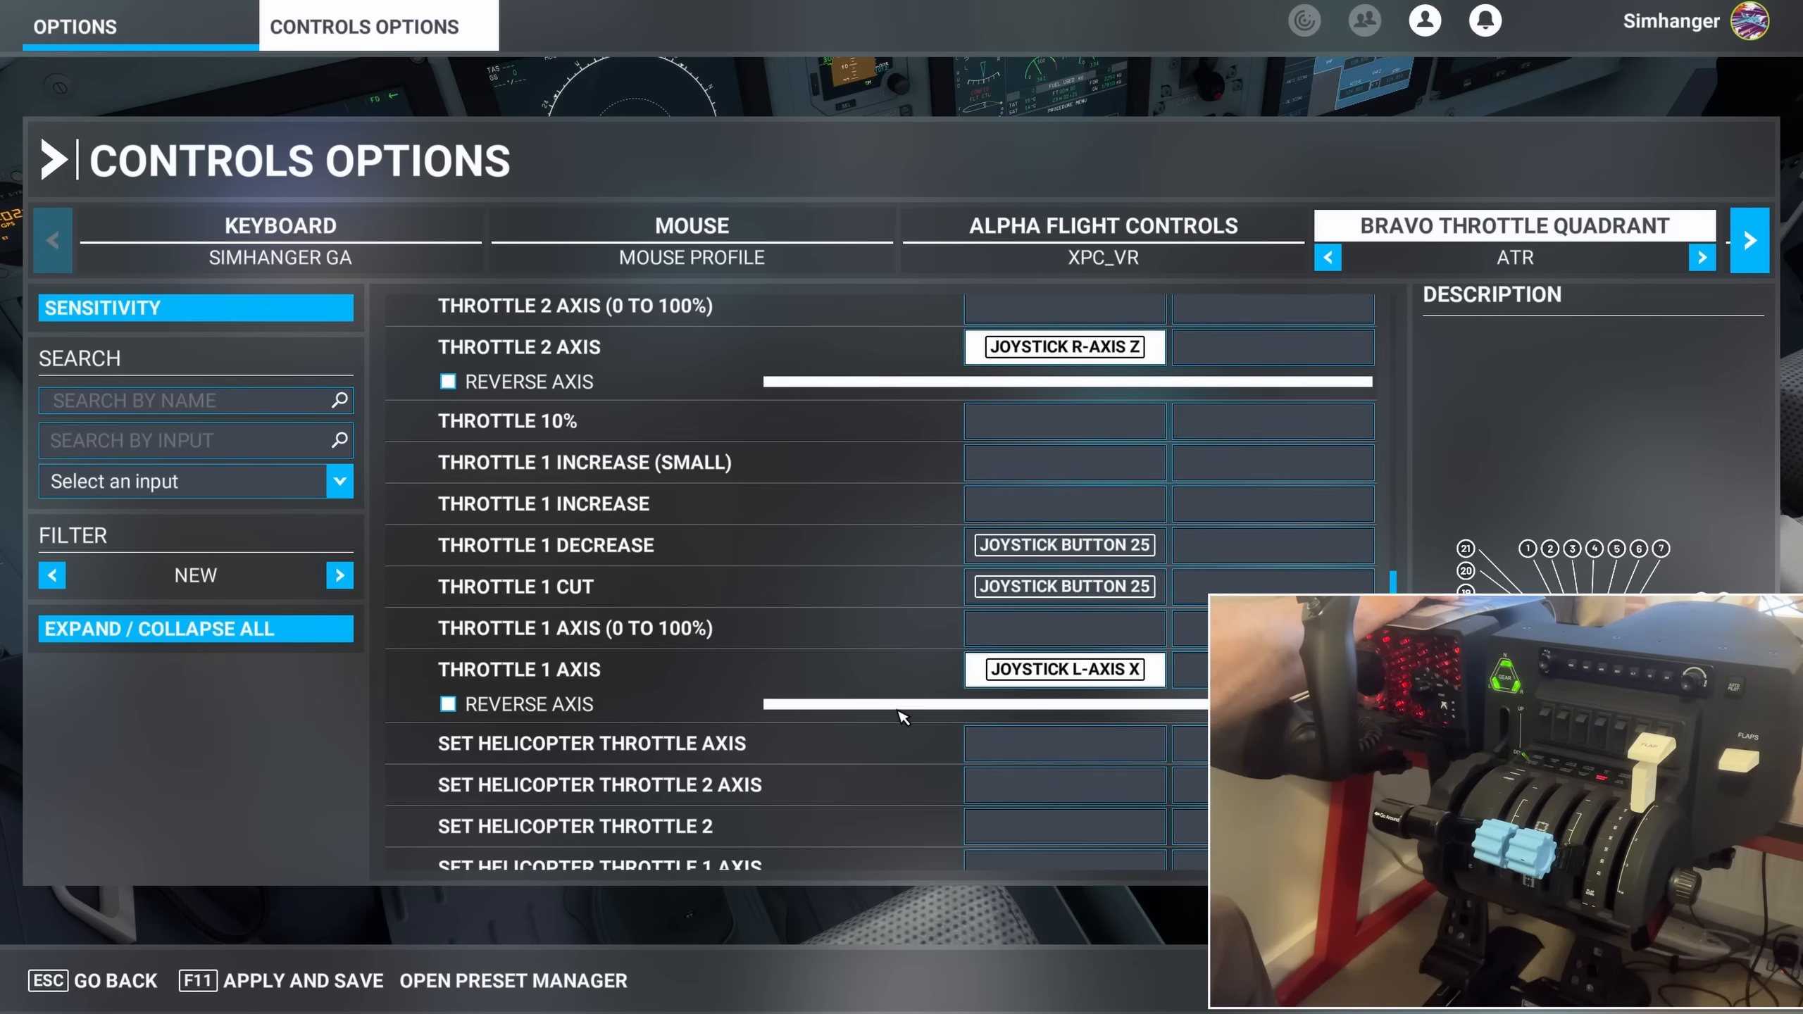
pyautogui.moveTo(716, 583)
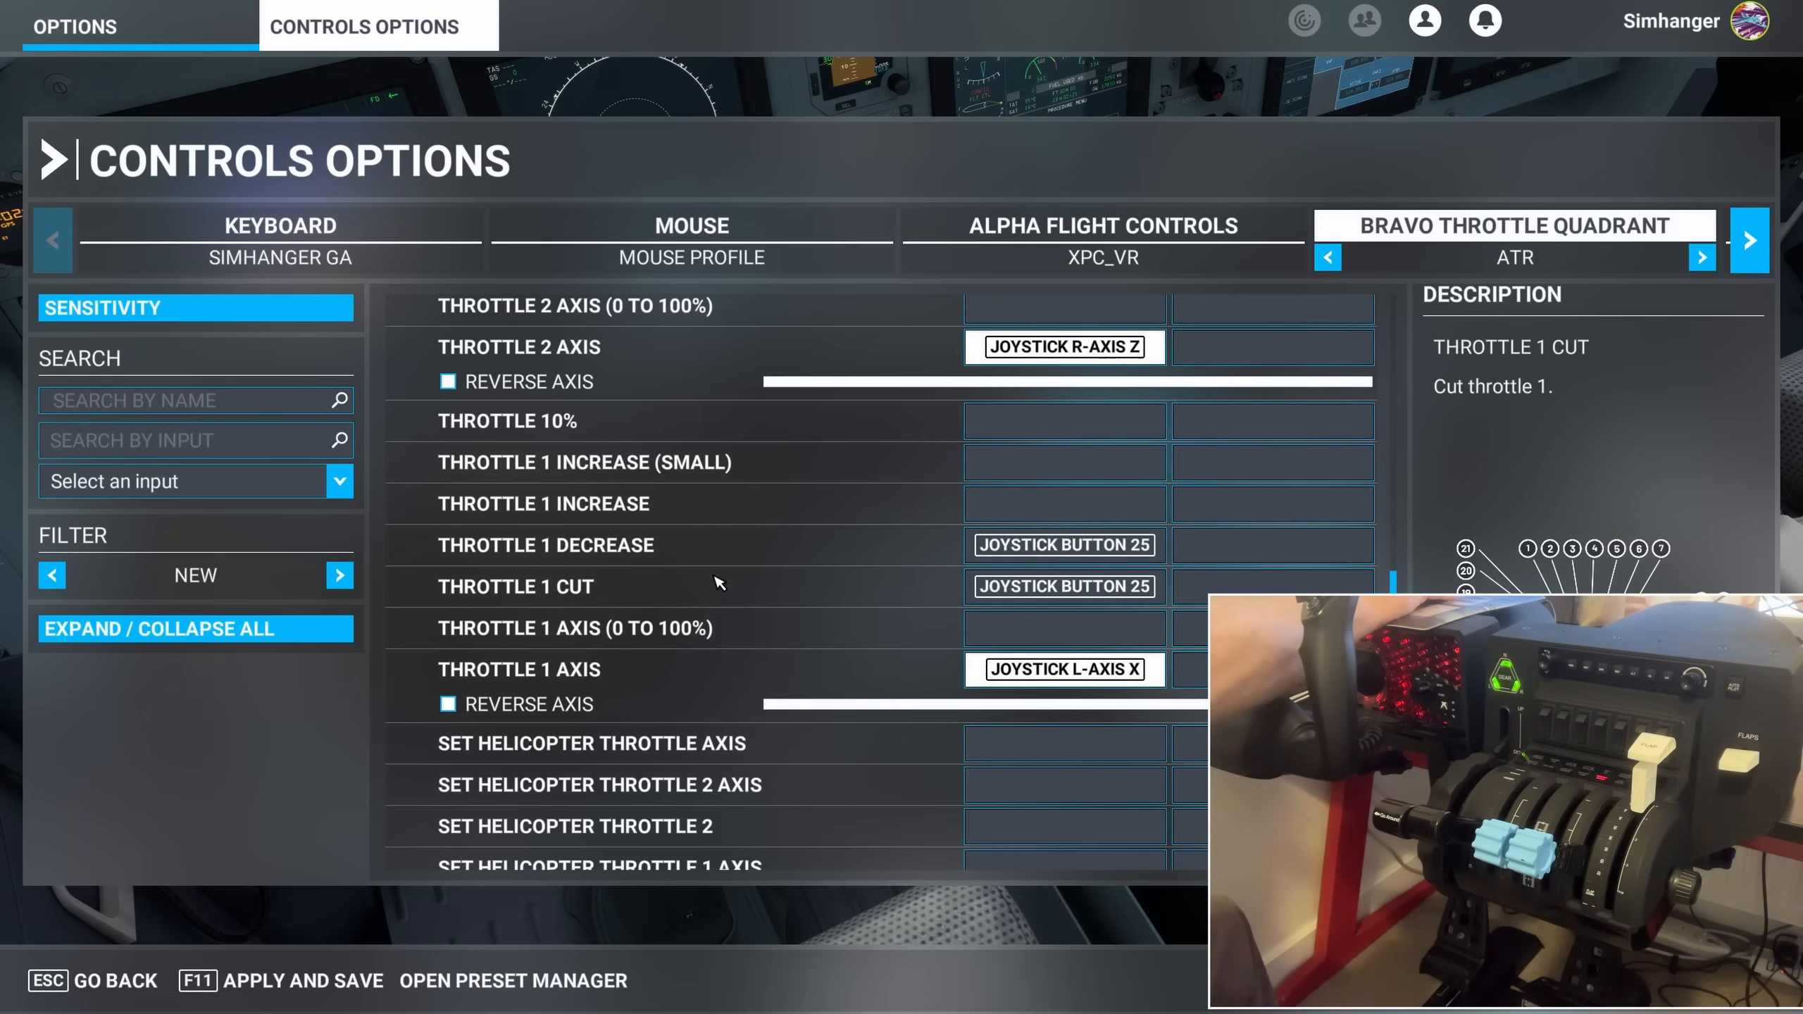
# Set the Throttle 1 Cut binding's action type to On Release and validate
pyautogui.click(1064, 586)
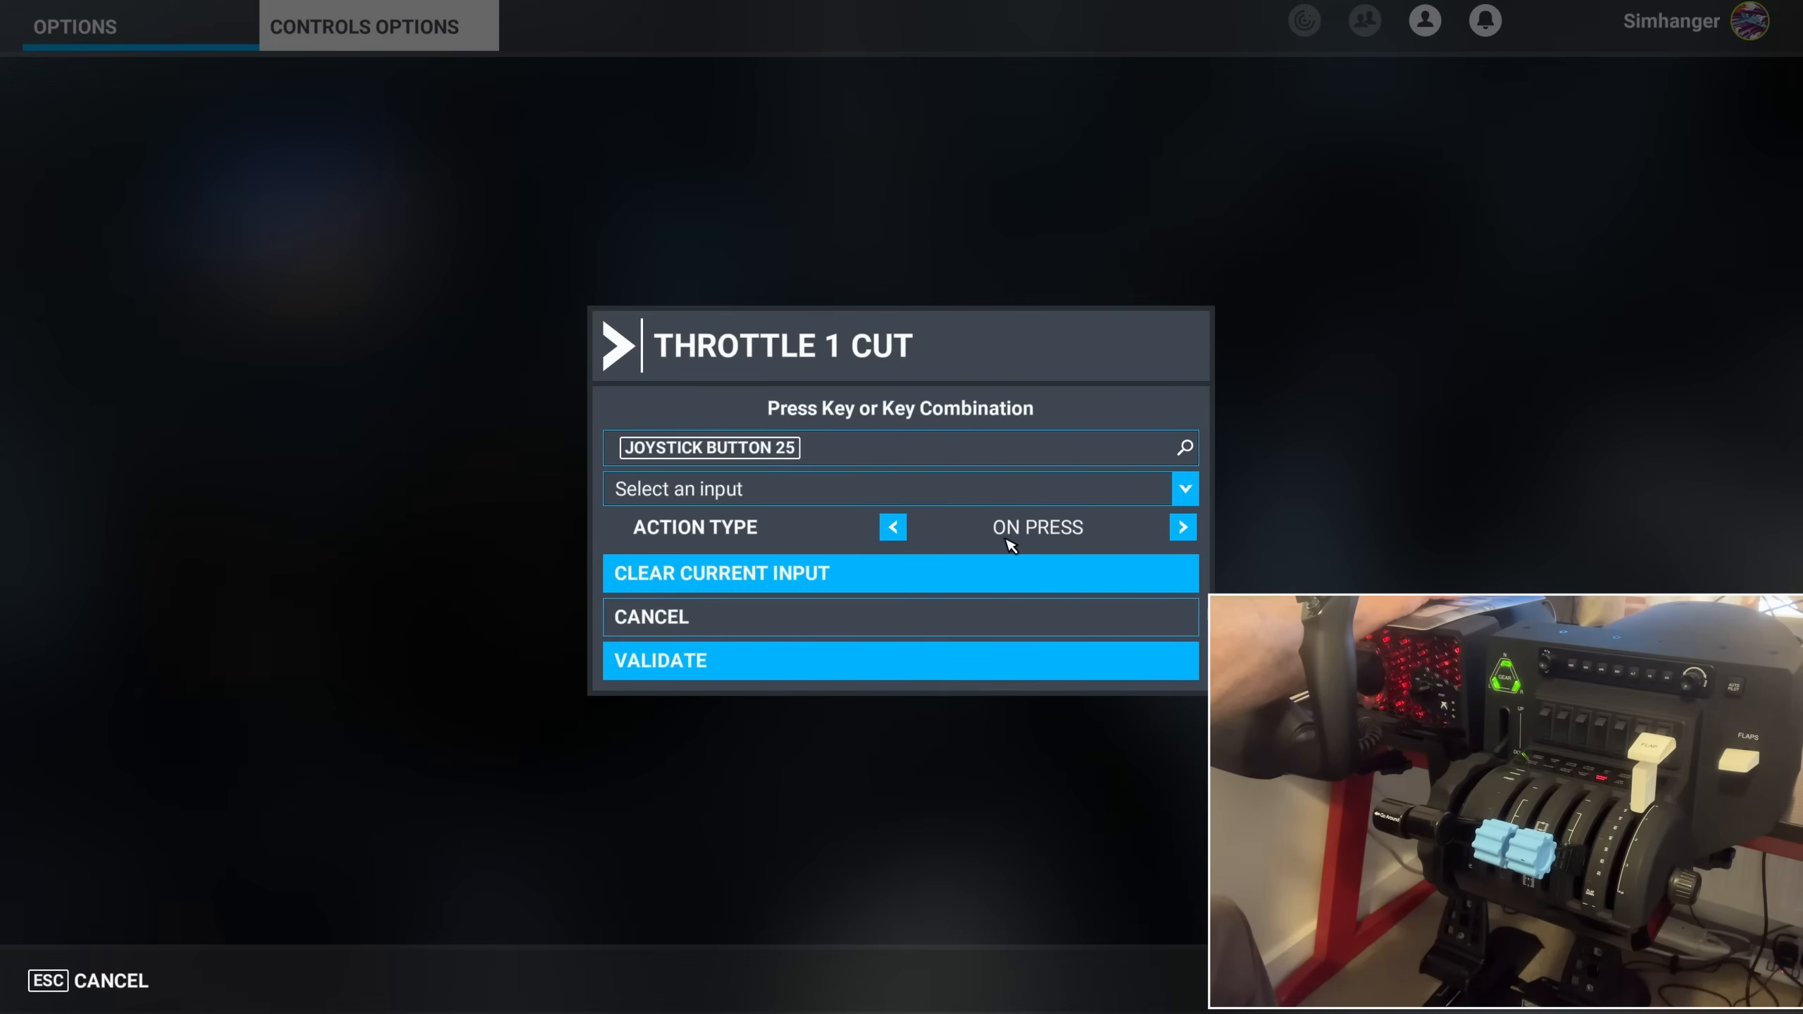
pyautogui.click(1181, 527)
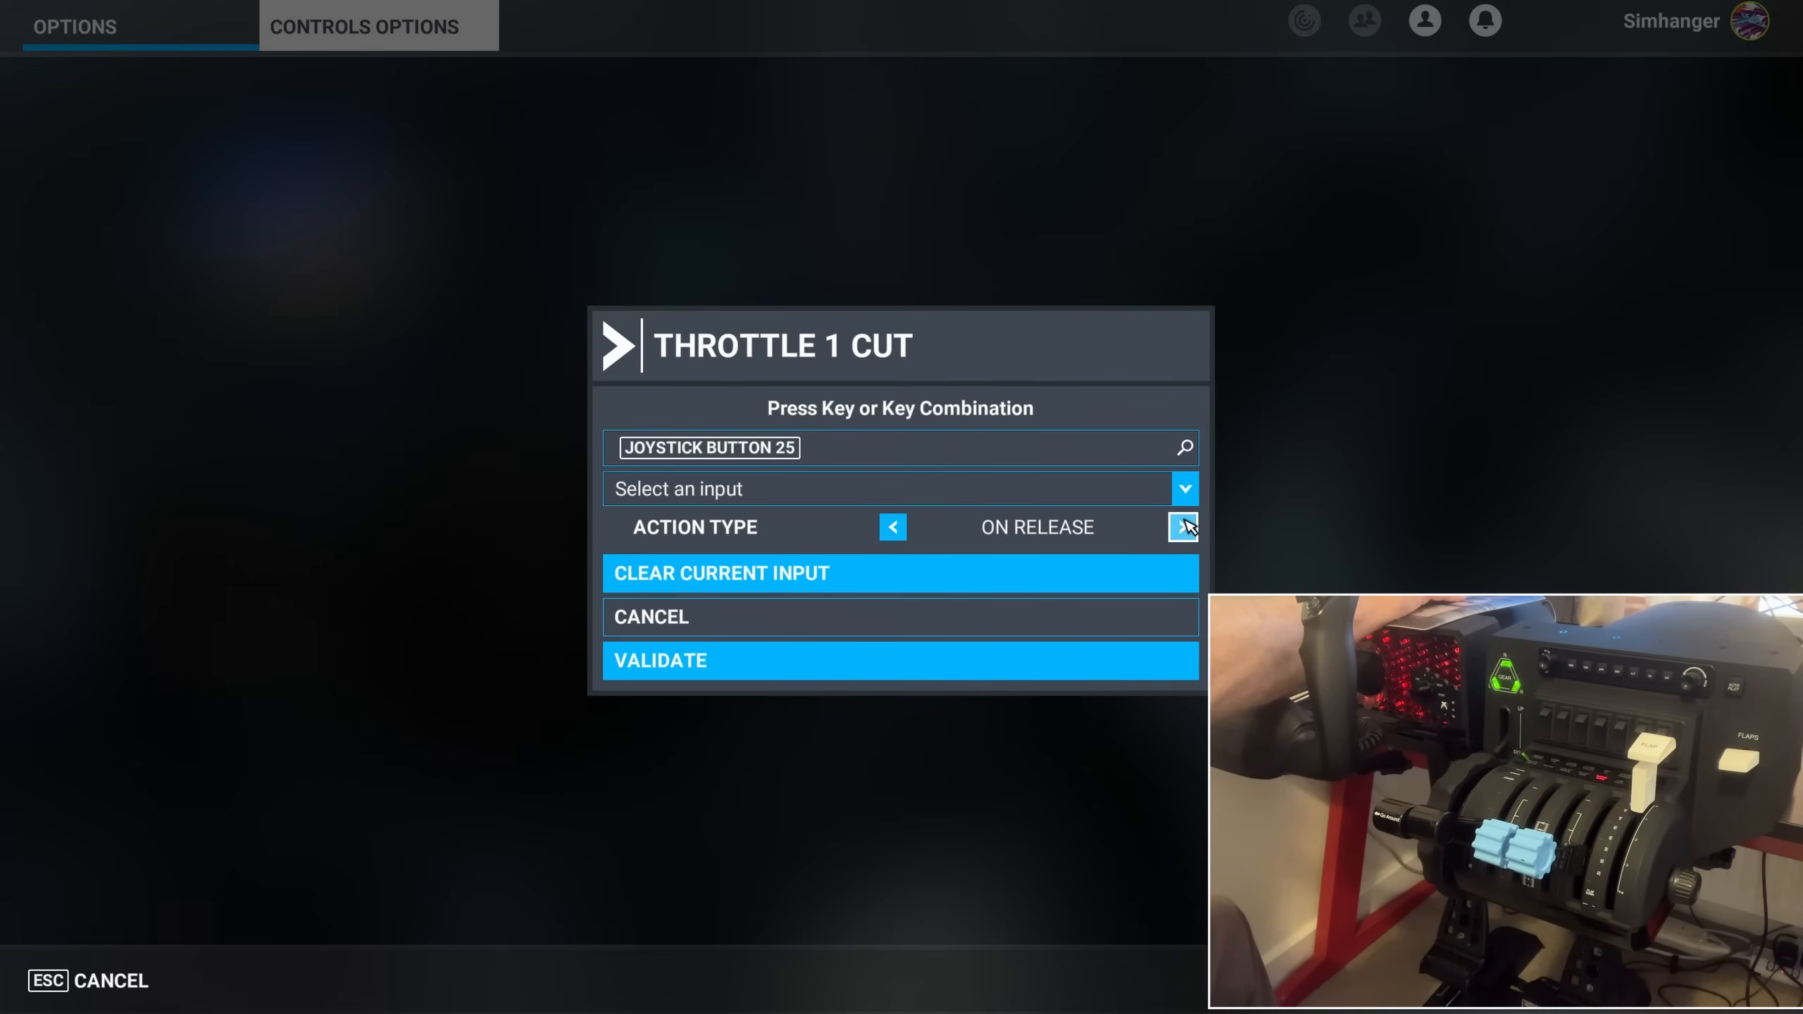
pyautogui.moveTo(931, 661)
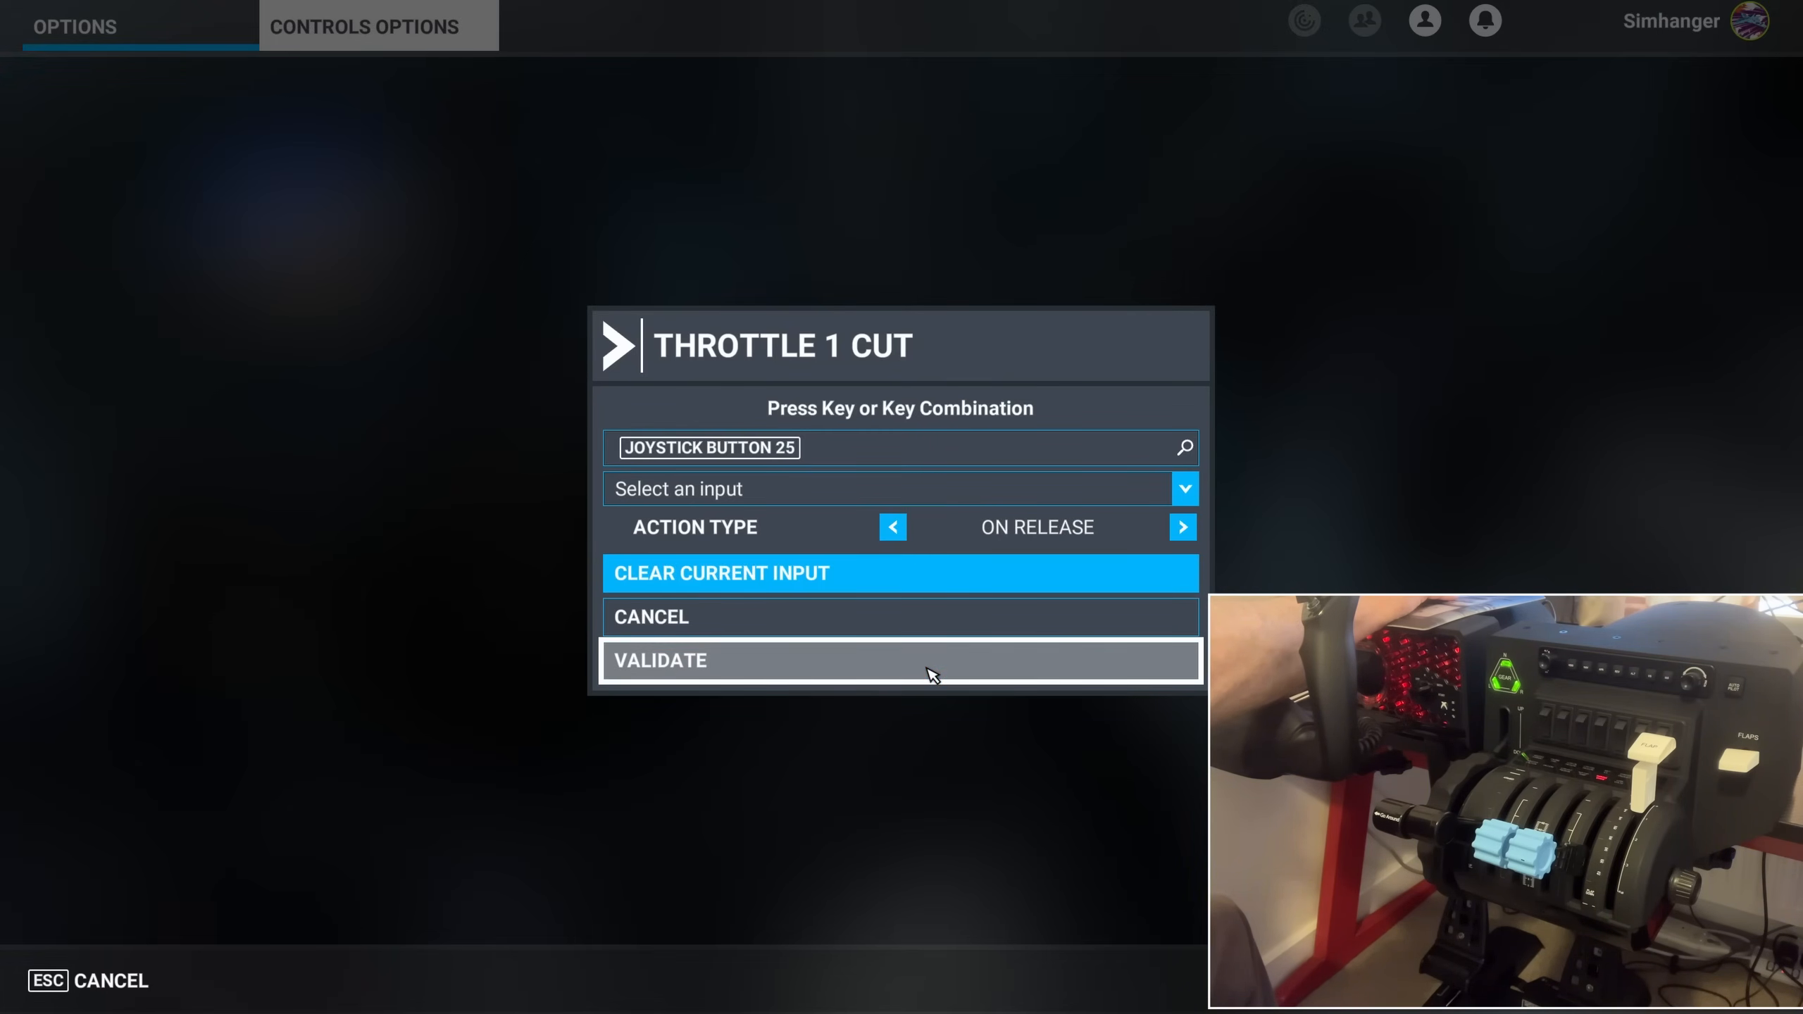
pyautogui.click(900, 661)
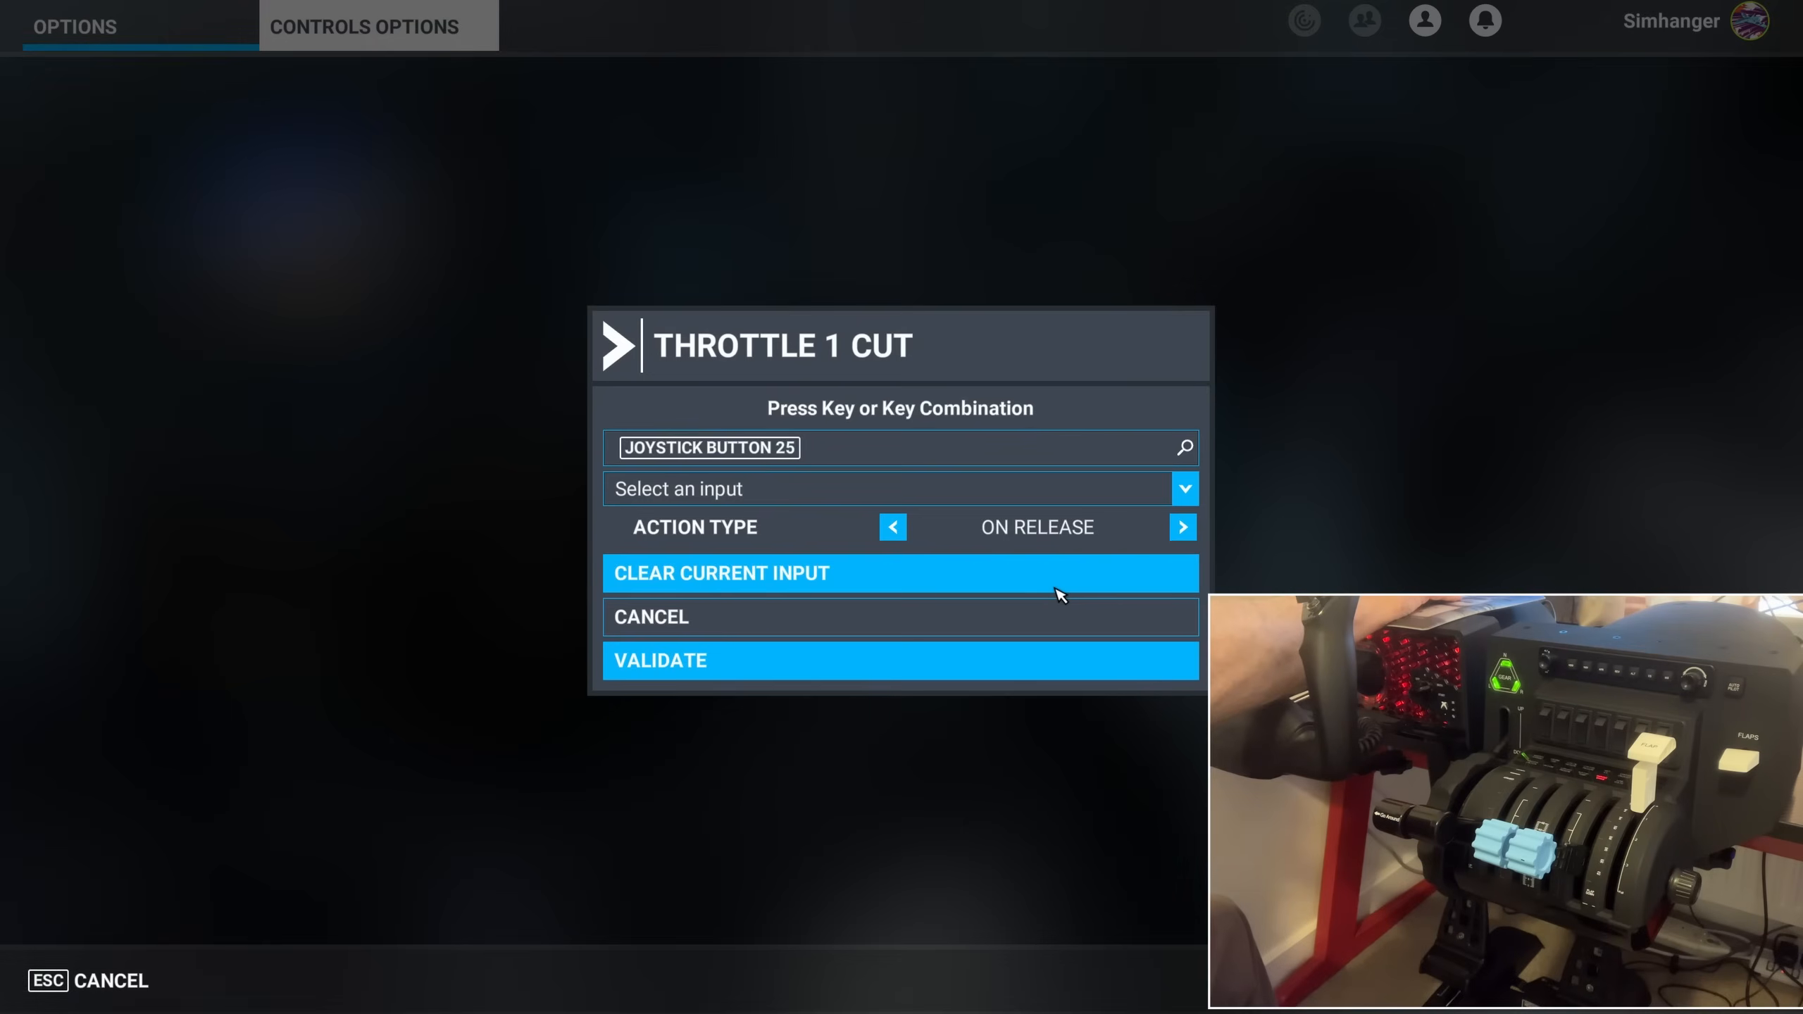
pyautogui.moveTo(900, 661)
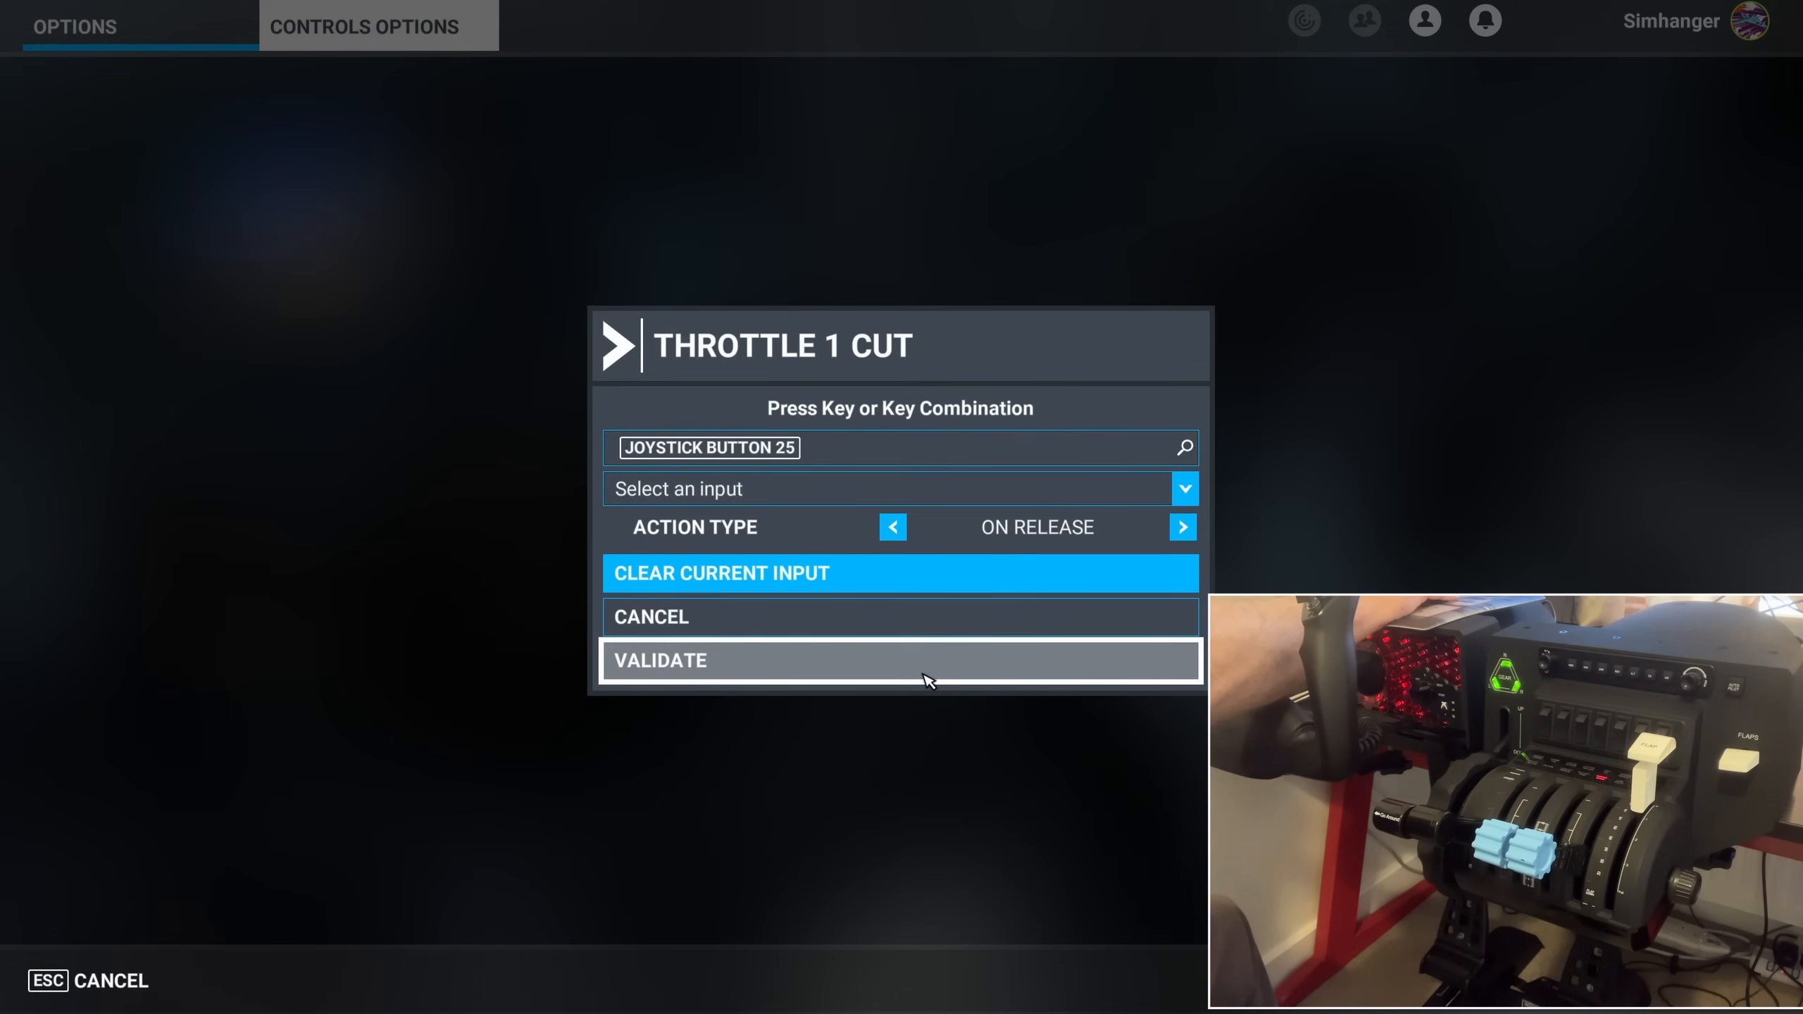
pyautogui.click(899, 659)
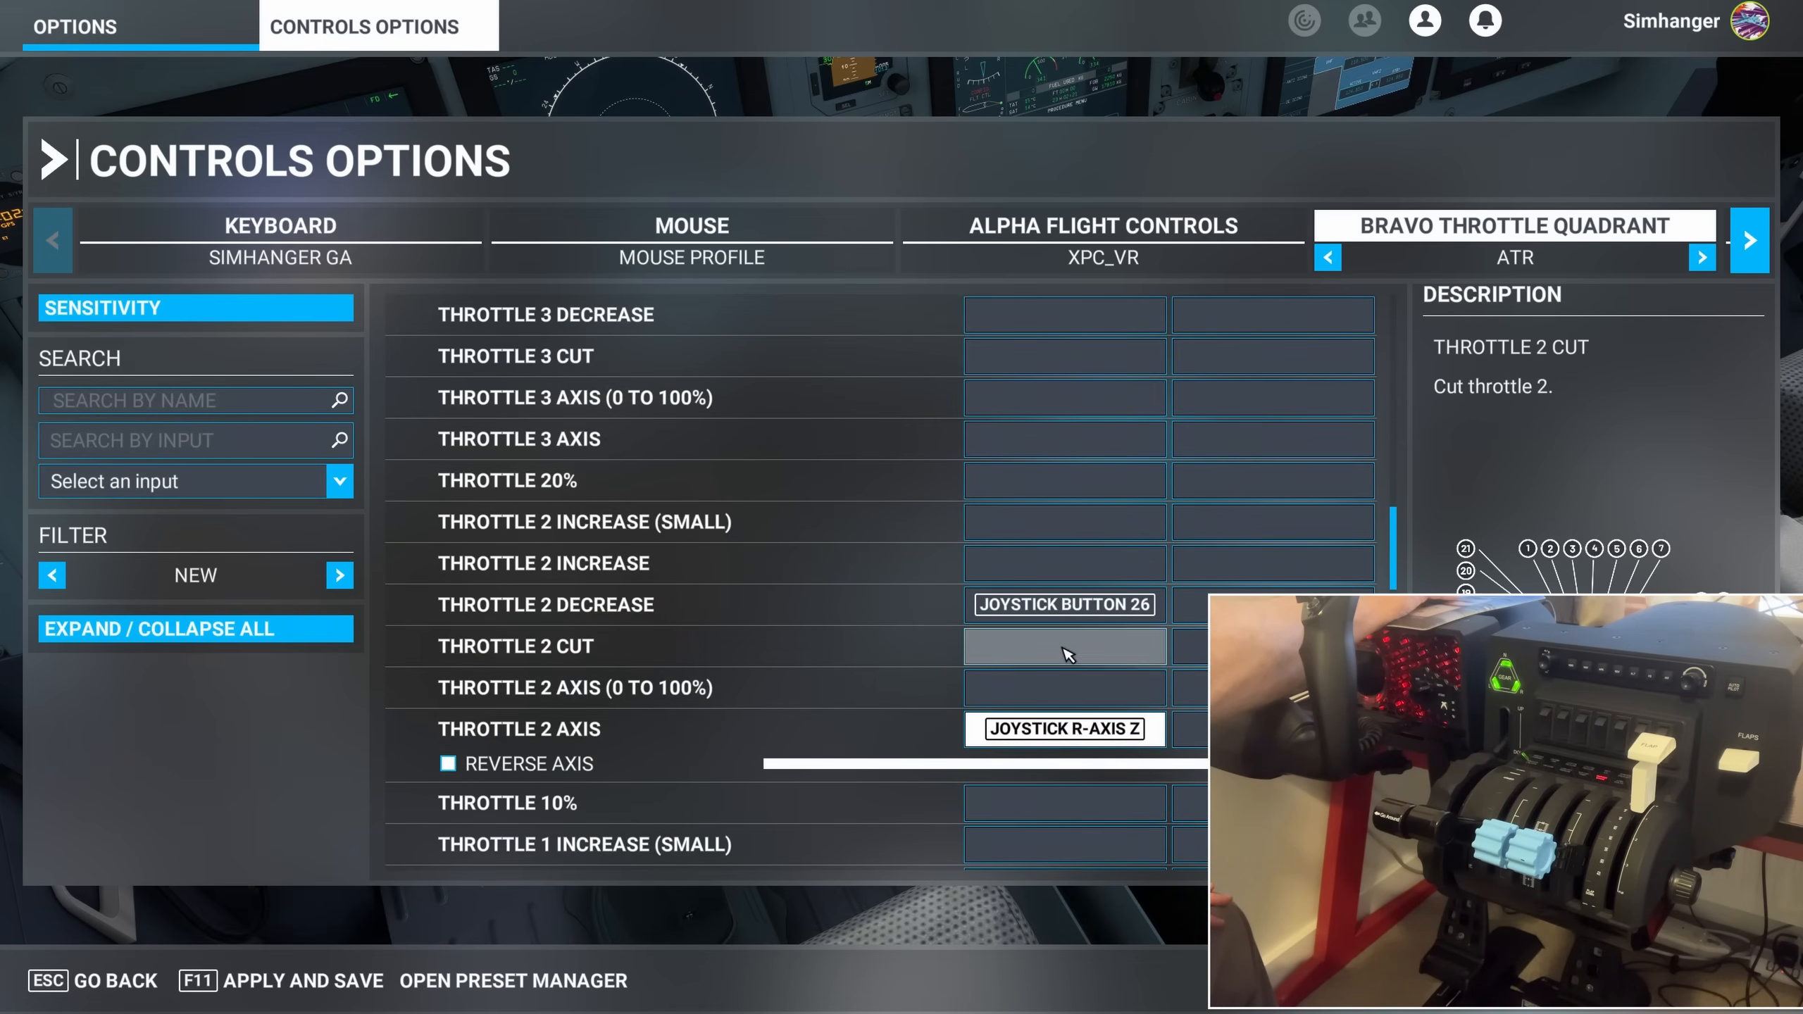
# Bind JOYSTICK BUTTON 26 to Throttle 2 Cut, accepting the conflict, and validate
pyautogui.click(1063, 645)
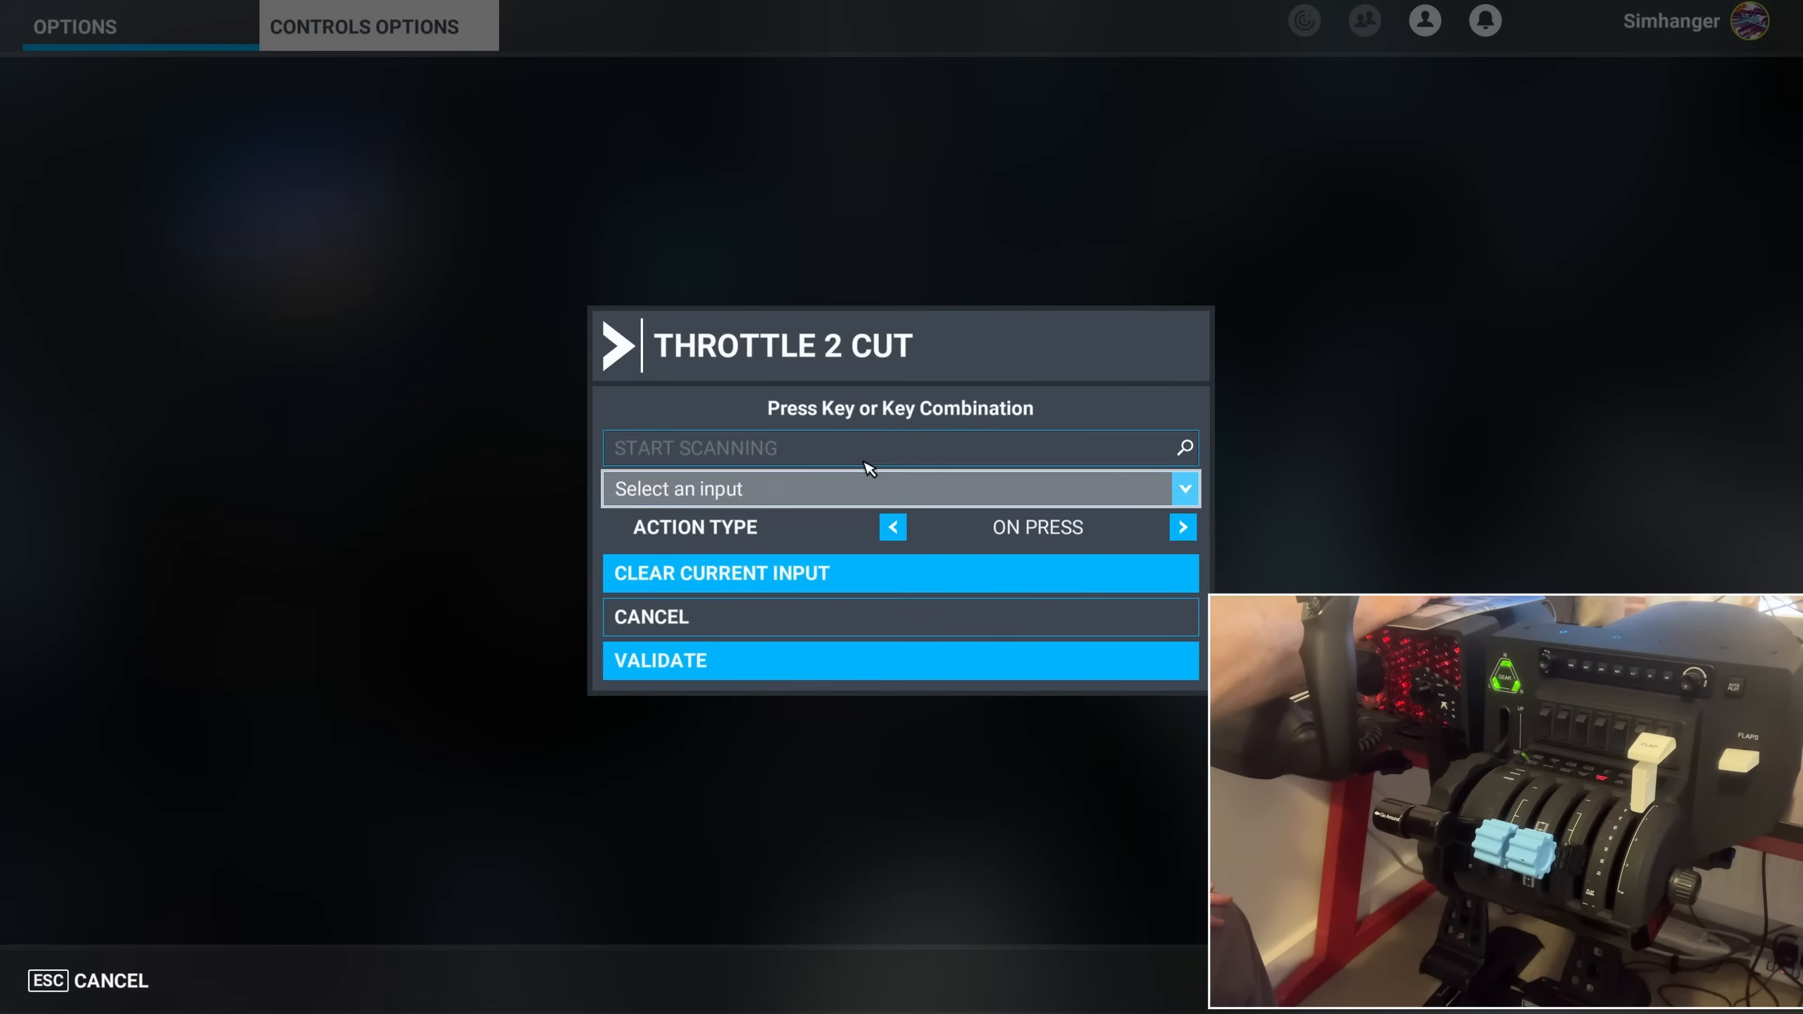
pyautogui.click(899, 448)
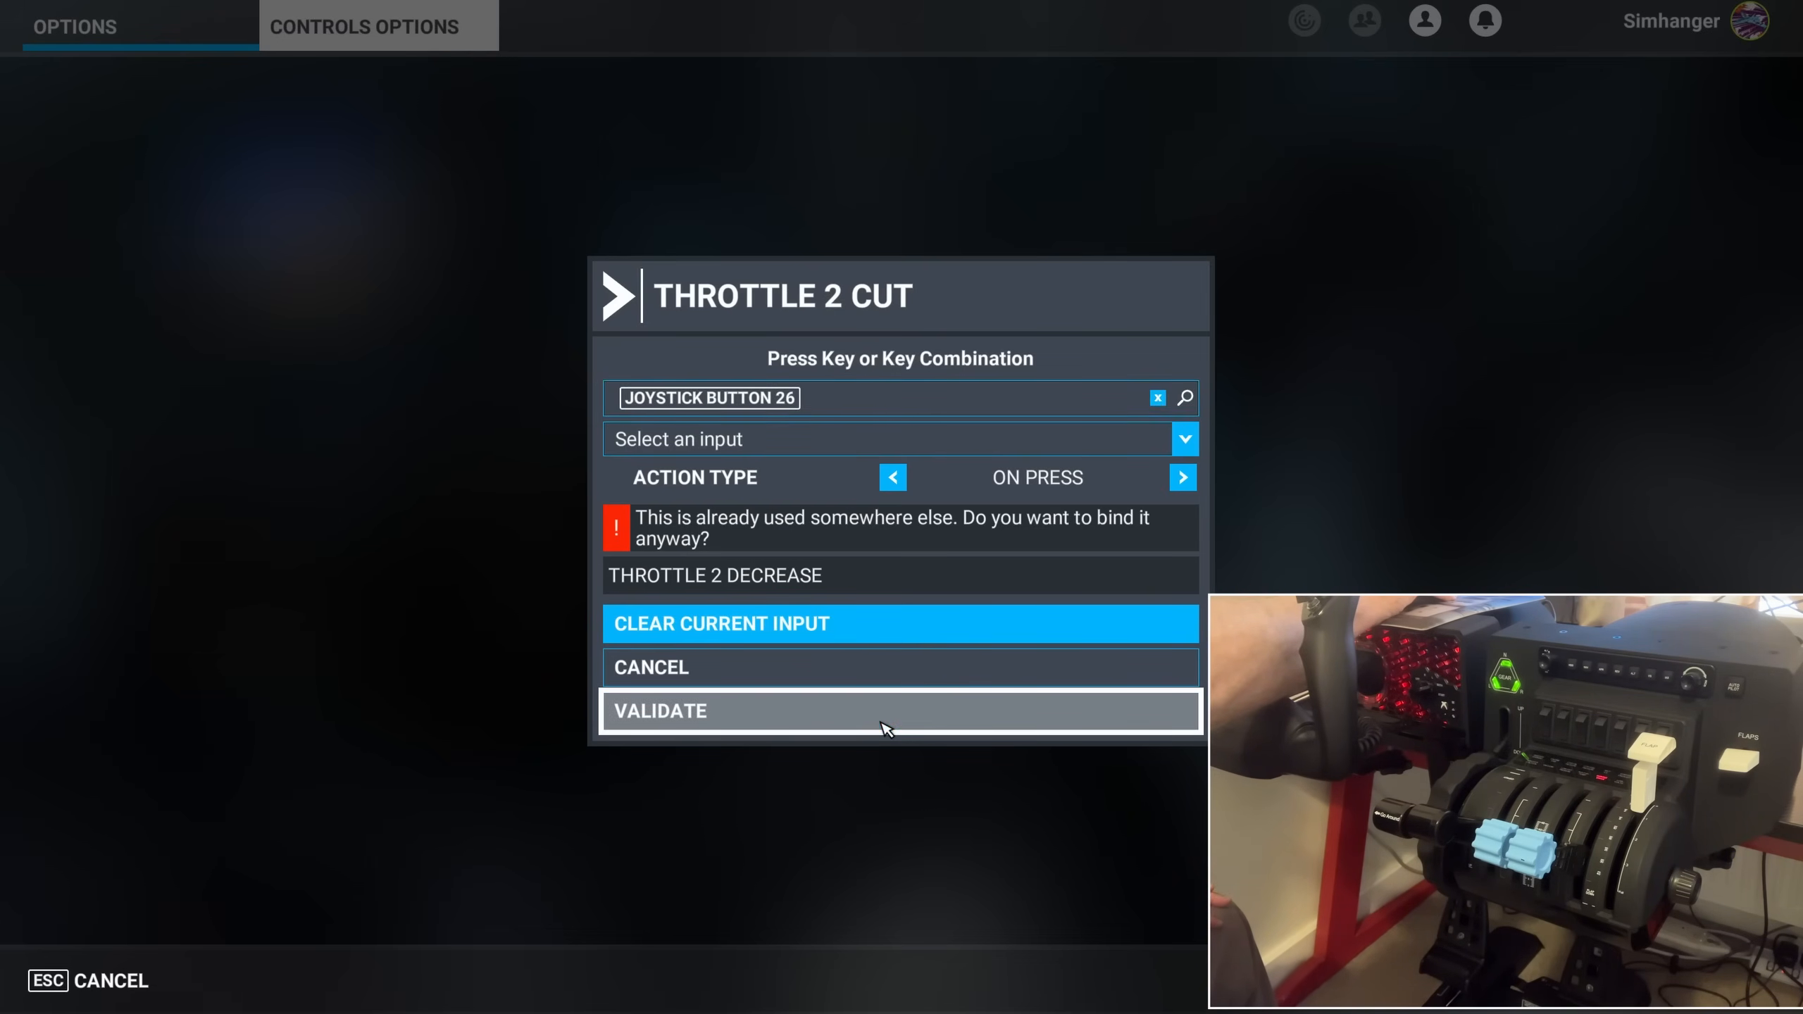
pyautogui.click(899, 710)
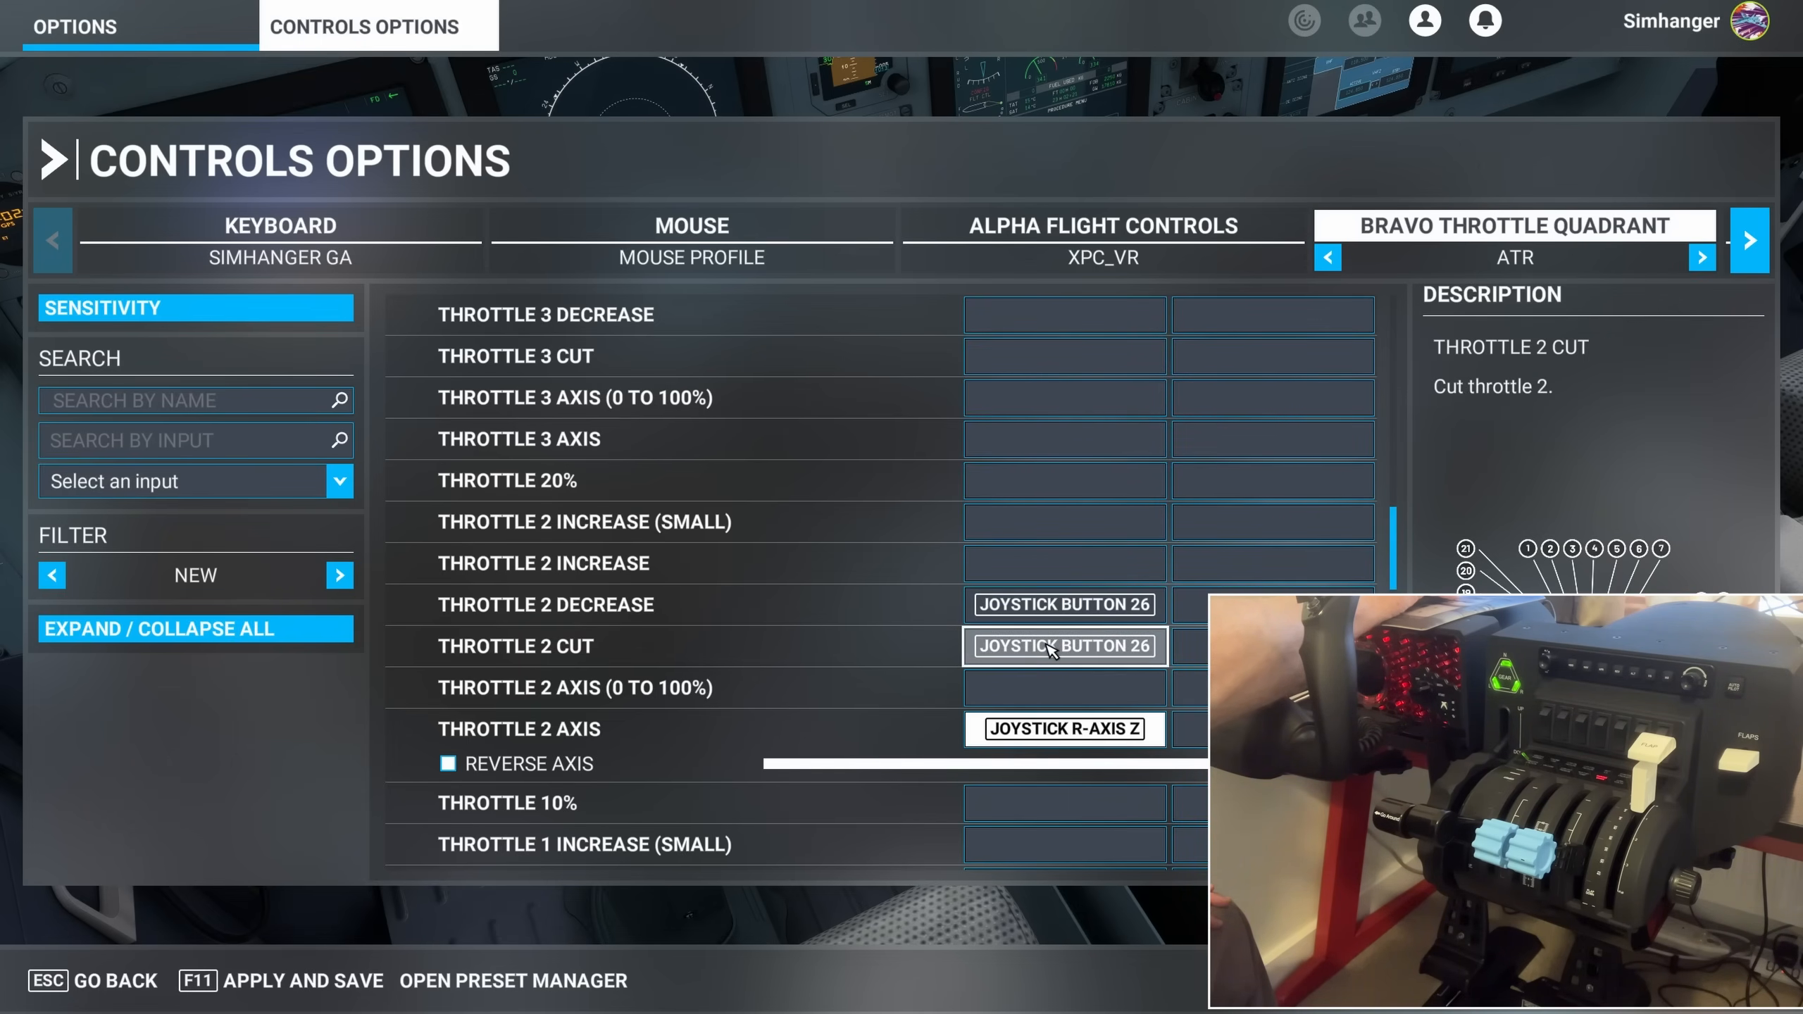
pyautogui.click(1062, 646)
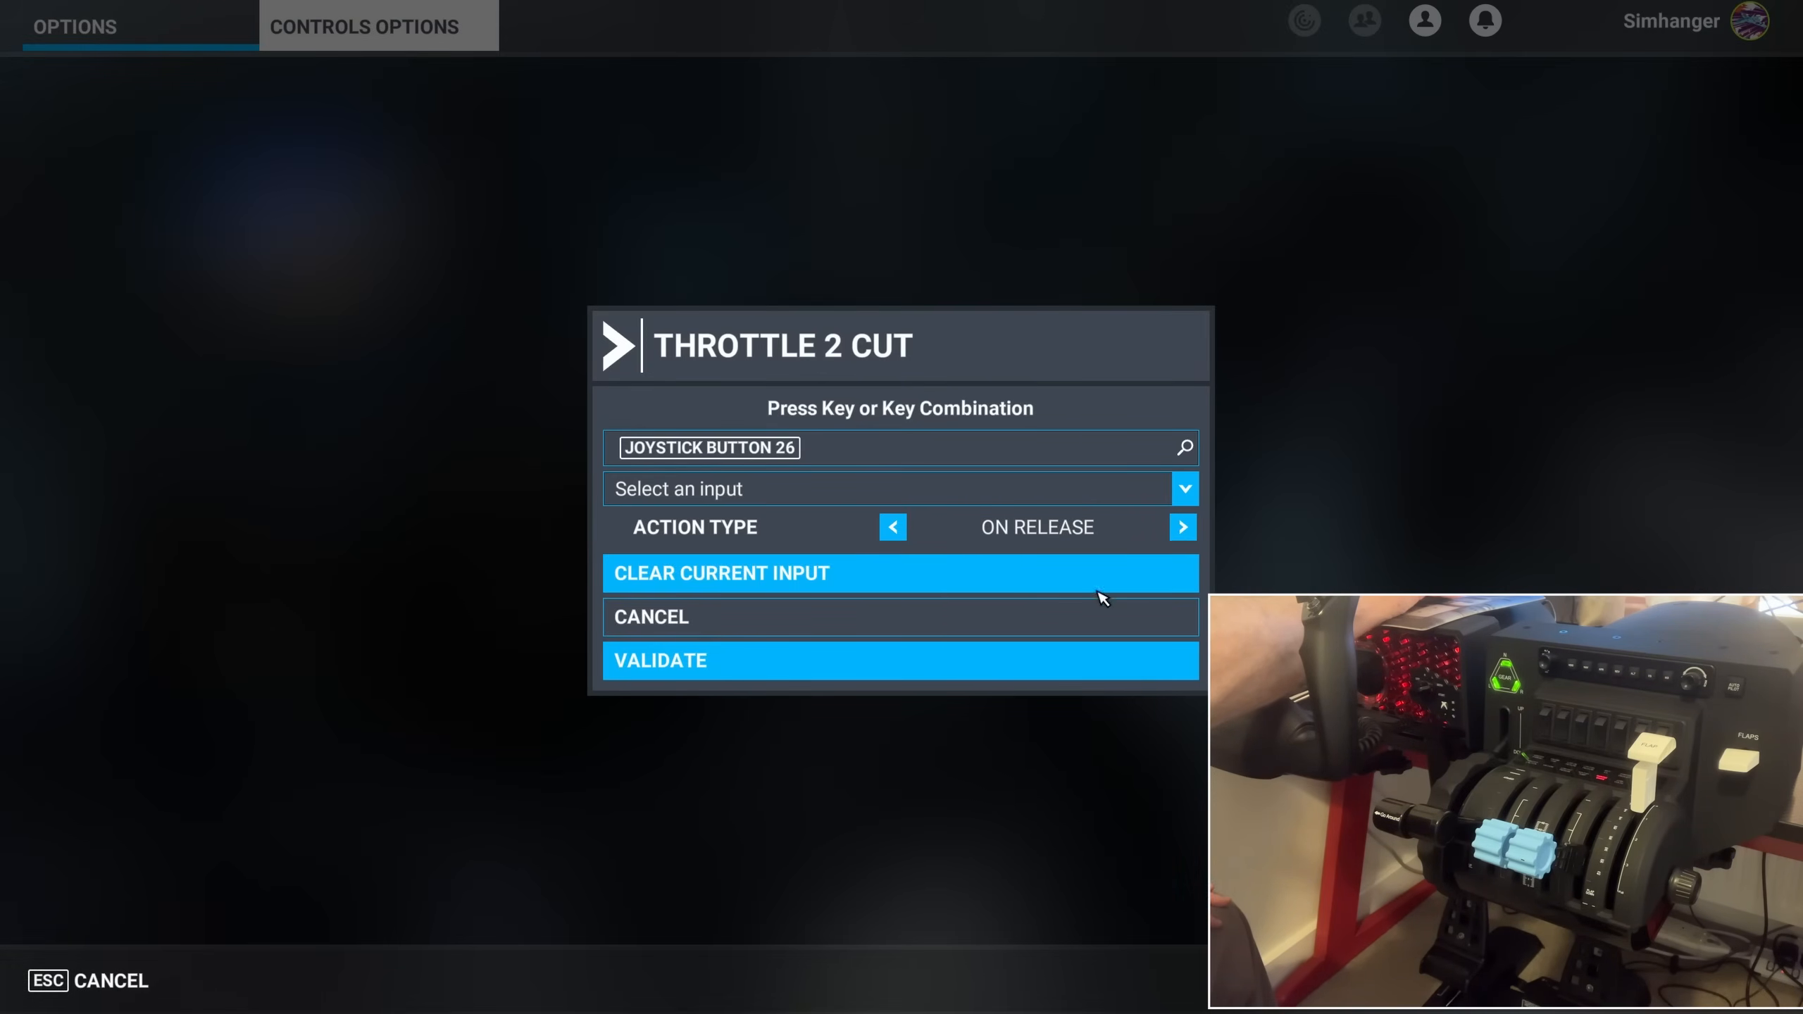
pyautogui.moveTo(887, 661)
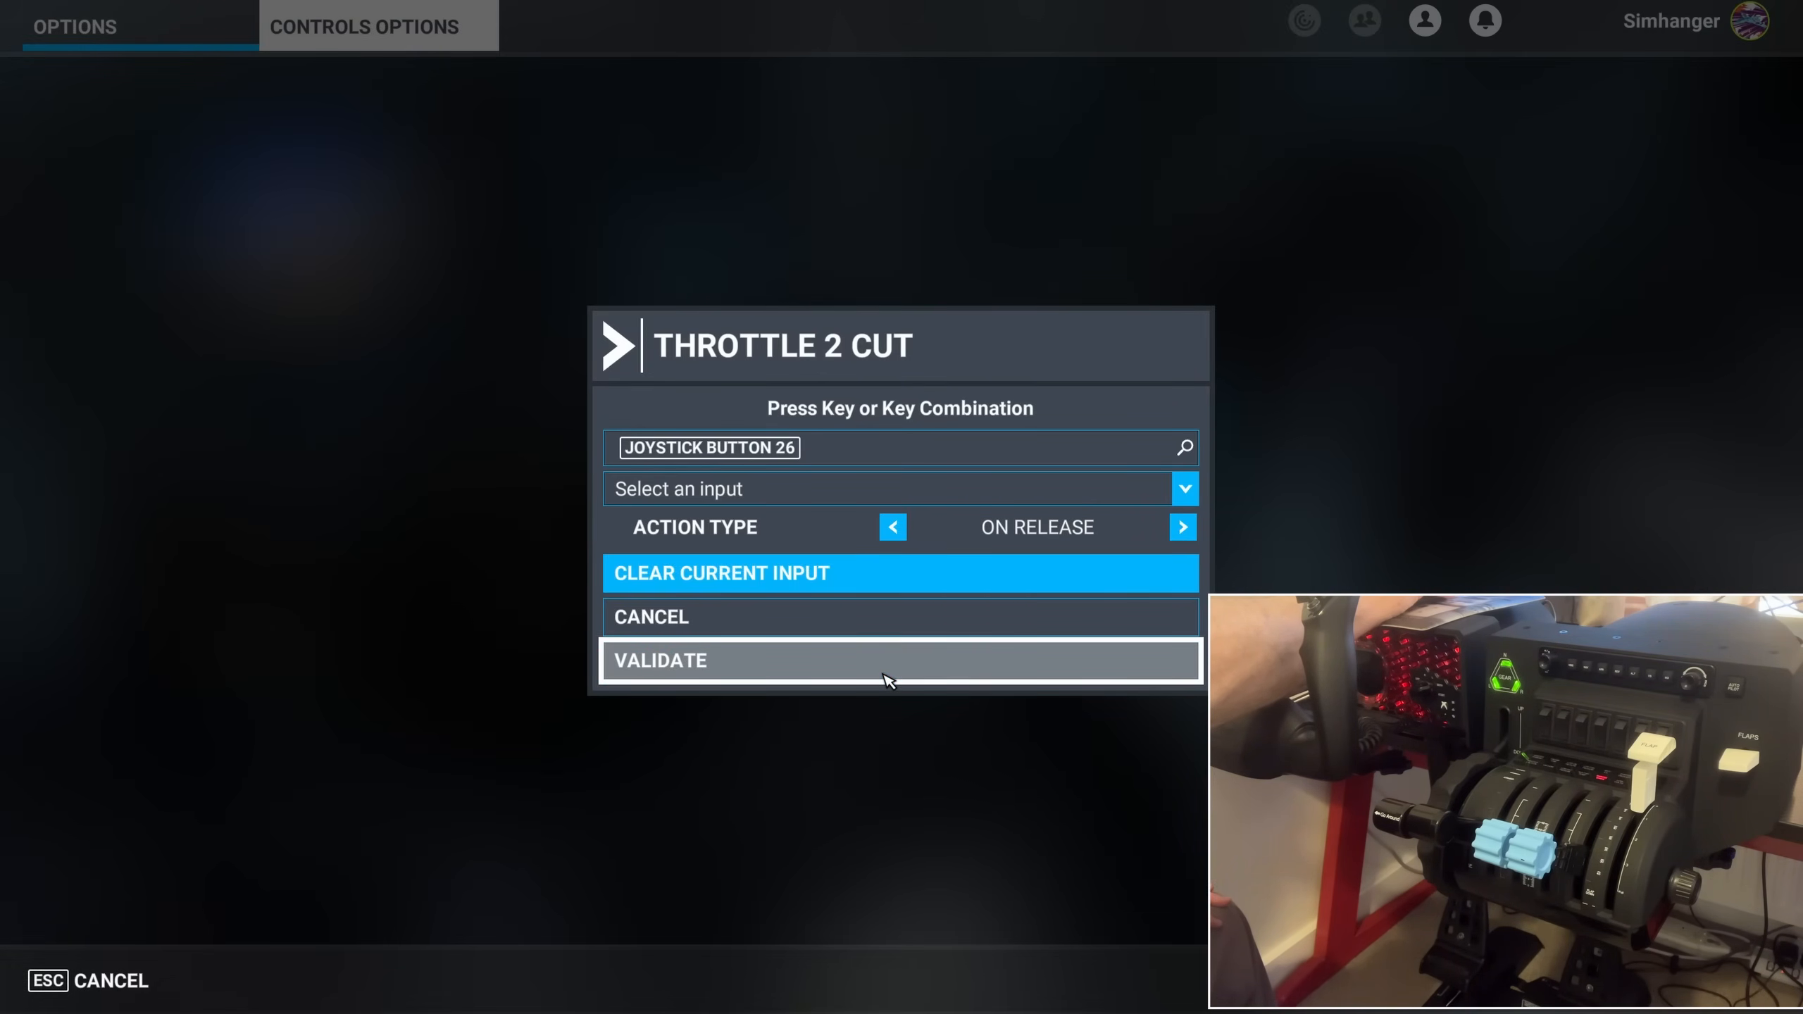
pyautogui.click(899, 661)
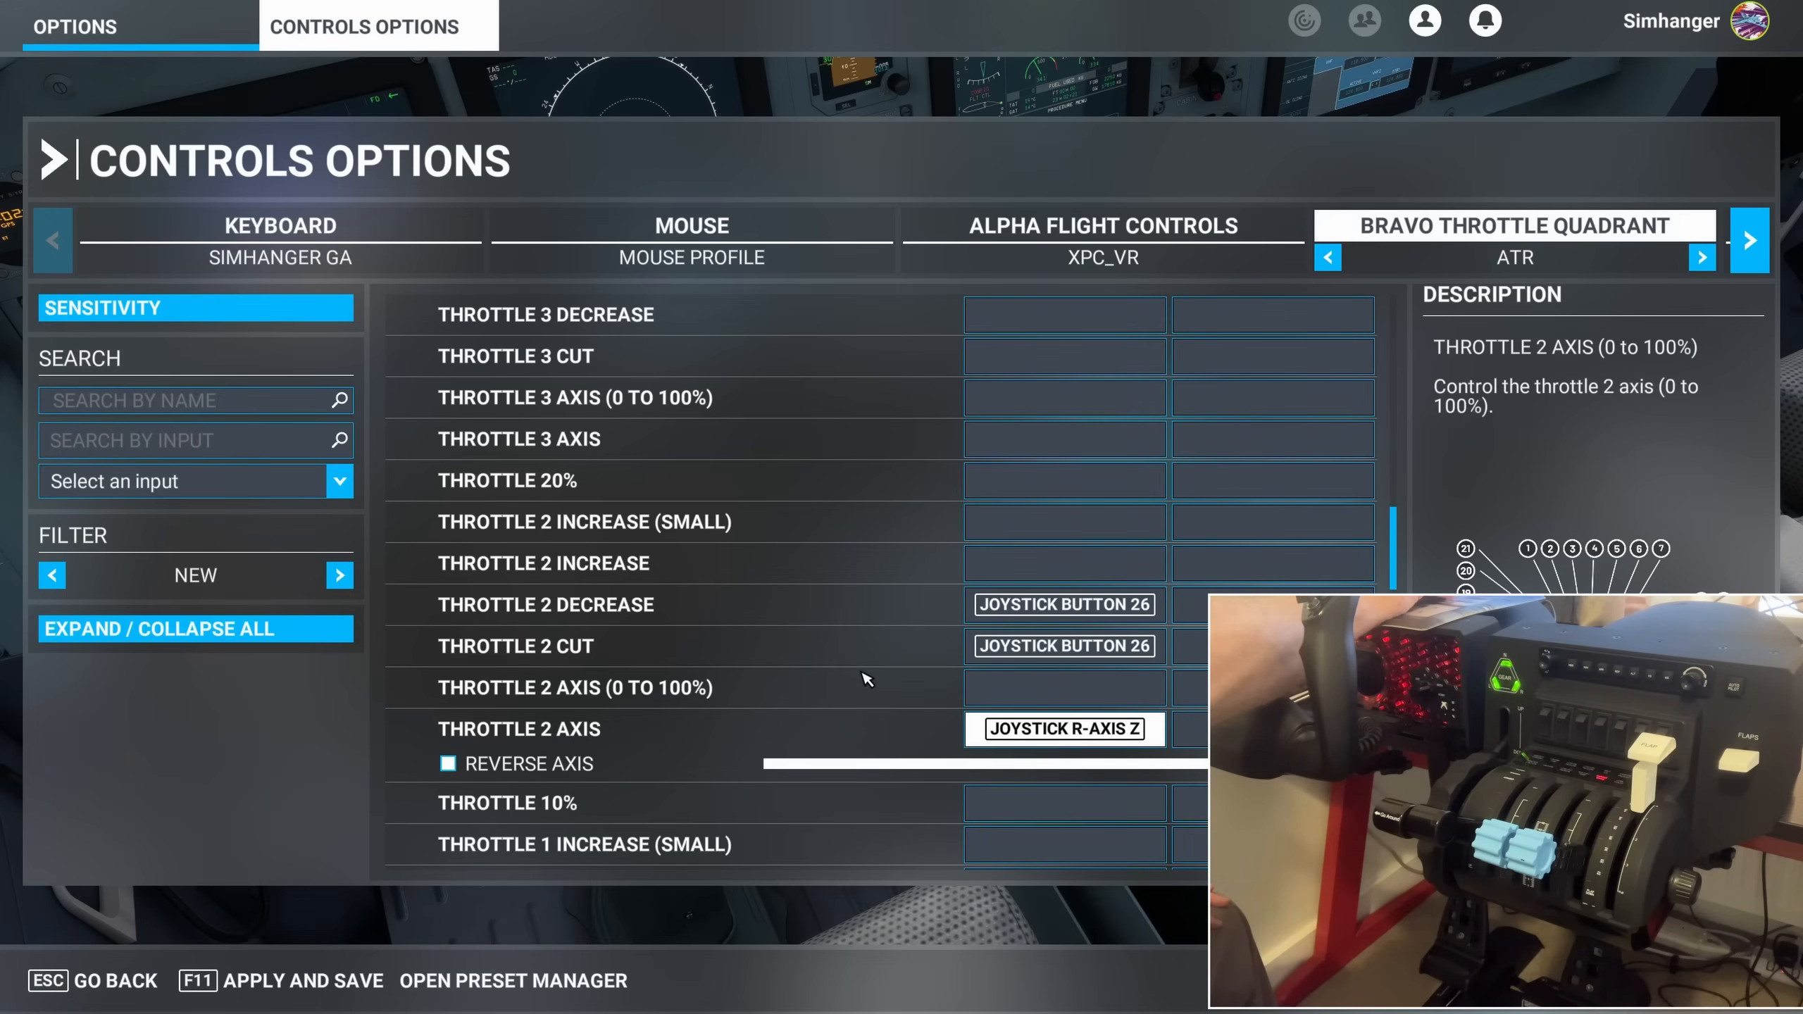
# Reconfirm the Throttle 1 Cut and Throttle 2 Cut on-release bindings
pyautogui.scroll(-3)
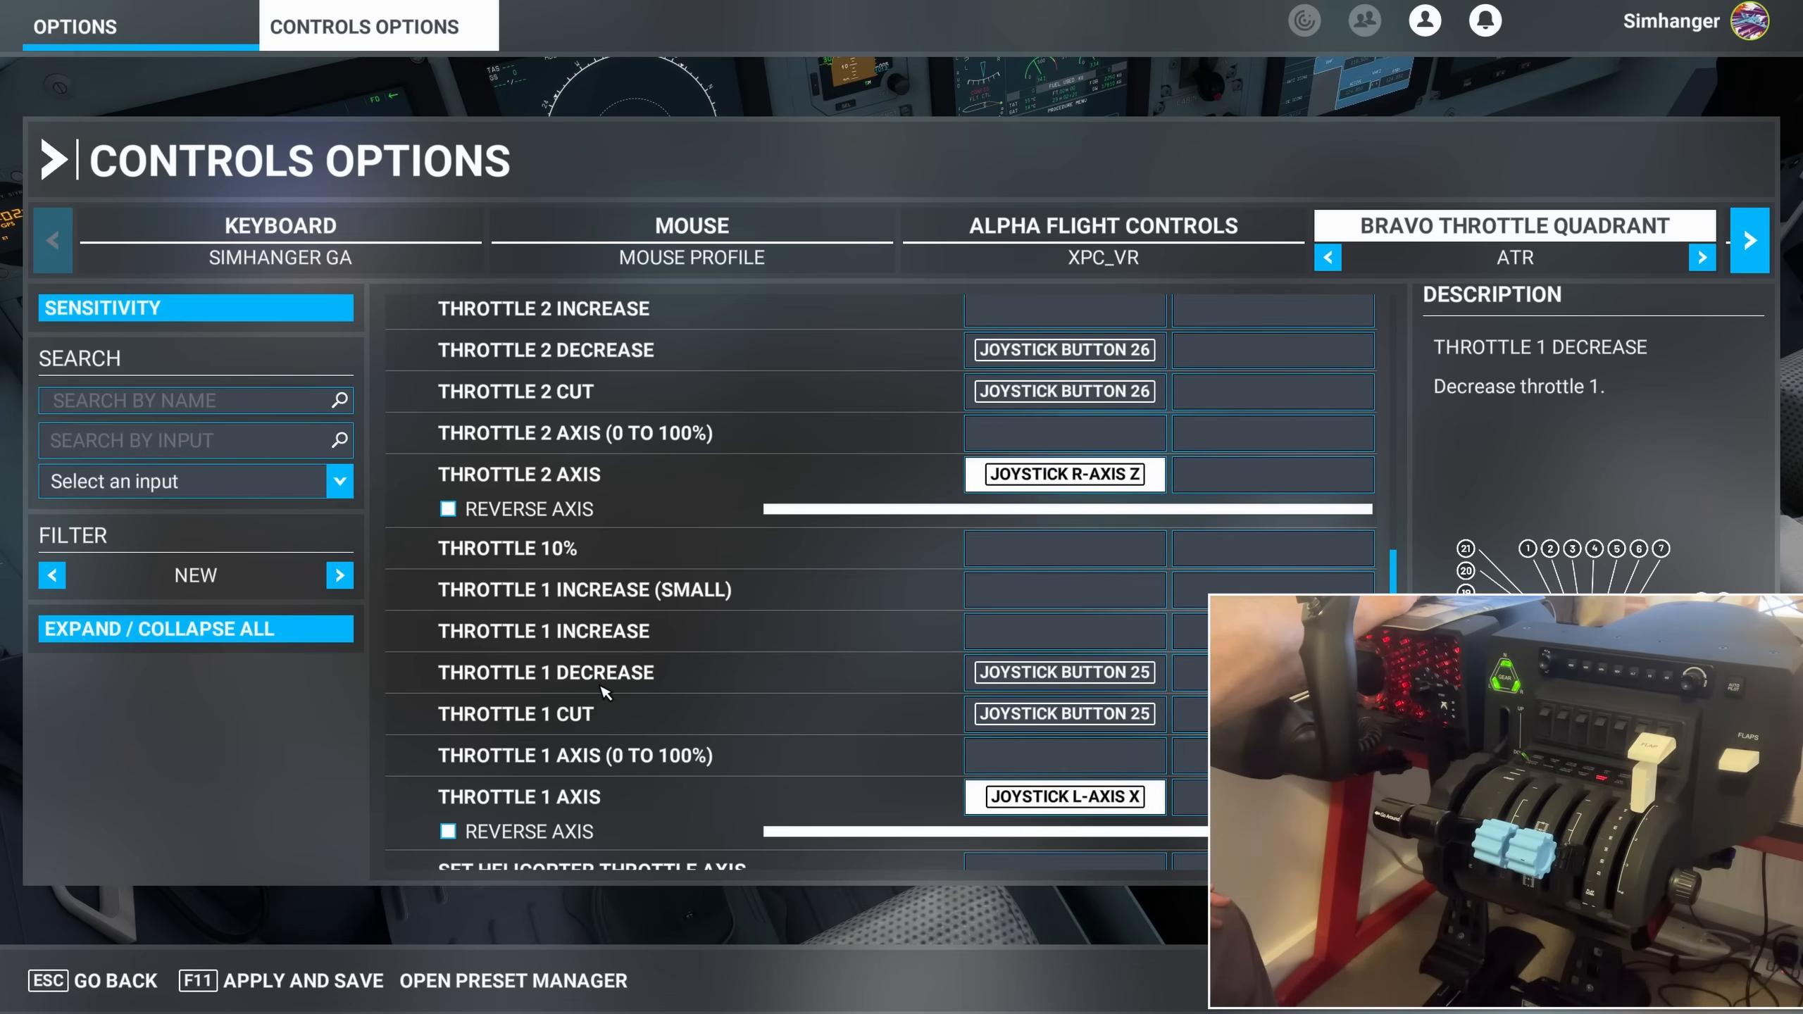
pyautogui.click(1063, 713)
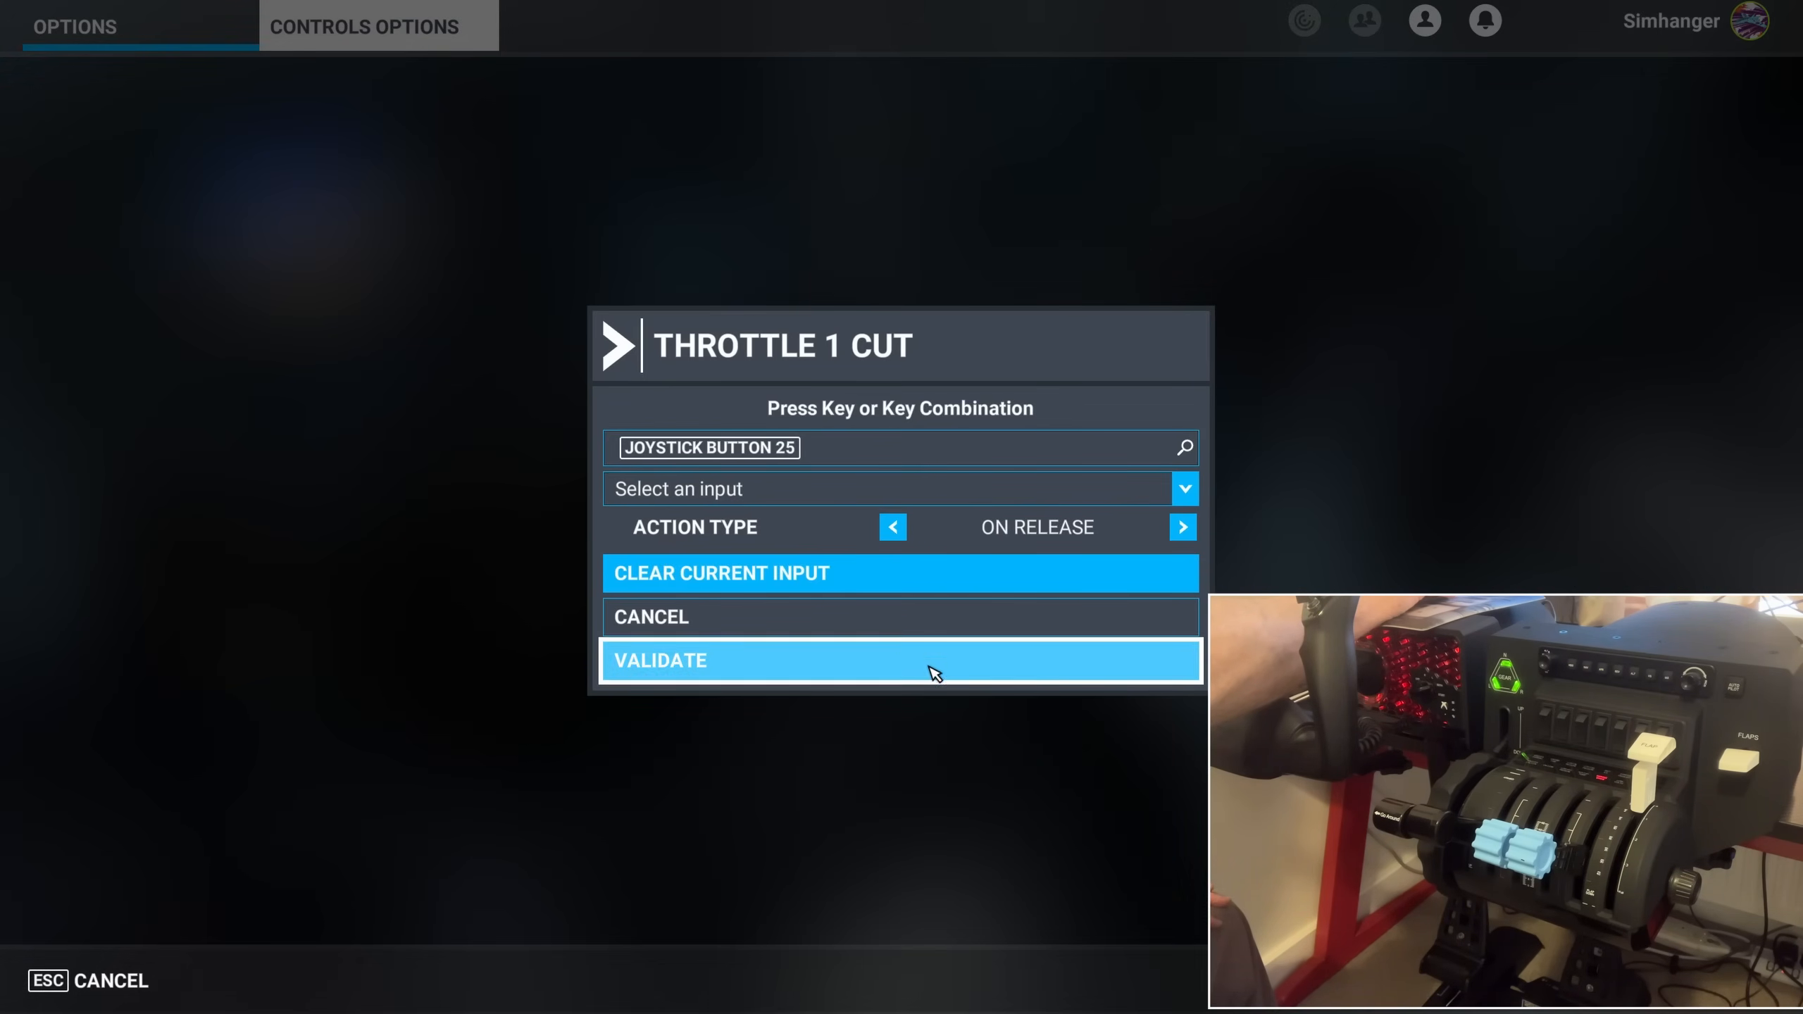
pyautogui.click(901, 661)
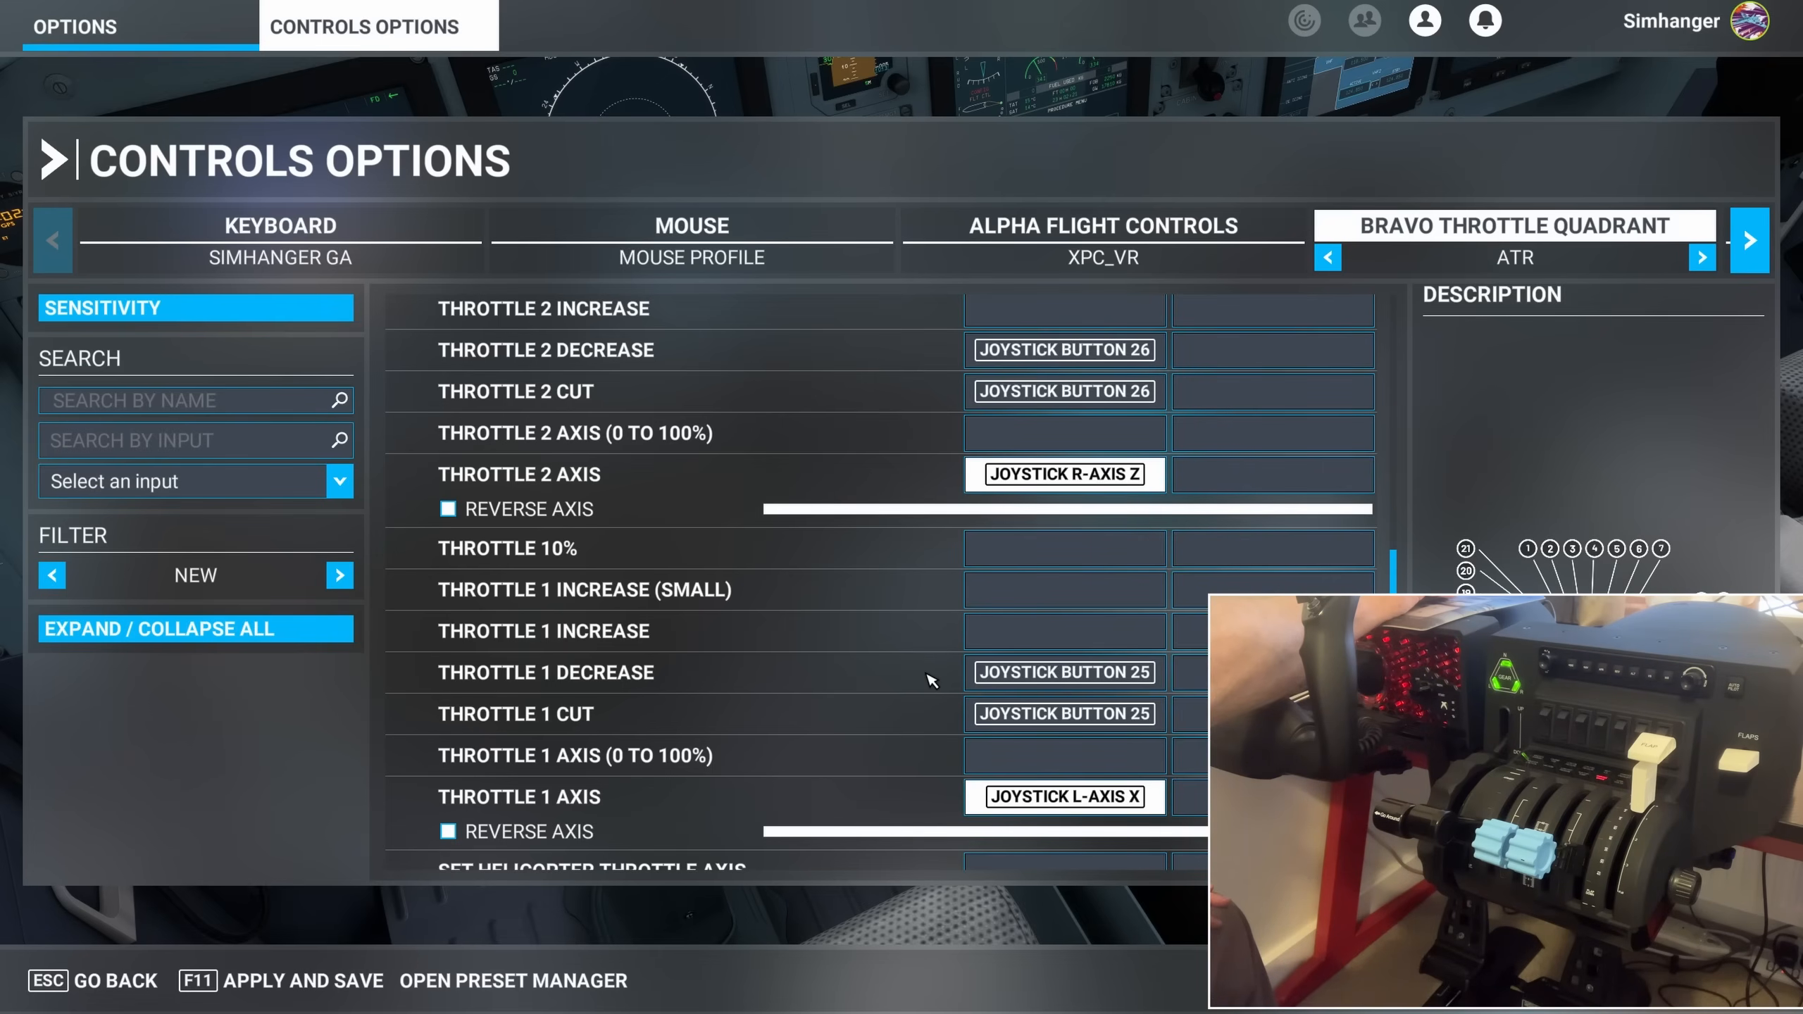
pyautogui.click(1062, 392)
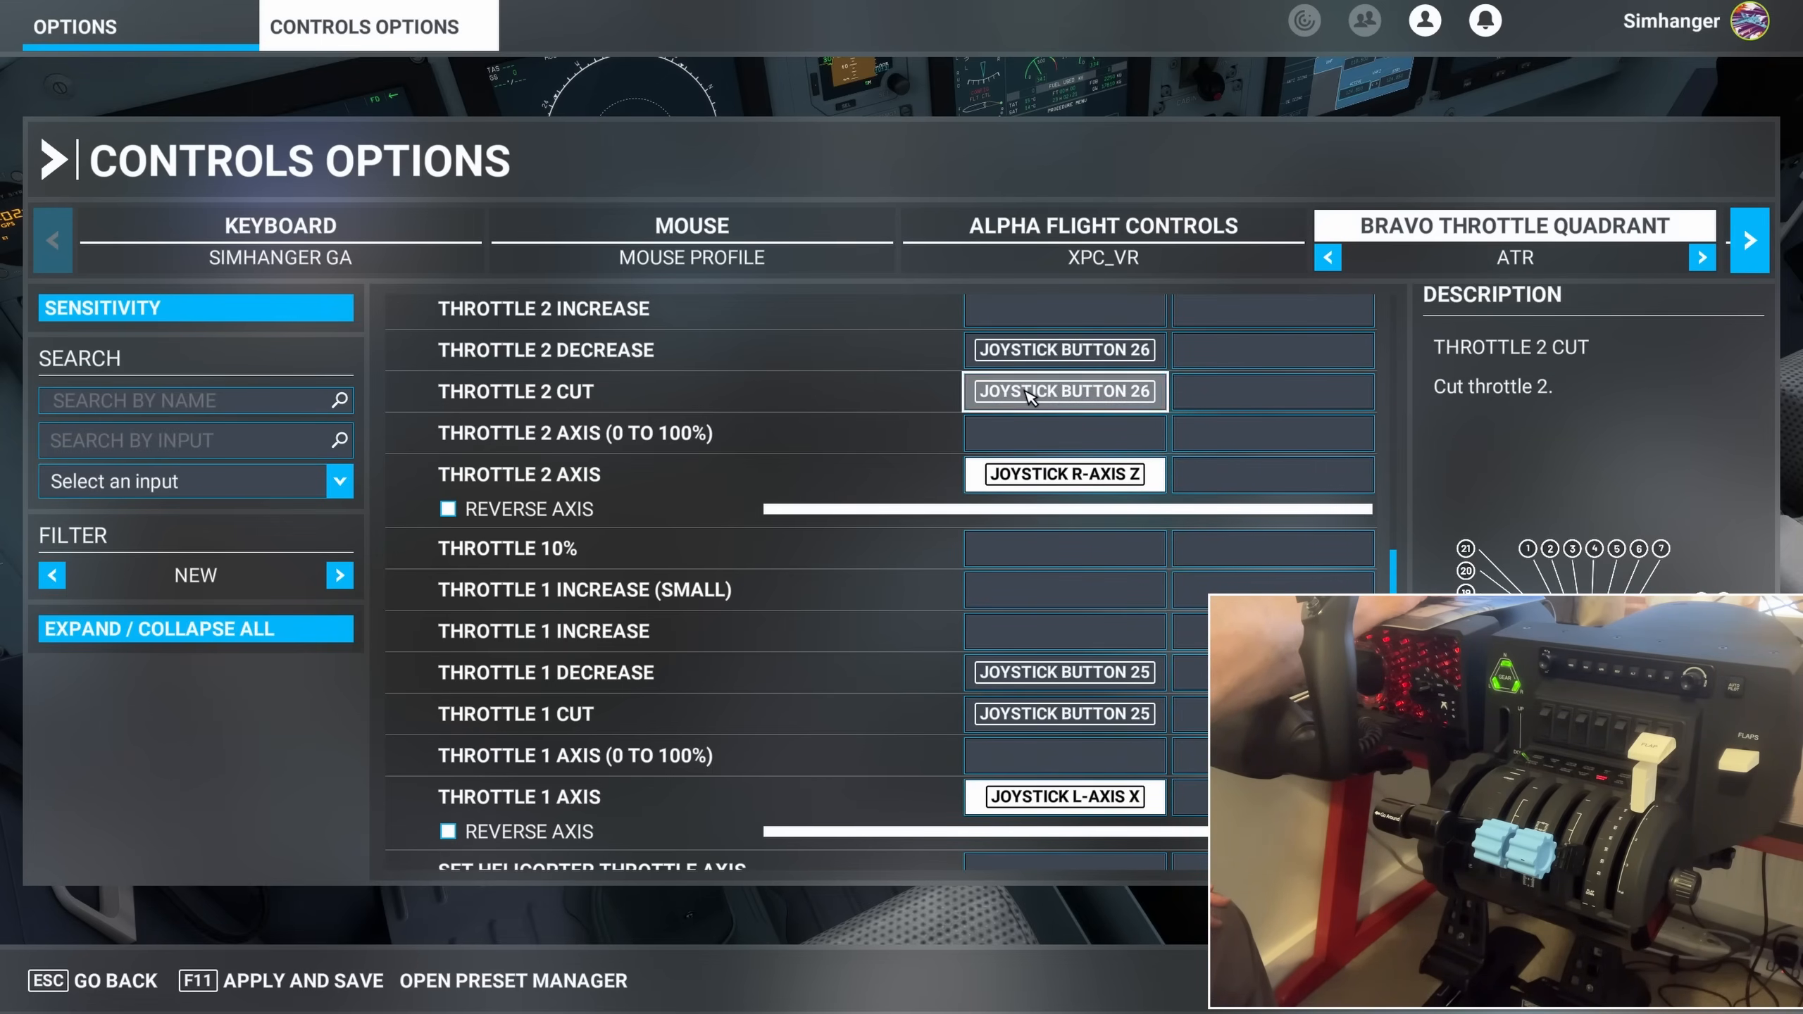
pyautogui.click(1062, 392)
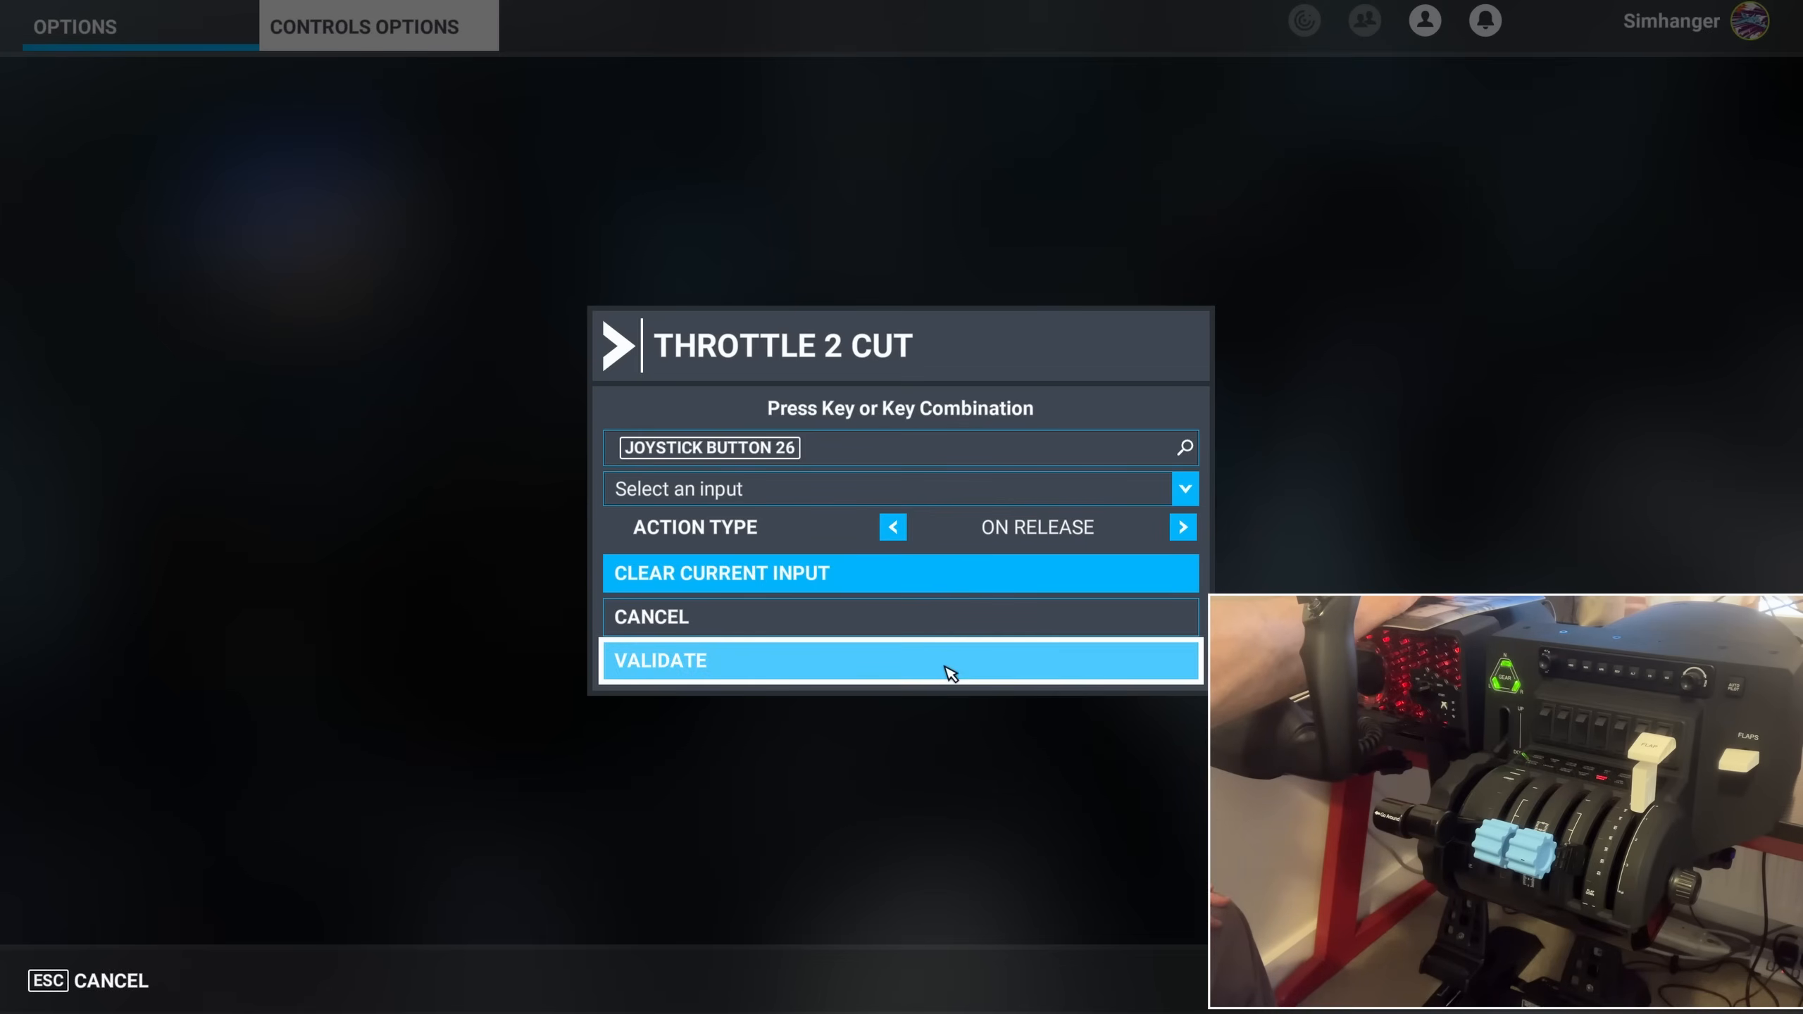
pyautogui.click(900, 661)
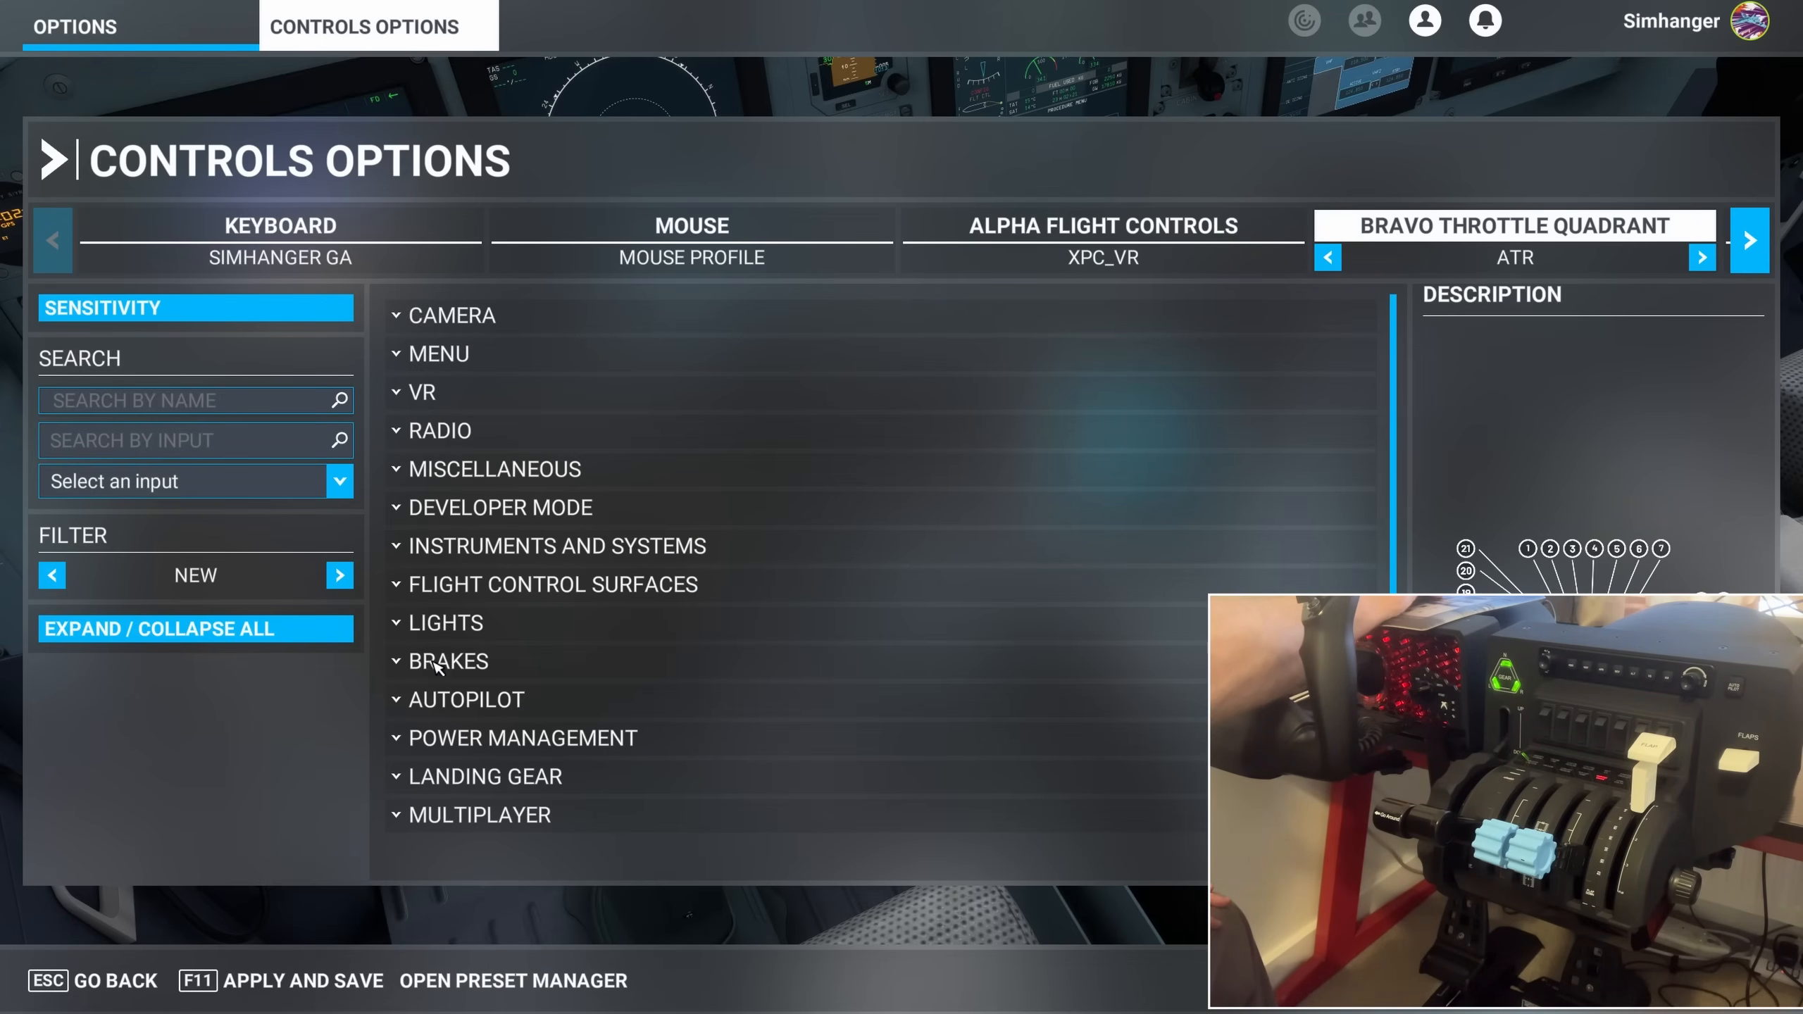
# Expand Power Management > Propeller and scan the lever for Propeller 1 Axis (R-axis Y)
pyautogui.click(523, 737)
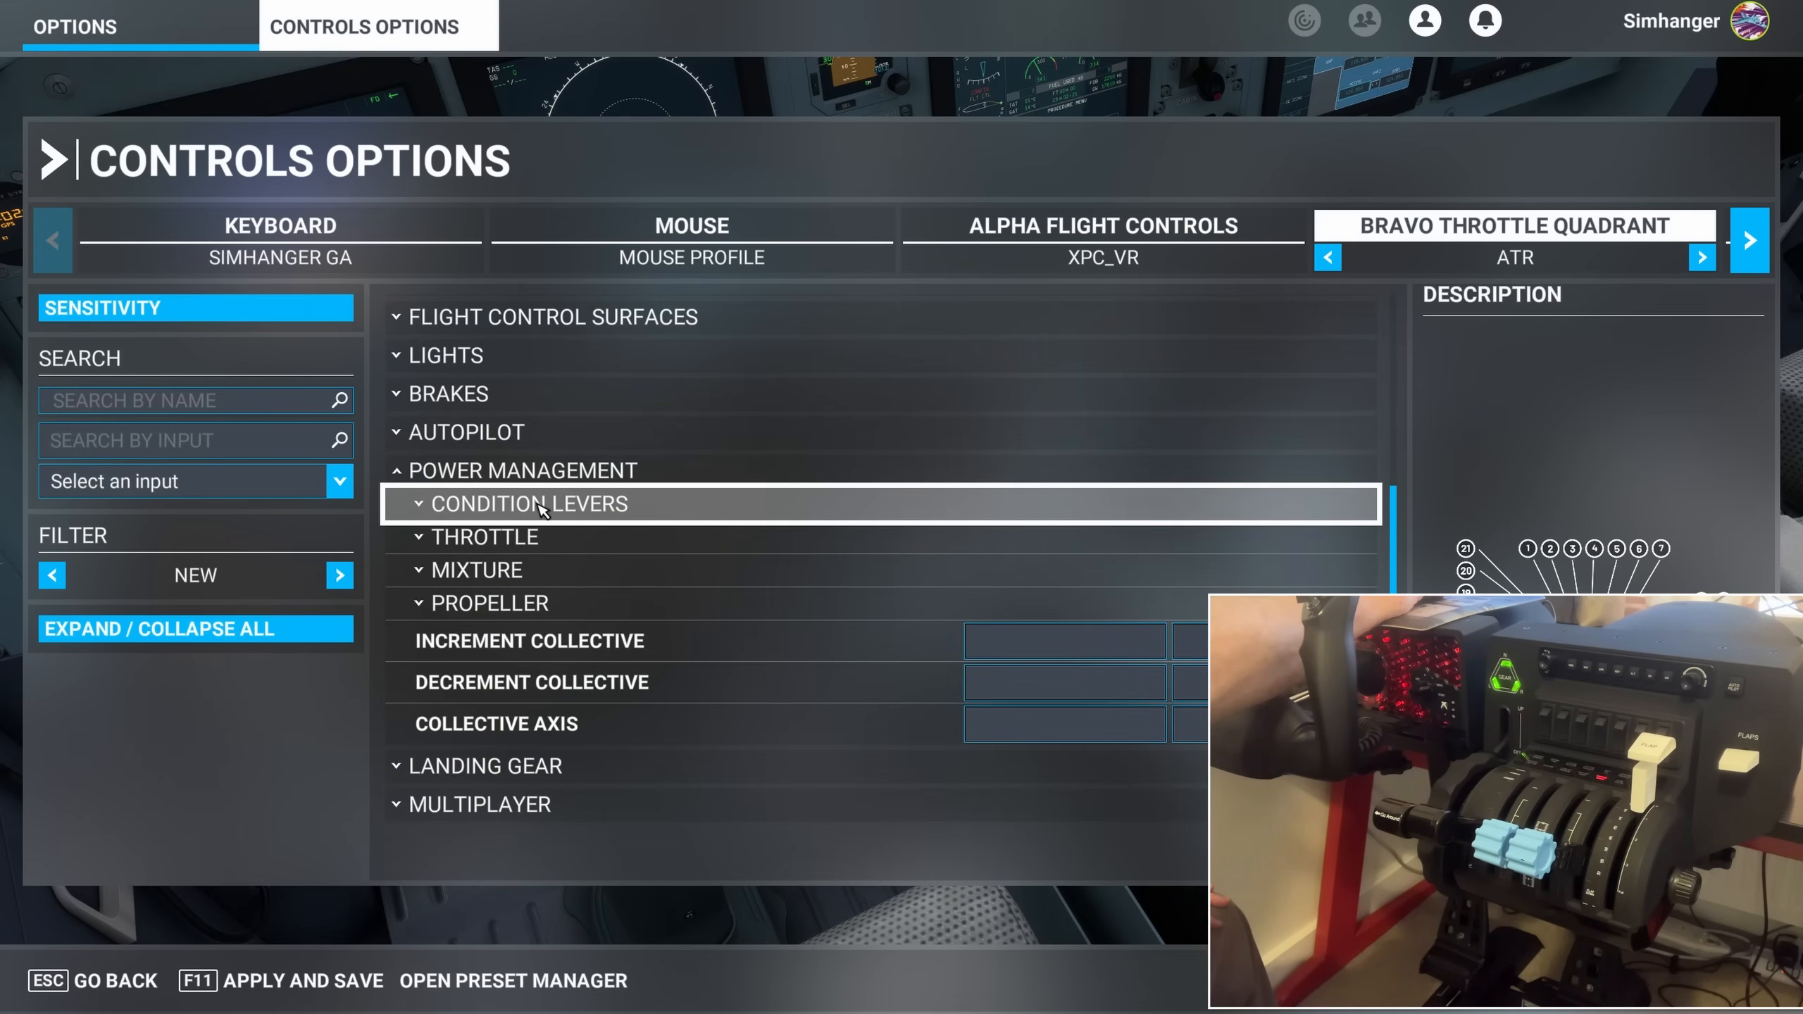
pyautogui.click(489, 603)
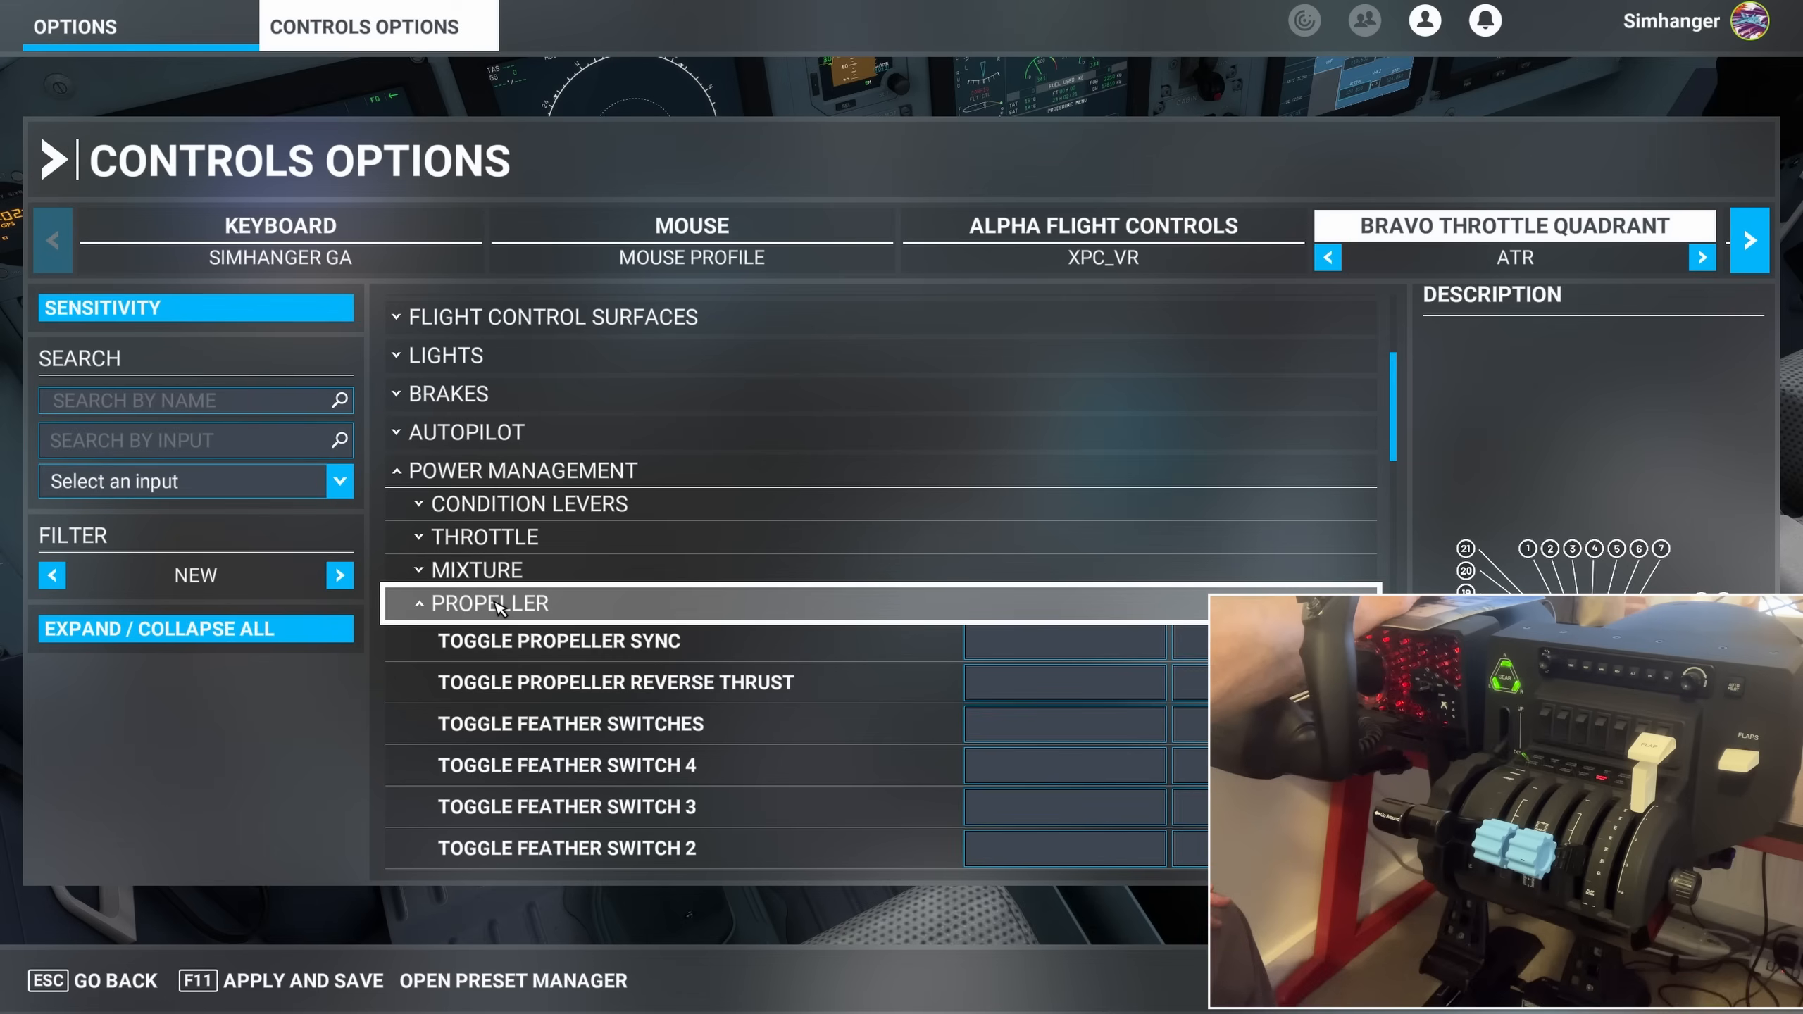
pyautogui.scroll(-3)
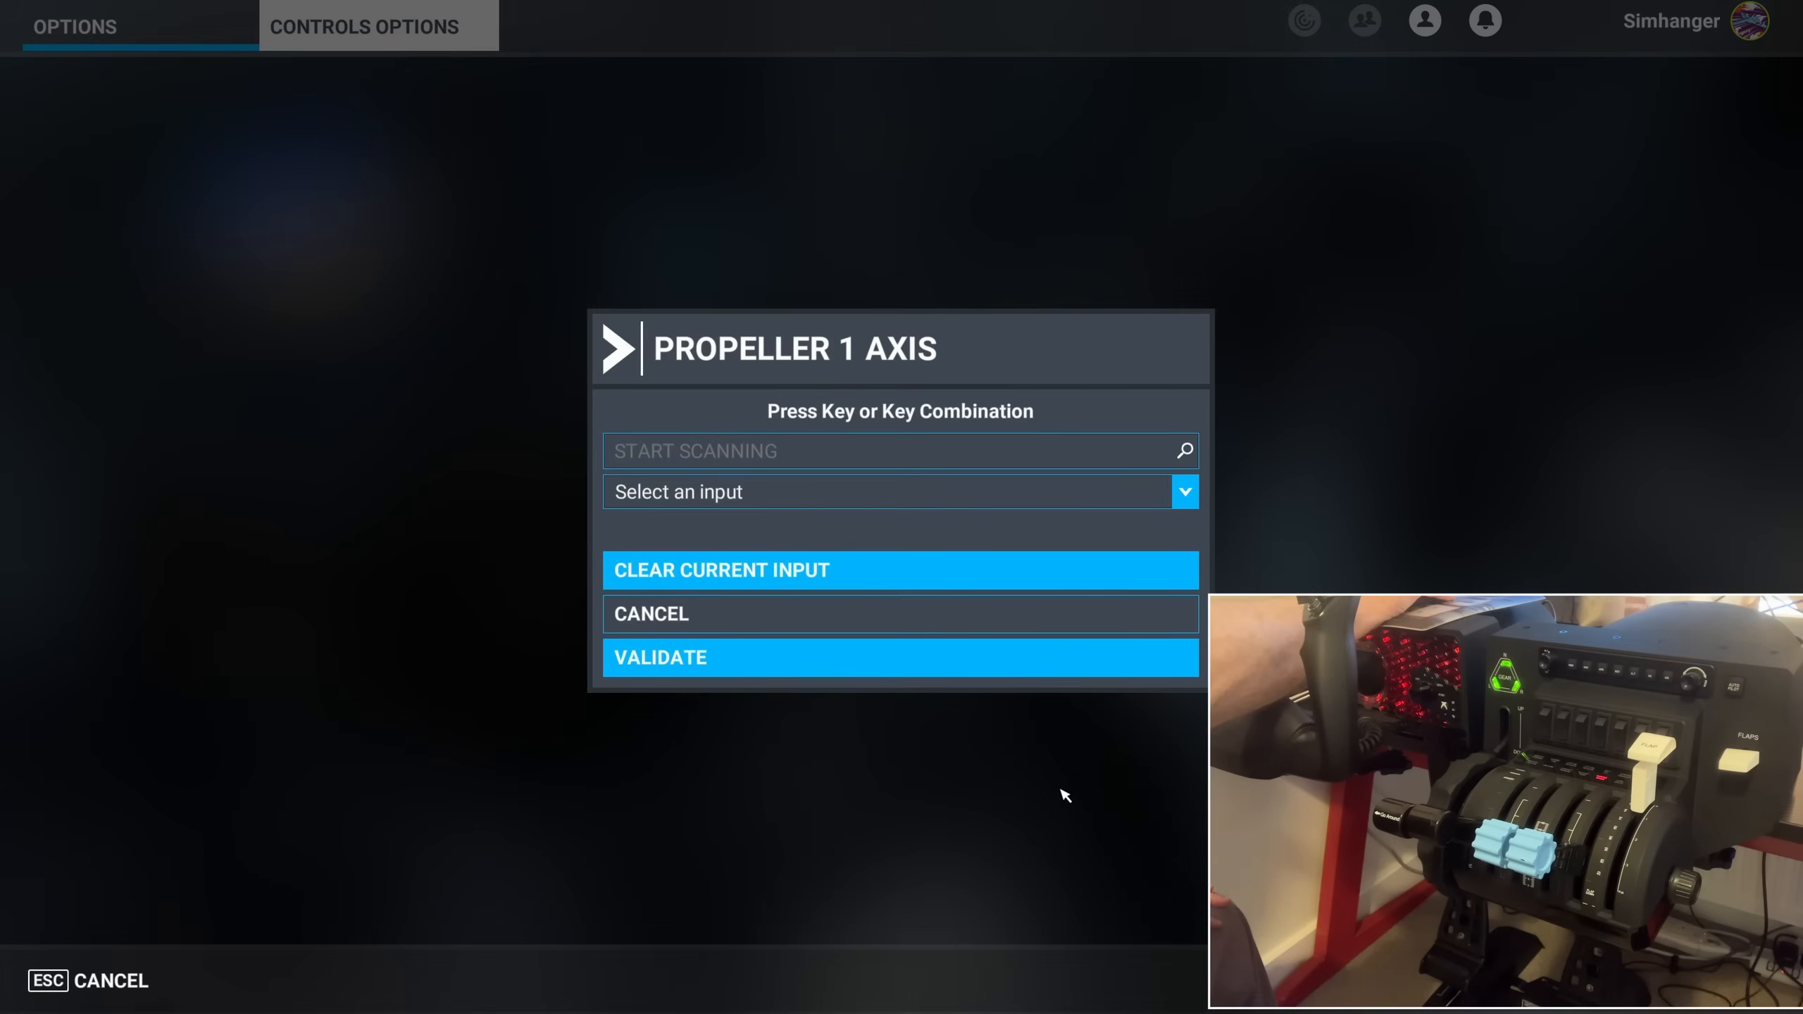
pyautogui.click(898, 451)
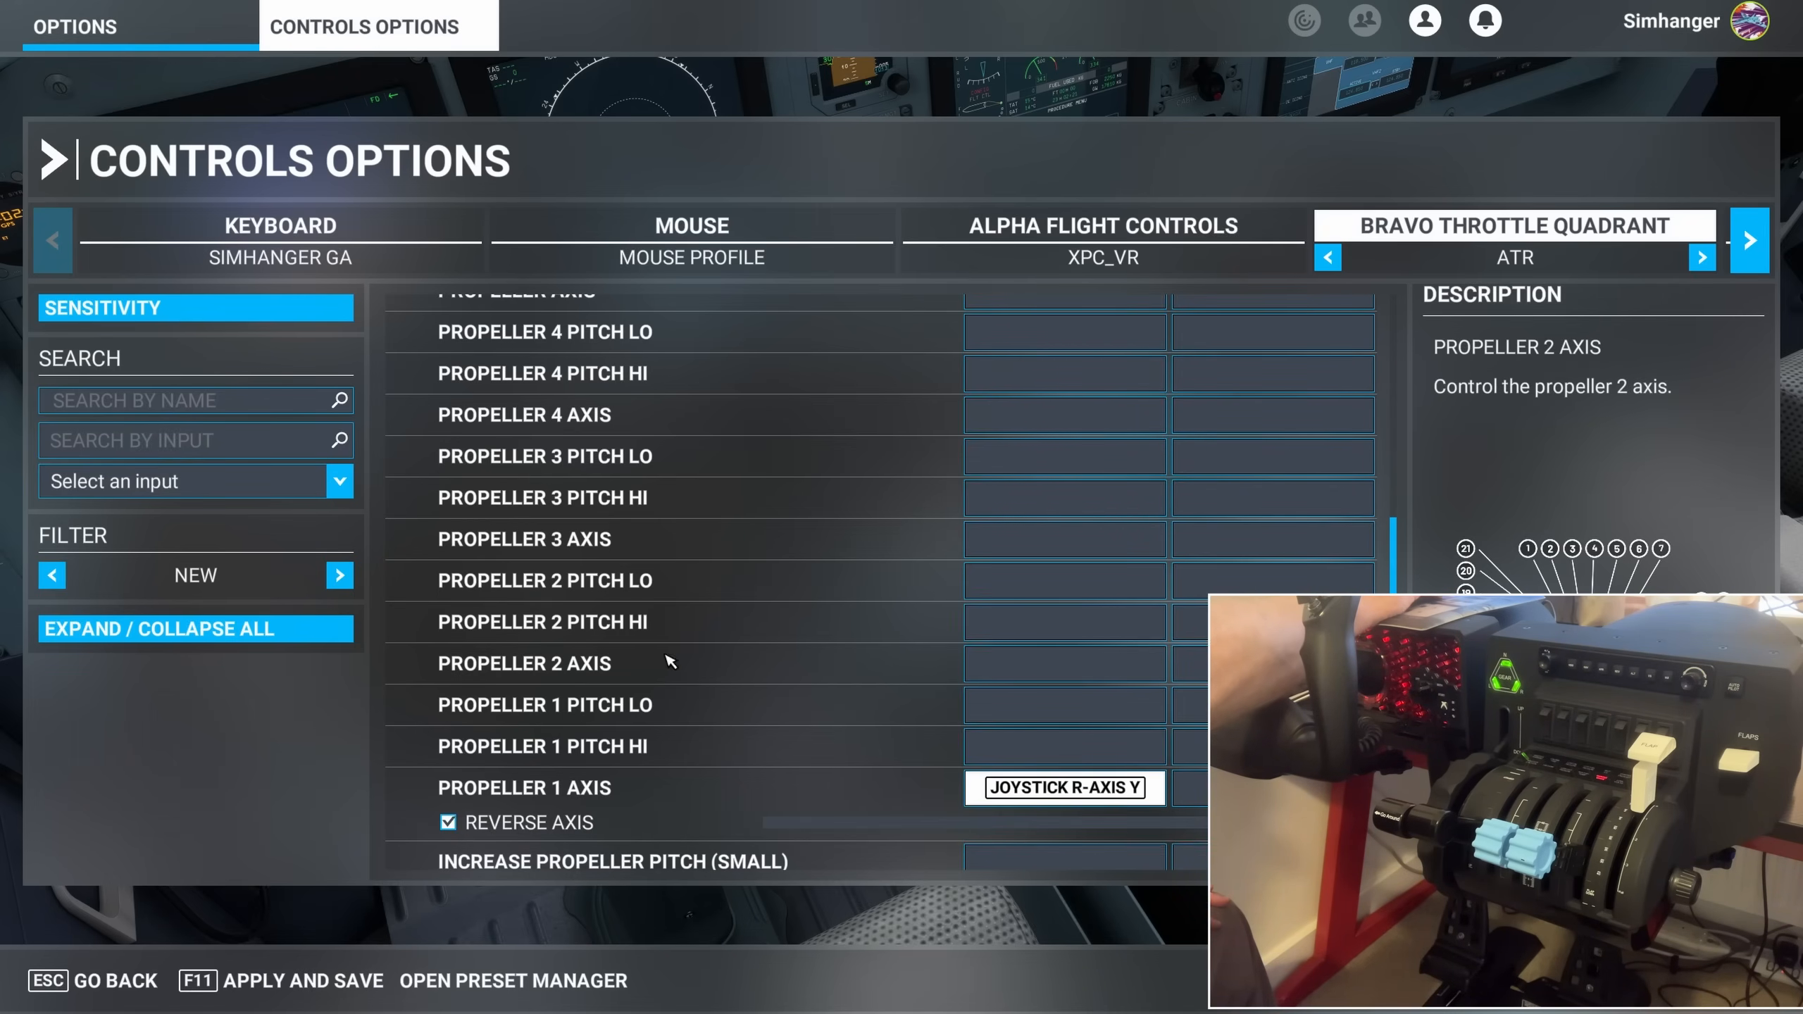
# Scan the second lever to bind Propeller 2 Axis to JOYSTICK R-AXIS X
pyautogui.click(1063, 664)
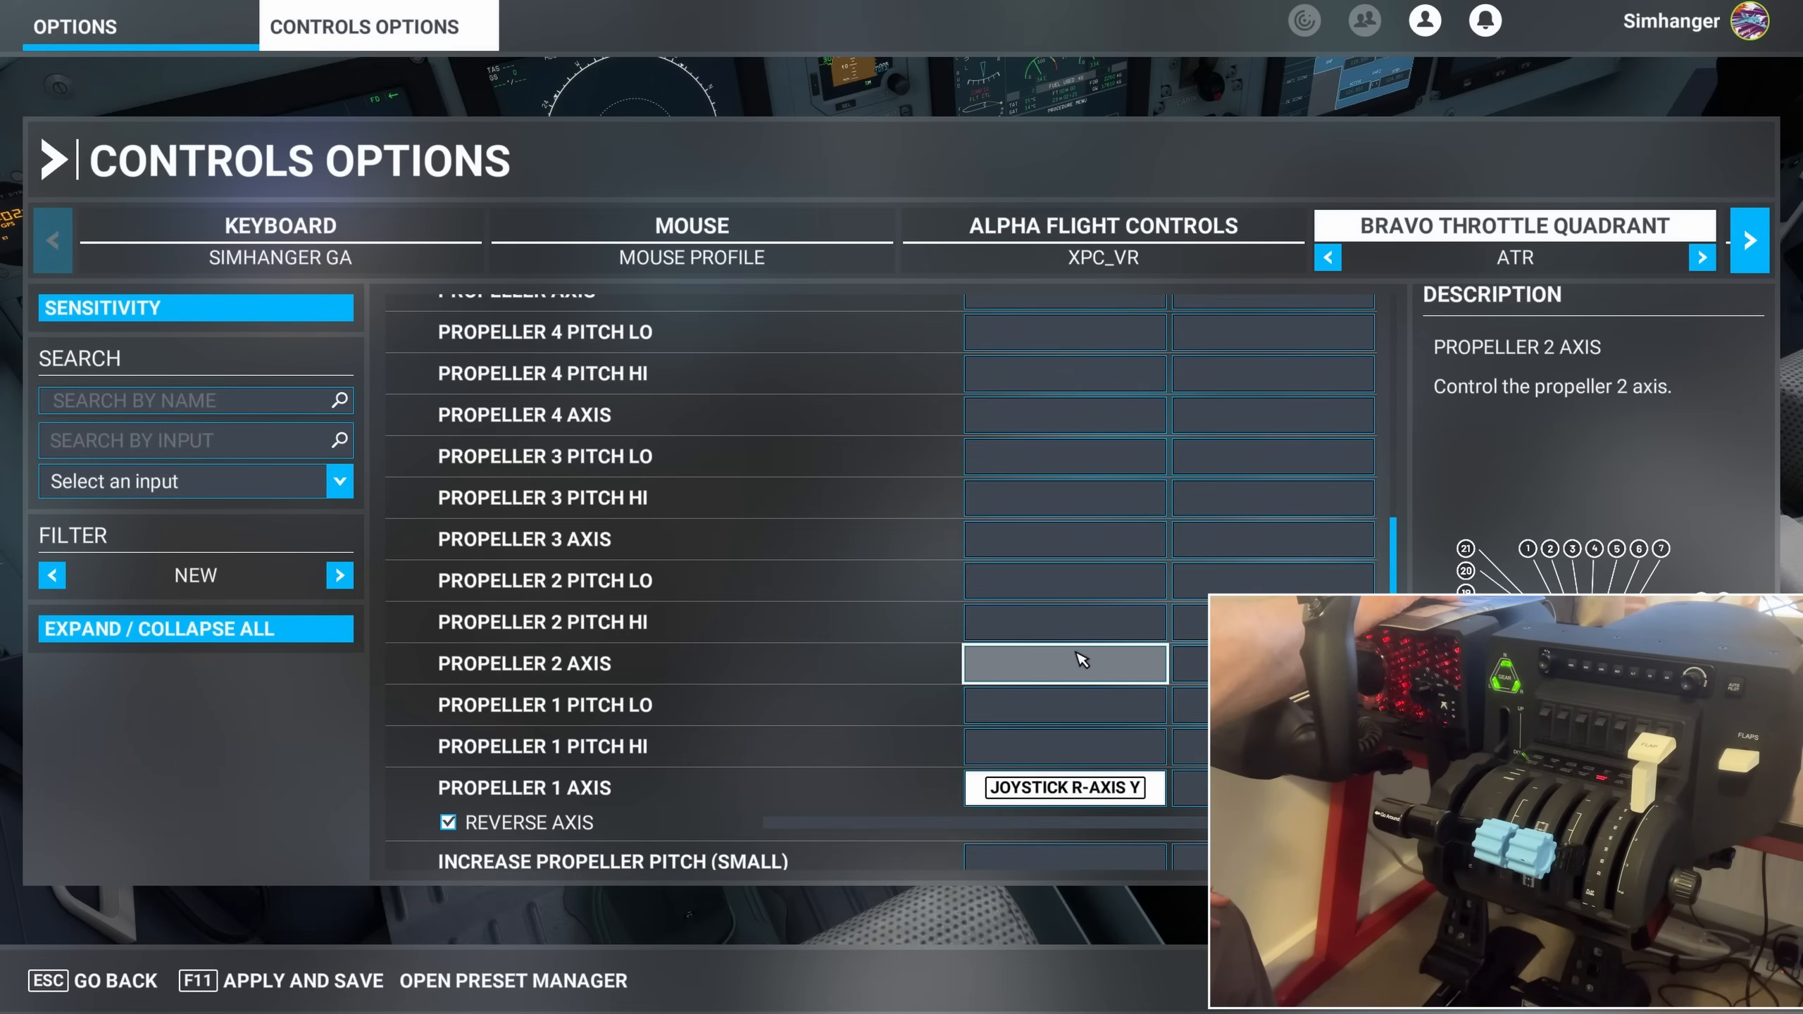
pyautogui.click(1062, 663)
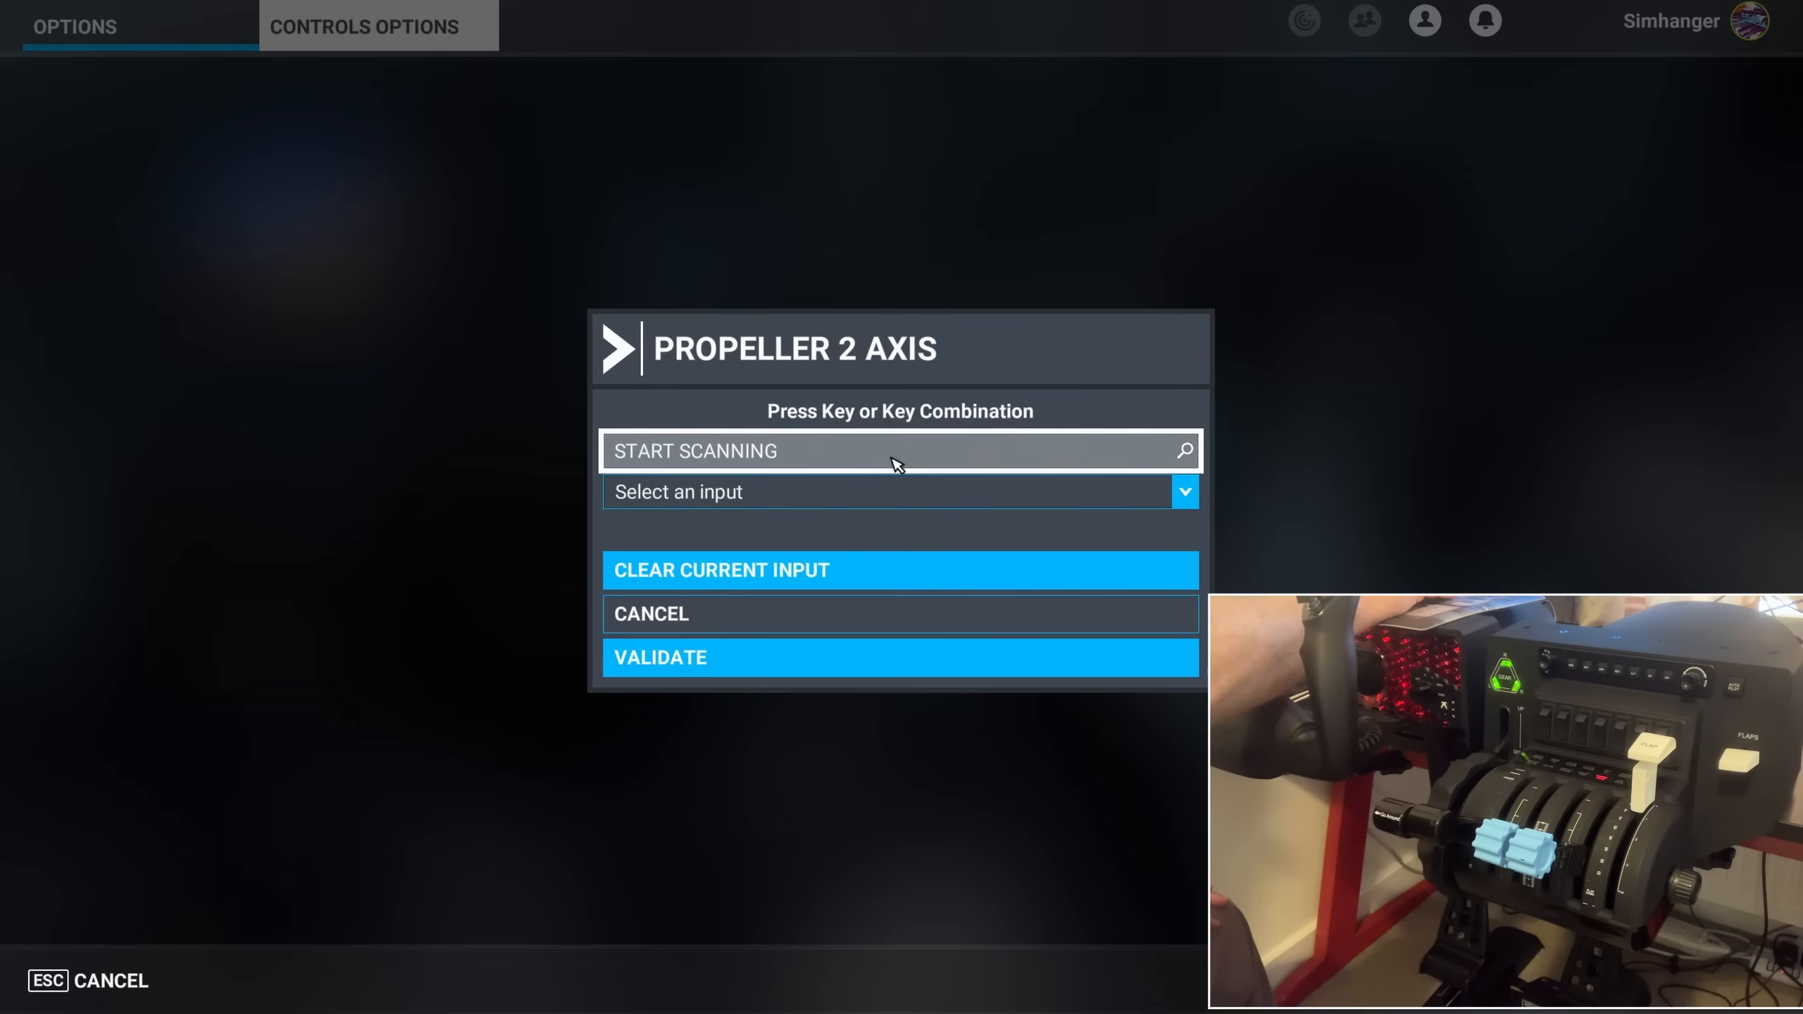
pyautogui.click(899, 449)
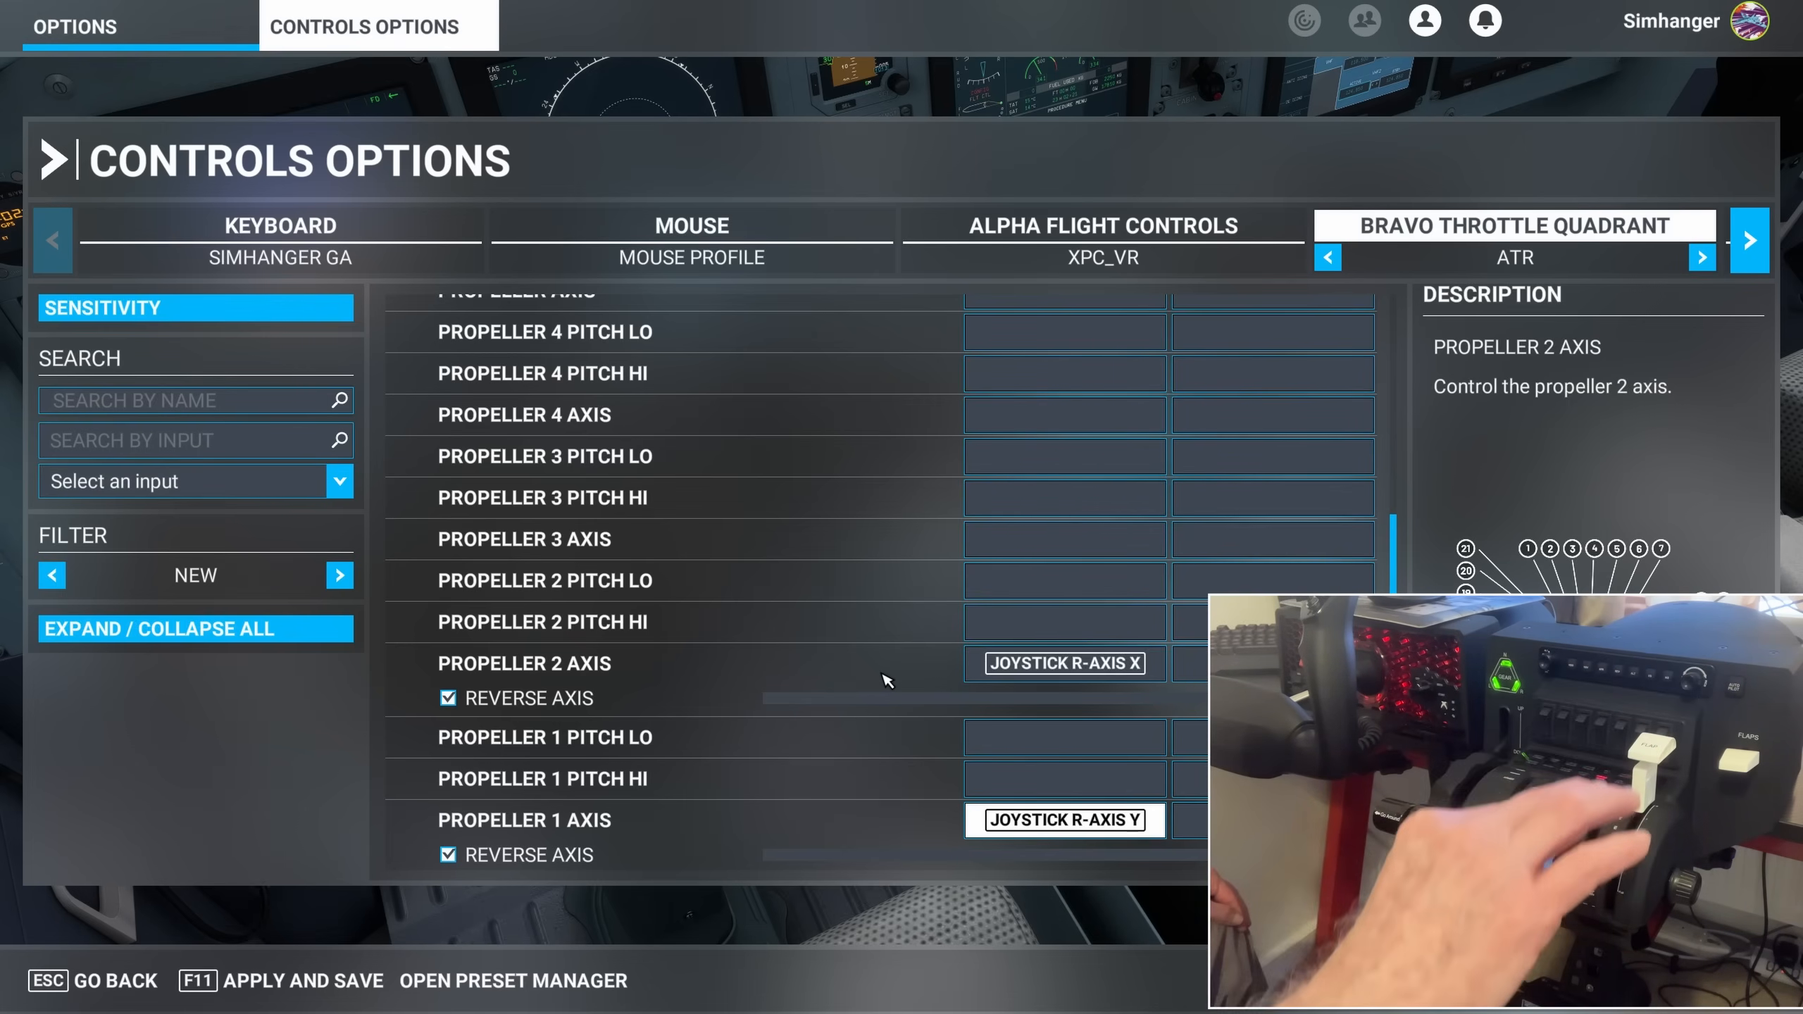
pyautogui.moveTo(817, 652)
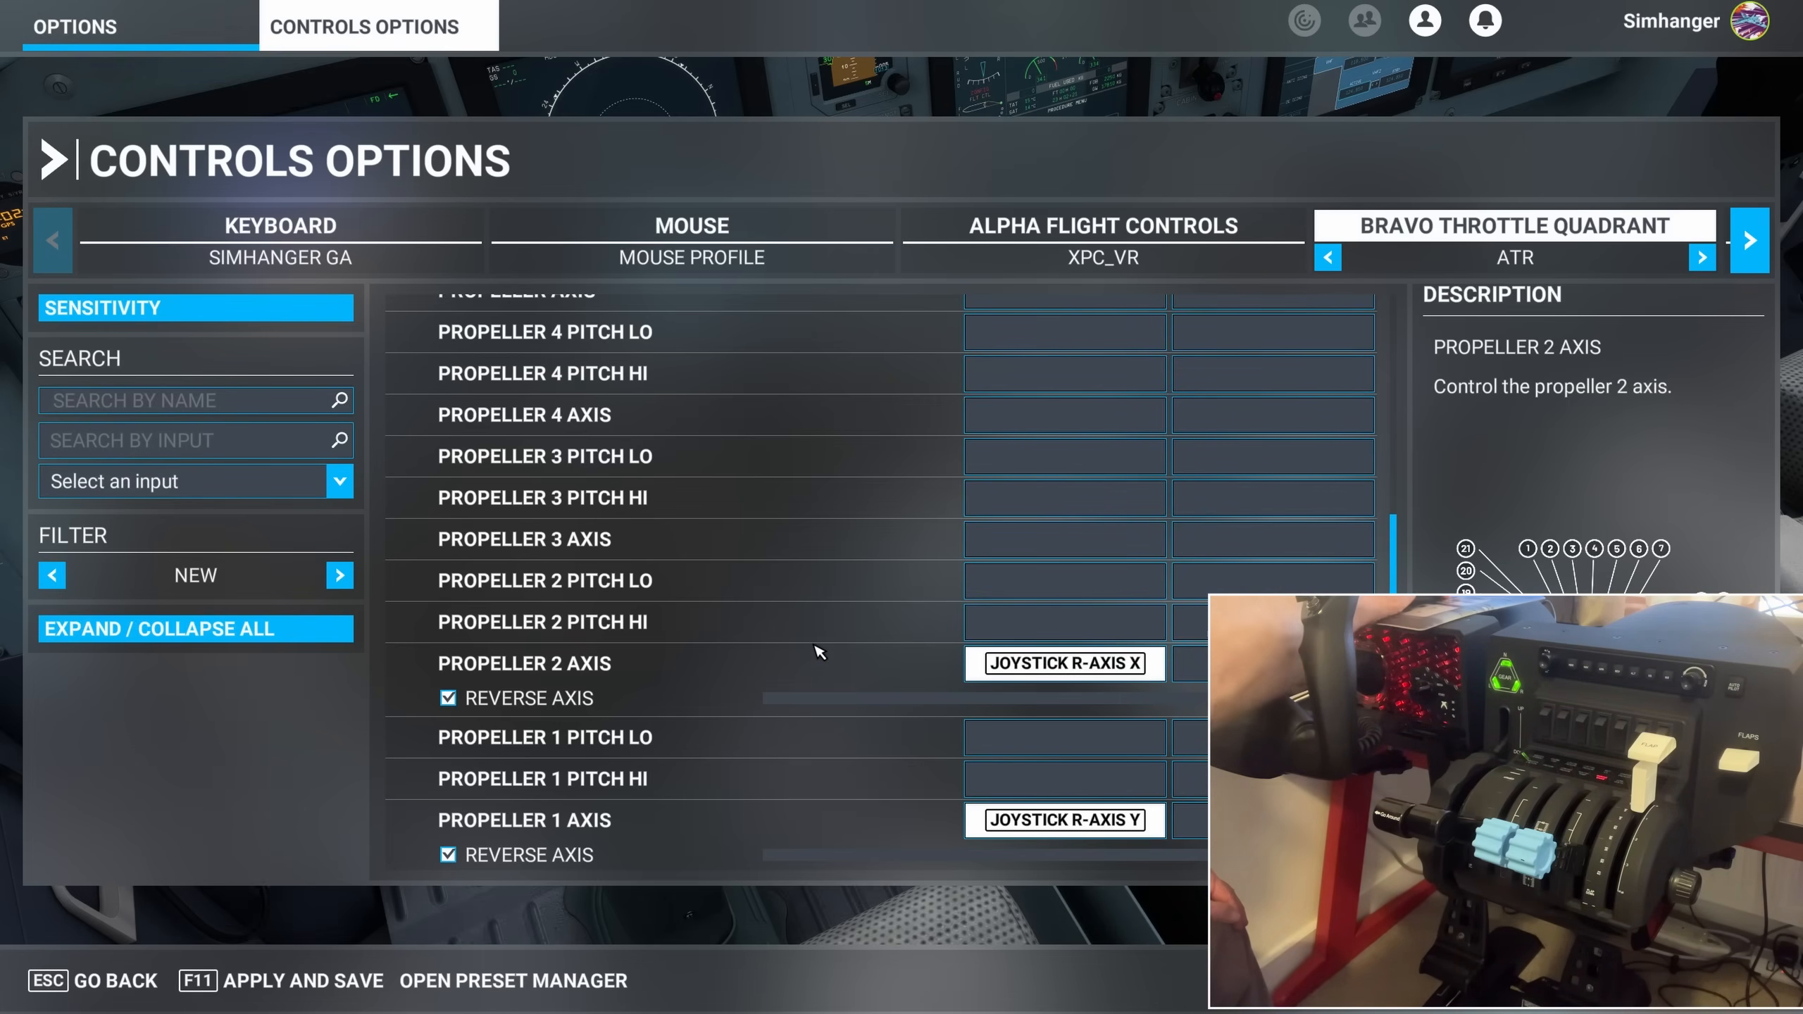
pyautogui.click(185, 400)
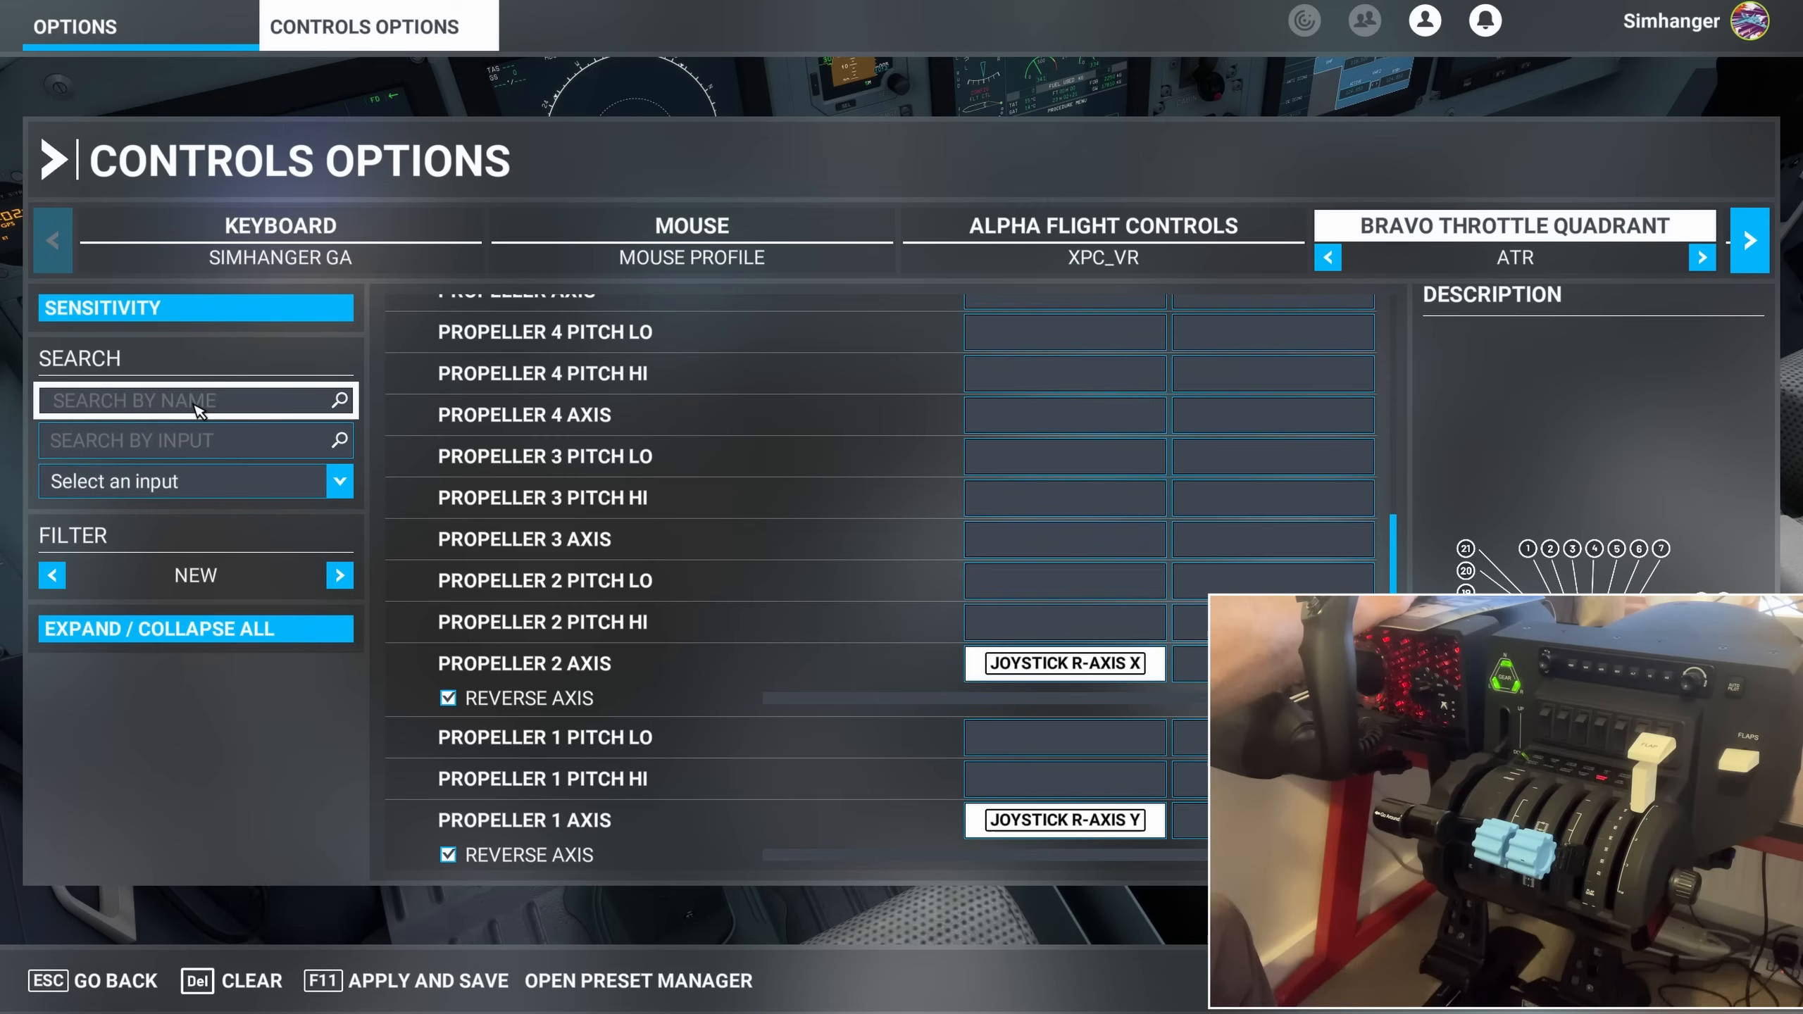
# Search 'feath' and bind Toggle Feather Switch 1 to joystick button 27 on press
pyautogui.click(179, 399)
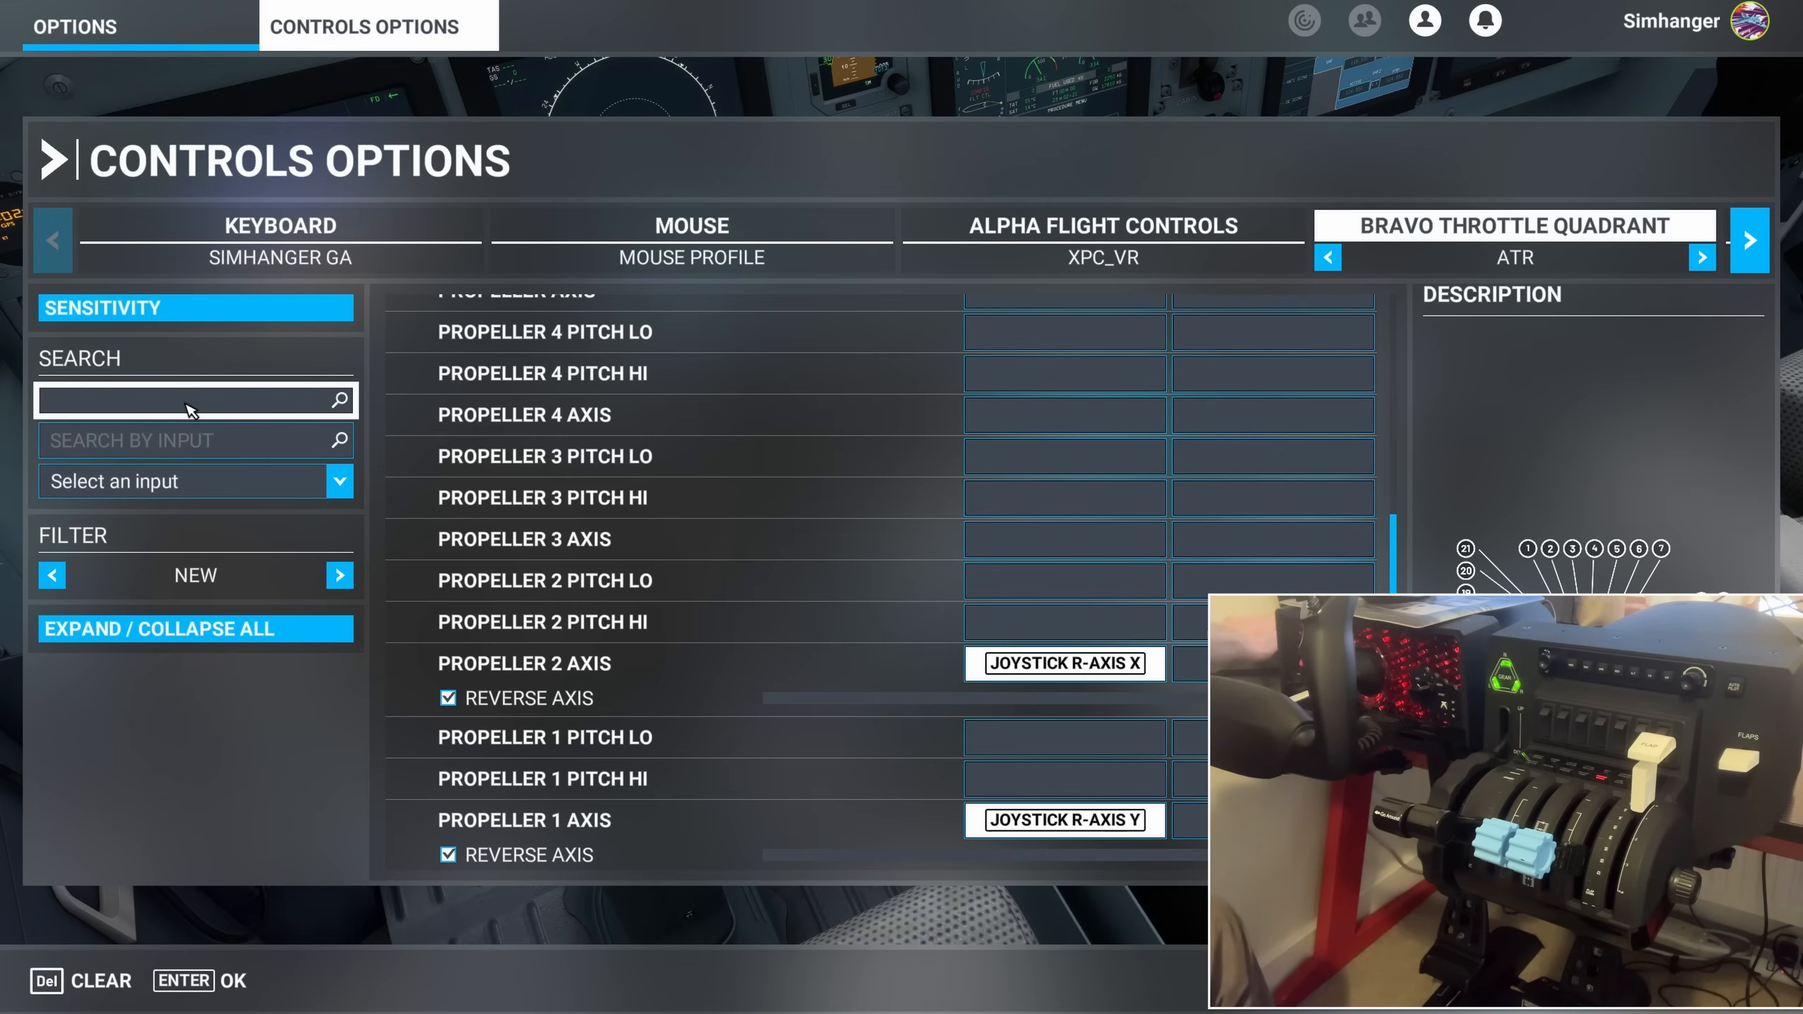
pyautogui.write('feath')
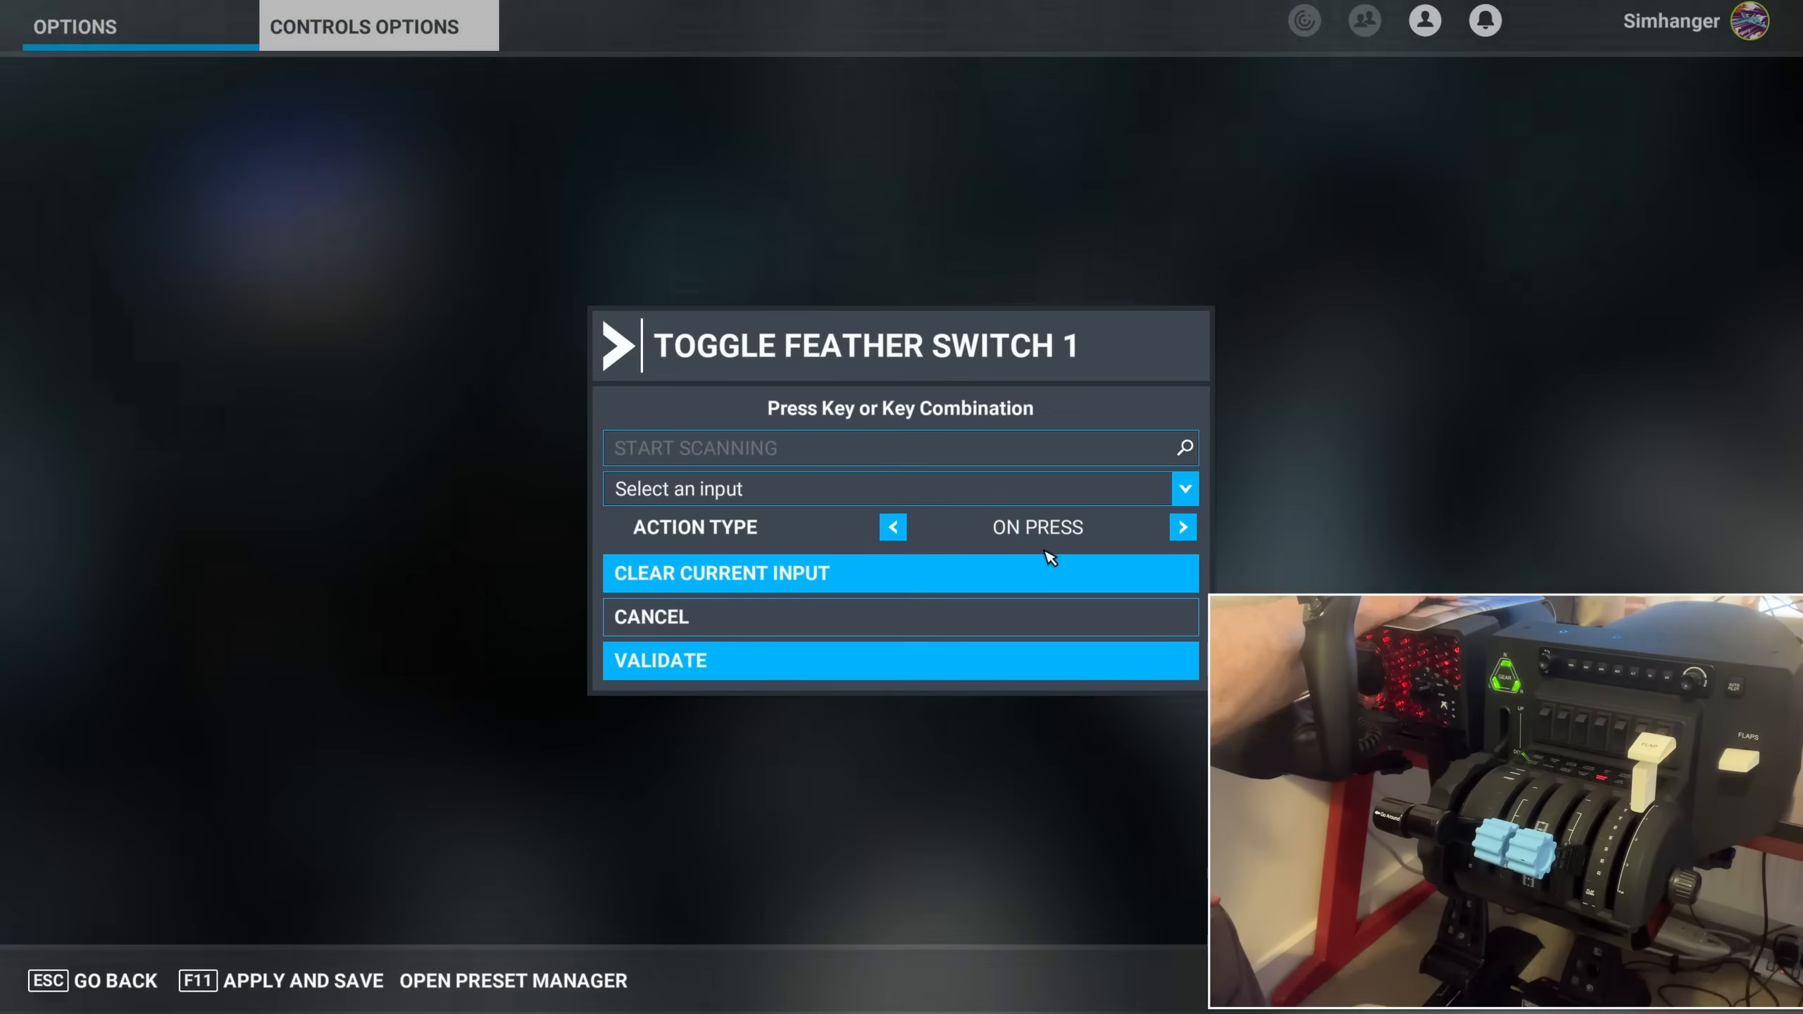
pyautogui.click(899, 448)
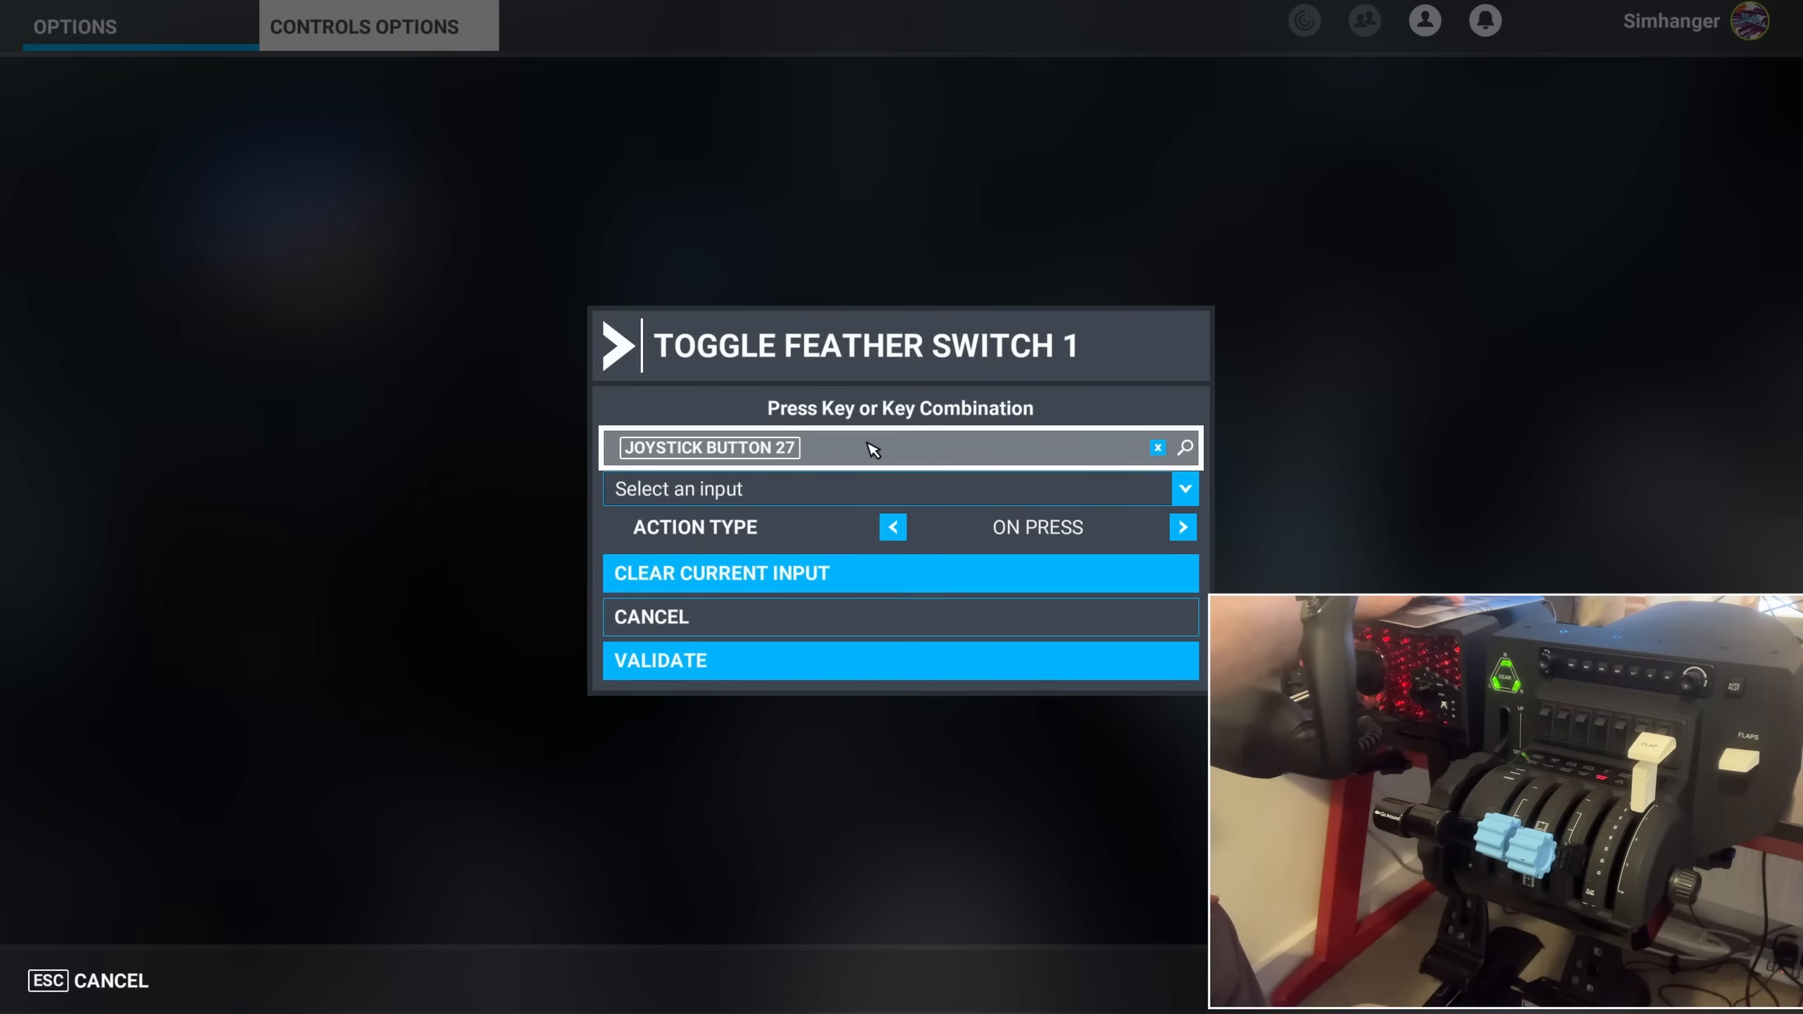
pyautogui.click(899, 661)
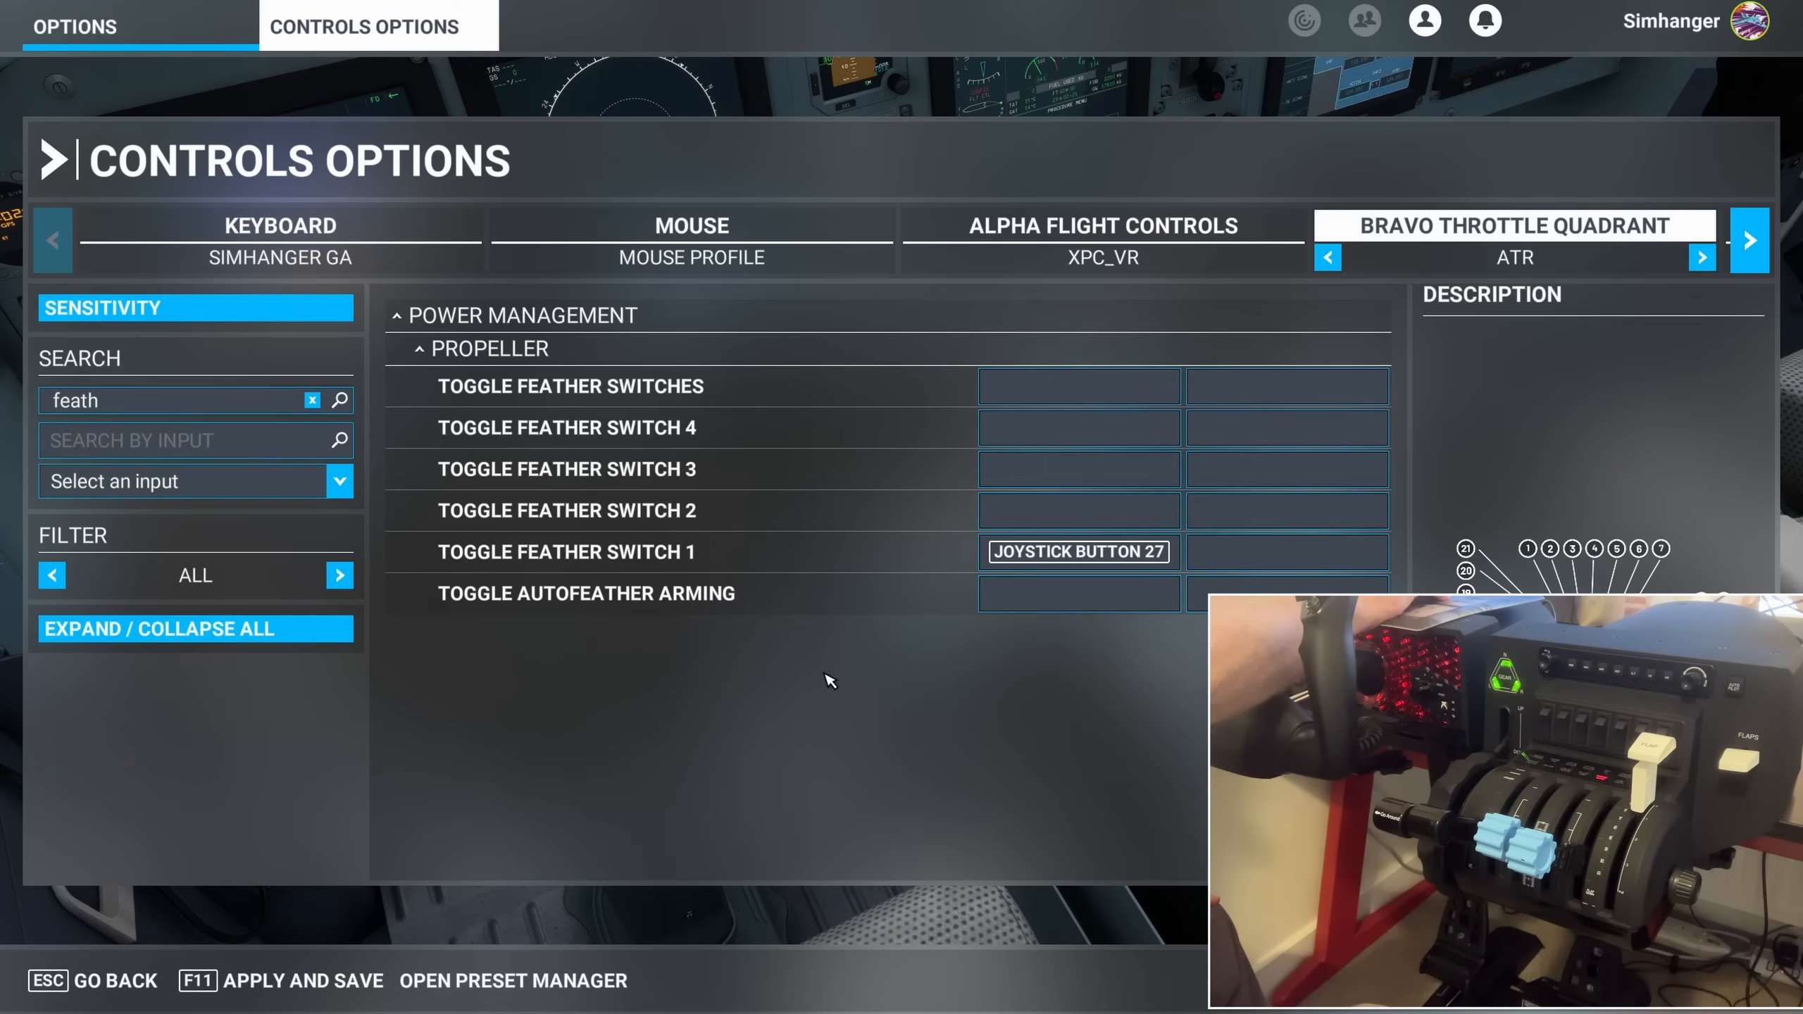
pyautogui.moveTo(1078, 551)
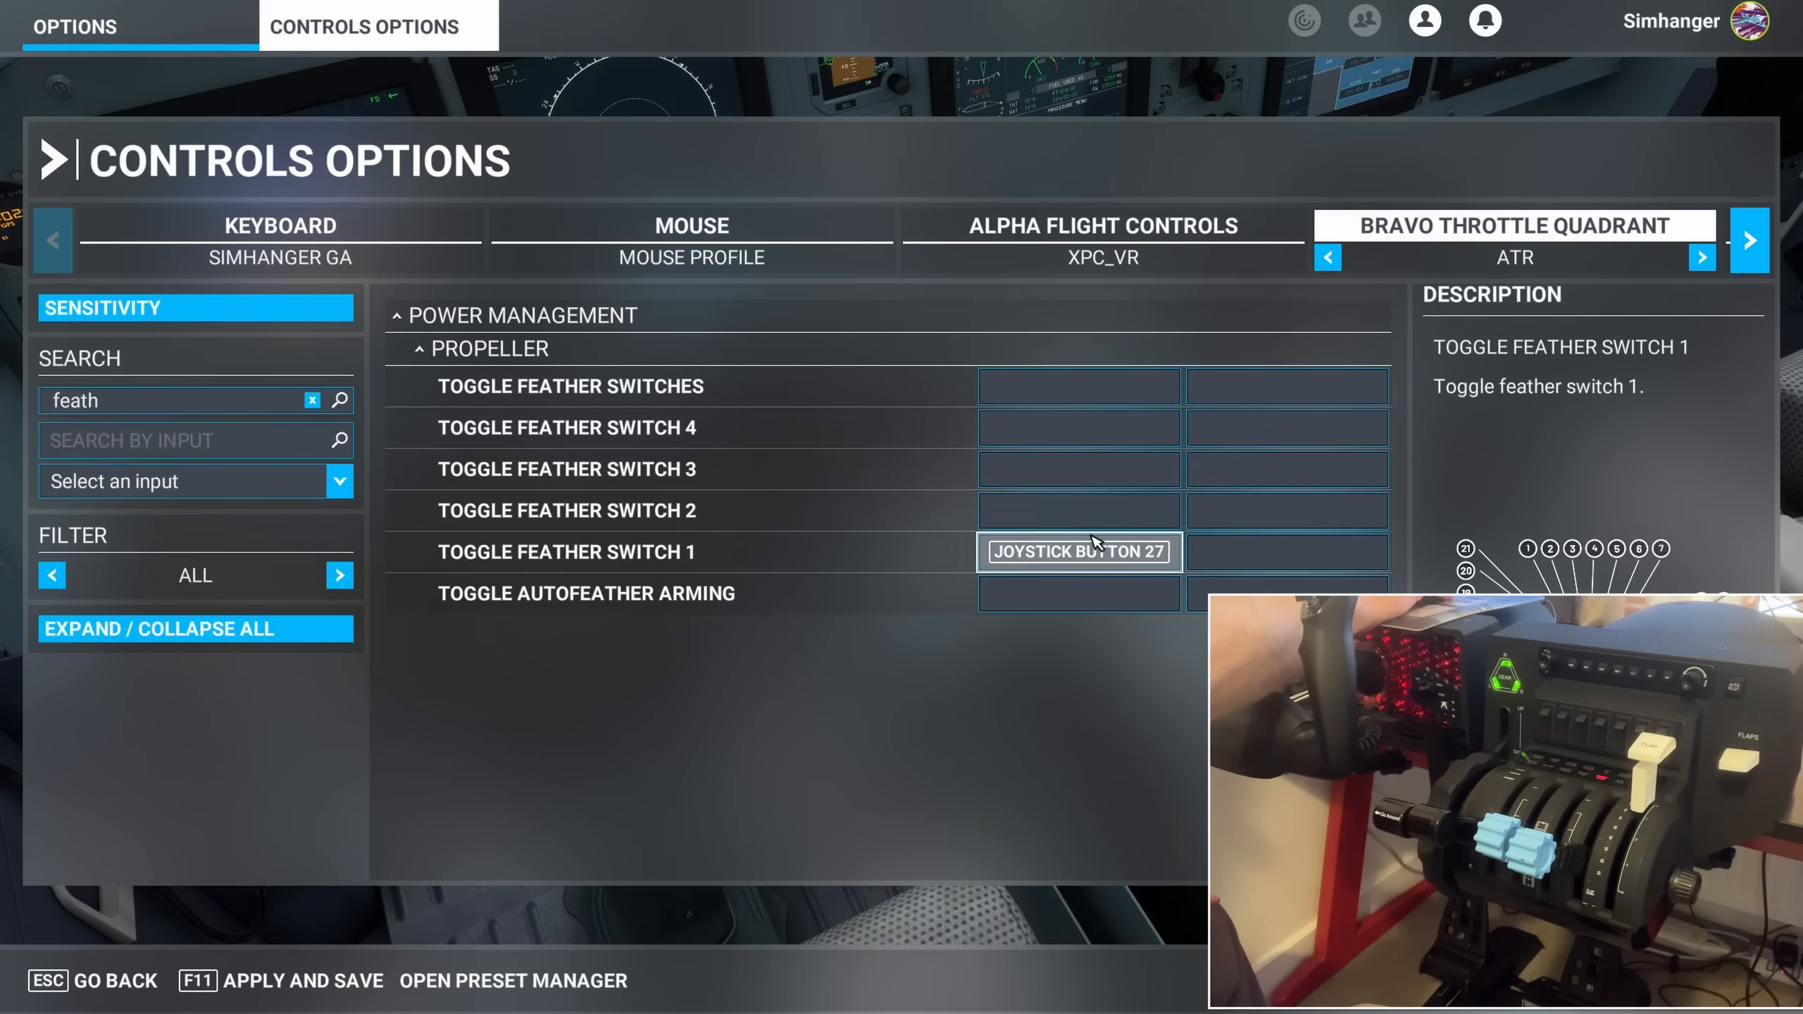
# Bind Toggle Feather Switch 2 to joystick button 28 on press
pyautogui.click(1078, 510)
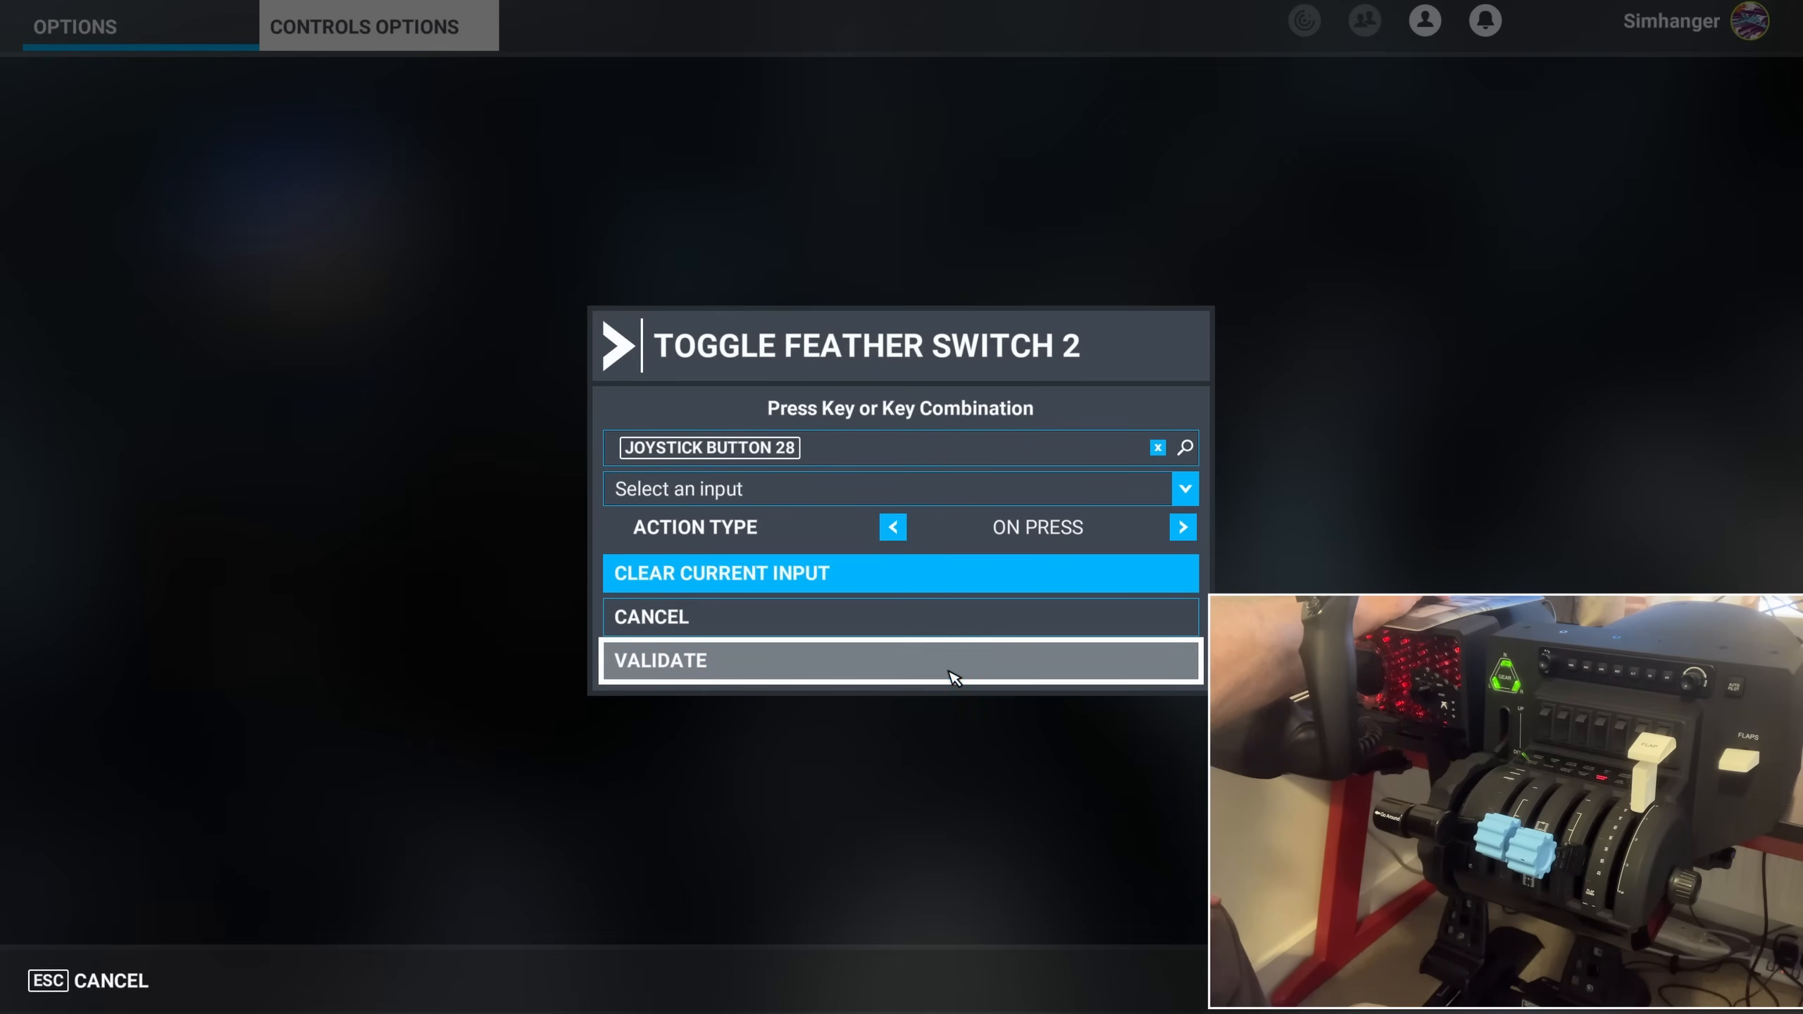
pyautogui.click(899, 661)
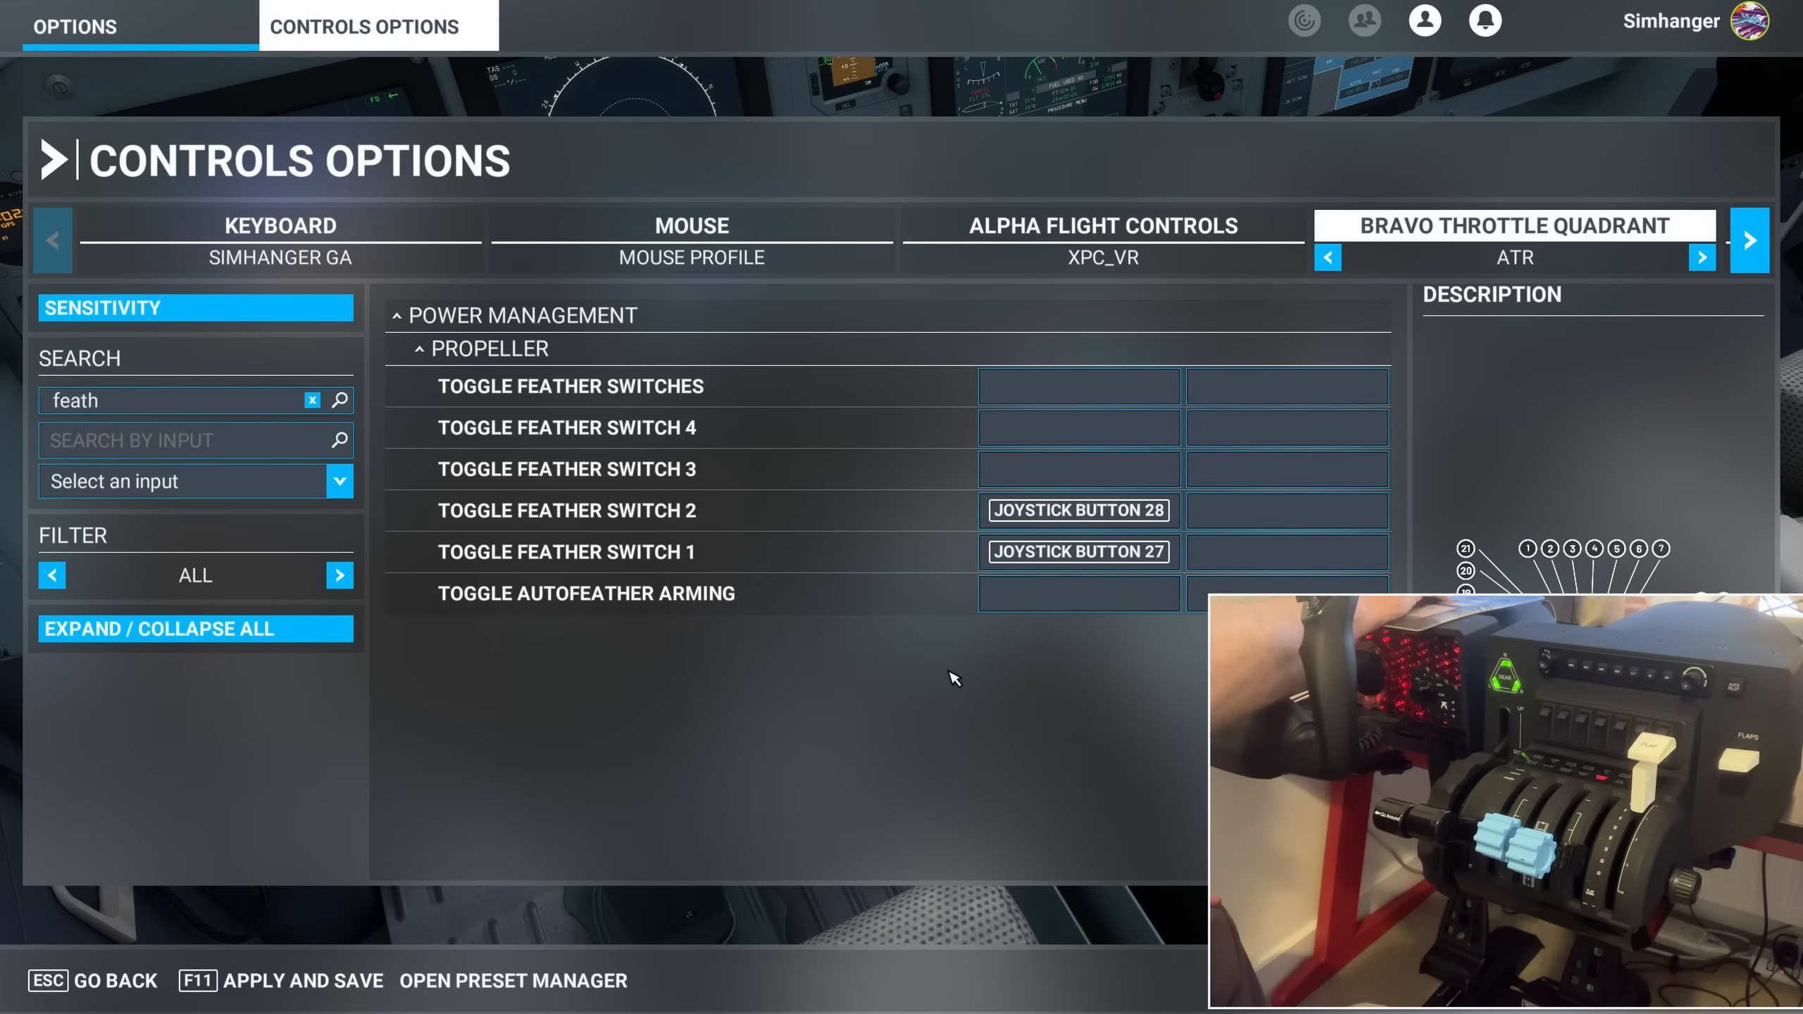
# Filter to assigned controls and review the Power Management feather and propeller axis bindings
pyautogui.click(196, 630)
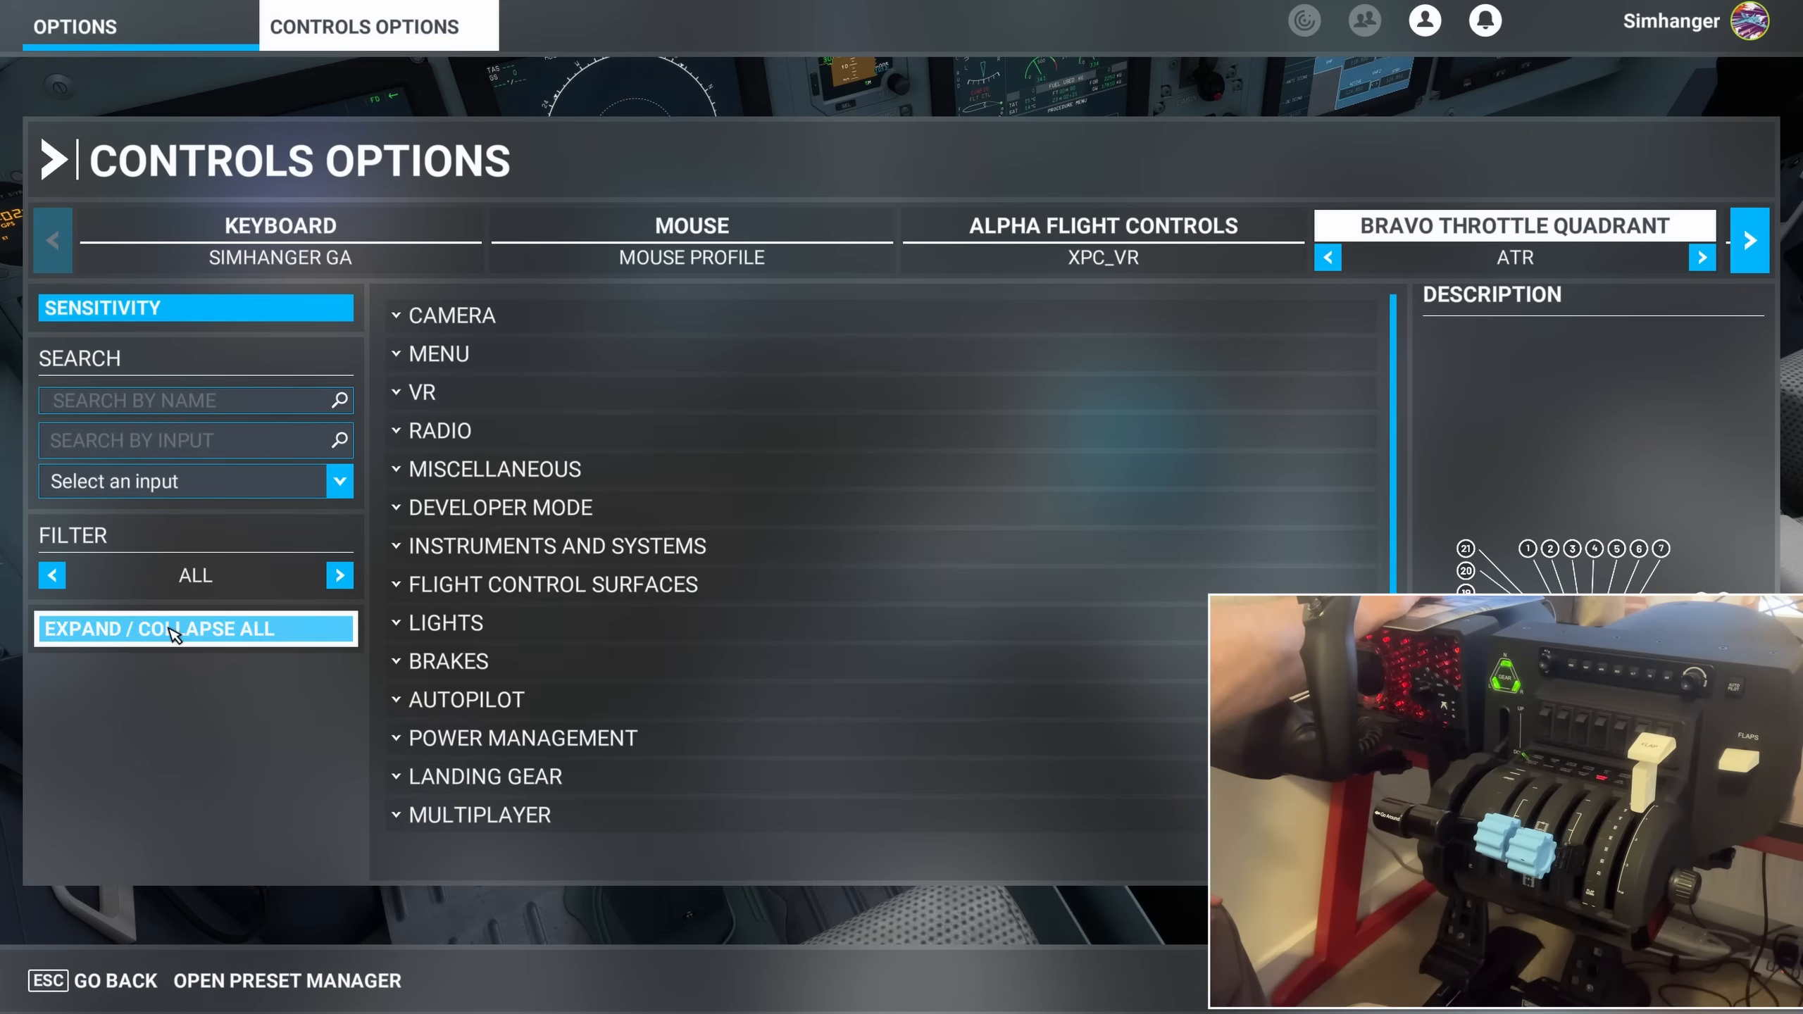
pyautogui.click(451, 316)
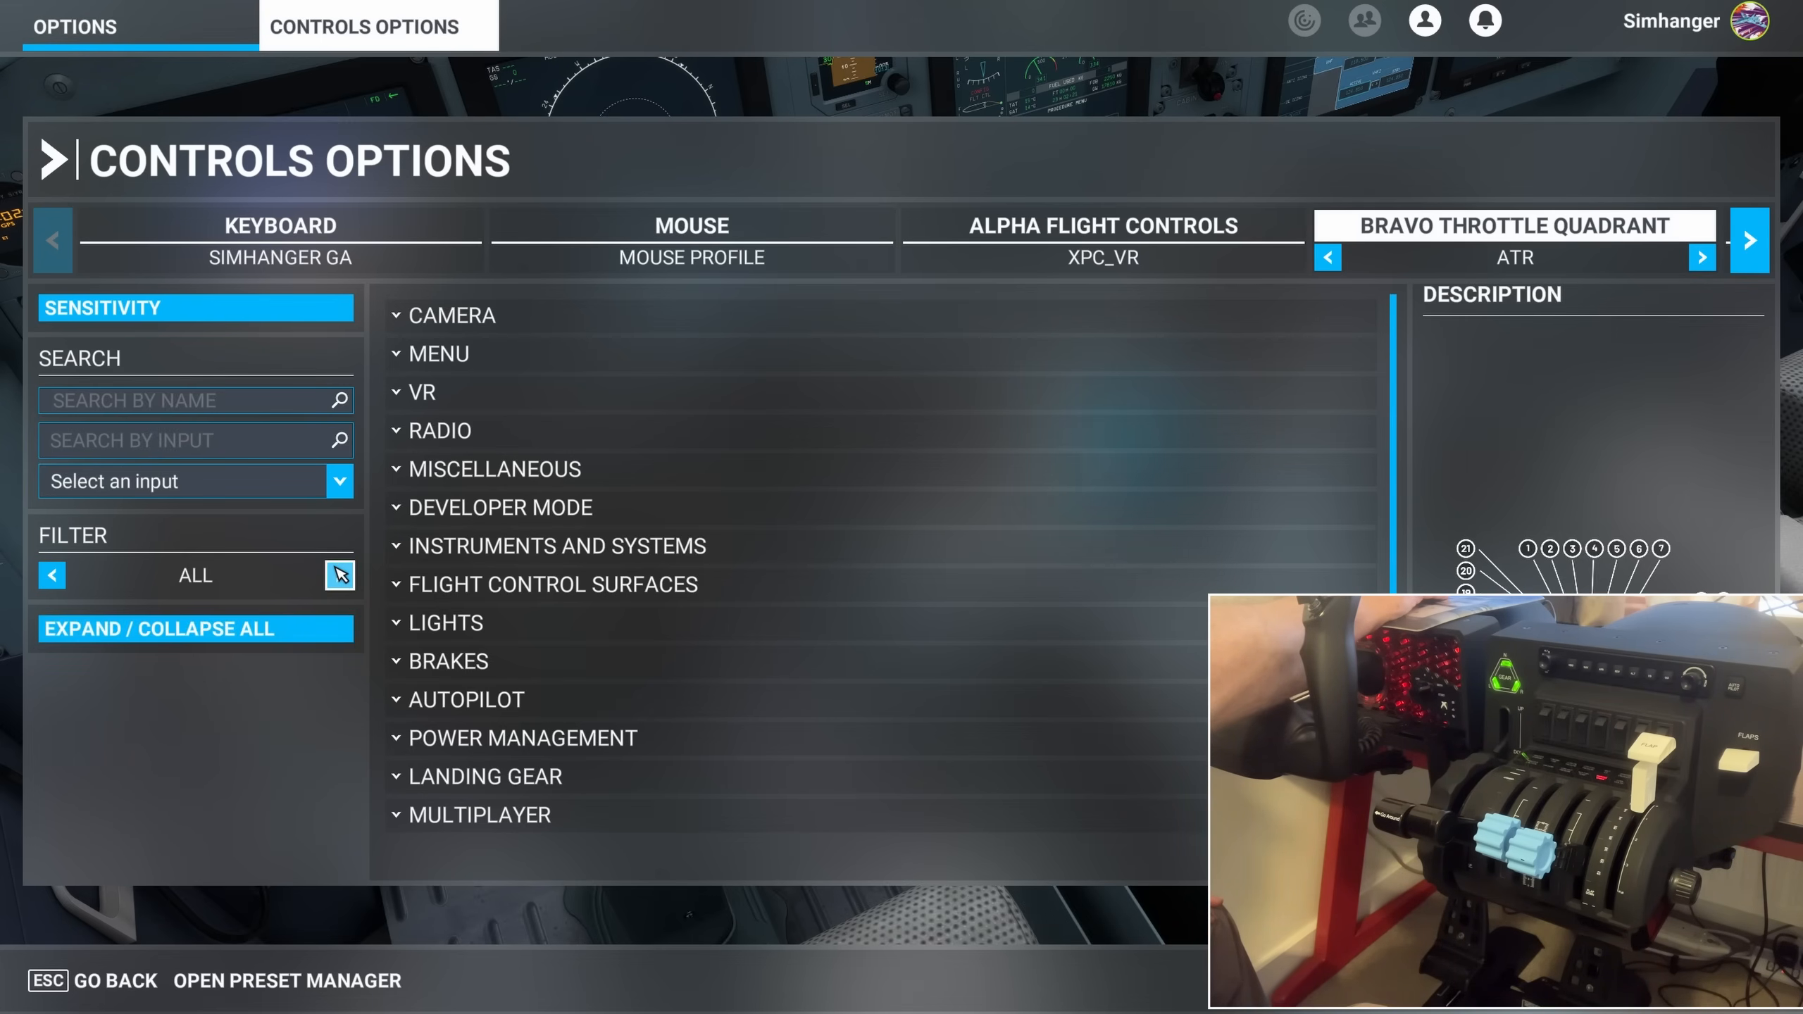
pyautogui.click(338, 575)
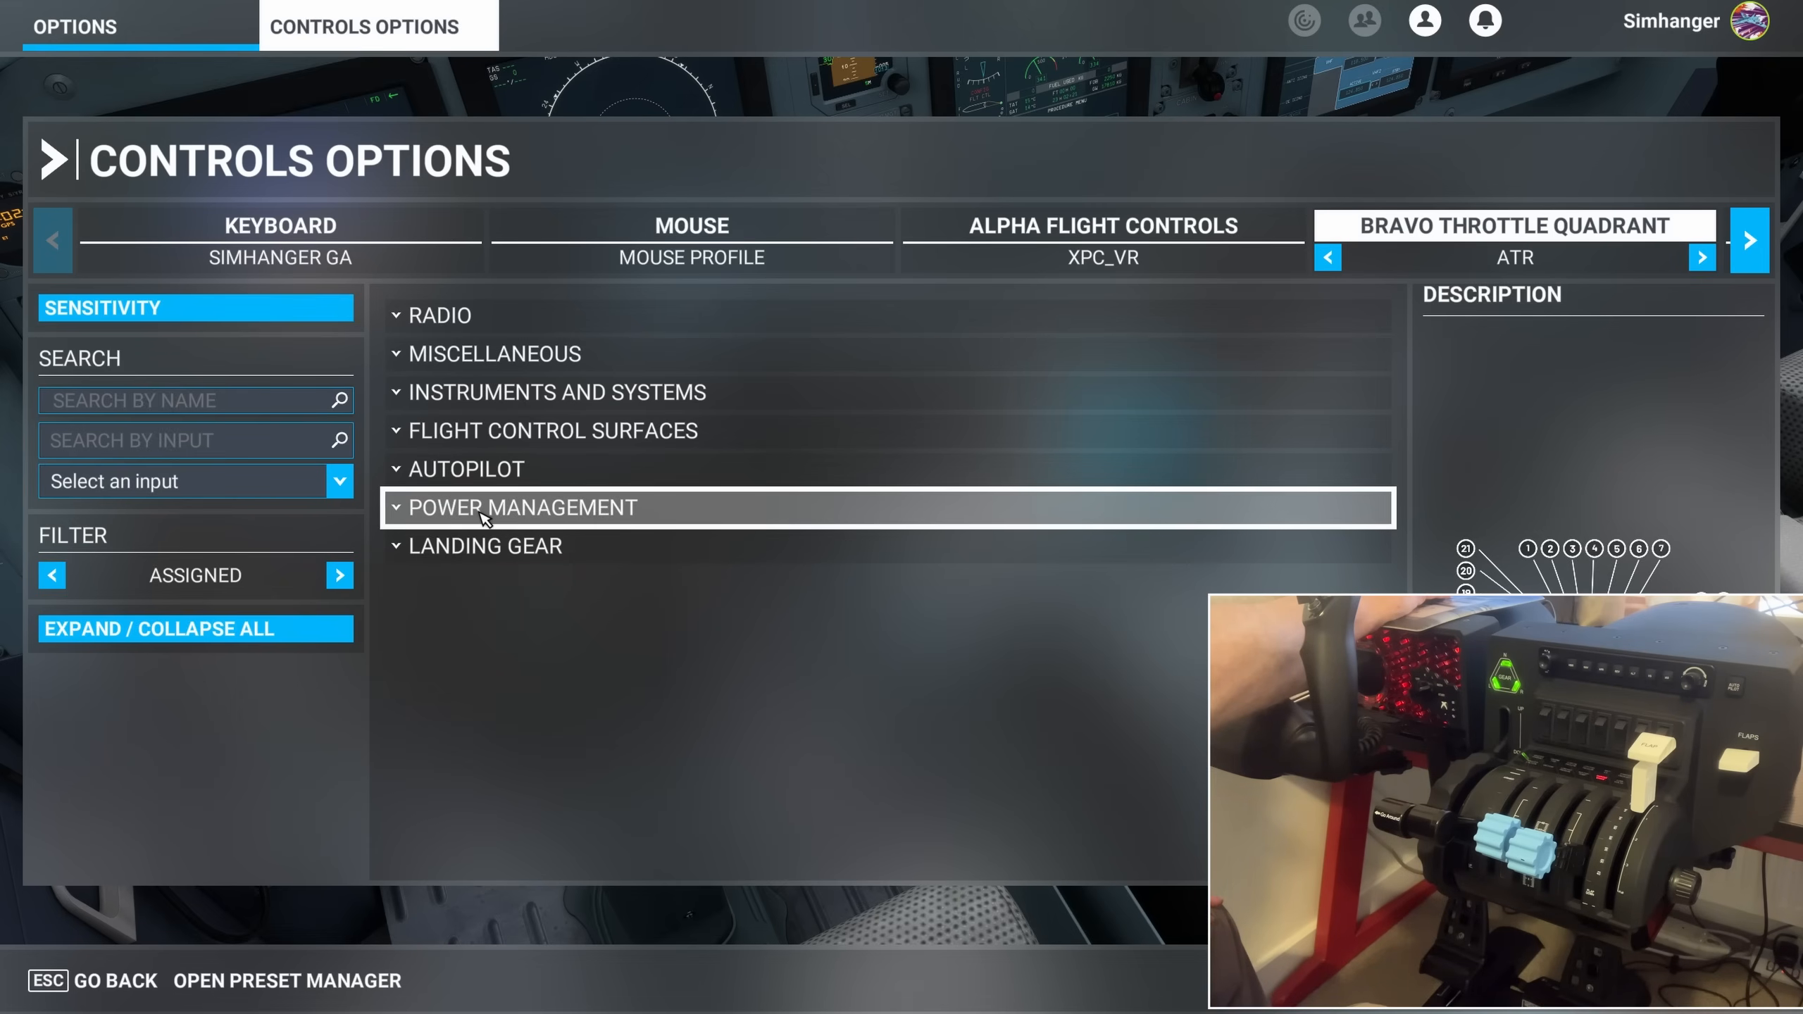
pyautogui.click(522, 507)
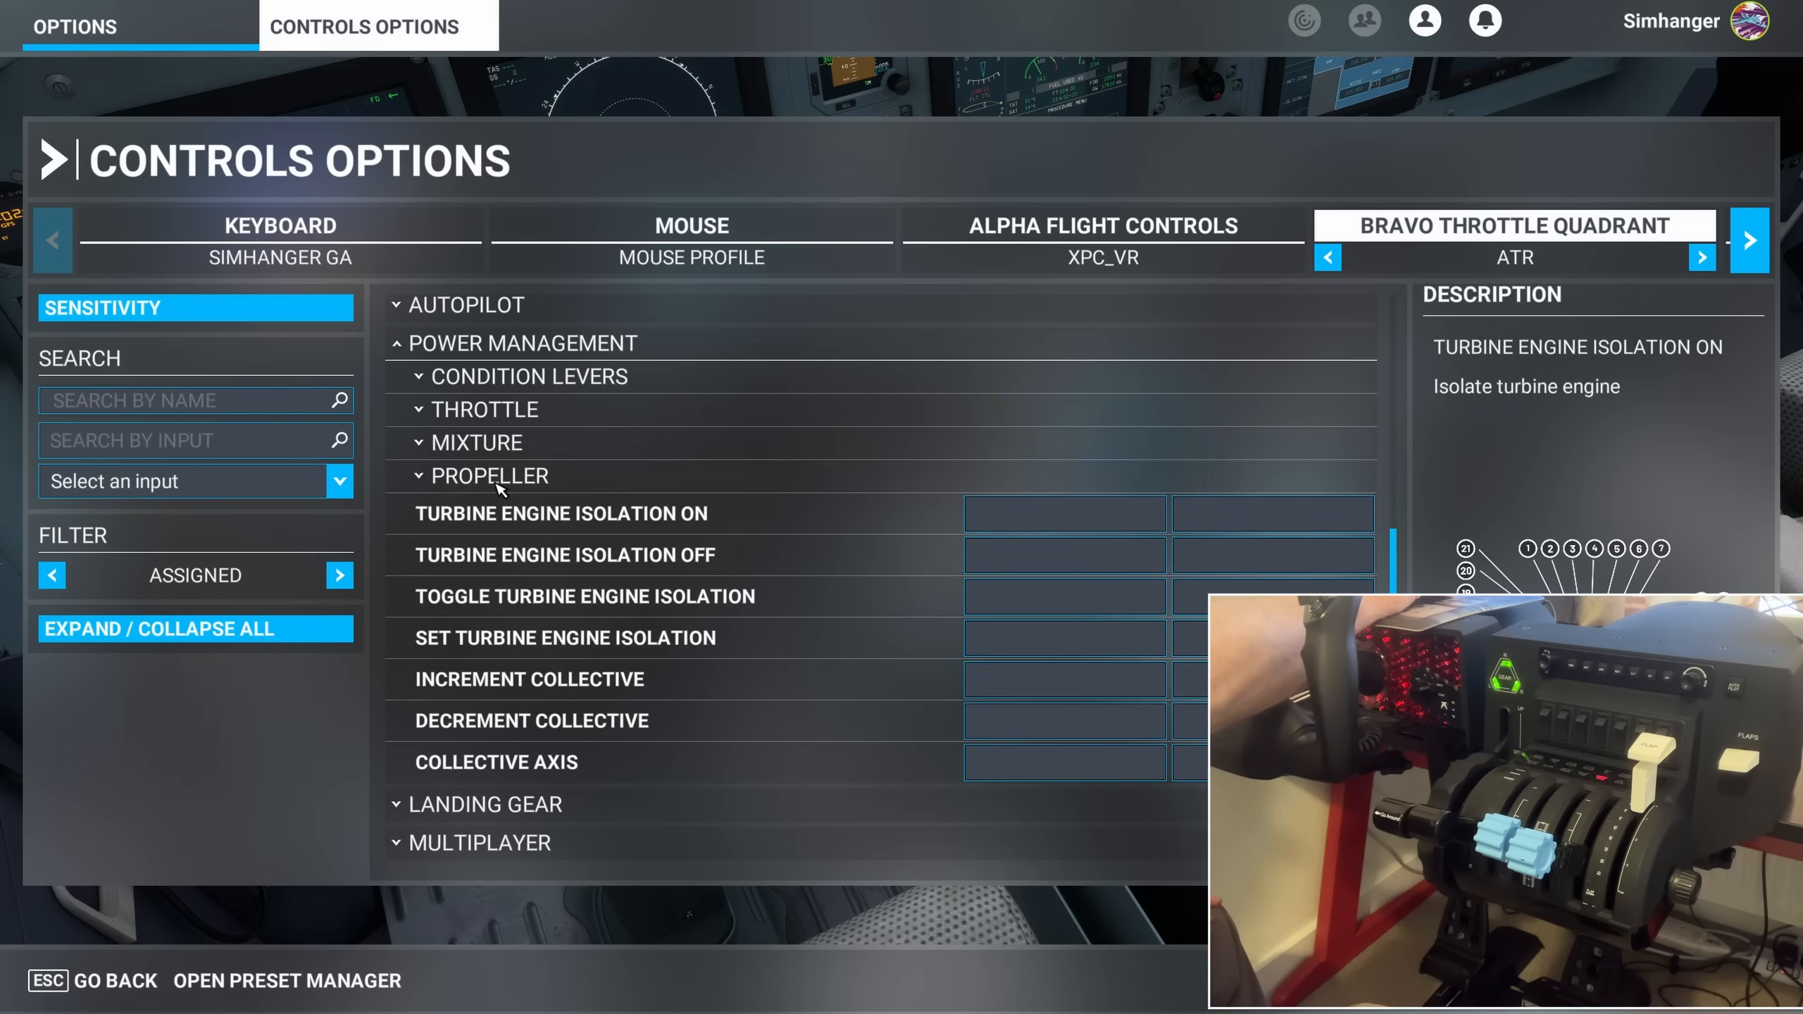
pyautogui.scroll(-3)
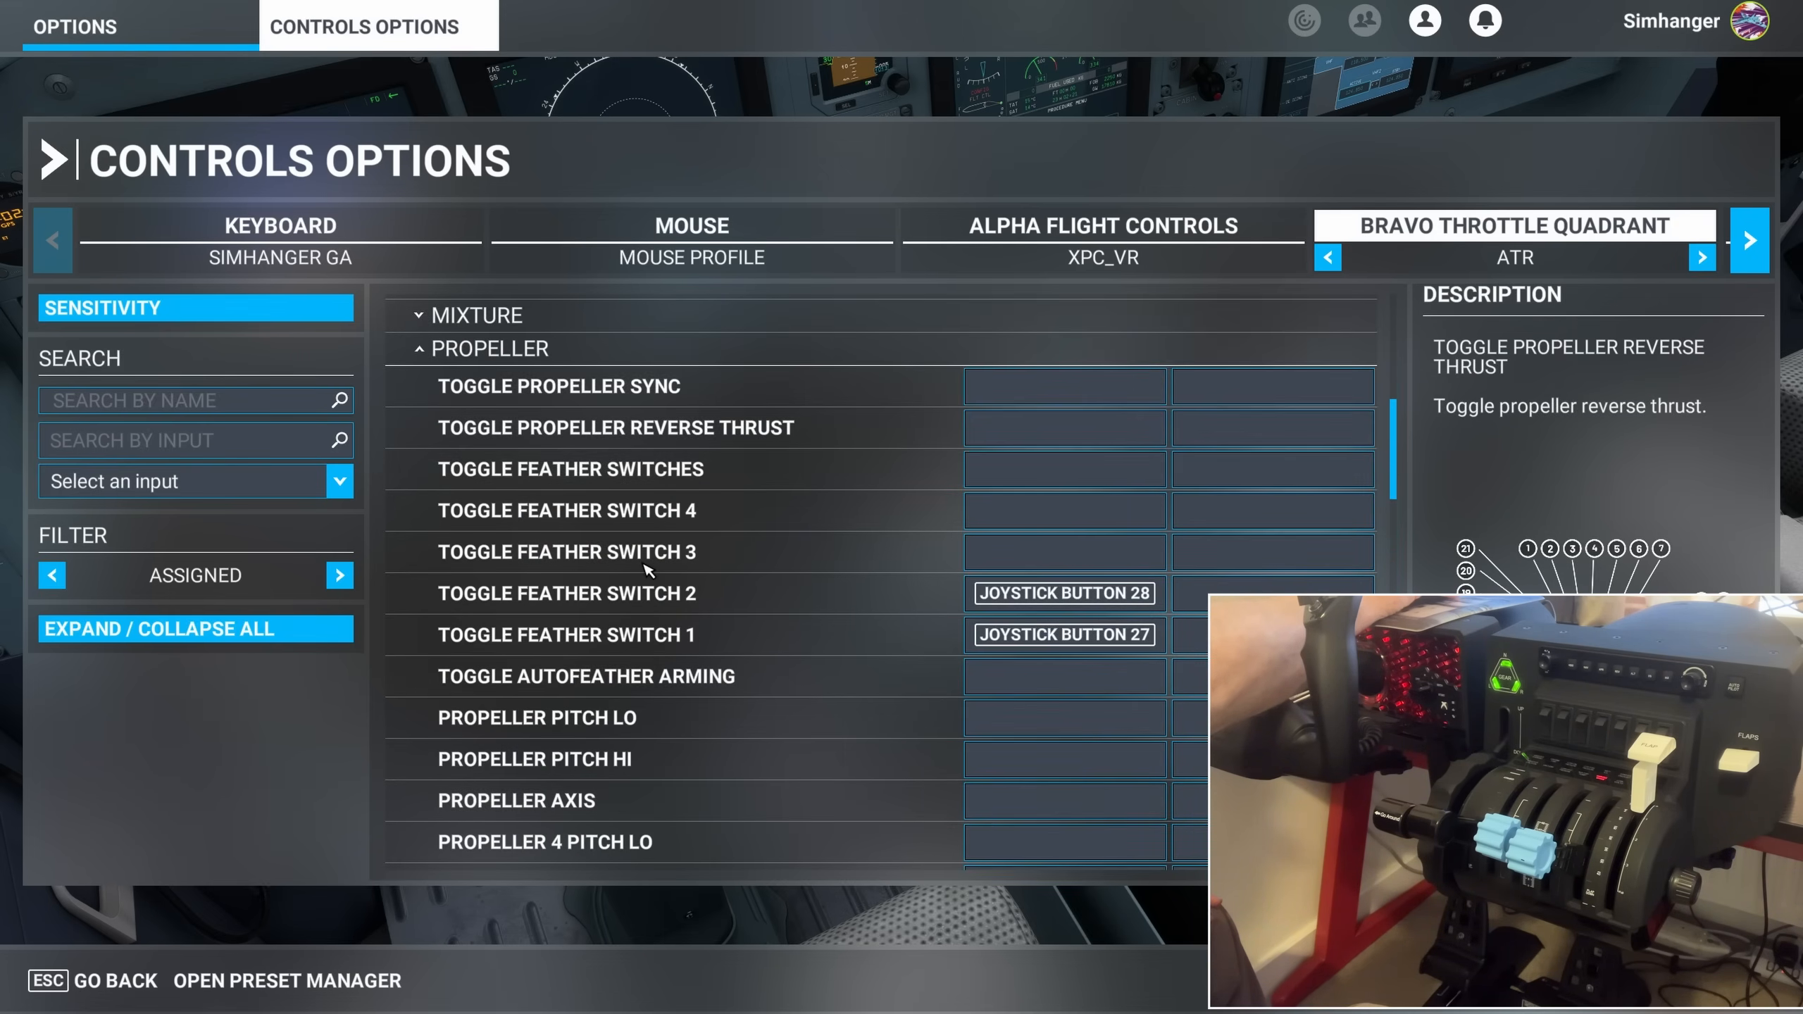
pyautogui.scroll(-3)
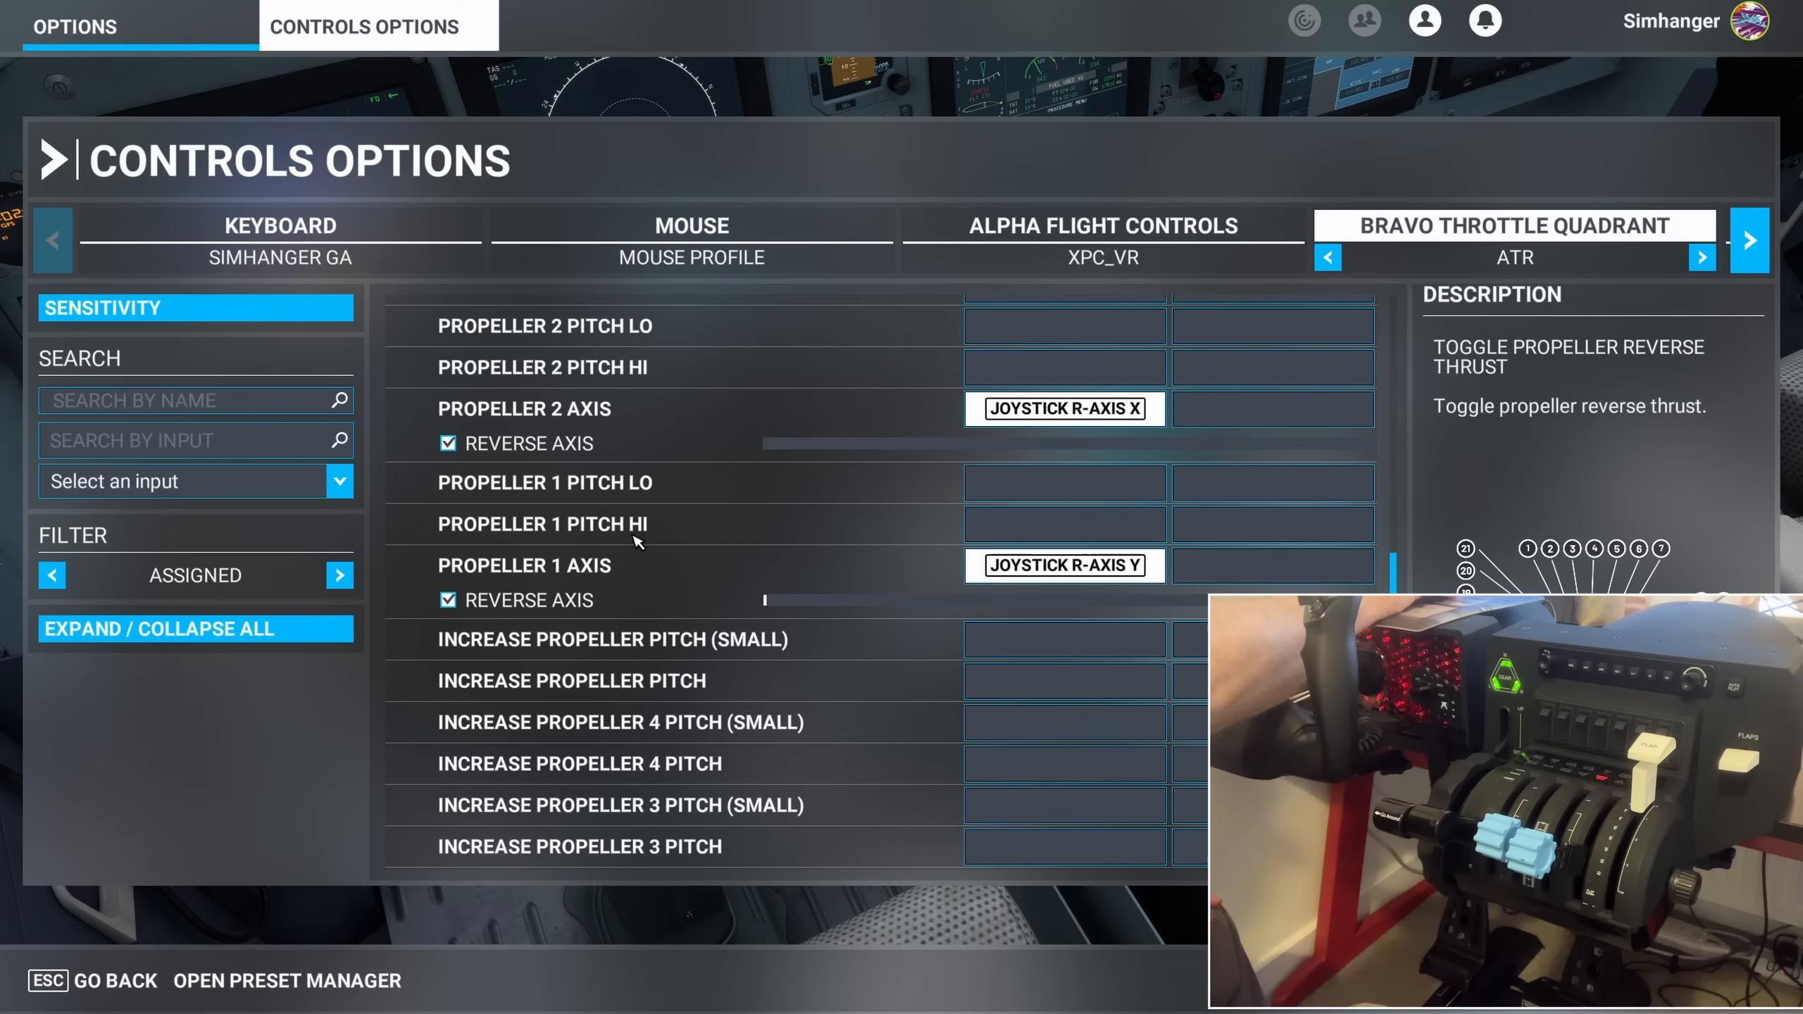
# Return from controls settings to the Options menu
pyautogui.click(449, 599)
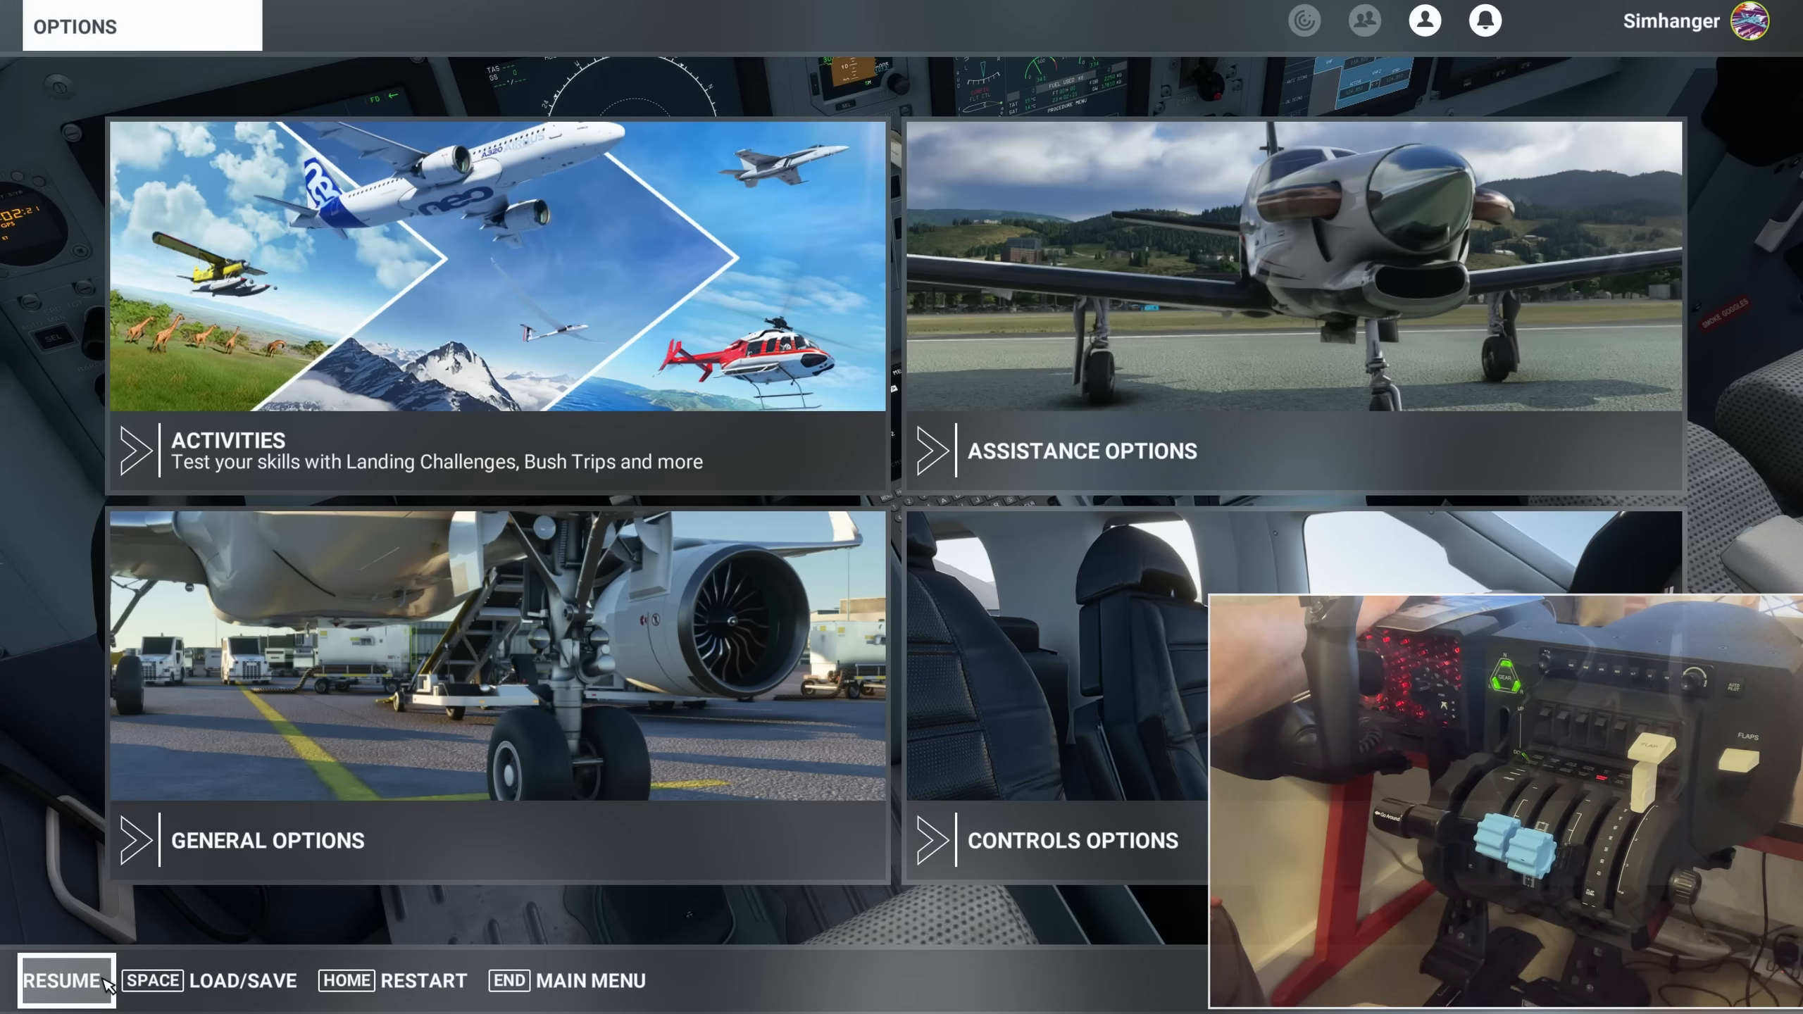
# Resume the flight and show the ATR EFB tablet's Options page
pyautogui.click(63, 980)
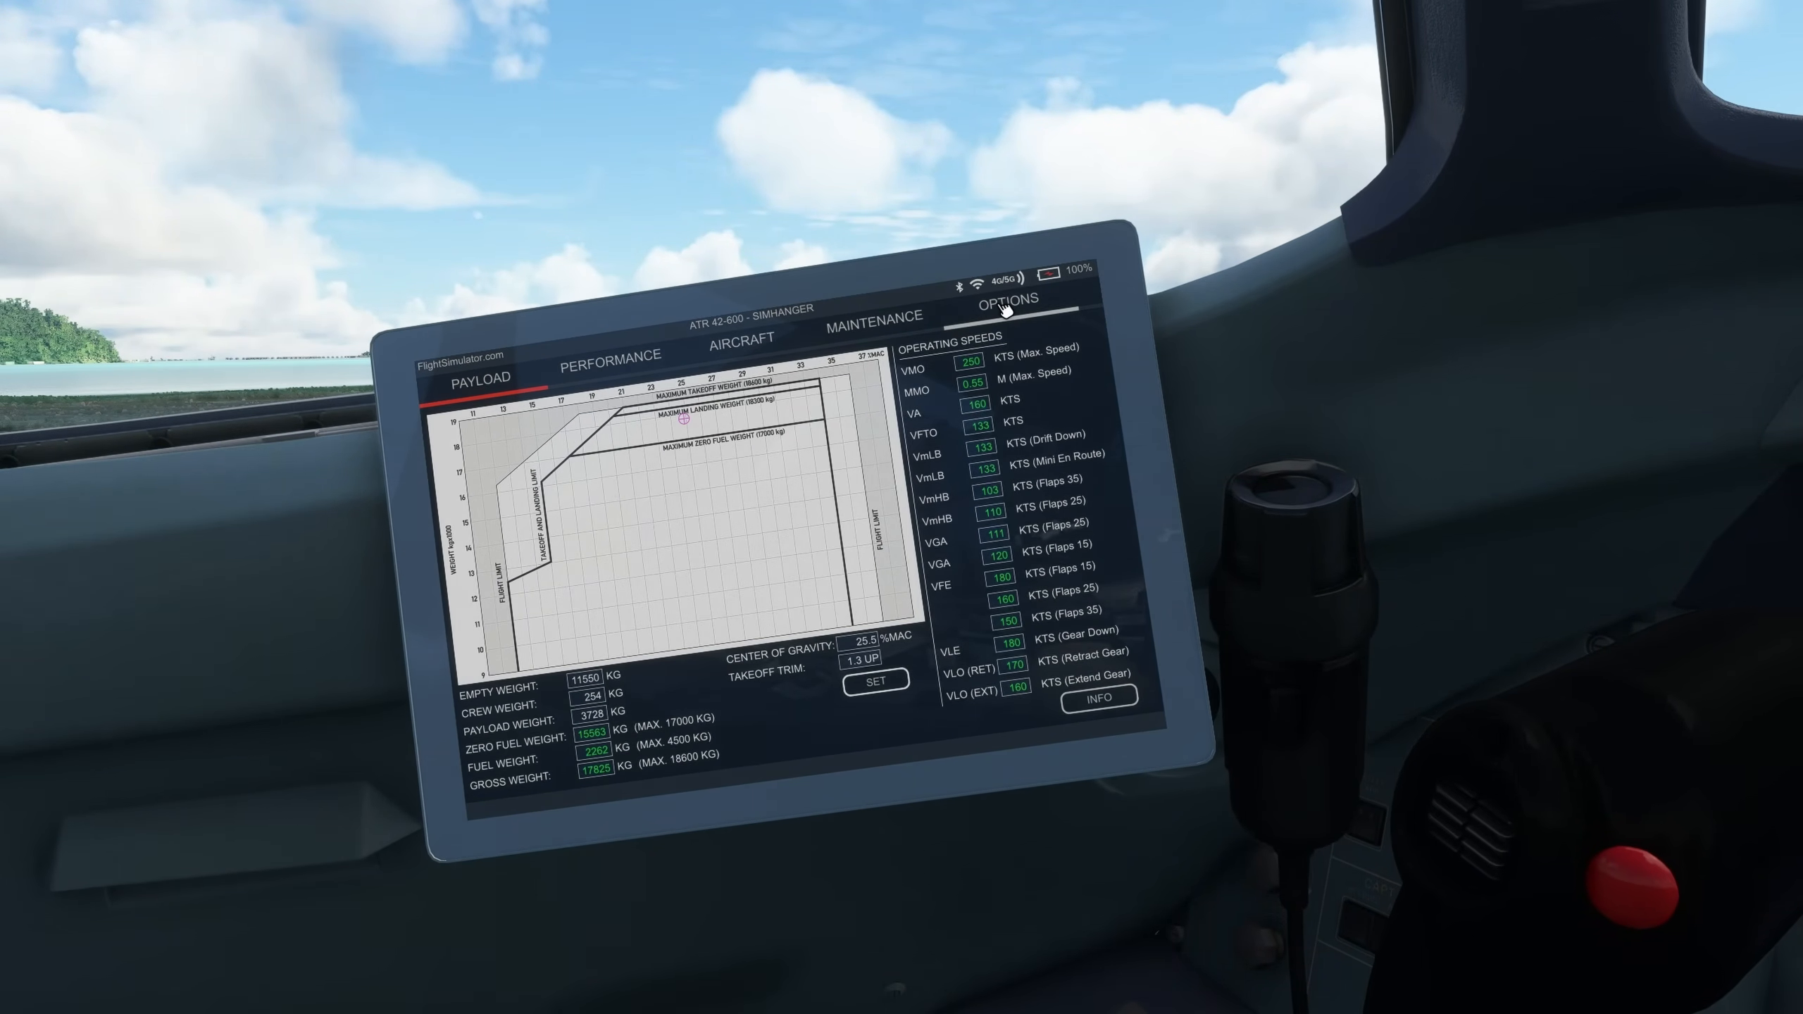
pyautogui.click(1006, 300)
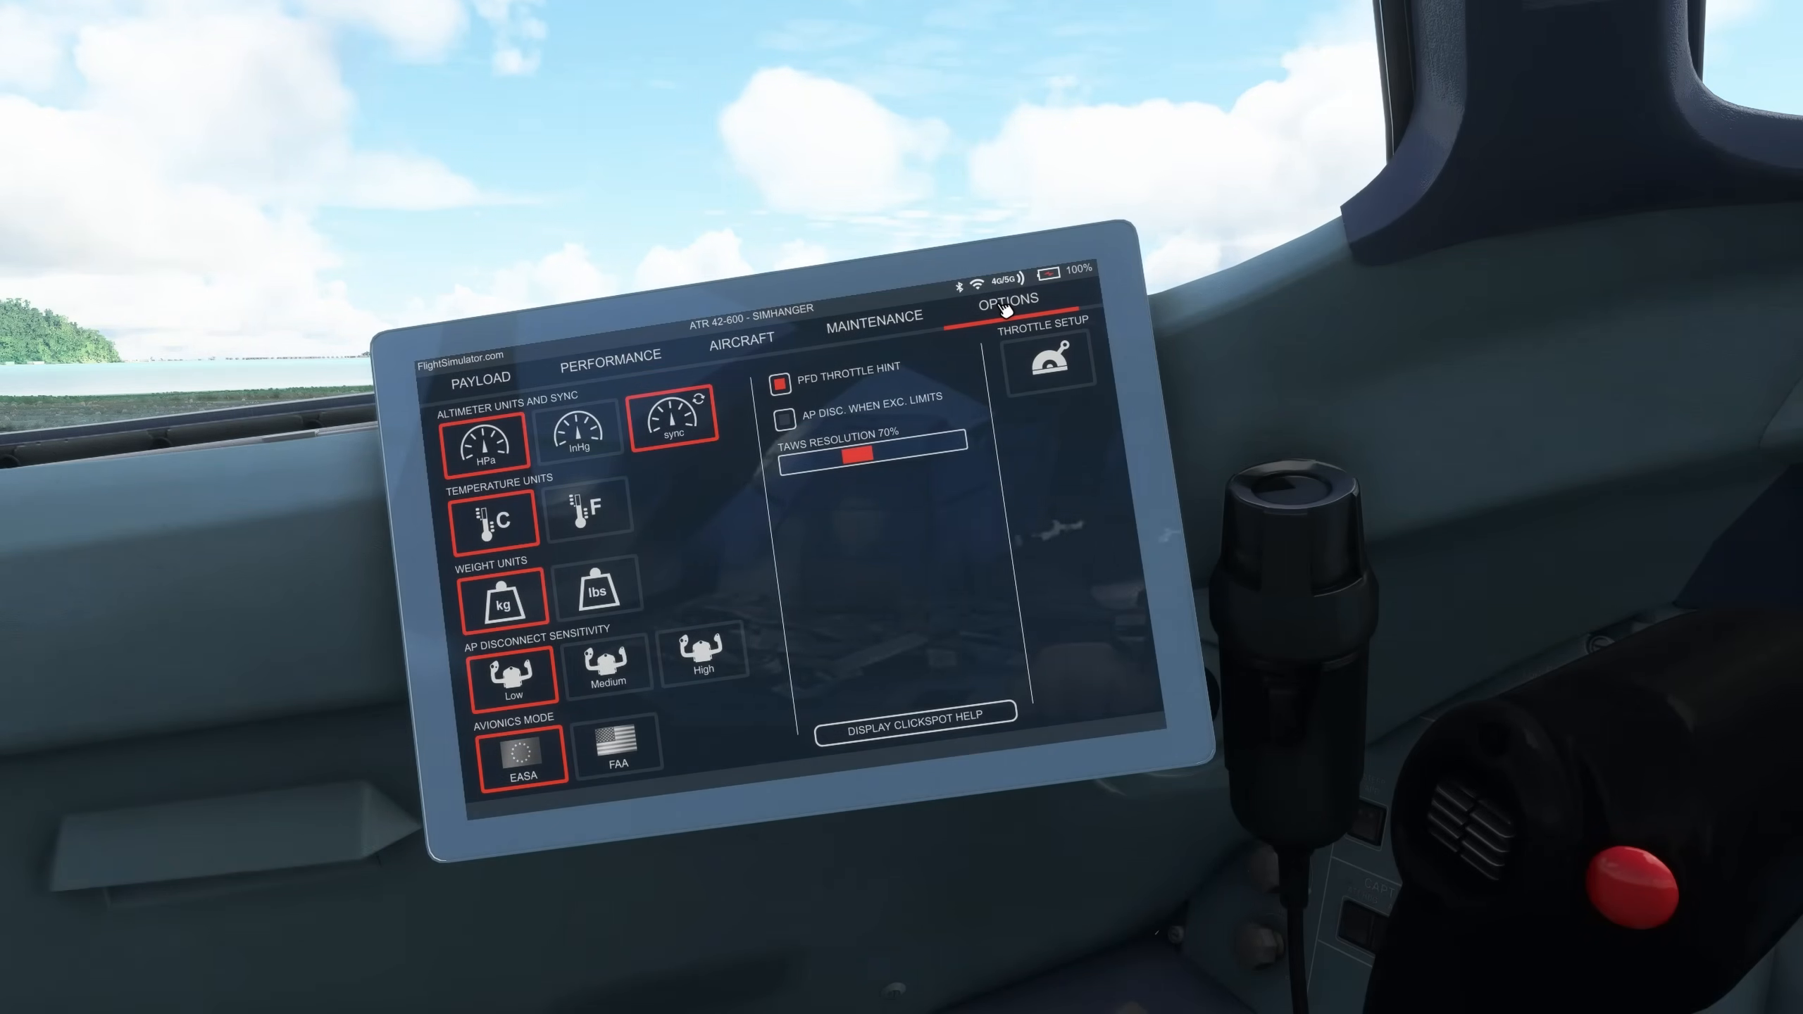
pyautogui.moveTo(1047, 362)
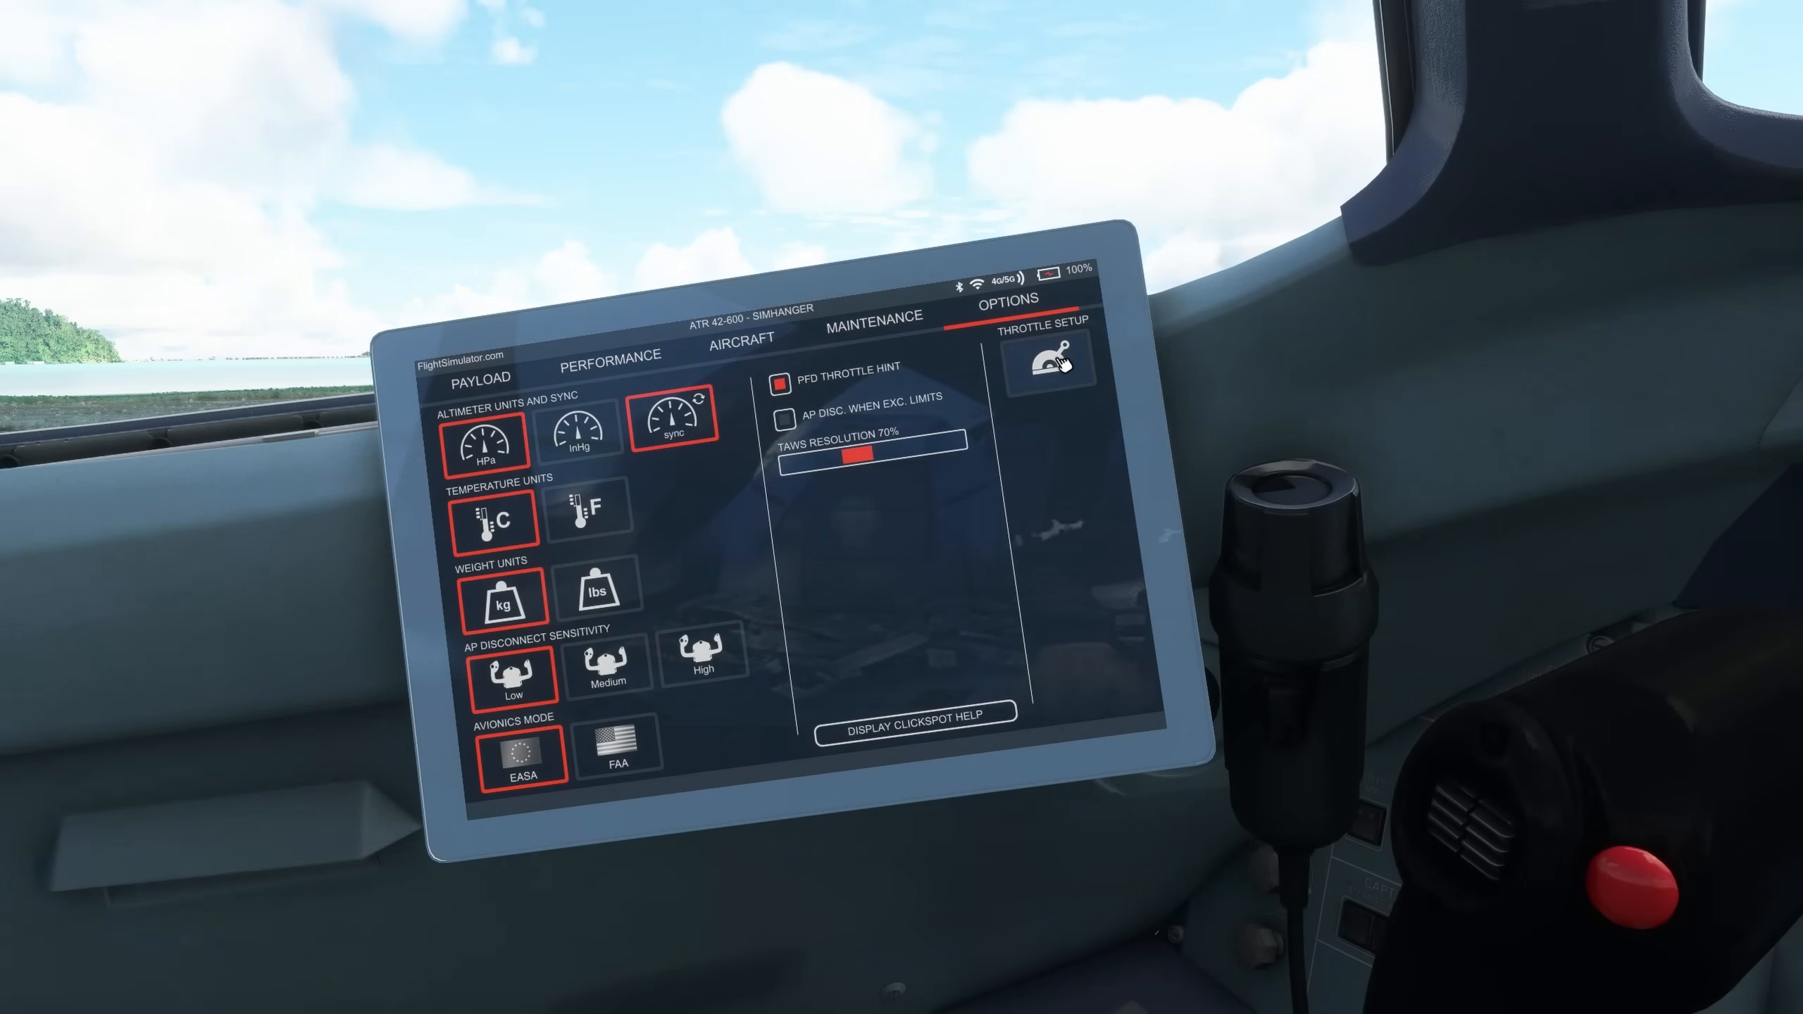
# In Throttle Setup choose Dual Axis, reset to Defaults, then reselect Dual Axis throttle type
pyautogui.click(1047, 362)
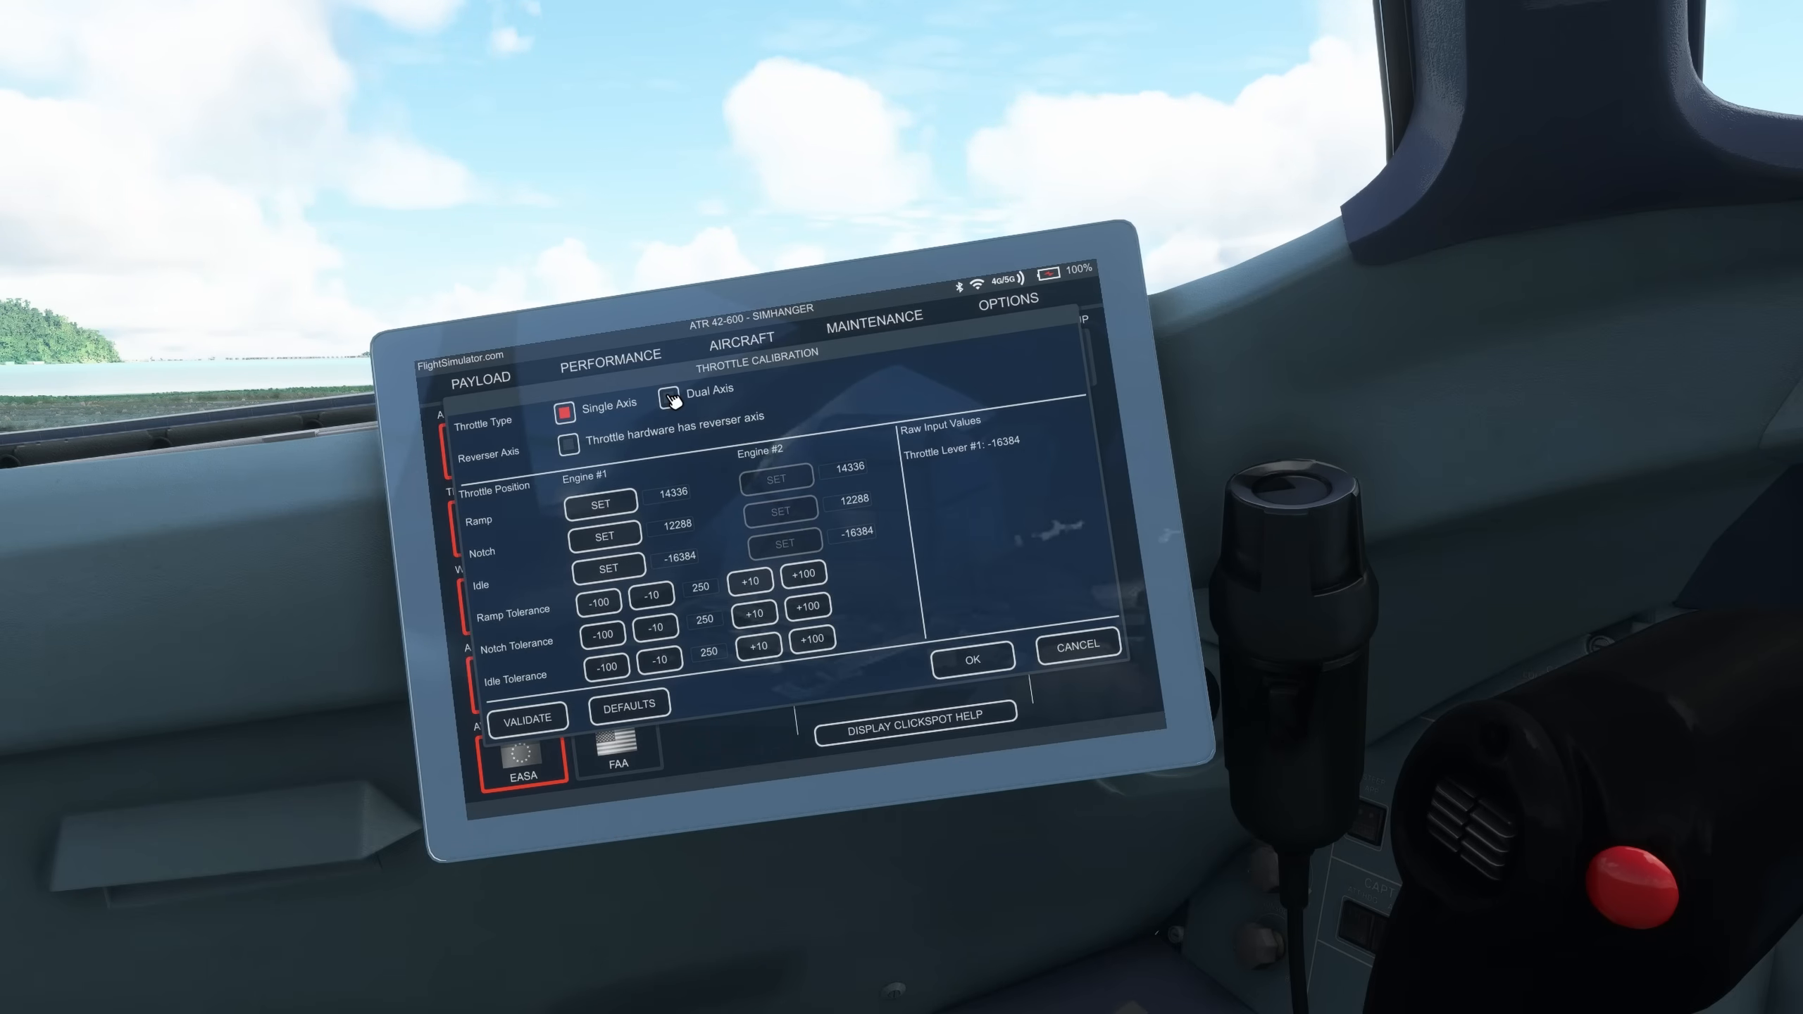
pyautogui.click(668, 399)
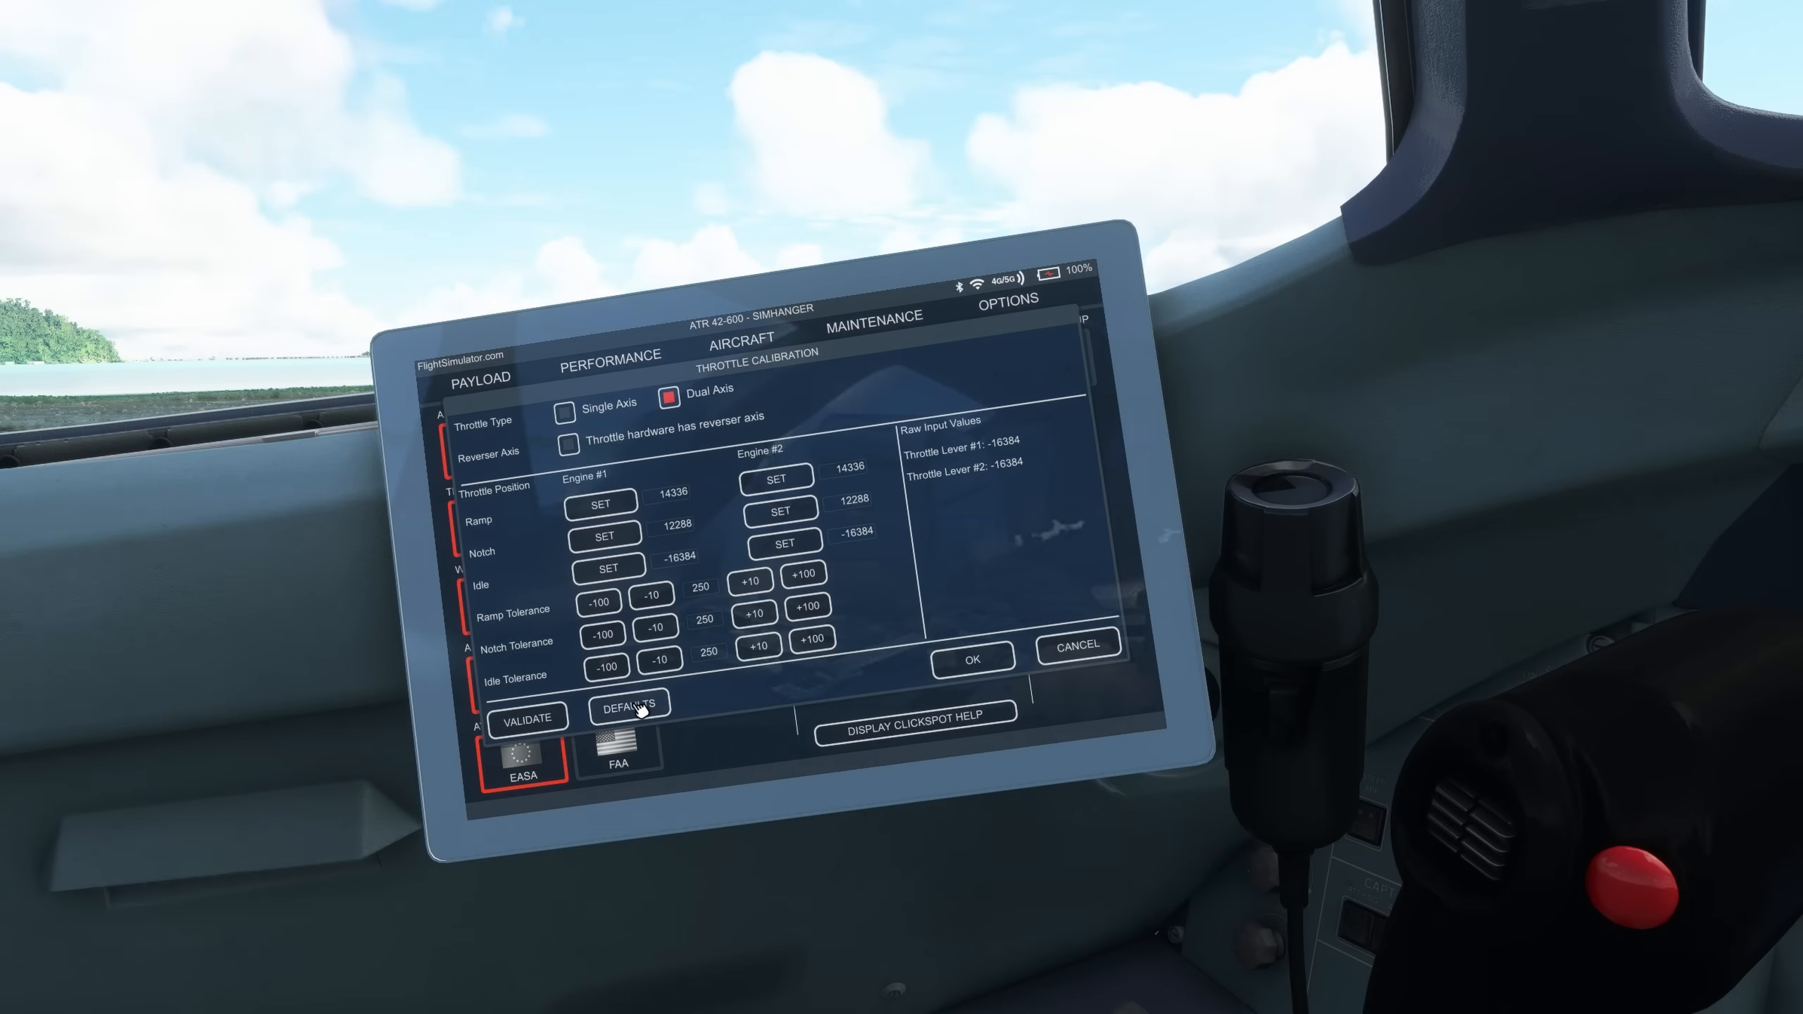
pyautogui.click(565, 413)
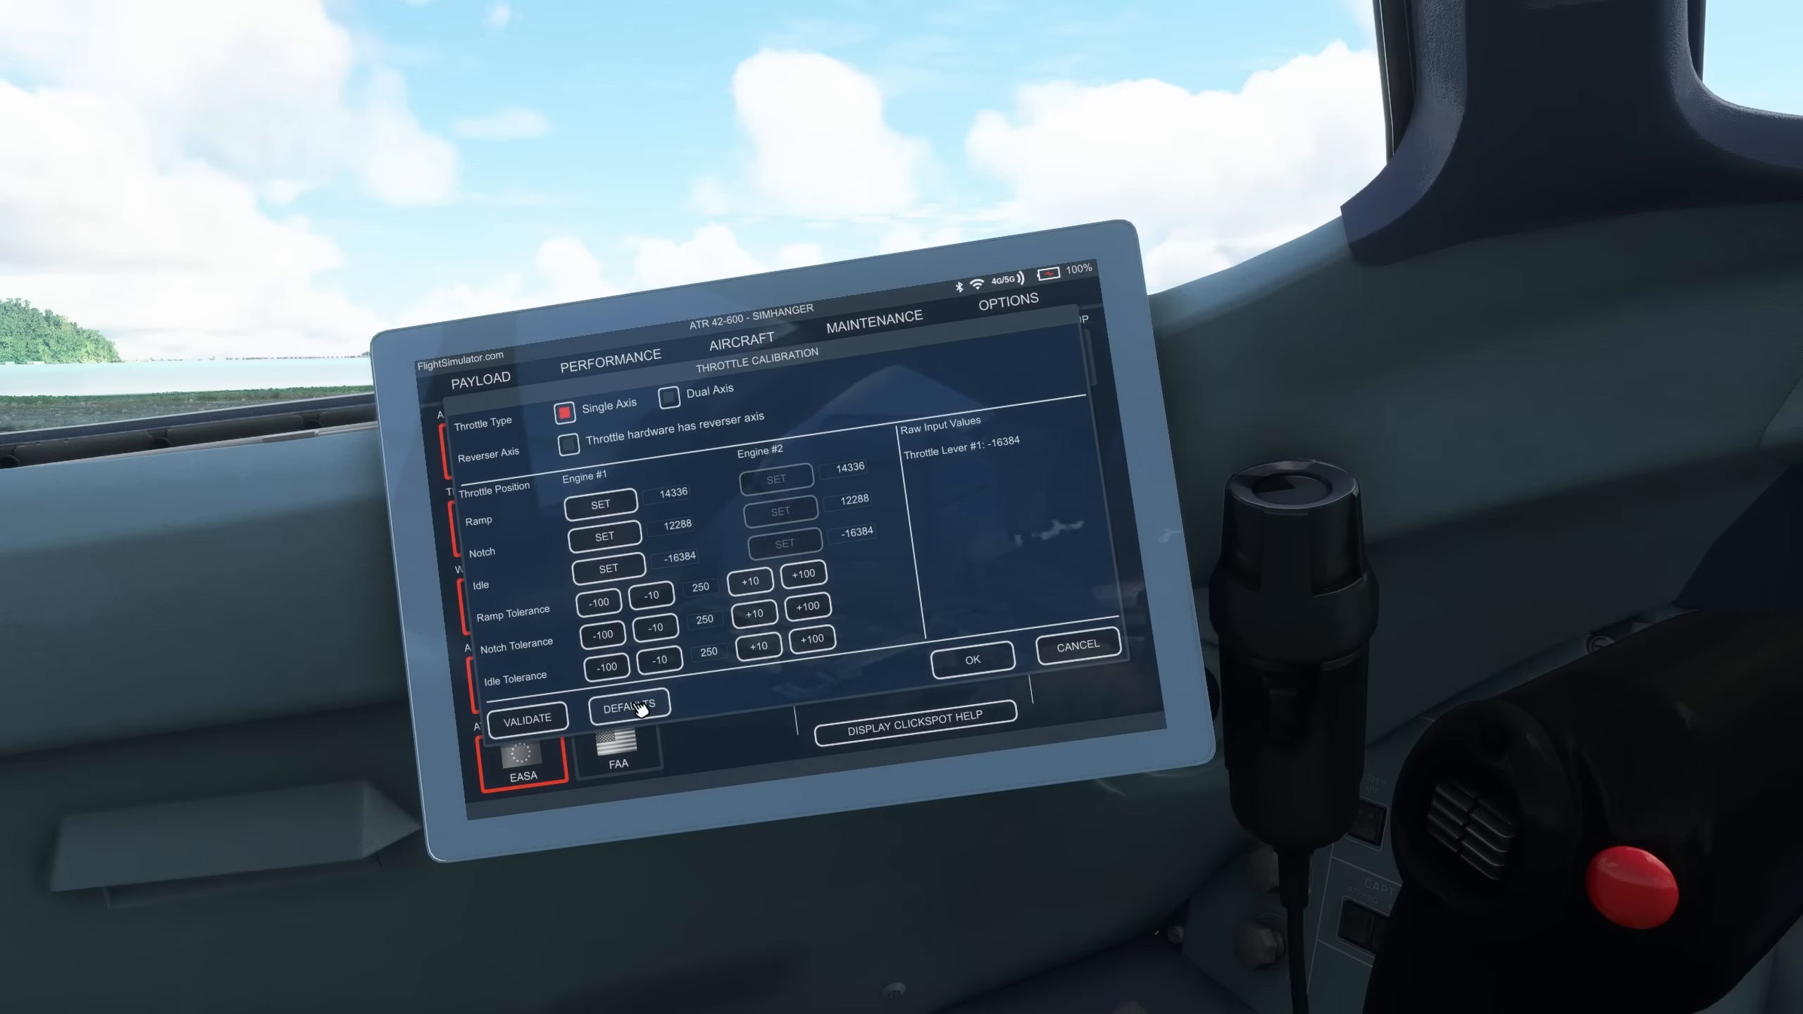
pyautogui.click(669, 399)
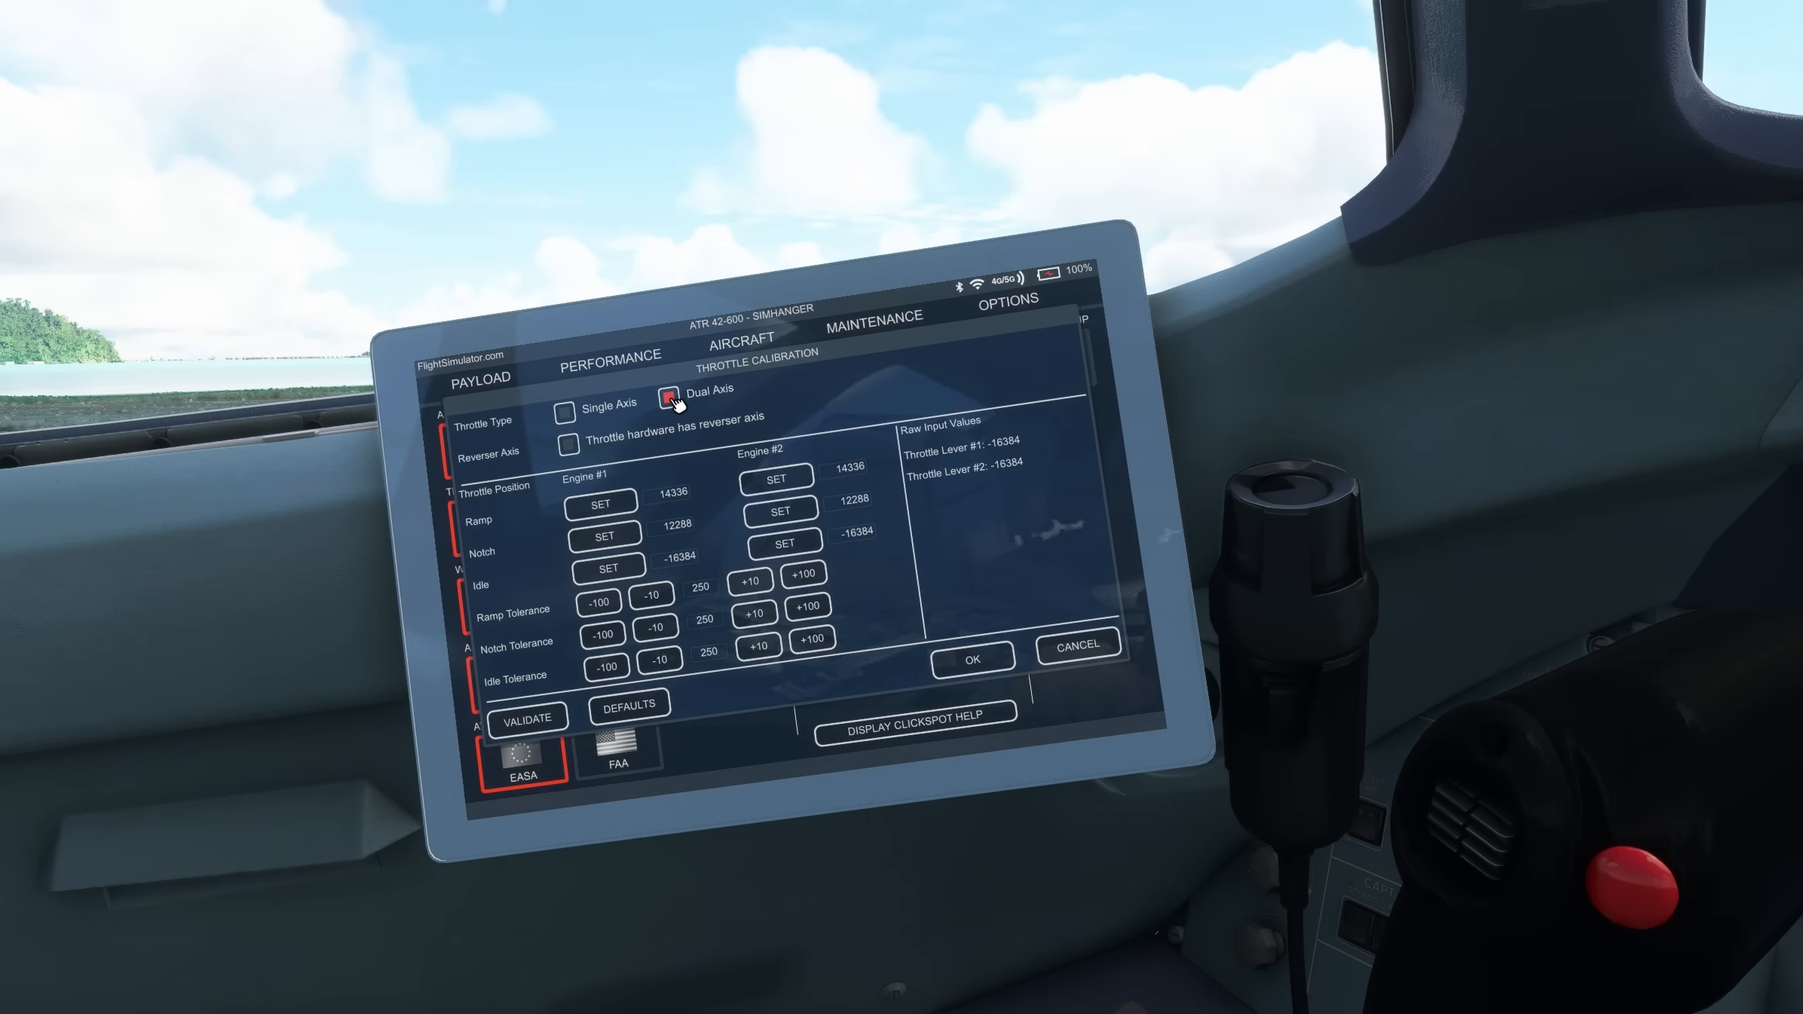
pyautogui.click(671, 398)
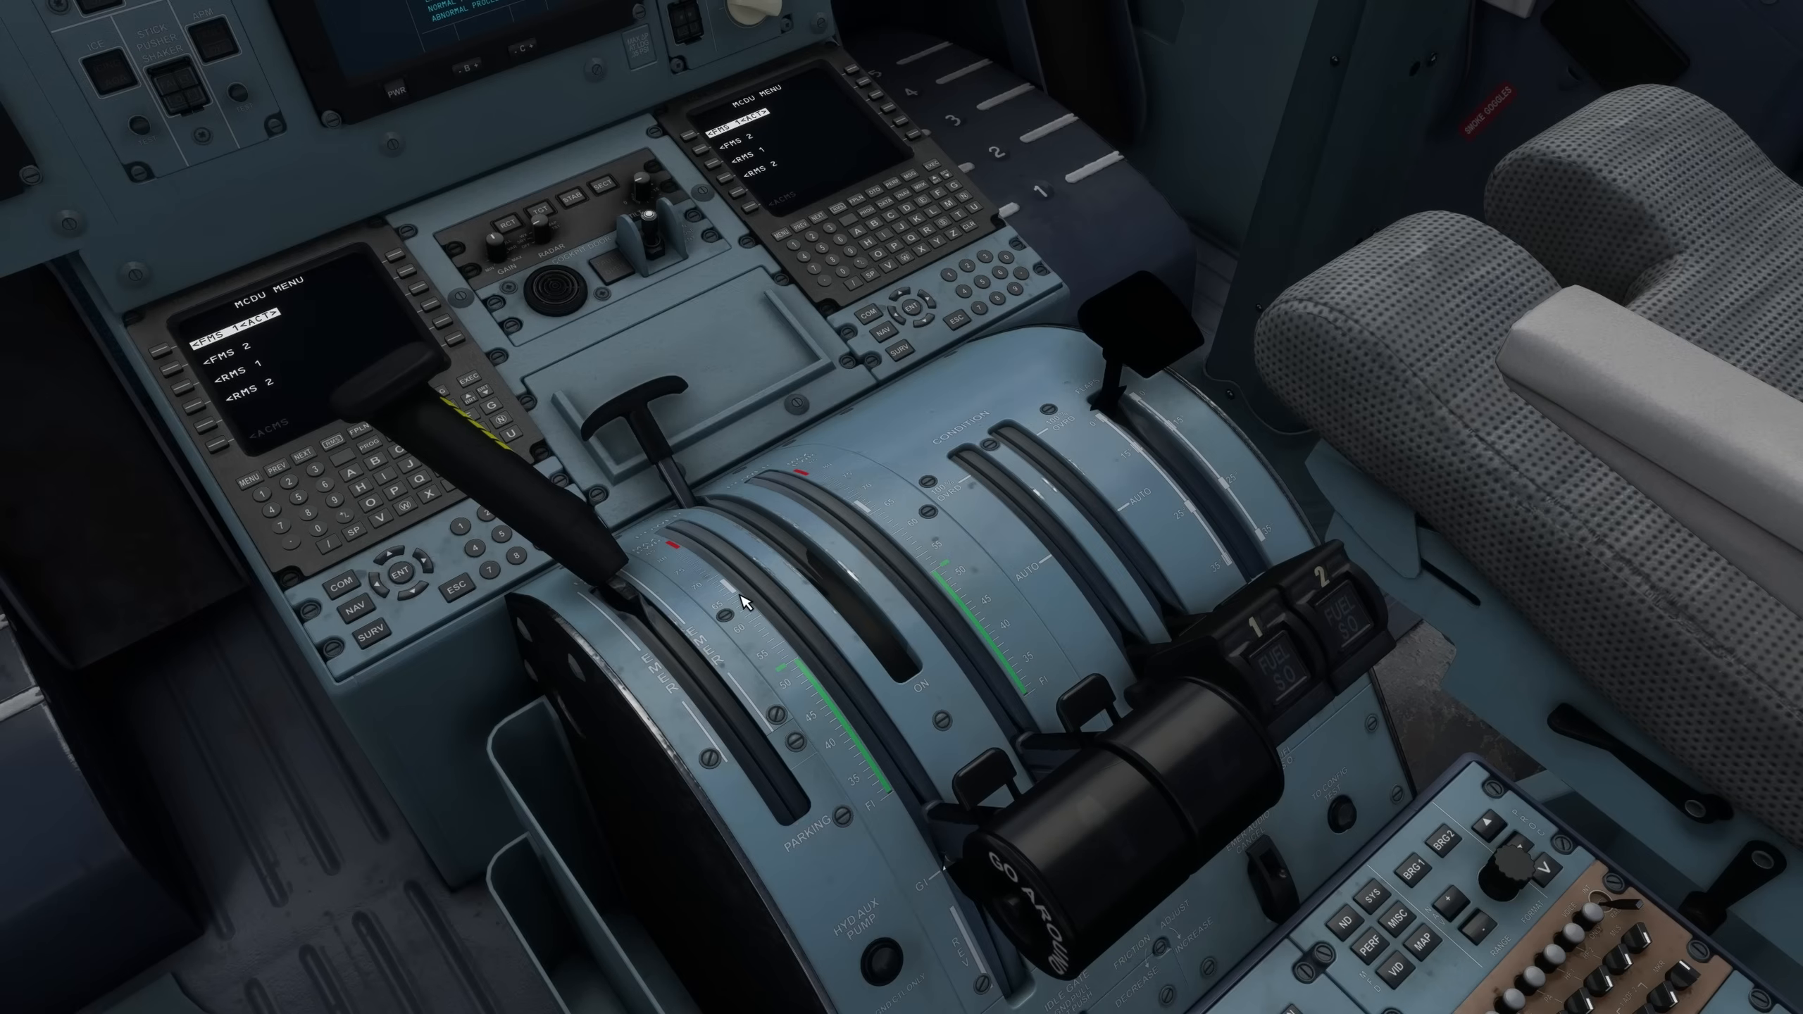
pyautogui.moveTo(846, 544)
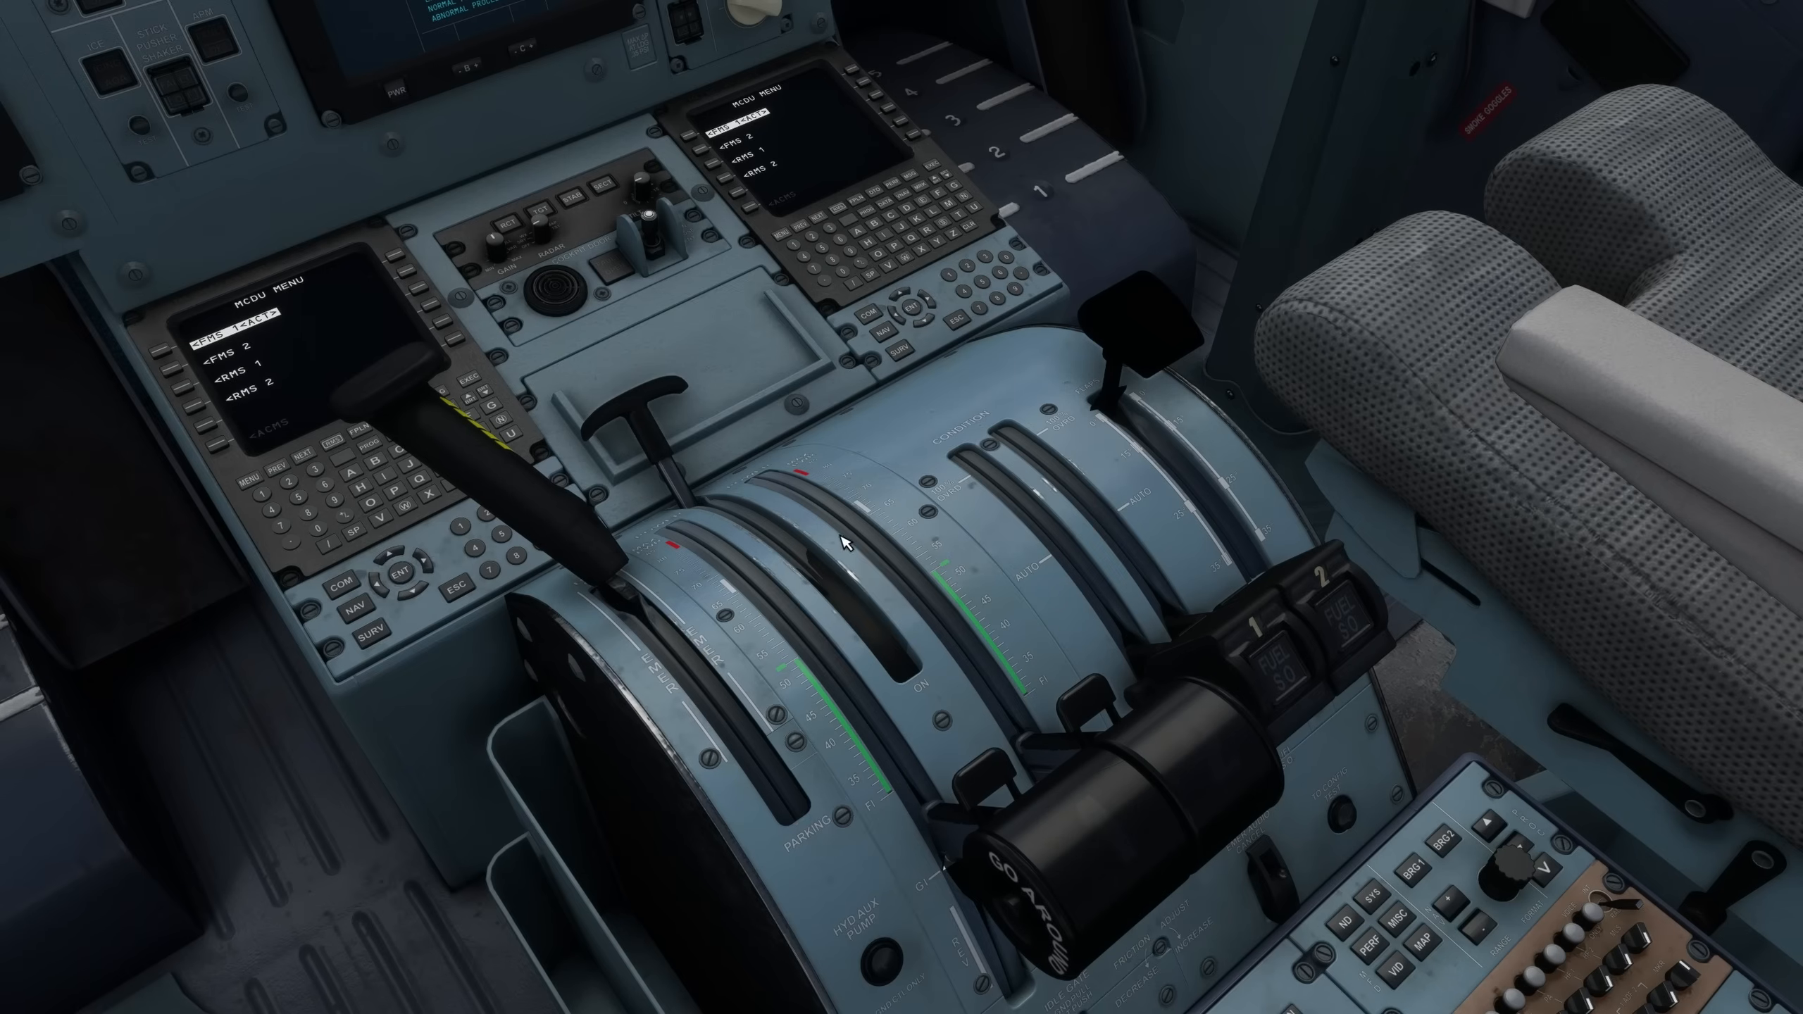
pyautogui.moveTo(742, 606)
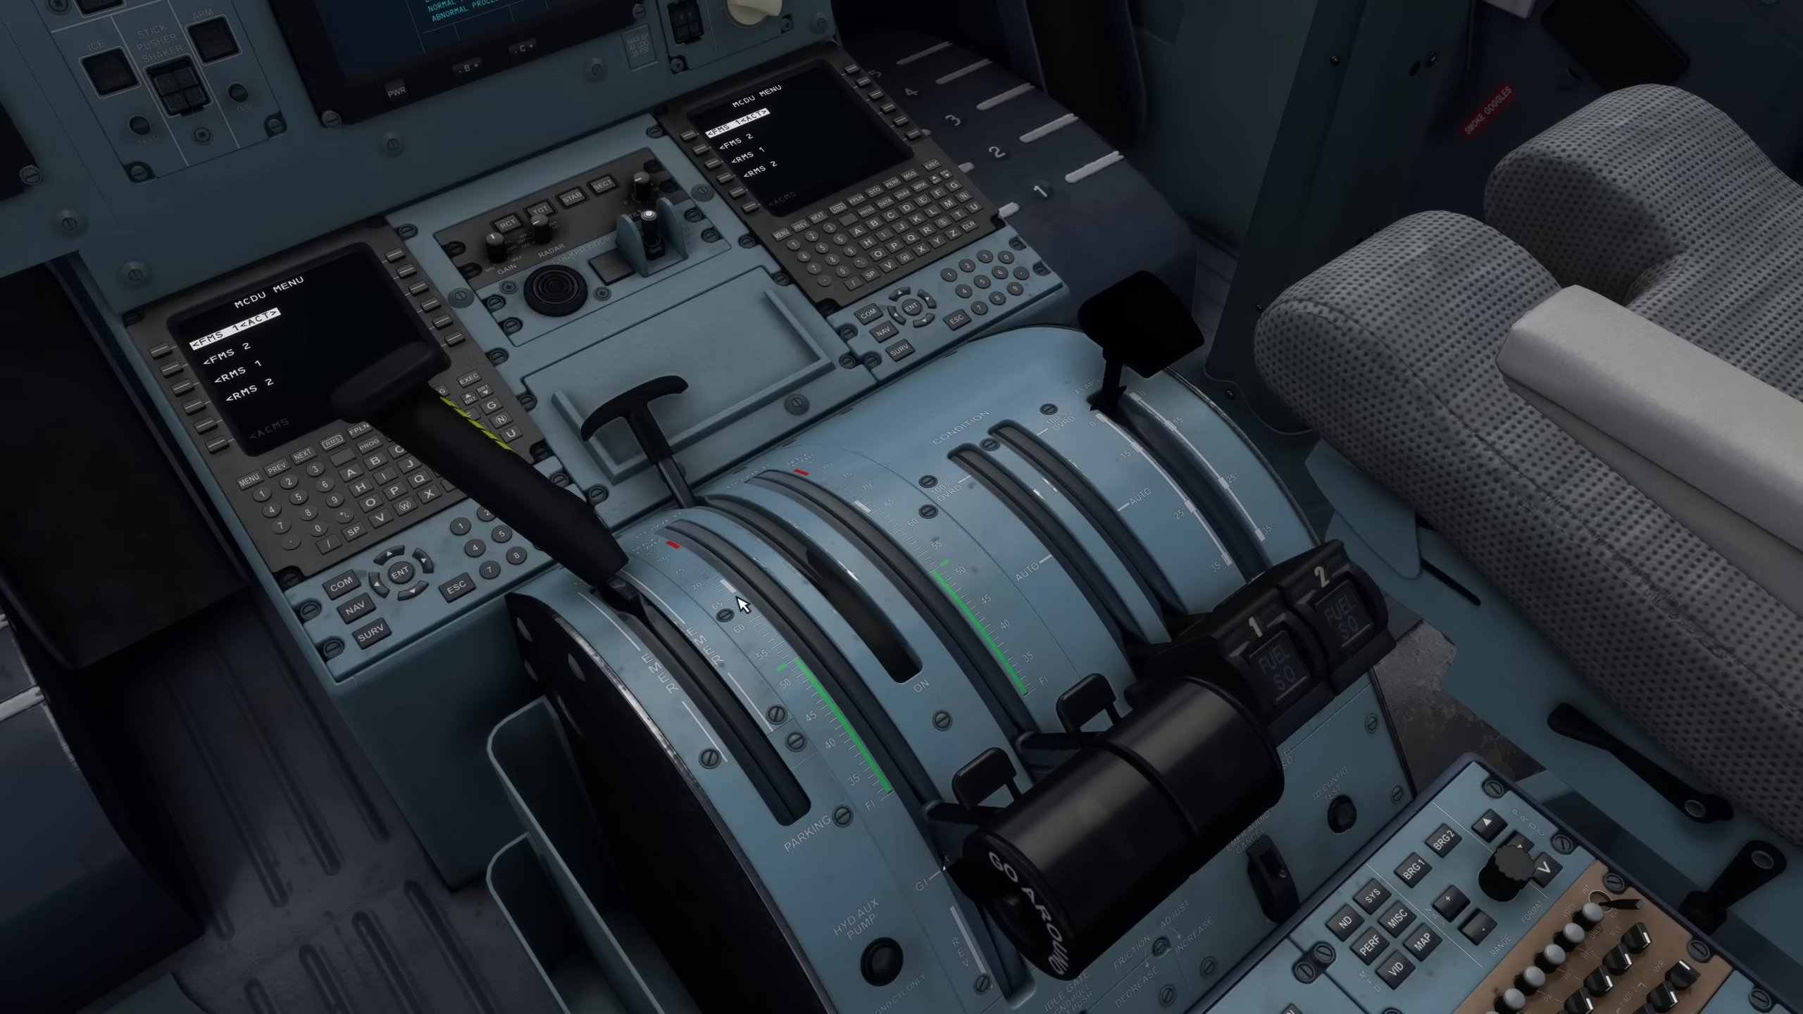
pyautogui.moveTo(685, 558)
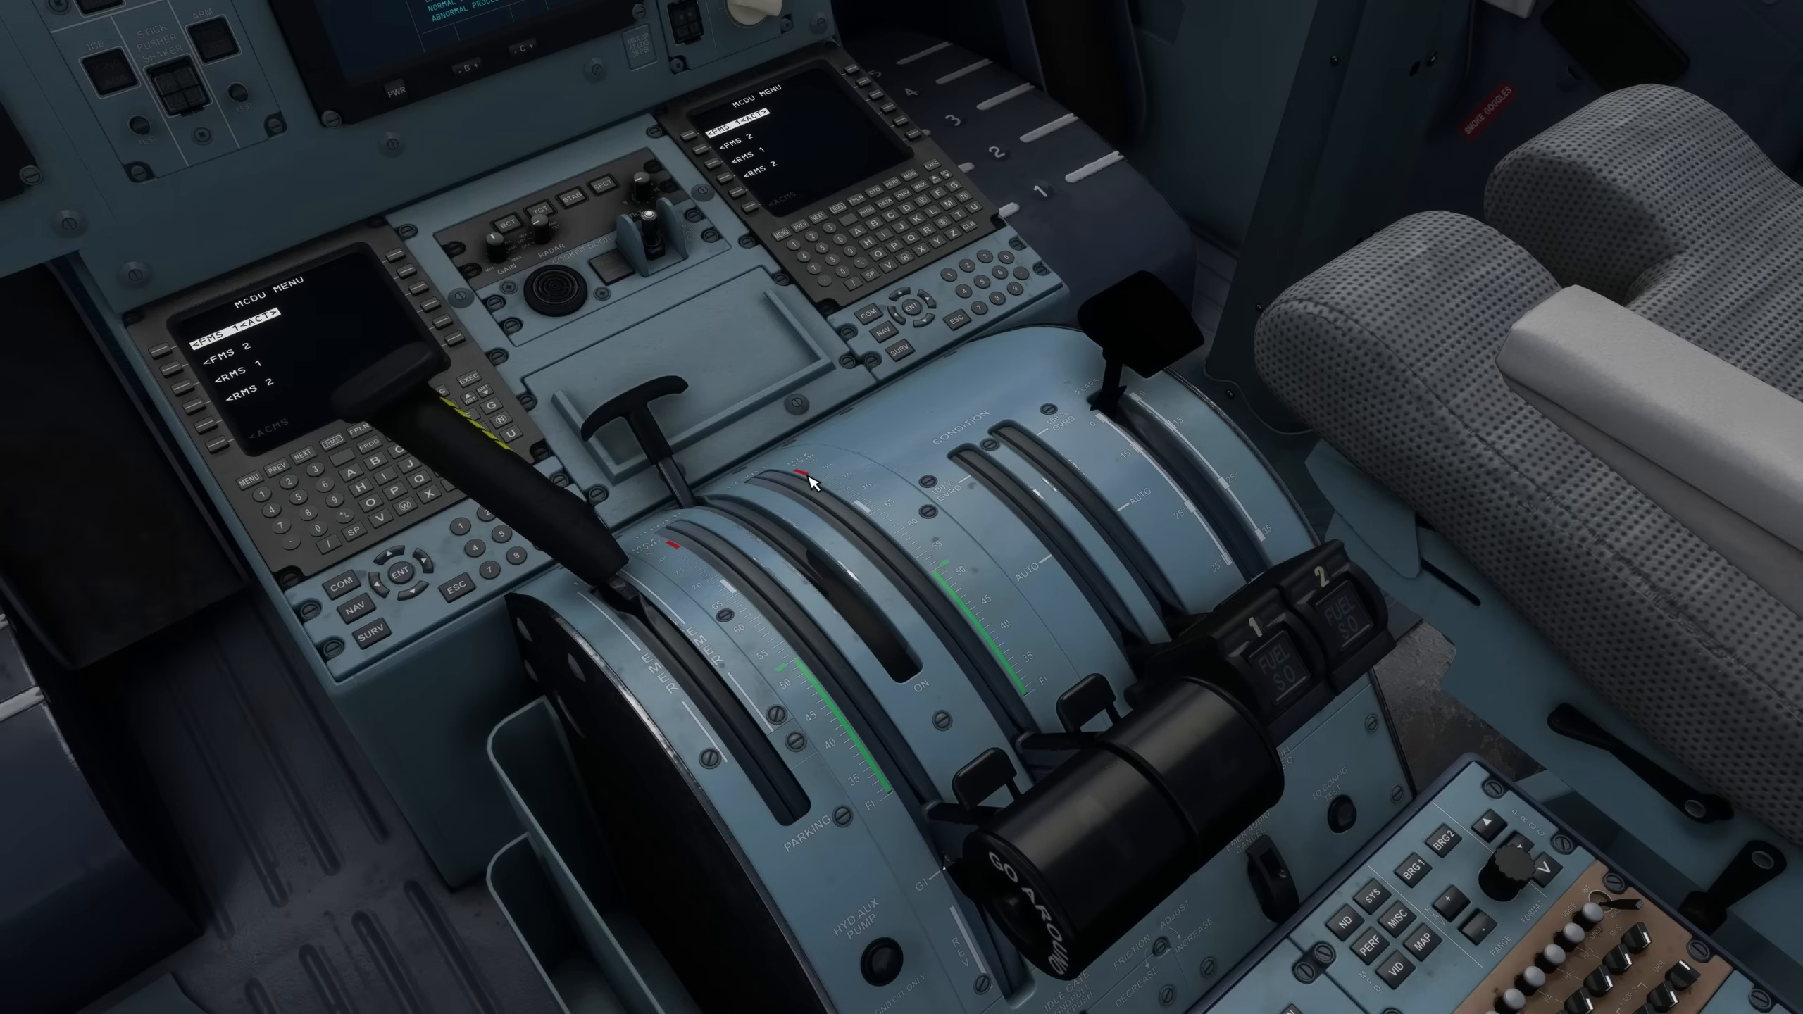
pyautogui.moveTo(761, 469)
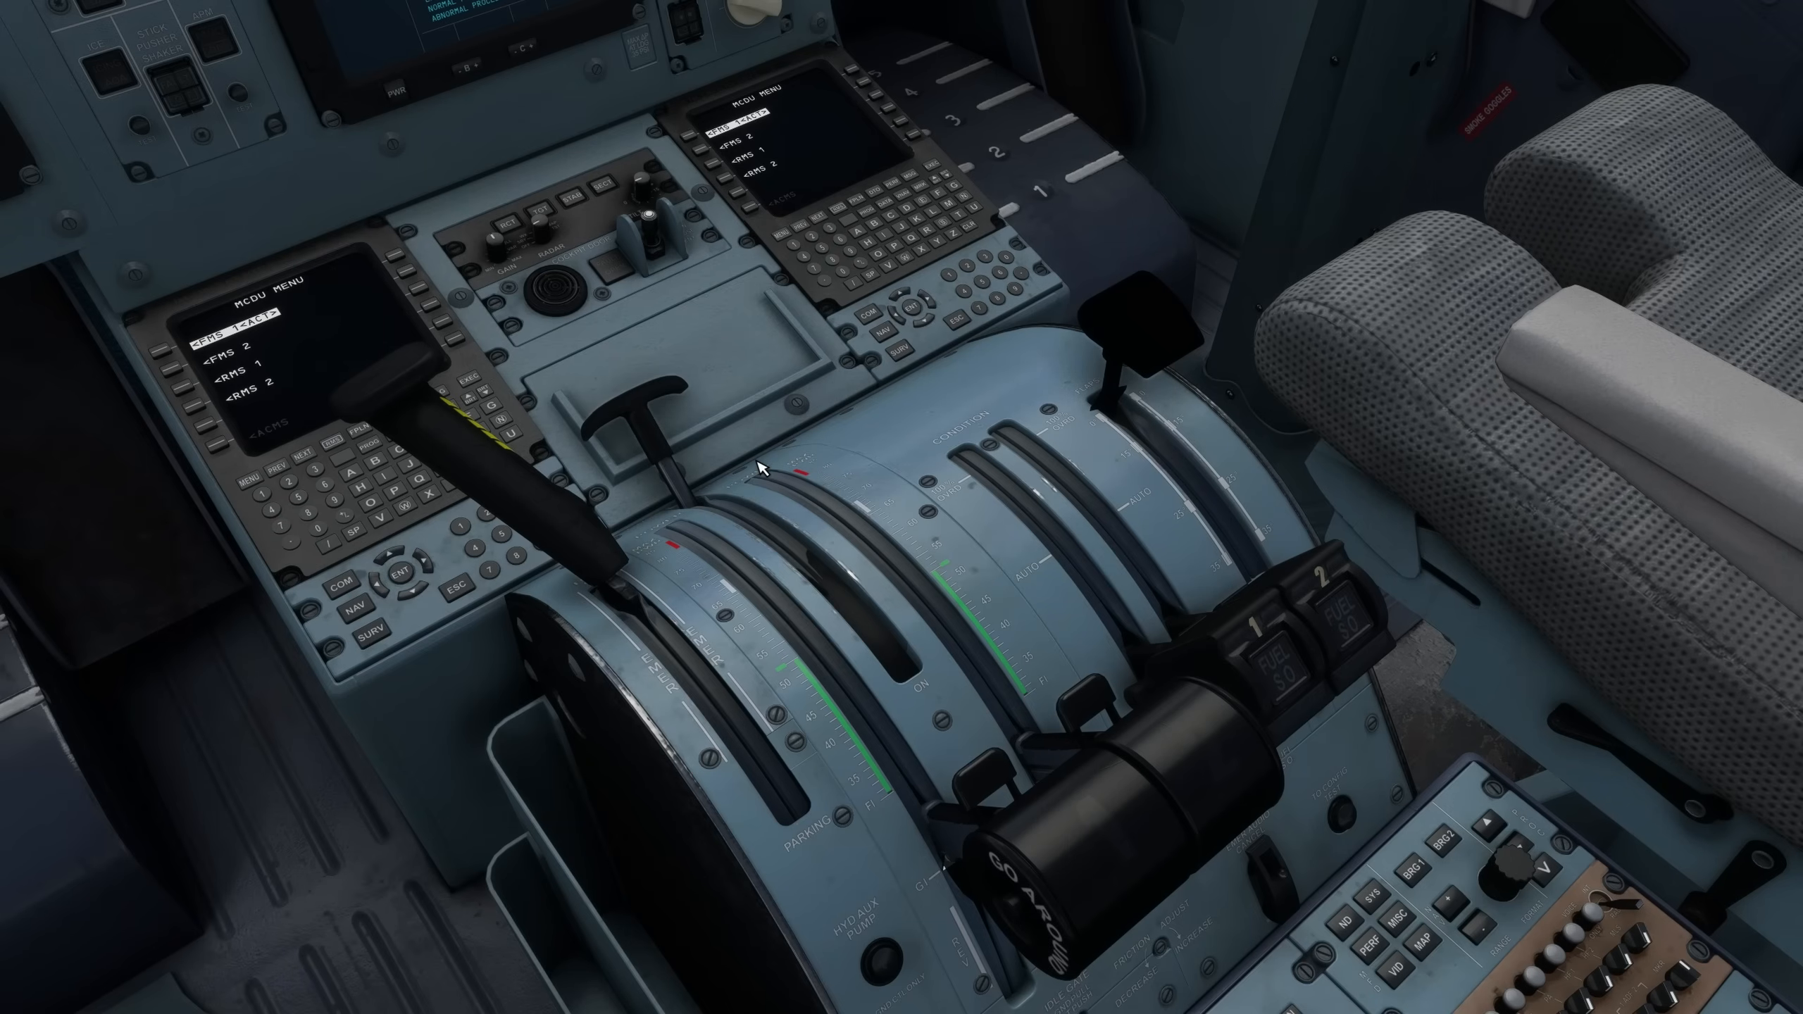
pyautogui.moveTo(457, 734)
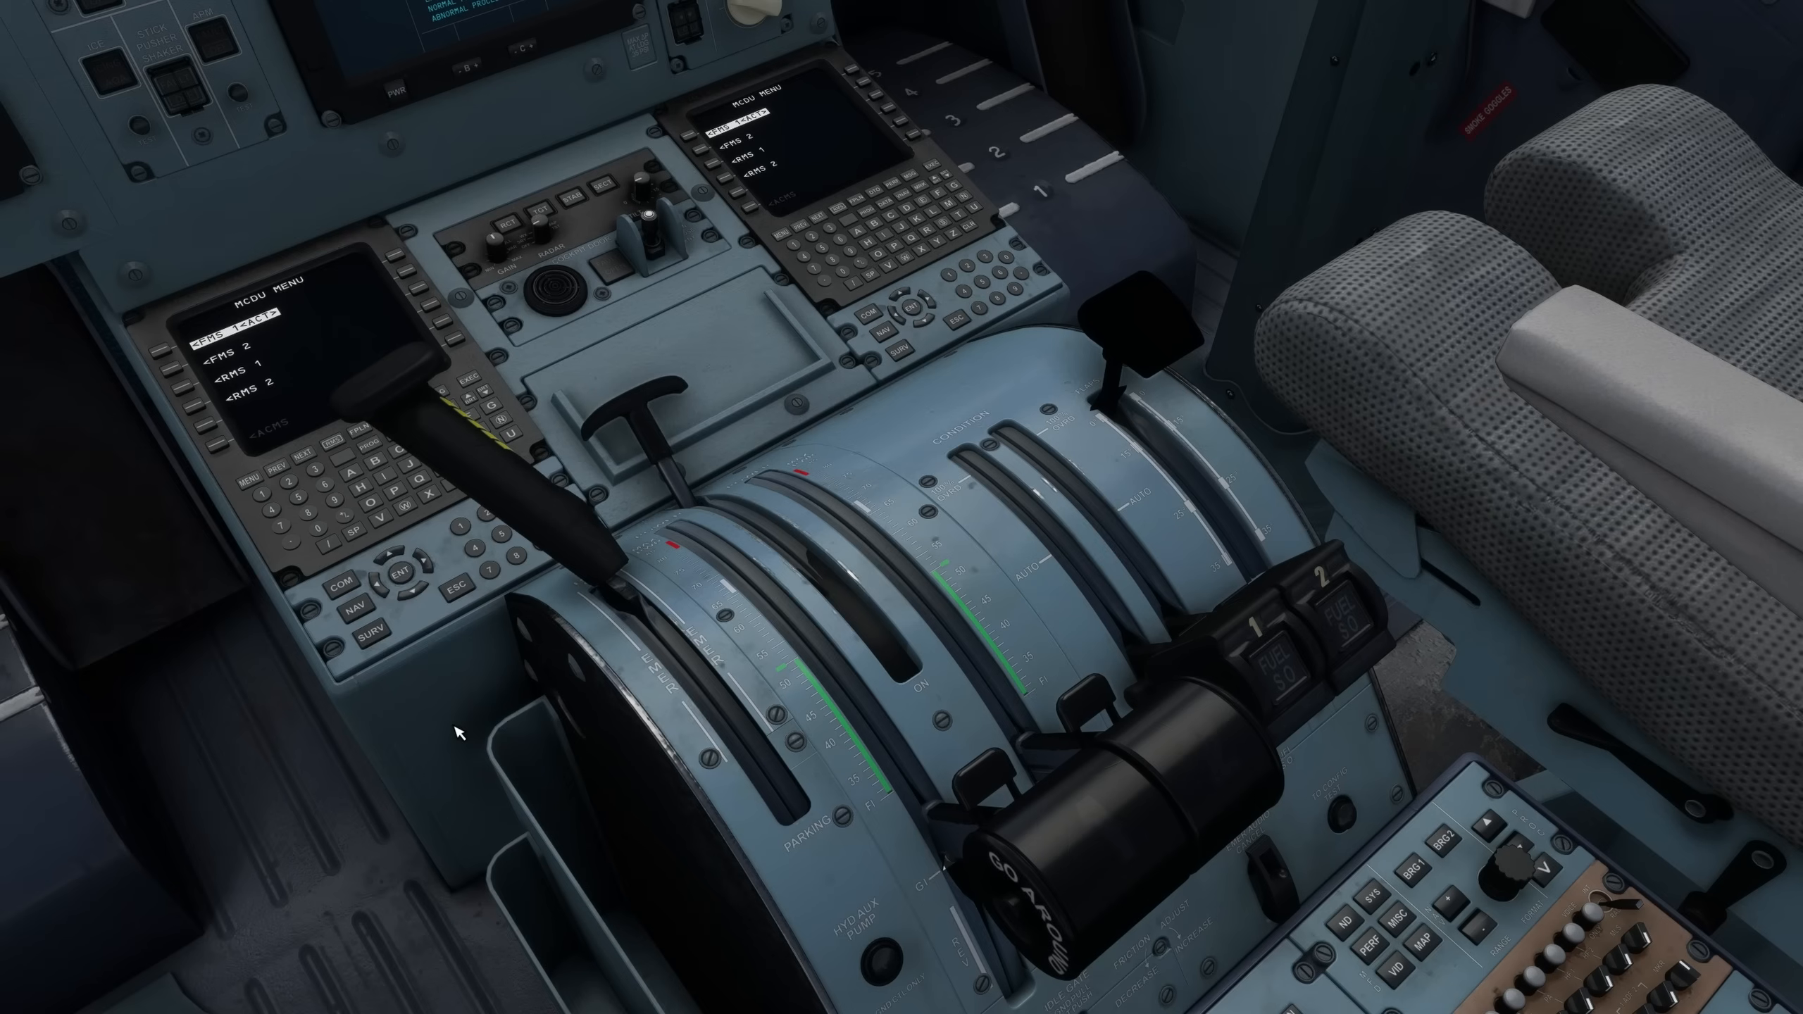
pyautogui.moveTo(520, 715)
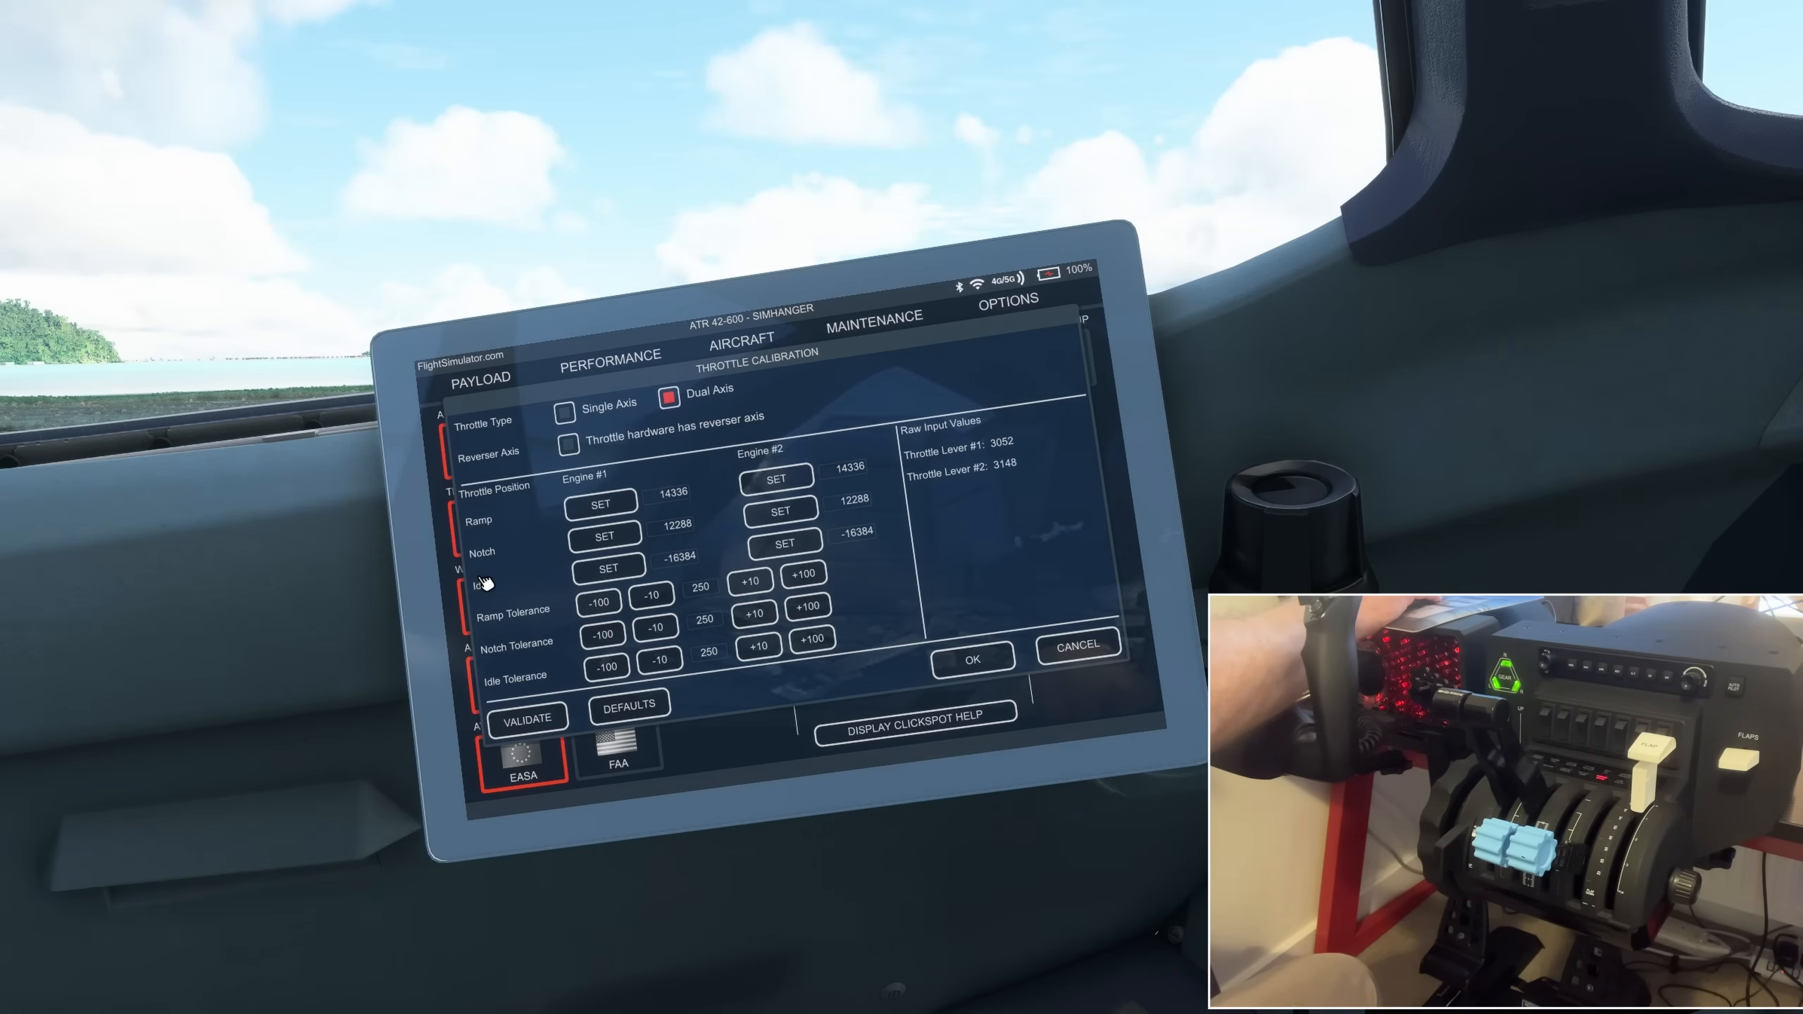
# Set notch 3052/3148 and ramp 12111/12015 for engines 1 and 2
pyautogui.click(605, 537)
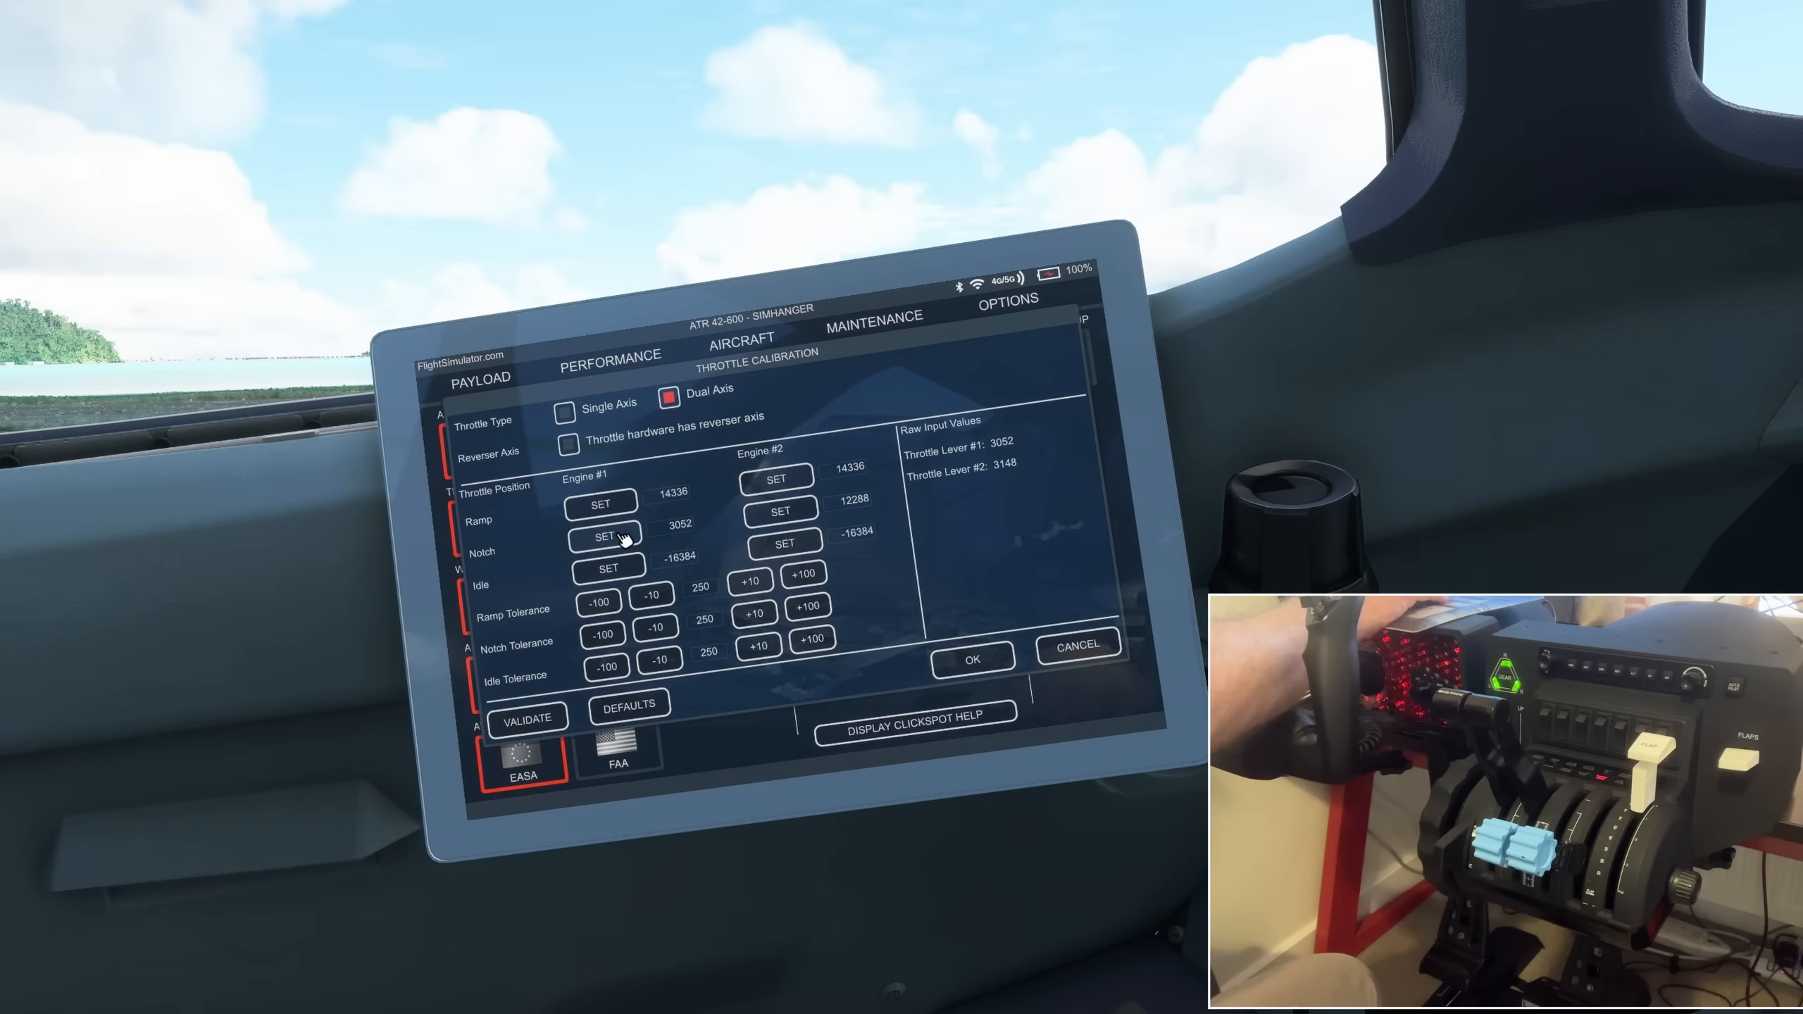
pyautogui.click(776, 512)
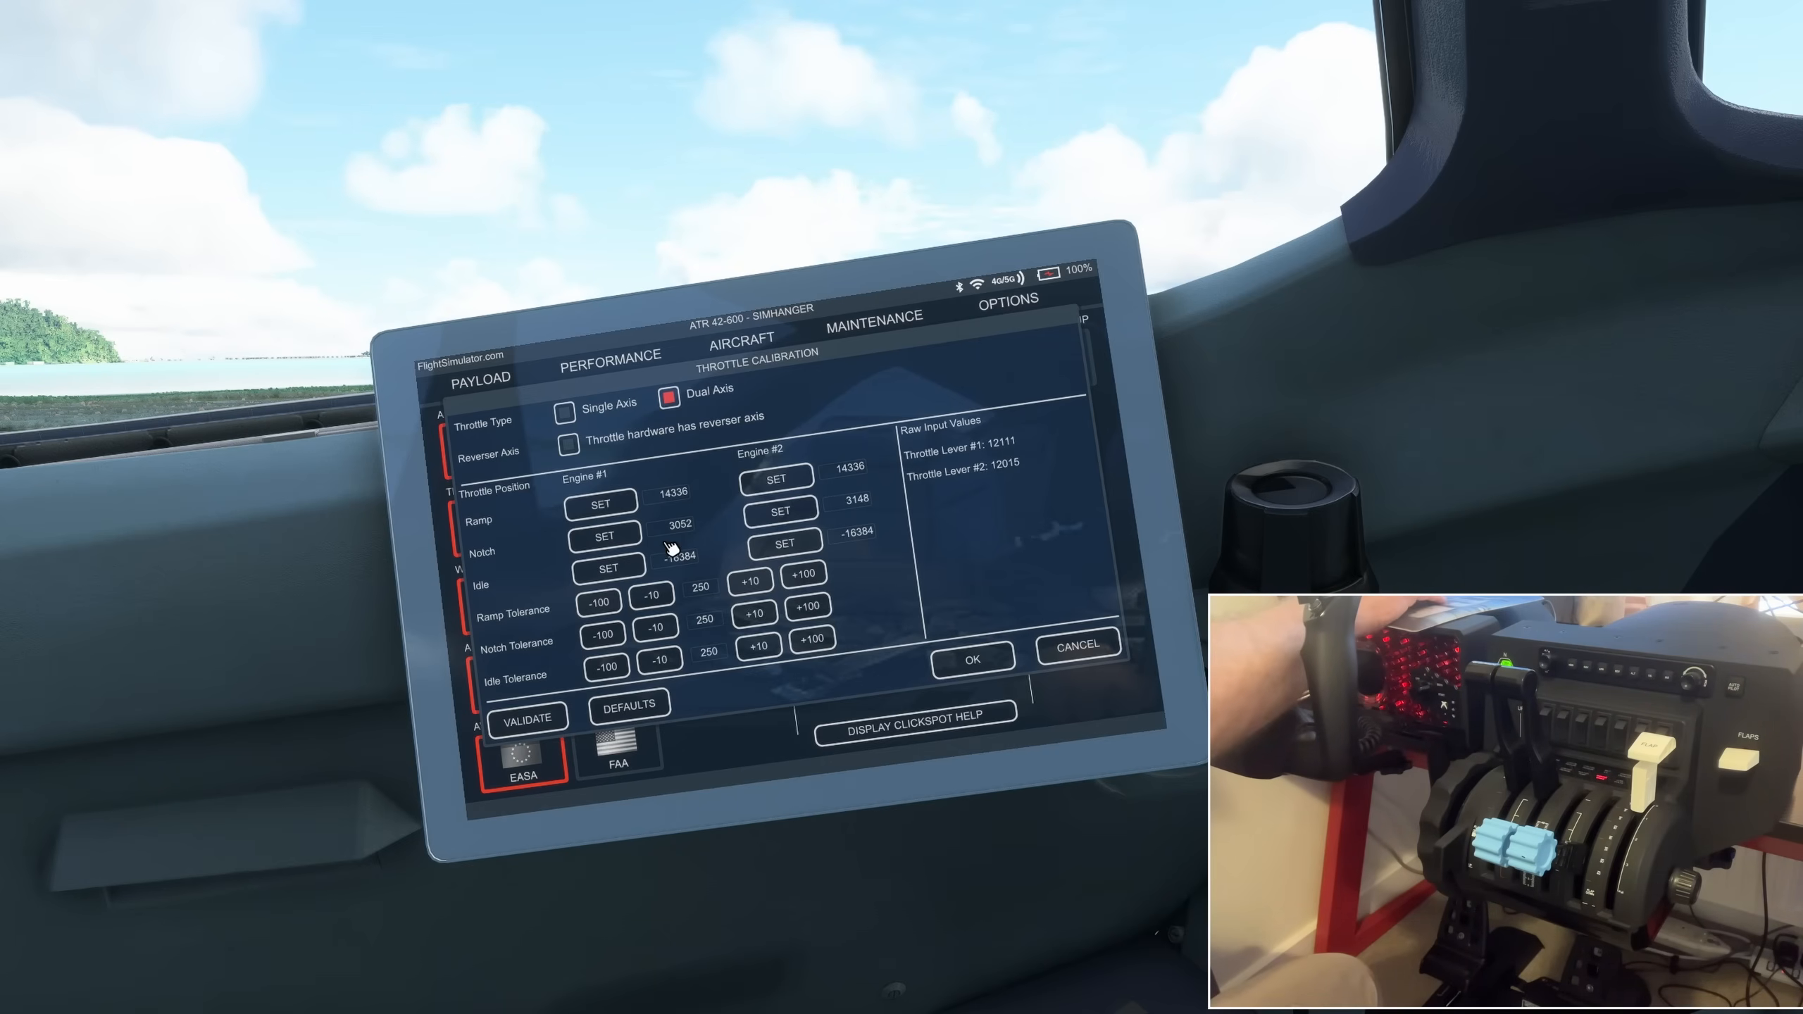
pyautogui.click(601, 503)
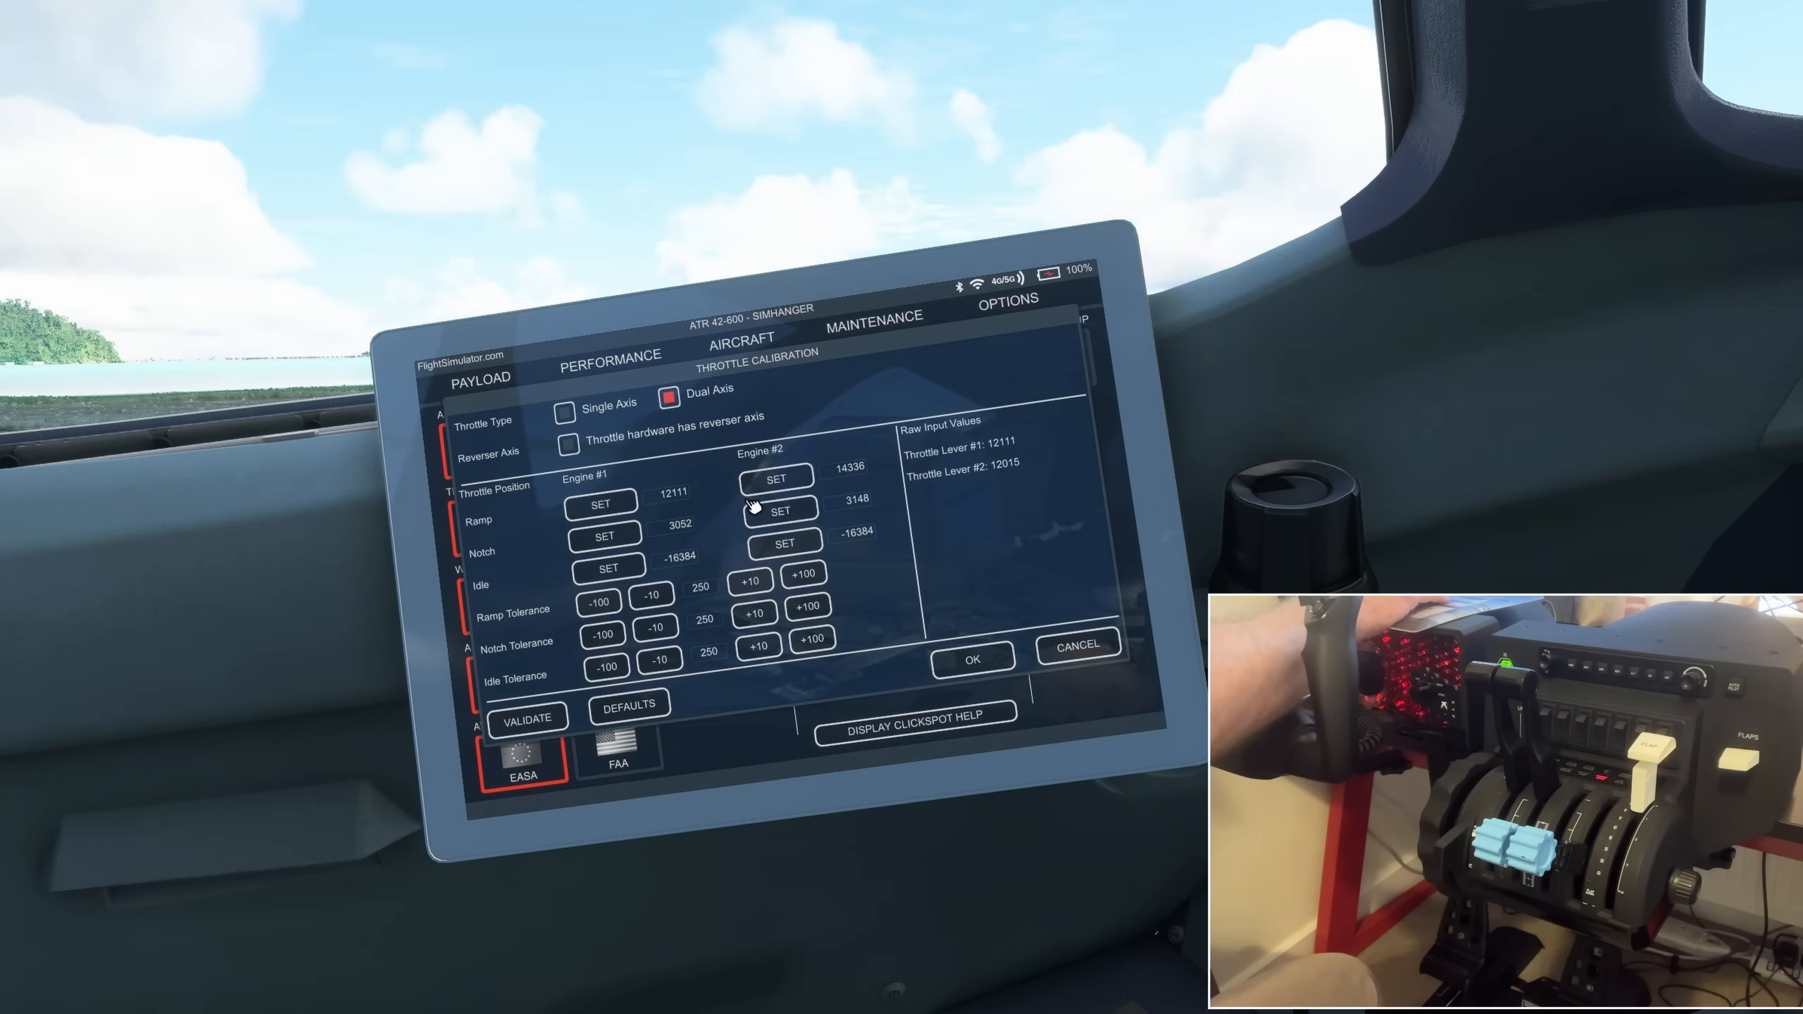
pyautogui.click(773, 478)
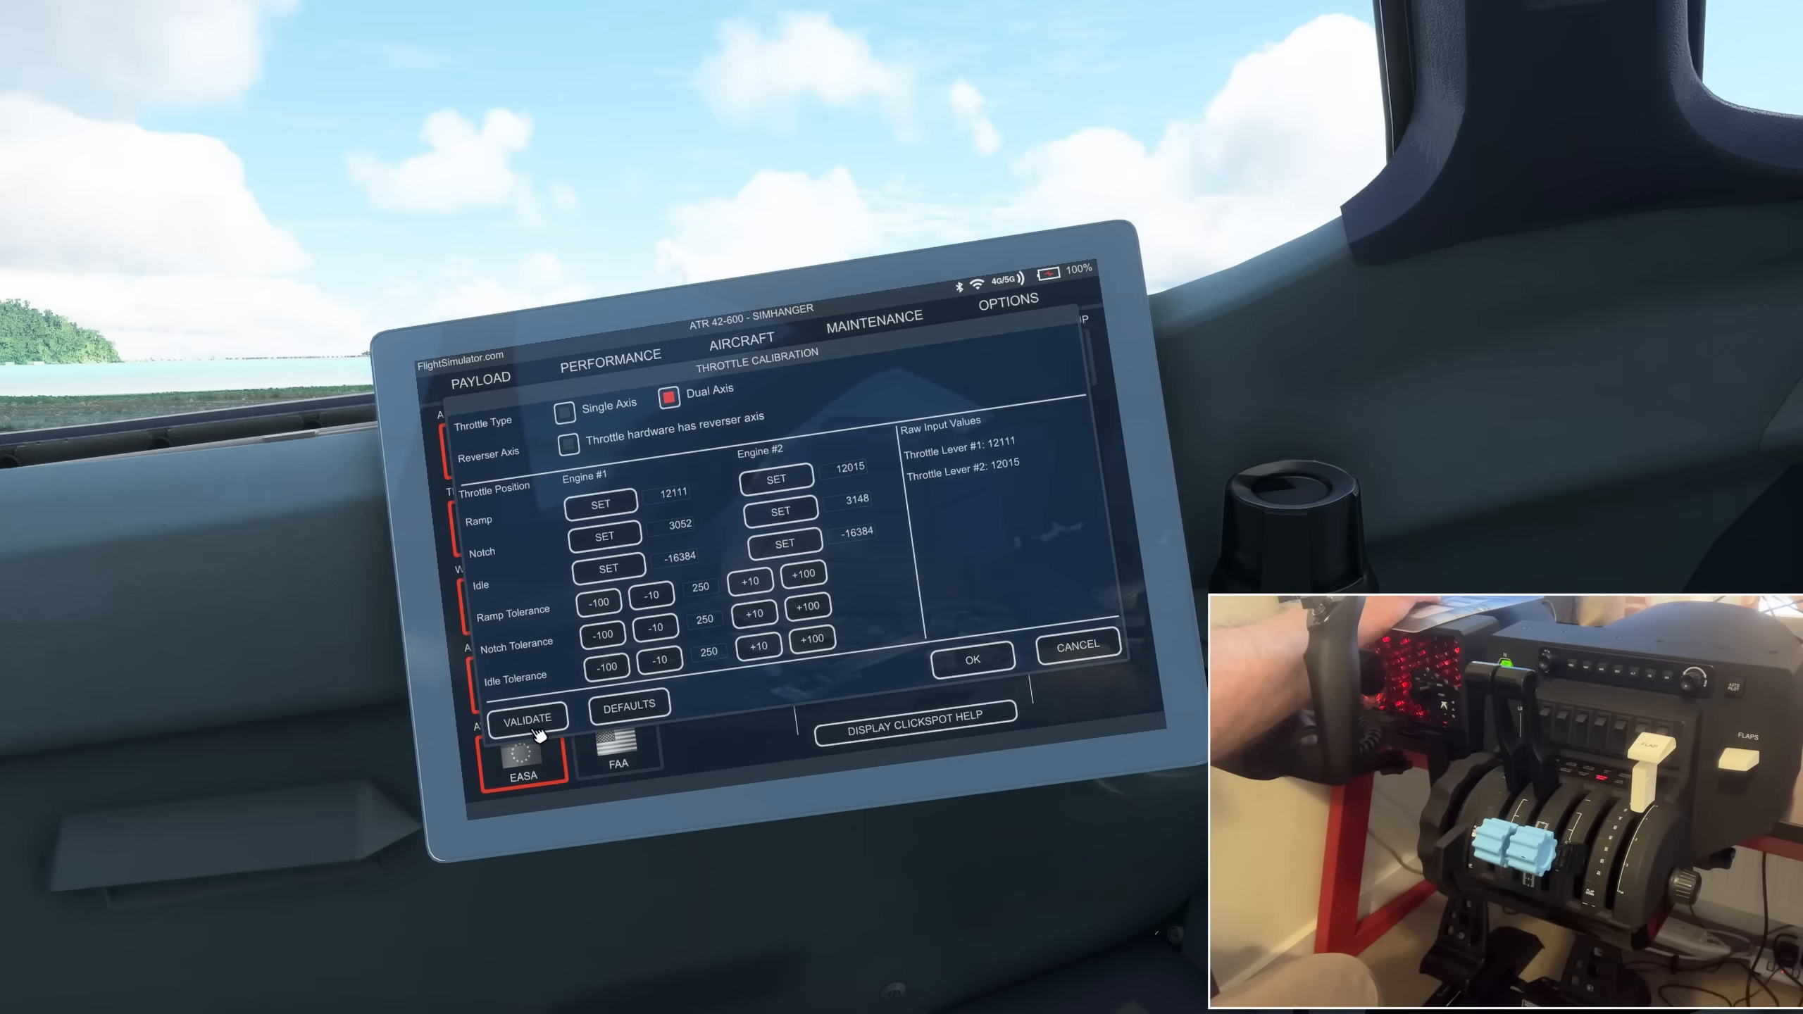
# Validate the throttle calibration successfully and close the result
pyautogui.click(525, 716)
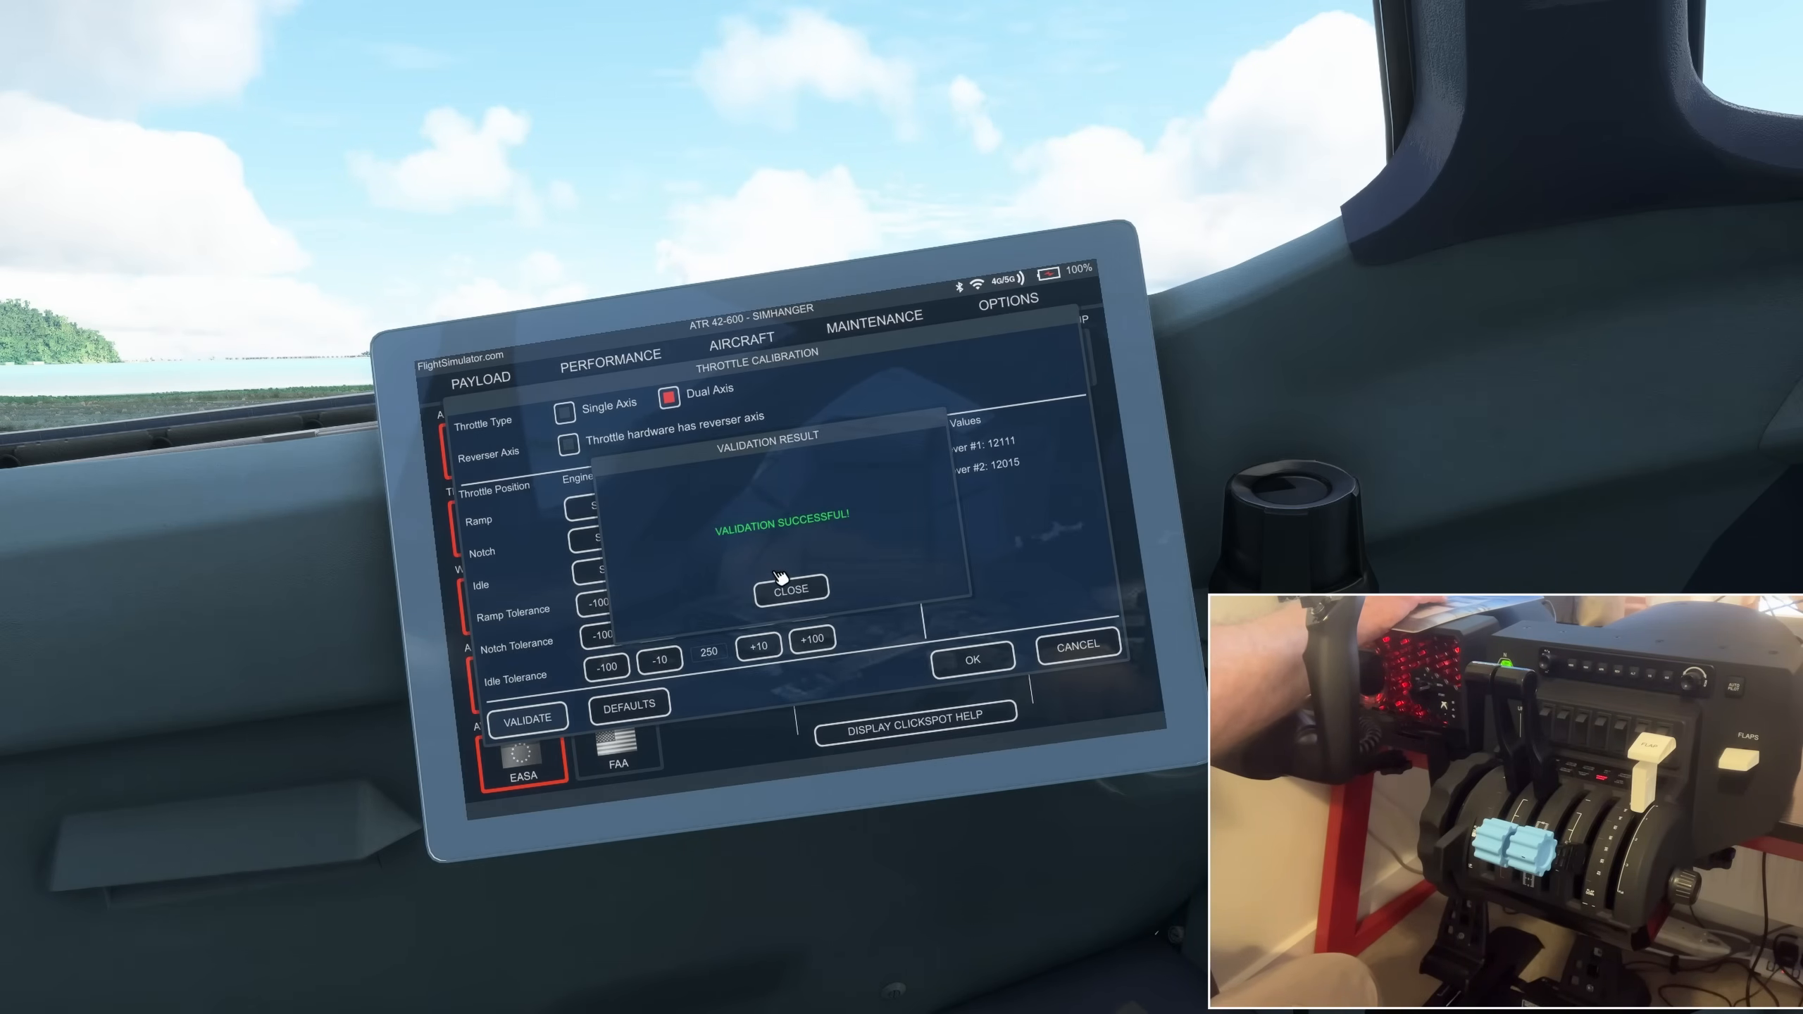
pyautogui.click(790, 587)
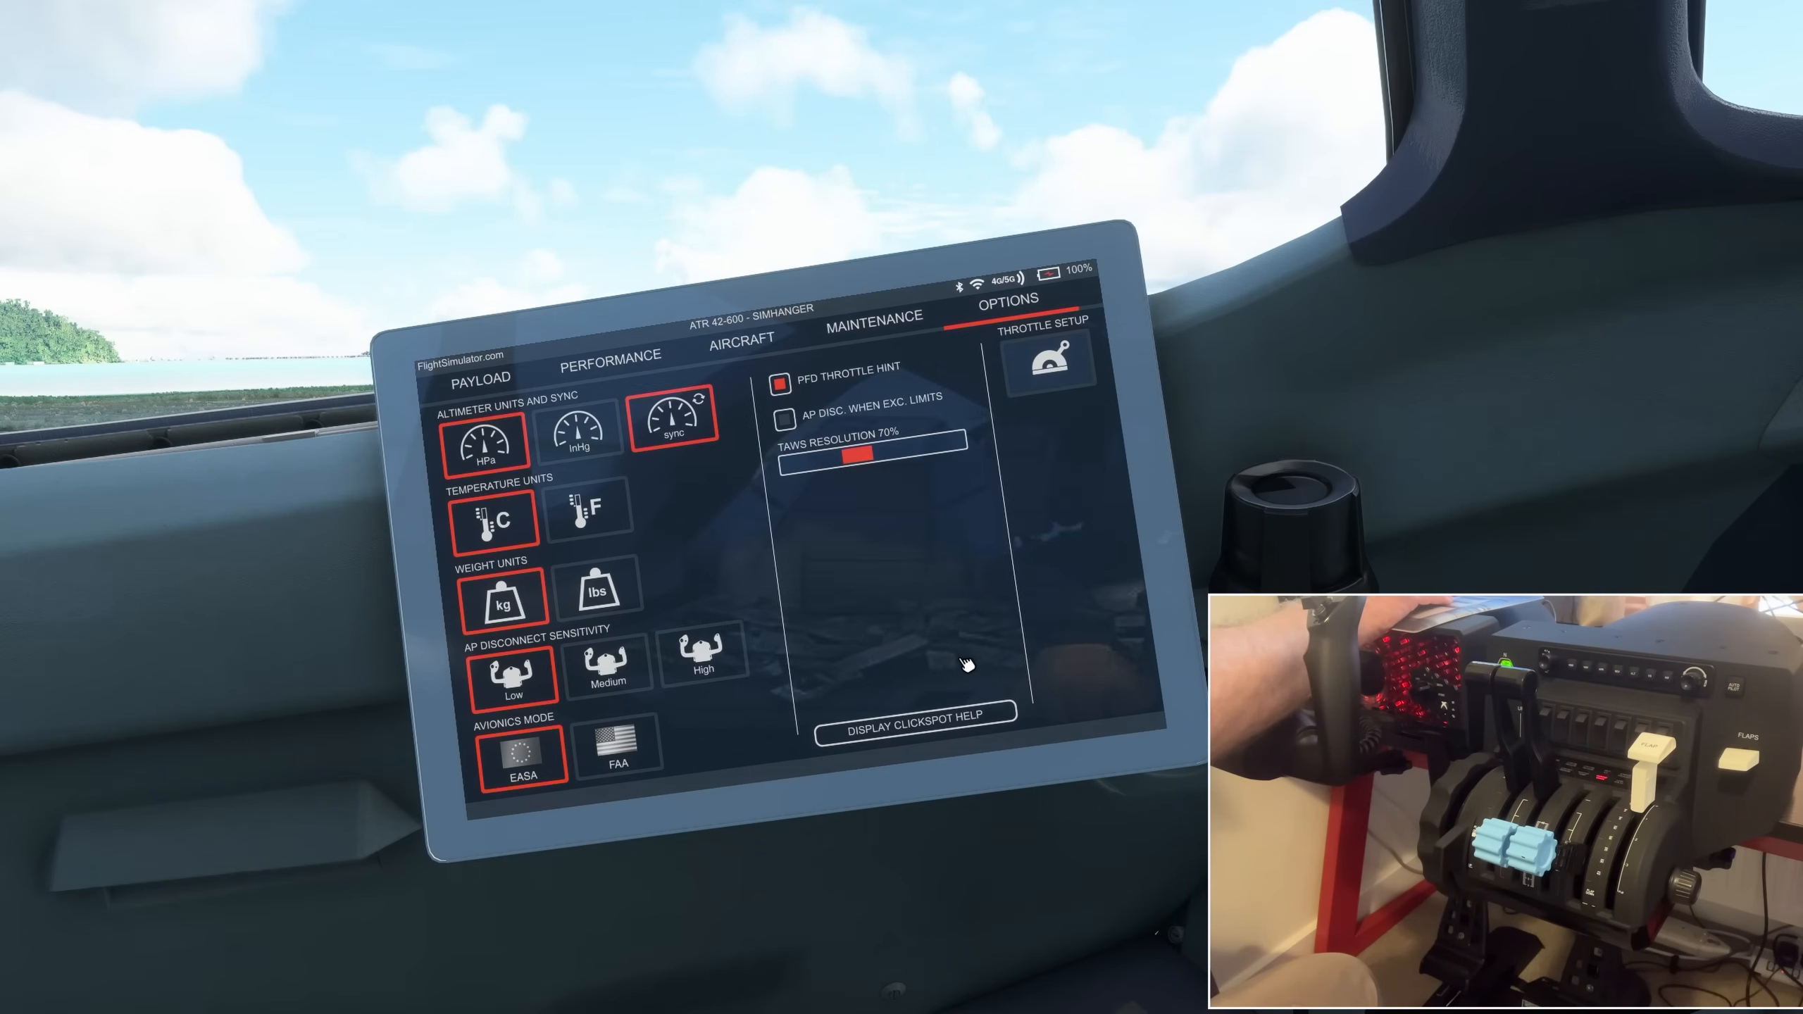